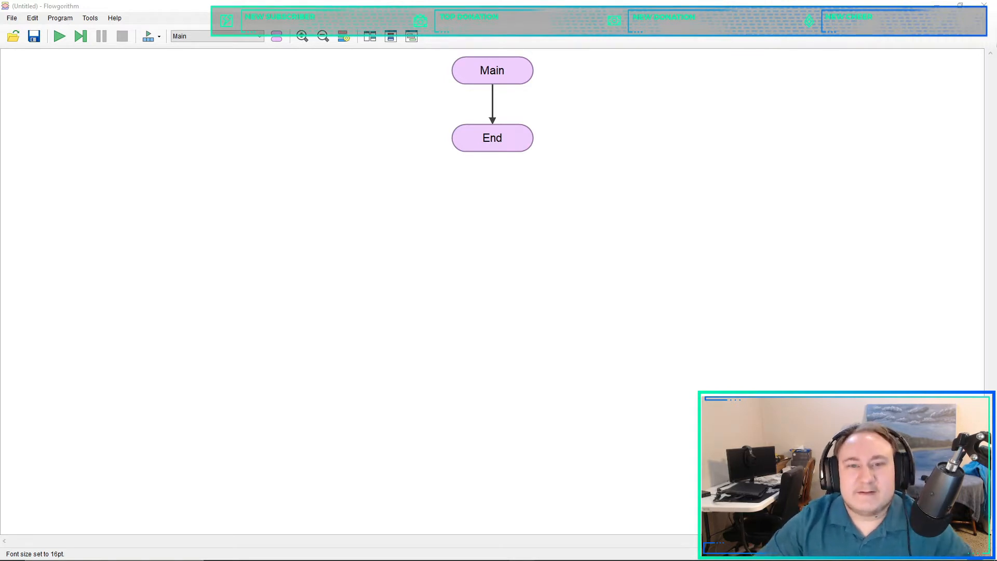
{"action": "mouse_move", "coordinate": [549, 266]}
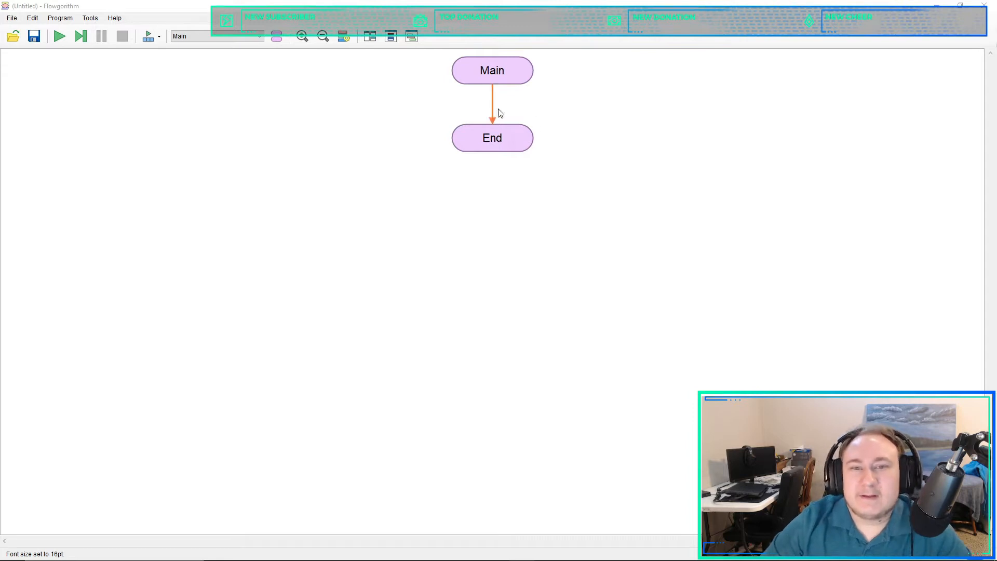
- Add a Declare statement in Main creating a String variable named Test
{"action": "left_click", "coordinate": [492, 113]}
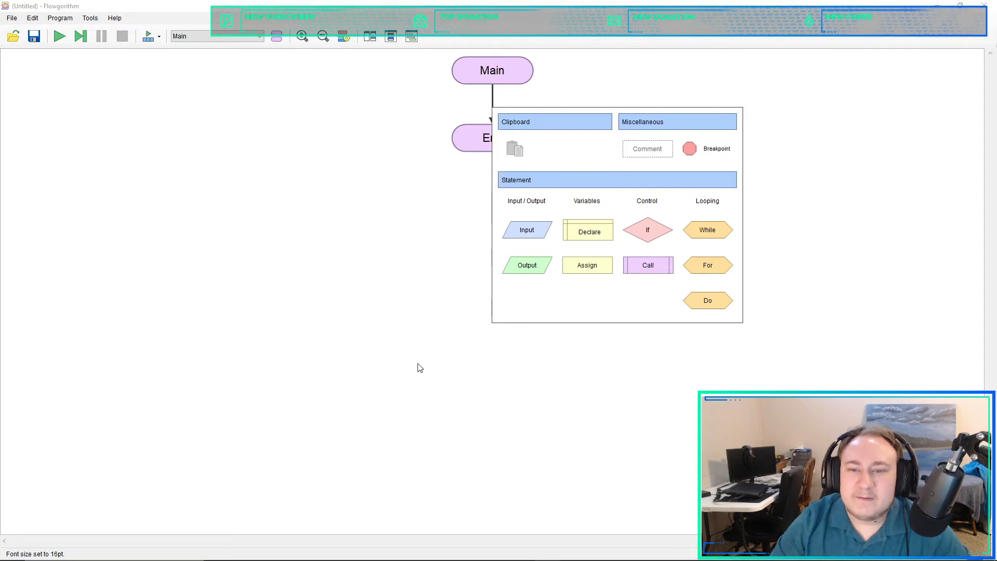
{"action": "left_click", "coordinate": [587, 230]}
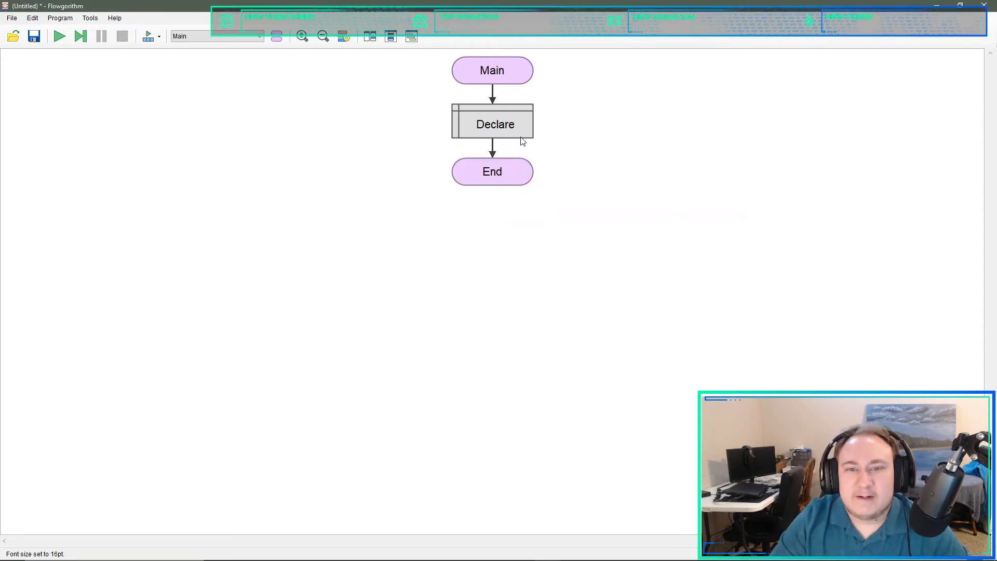
{"action": "double_click", "coordinate": [492, 123]}
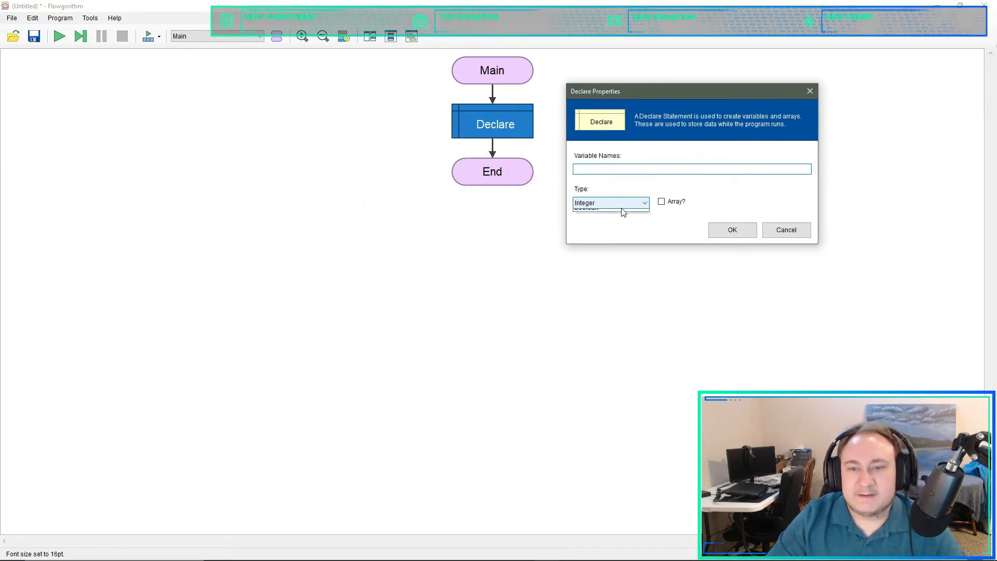
{"action": "left_click", "coordinate": [589, 210]}
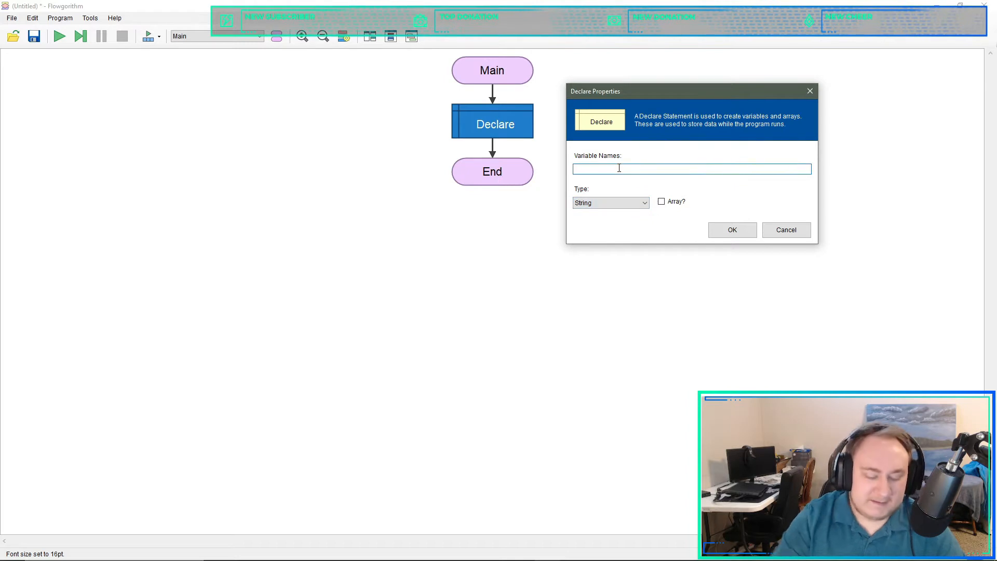
{"action": "type", "text": "Test"}
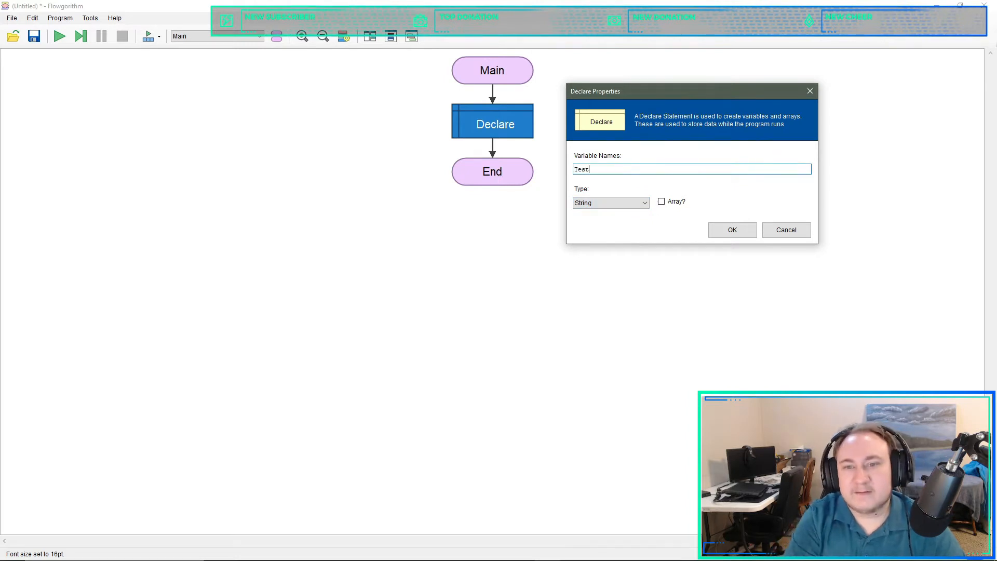
{"action": "left_click", "coordinate": [731, 230]}
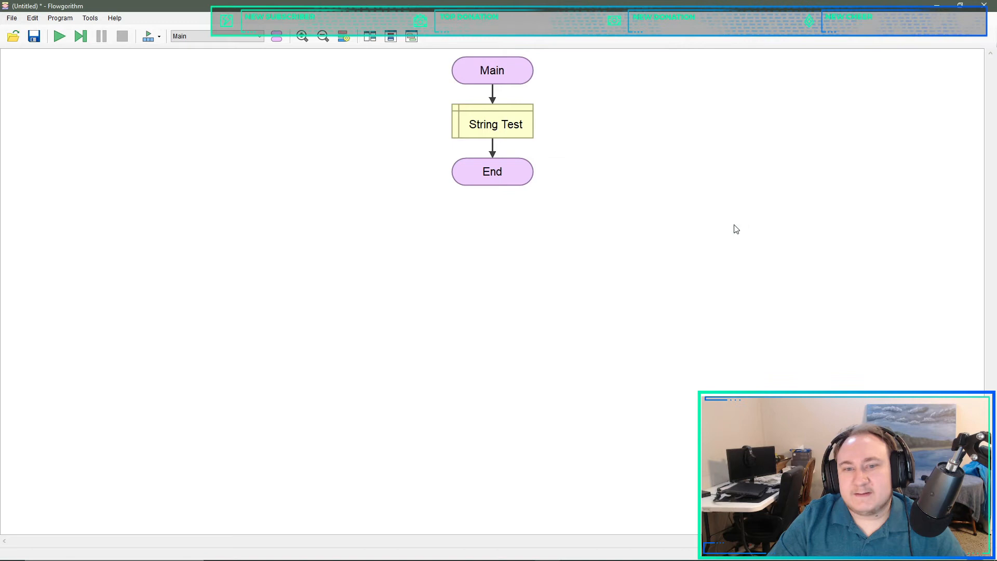
{"action": "mouse_move", "coordinate": [360, 99]}
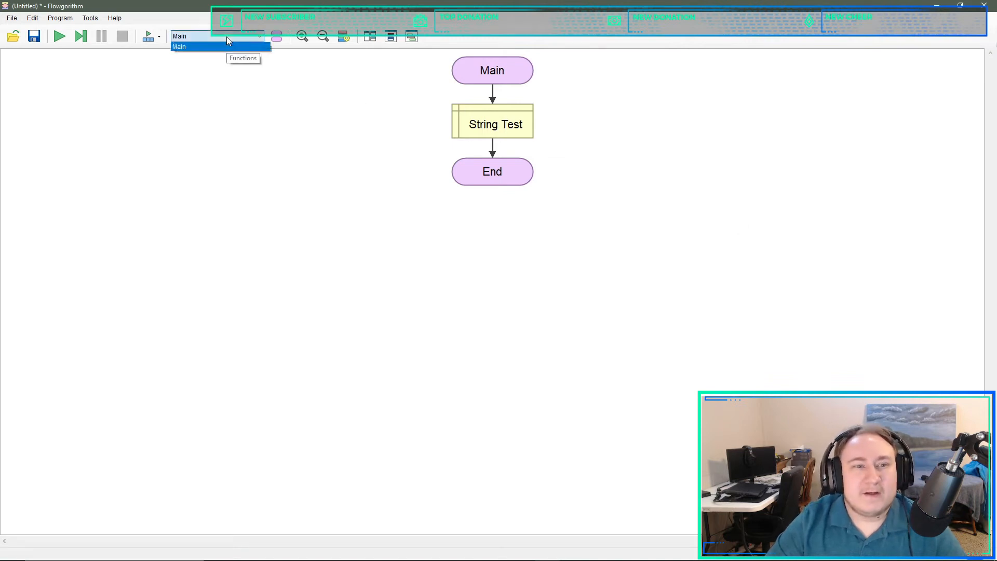
- Open the Function Manager, which lists no user-defined functions yet
{"action": "left_click", "coordinate": [276, 35]}
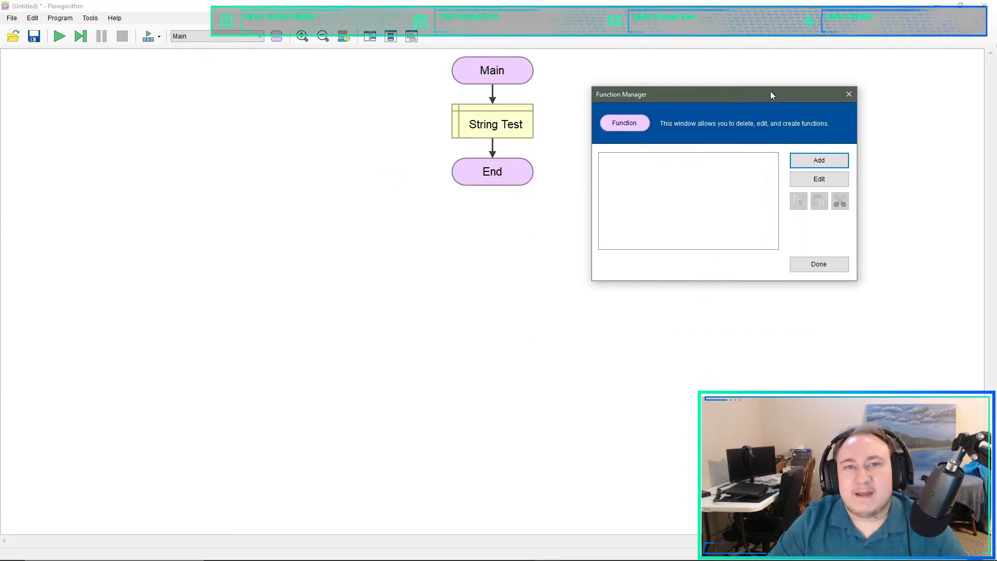
{"action": "mouse_move", "coordinate": [740, 104]}
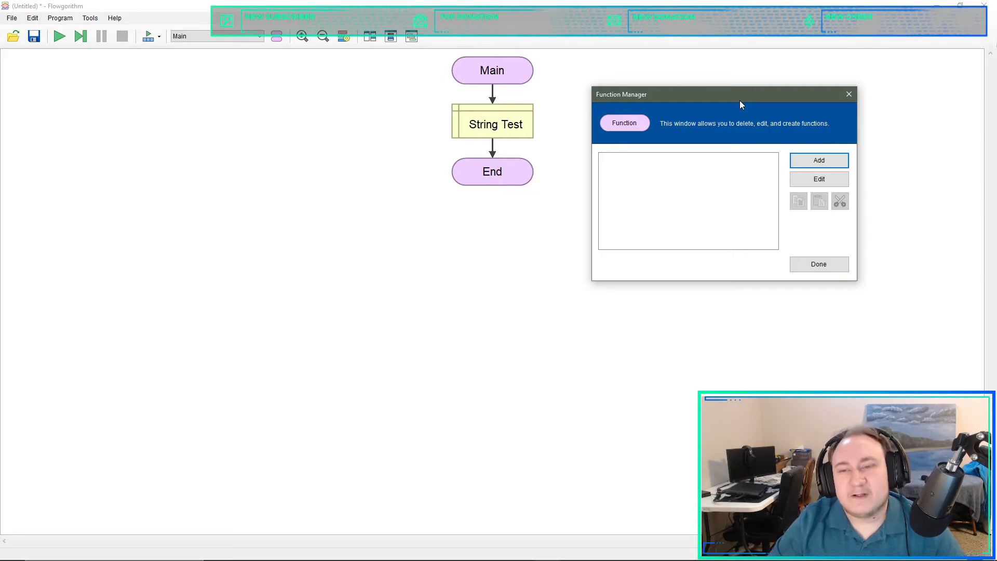
{"action": "mouse_move", "coordinate": [820, 160]}
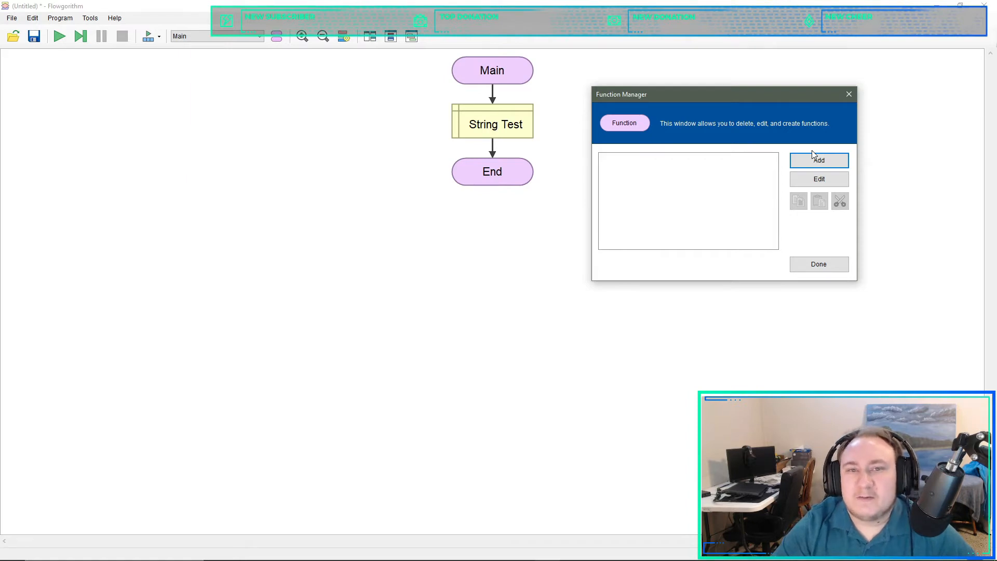
{"action": "mouse_move", "coordinate": [717, 101]}
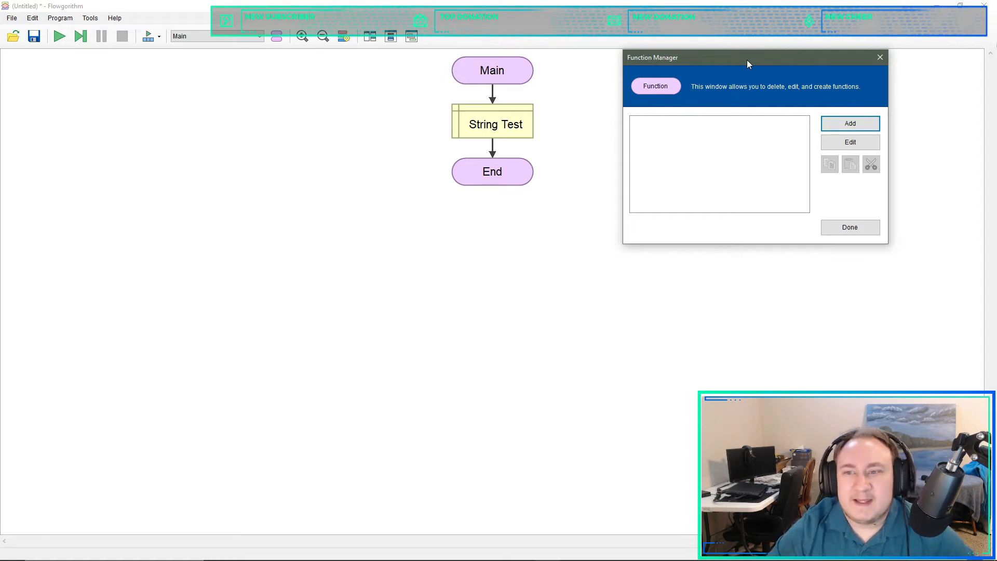
- Add a new function named GlobalTest with return type String
{"action": "left_click", "coordinate": [850, 122]}
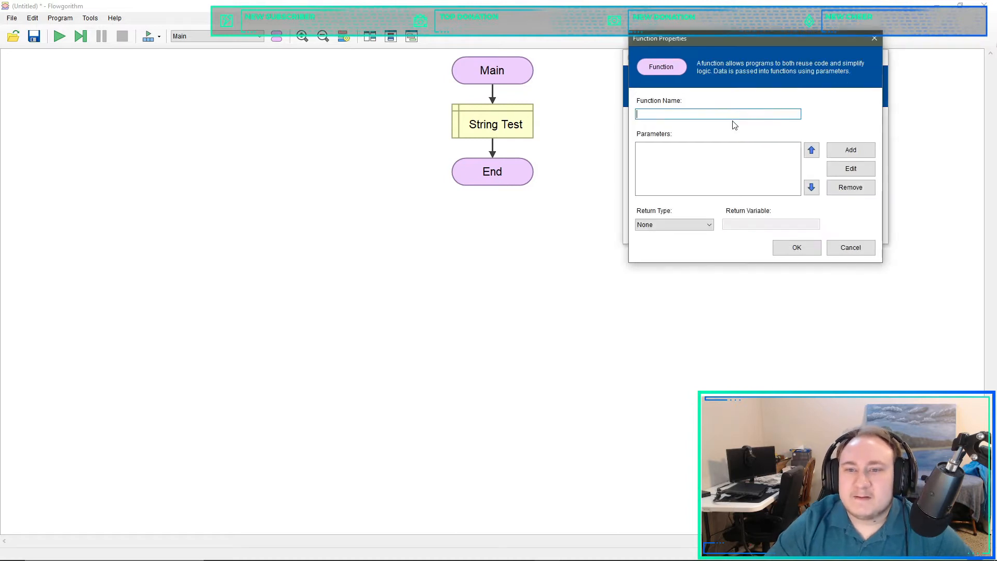
{"action": "type", "text": "Glob"}
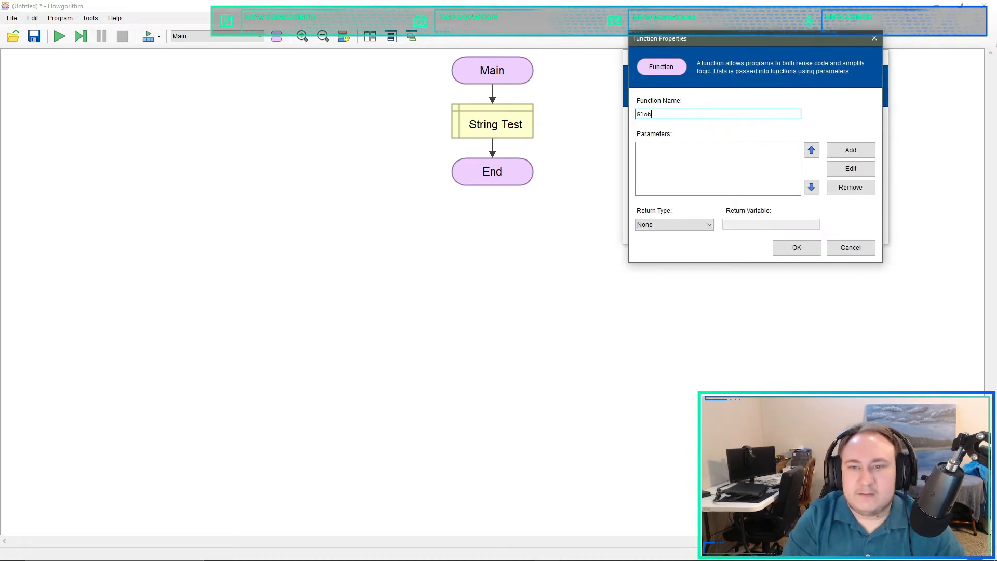
{"action": "type", "text": "alTest"}
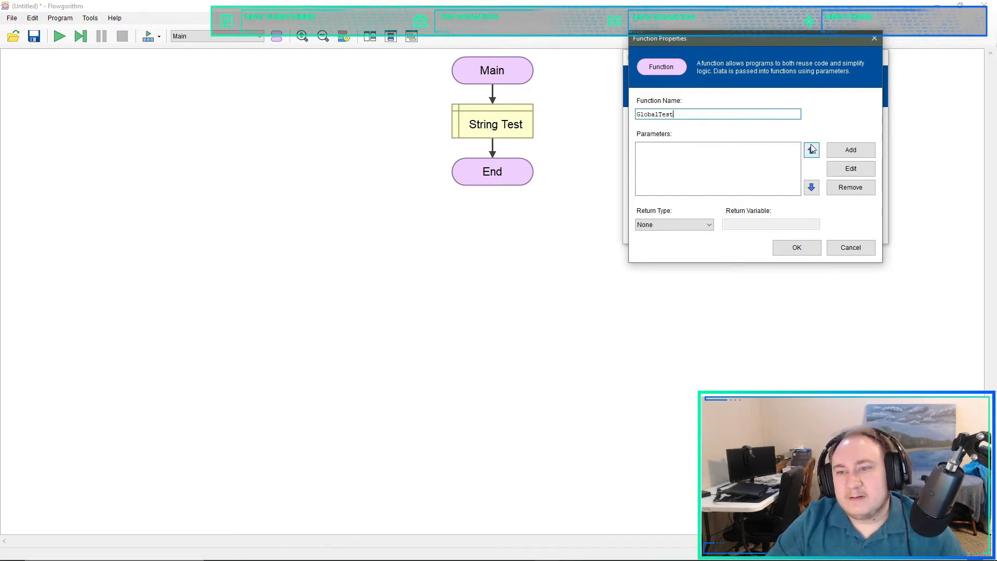
{"action": "mouse_move", "coordinate": [793, 147]}
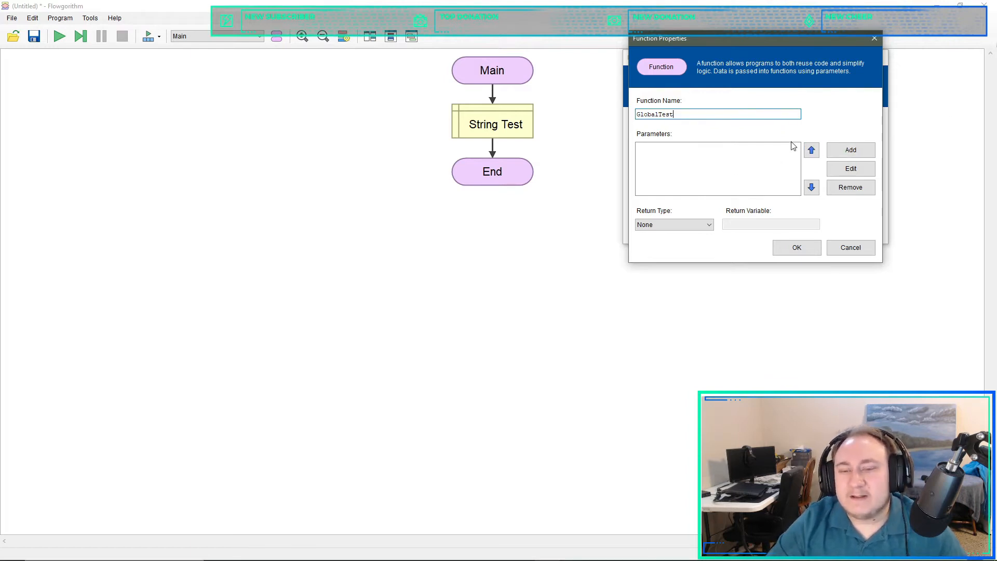
{"action": "left_click", "coordinate": [673, 224]}
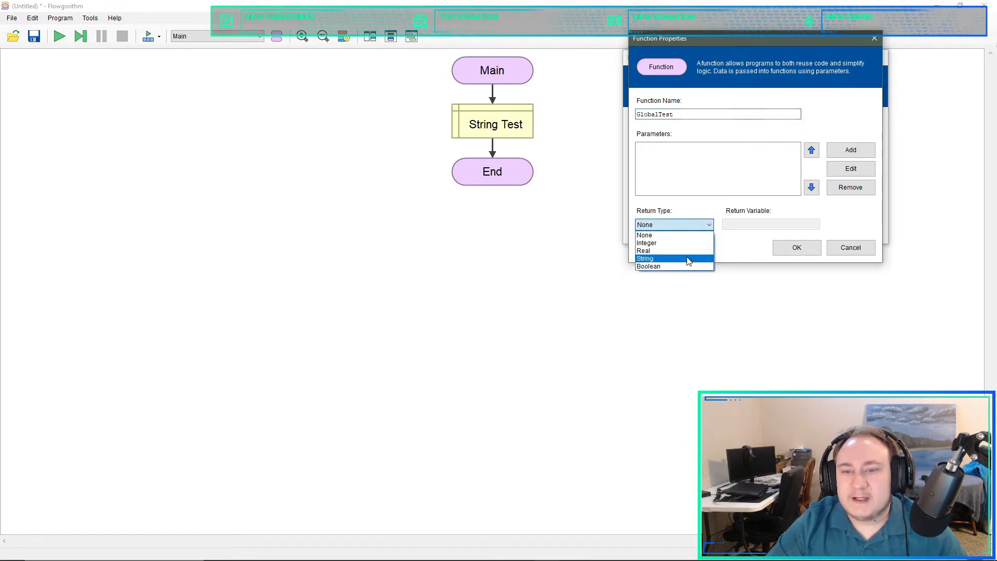
{"action": "left_click", "coordinate": [645, 259]}
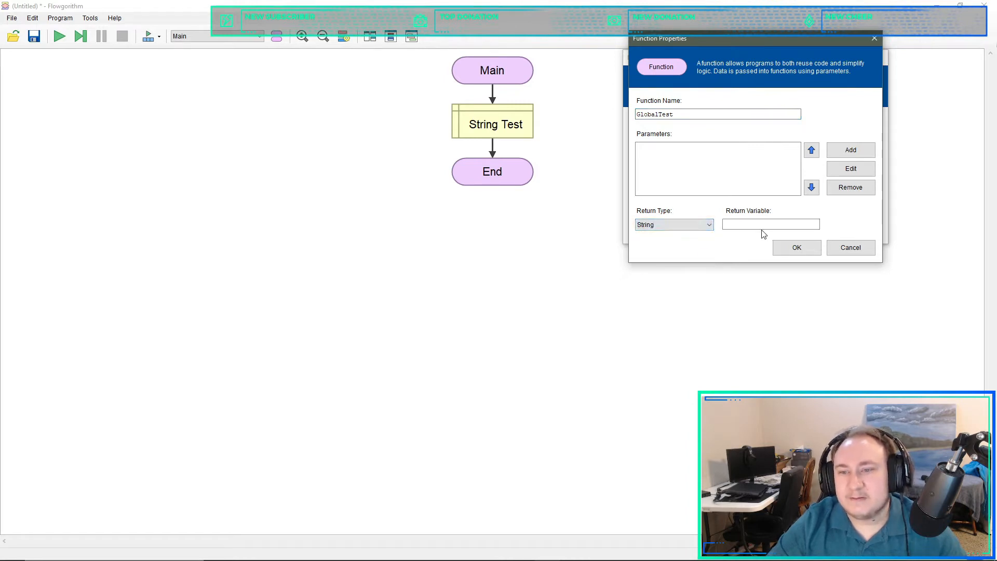
- Name its return variable Return, confirm, and finish managing functions
{"action": "left_click", "coordinate": [771, 224]}
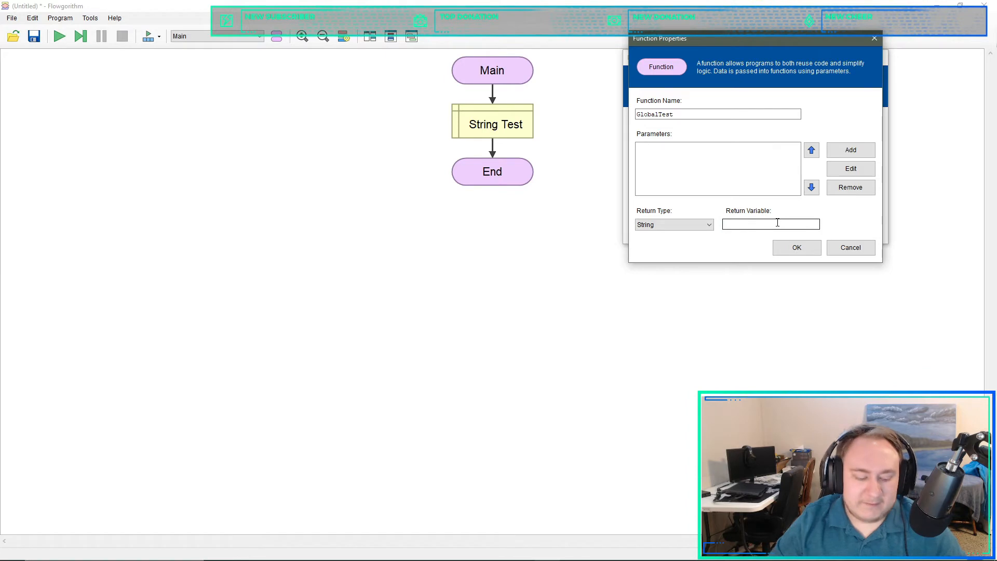
{"action": "type", "text": "Retu"}
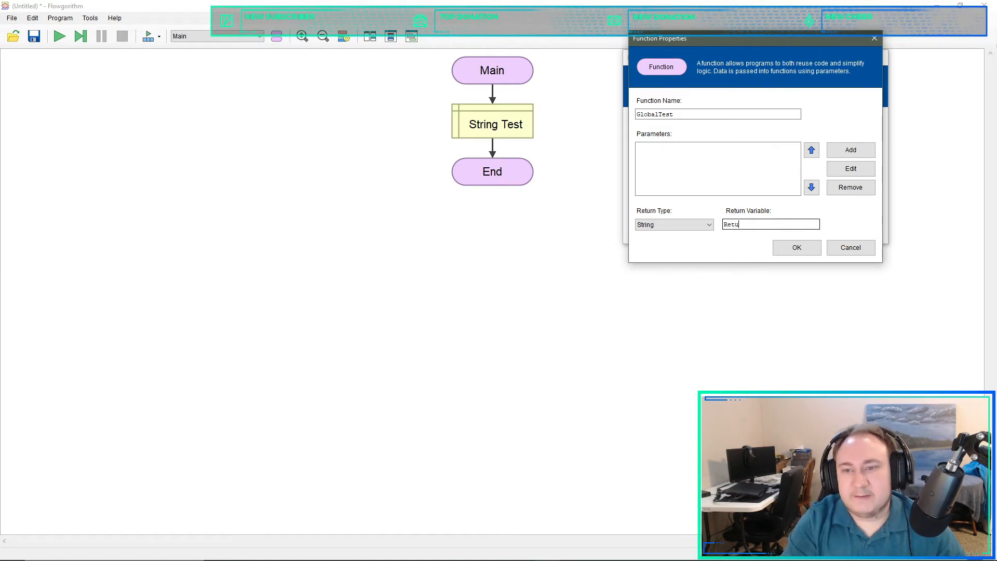
{"action": "type", "text": "rn"}
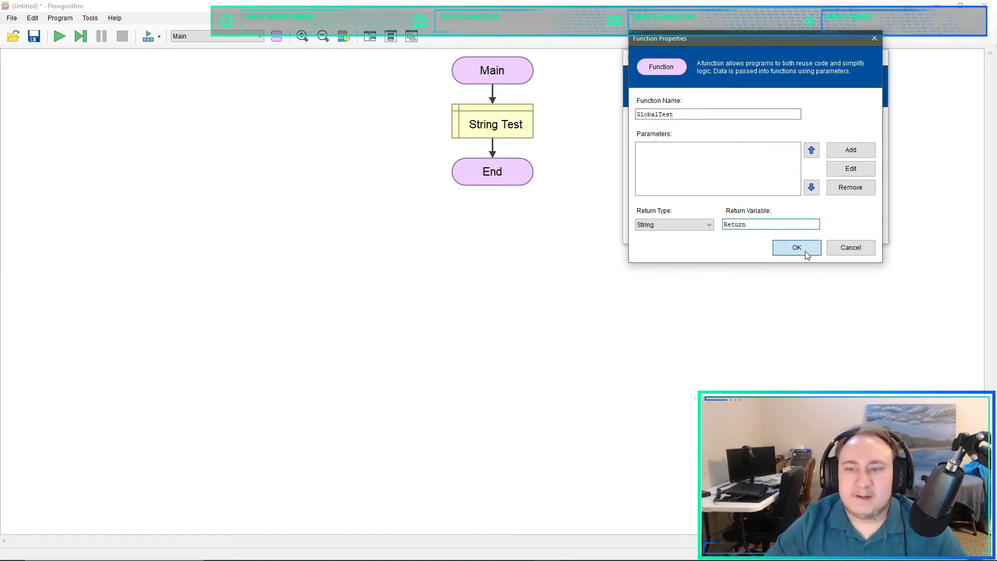
{"action": "left_click", "coordinate": [797, 247]}
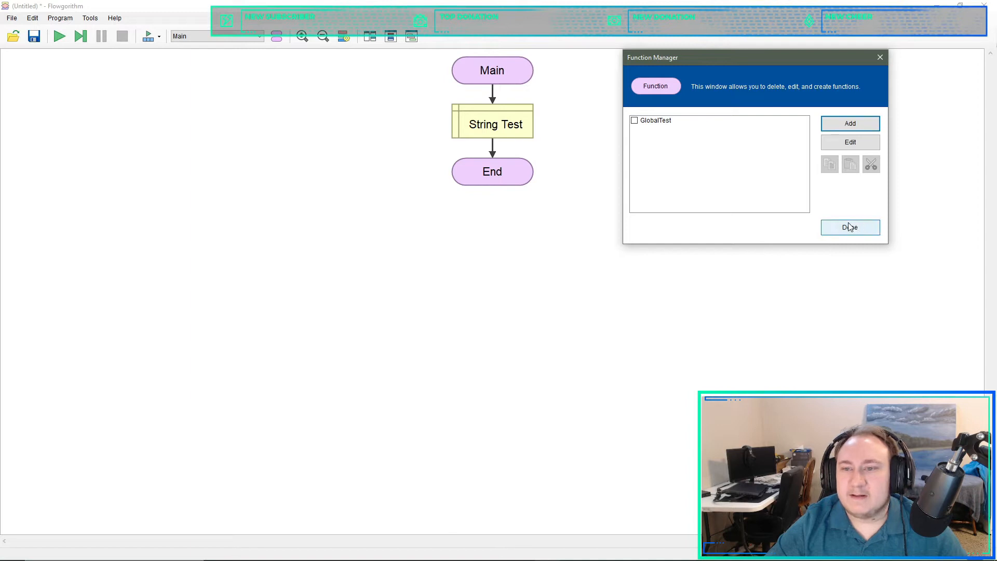
{"action": "left_click", "coordinate": [850, 227]}
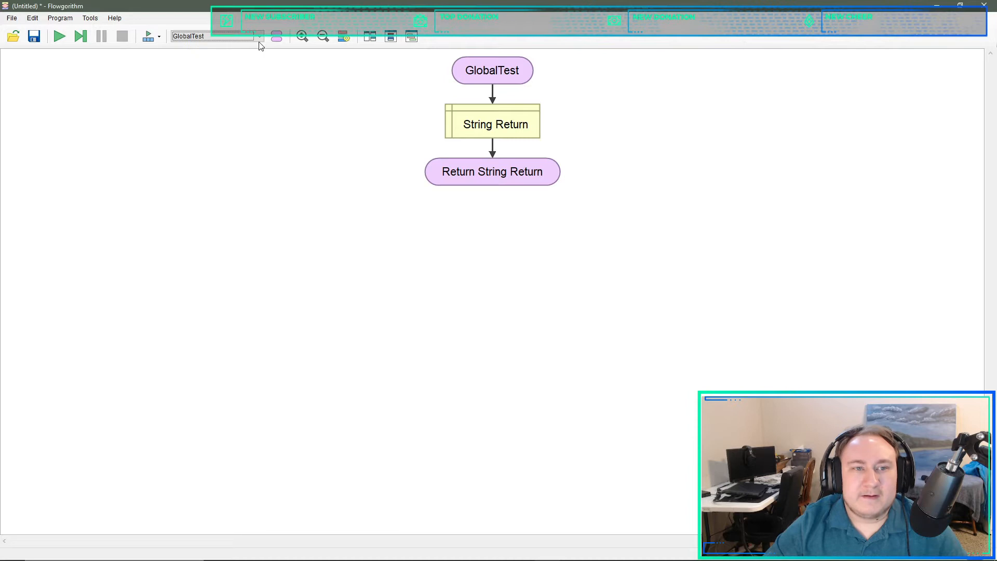
{"action": "left_click", "coordinate": [259, 35]}
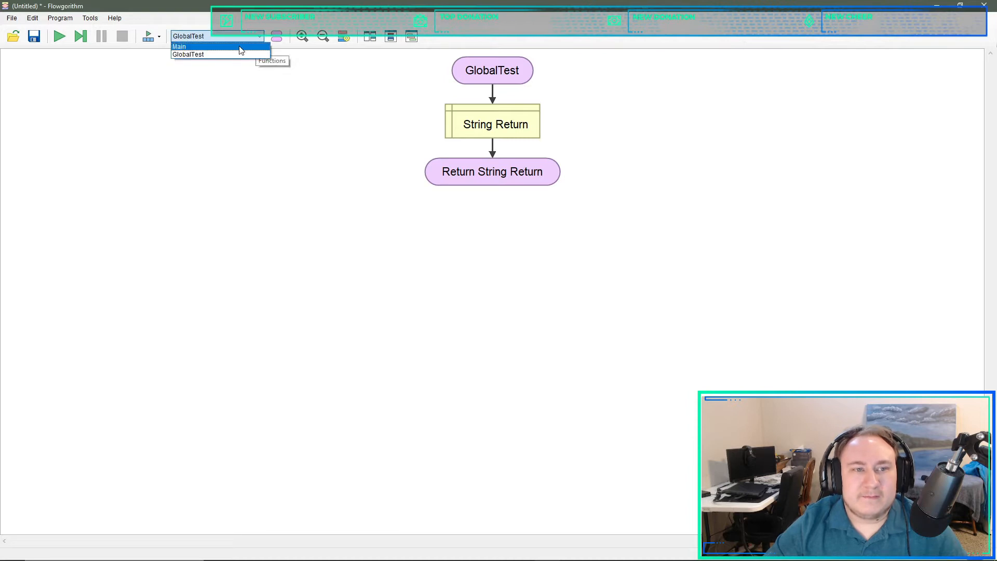
{"action": "mouse_move", "coordinate": [230, 50]}
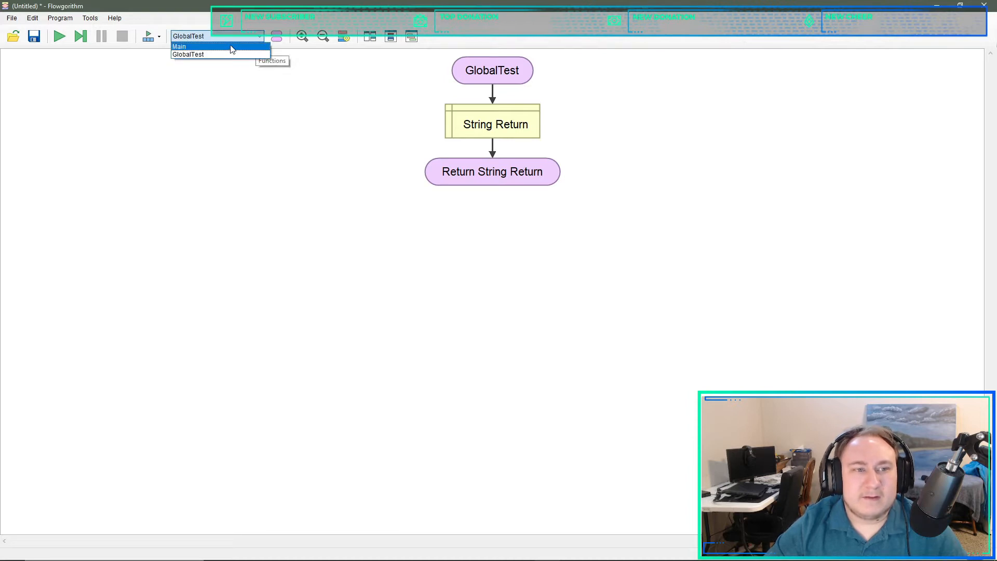
{"action": "left_click", "coordinate": [180, 46]}
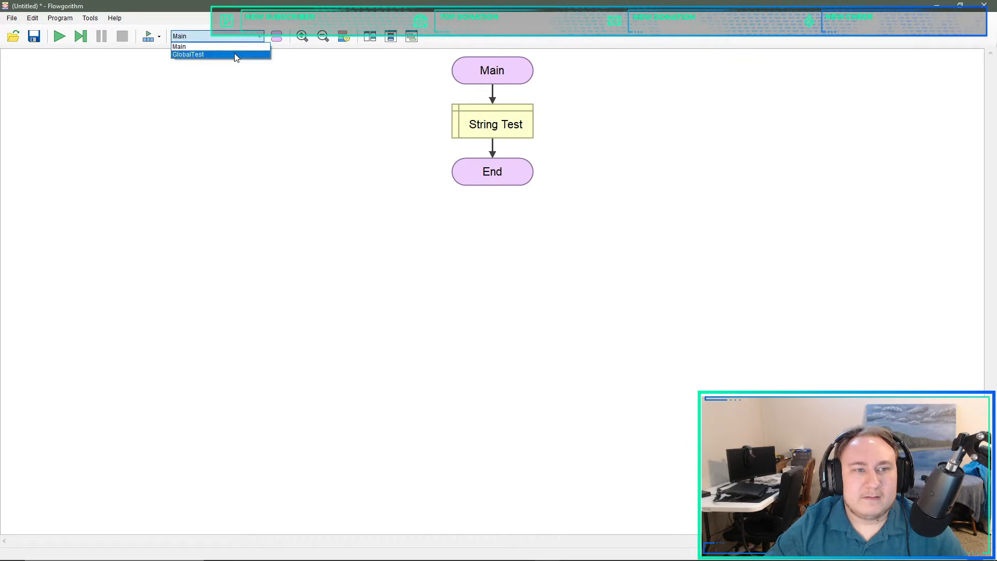
{"action": "left_click", "coordinate": [188, 54]}
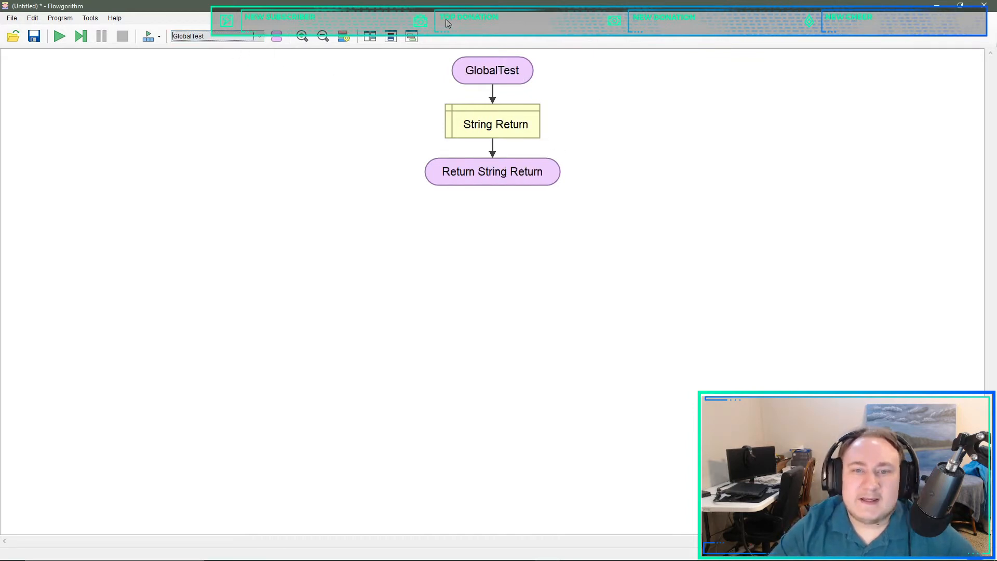
{"action": "left_click", "coordinate": [491, 123]}
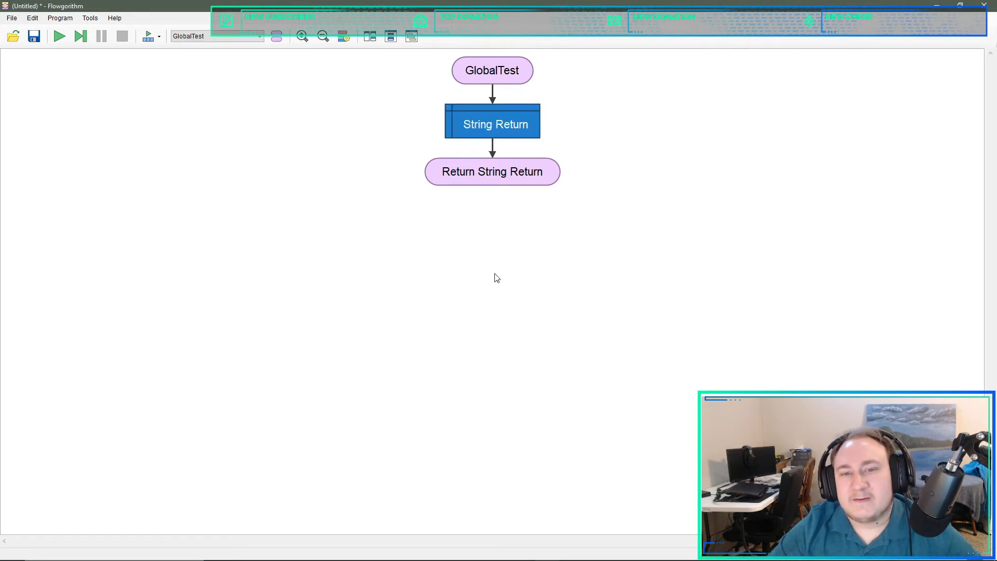
- Insert an Assign in GlobalTest setting Return = "This is a sudo global"
{"action": "left_click", "coordinate": [493, 123]}
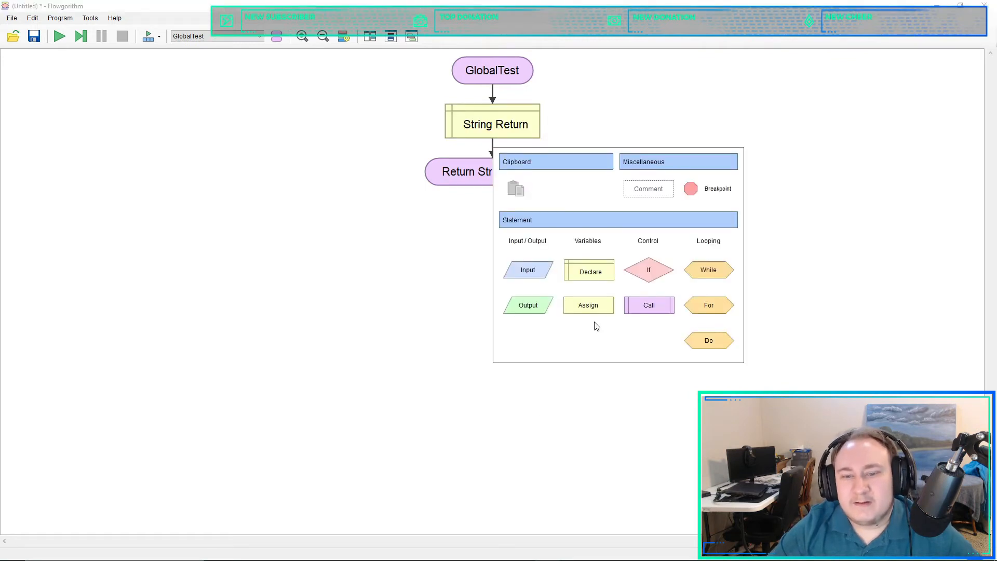
{"action": "left_click", "coordinate": [588, 304]}
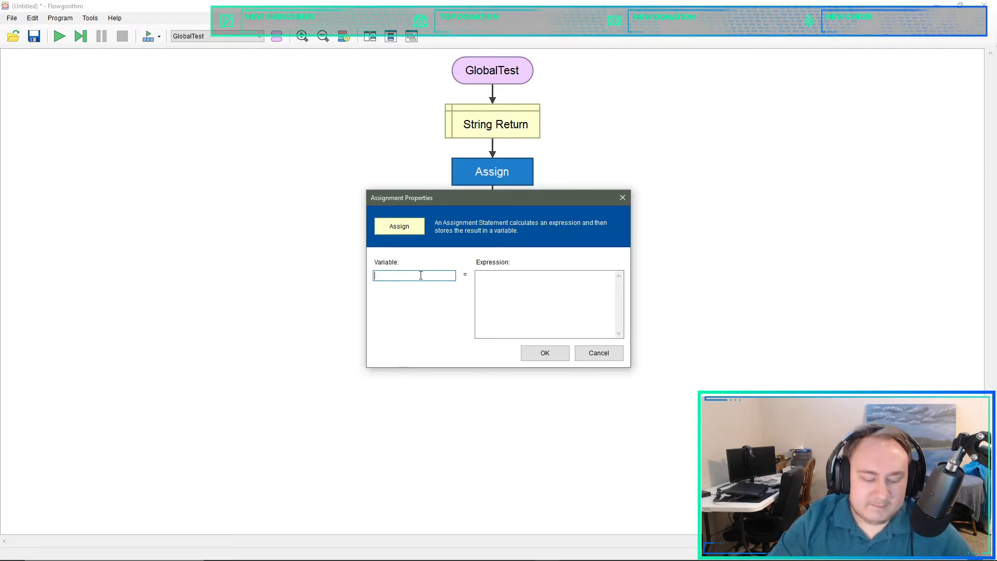
{"action": "type", "text": "Retur"}
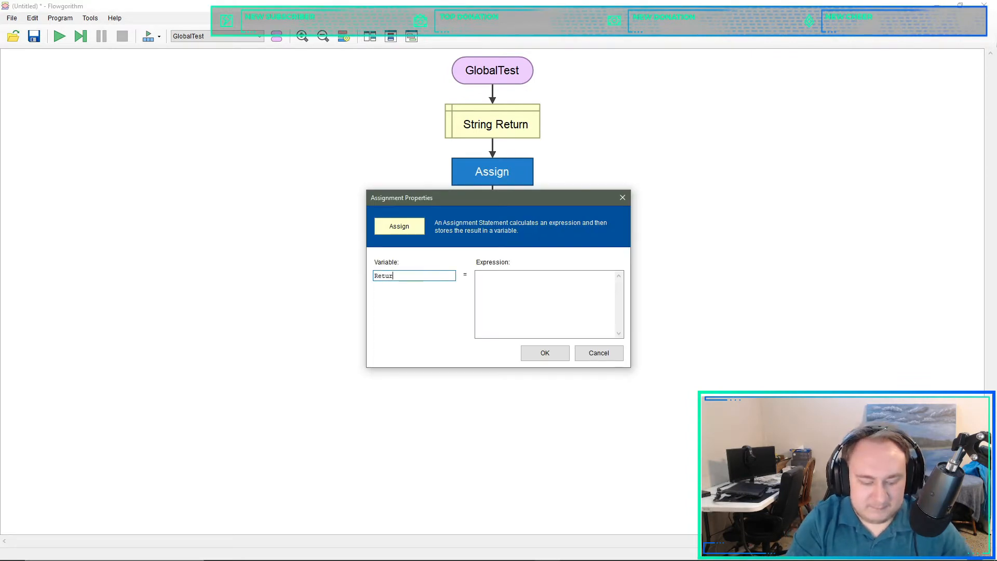
{"action": "left_click", "coordinate": [548, 305]}
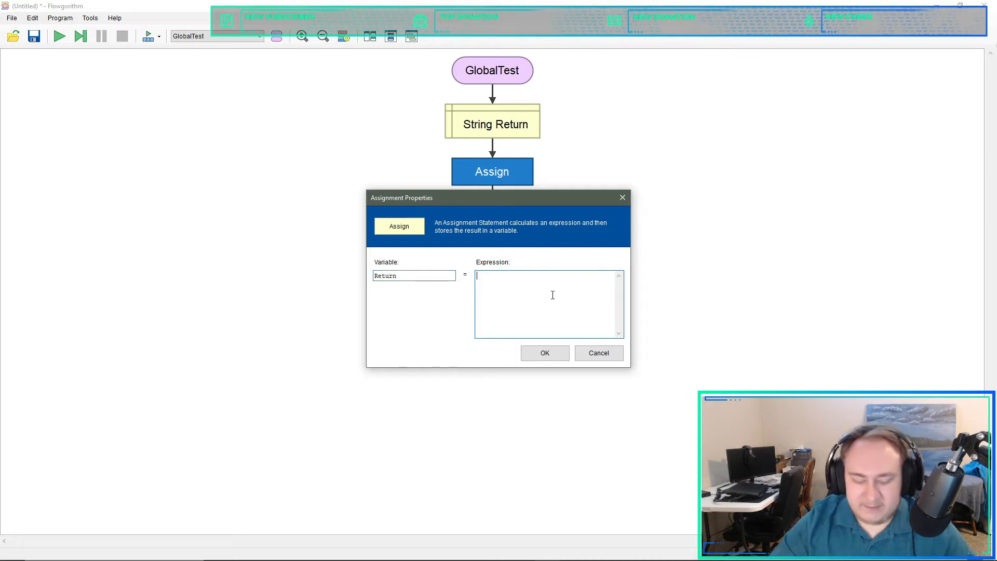
{"action": "type", "text": "\""}
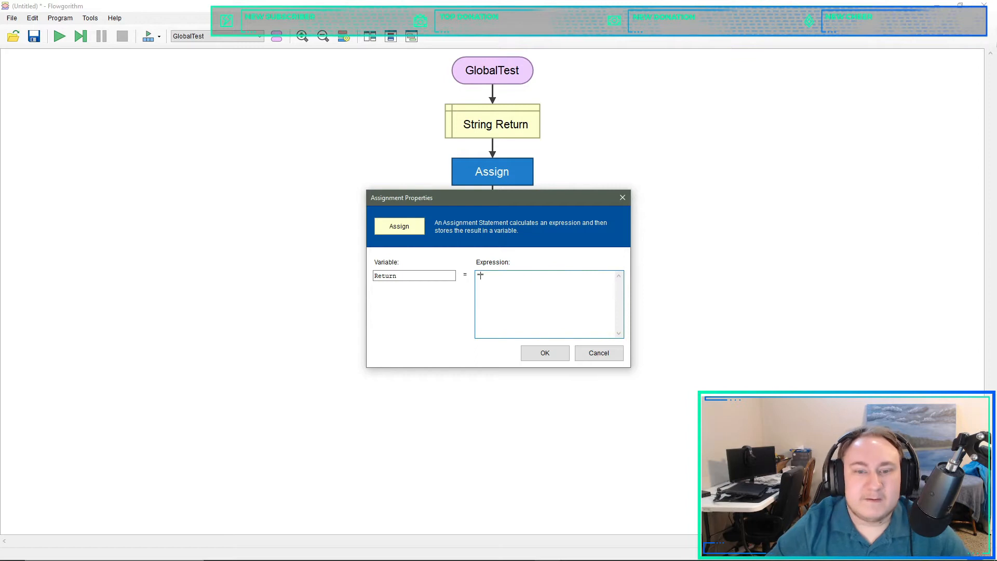
{"action": "type", "text": "\""}
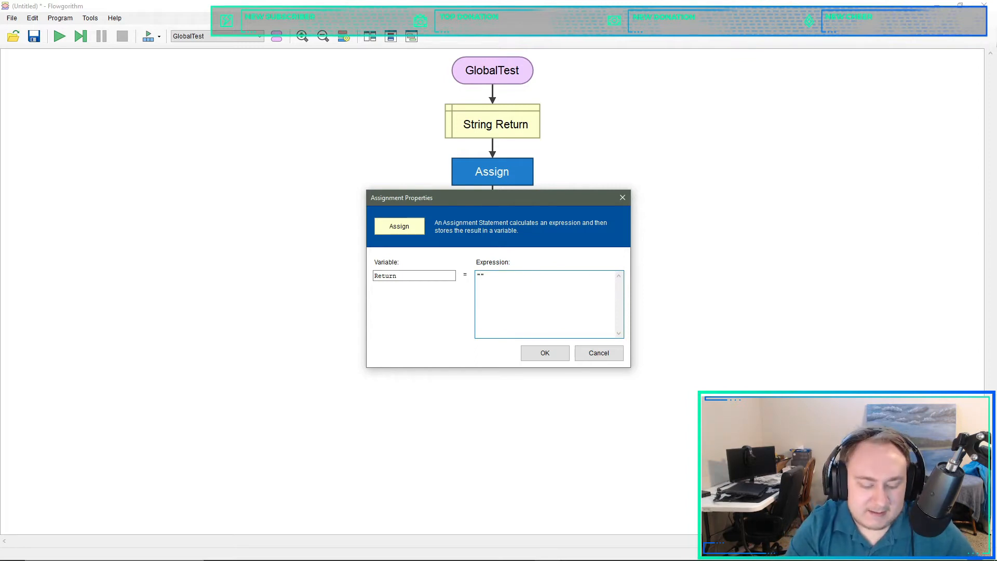
{"action": "type", "text": "This is a"}
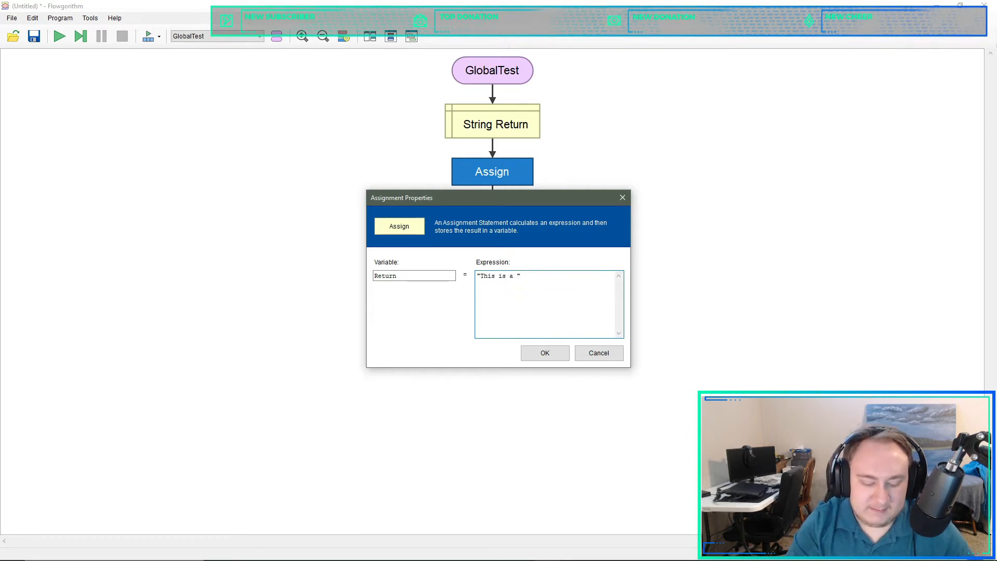
{"action": "type", "text": "sudo global"}
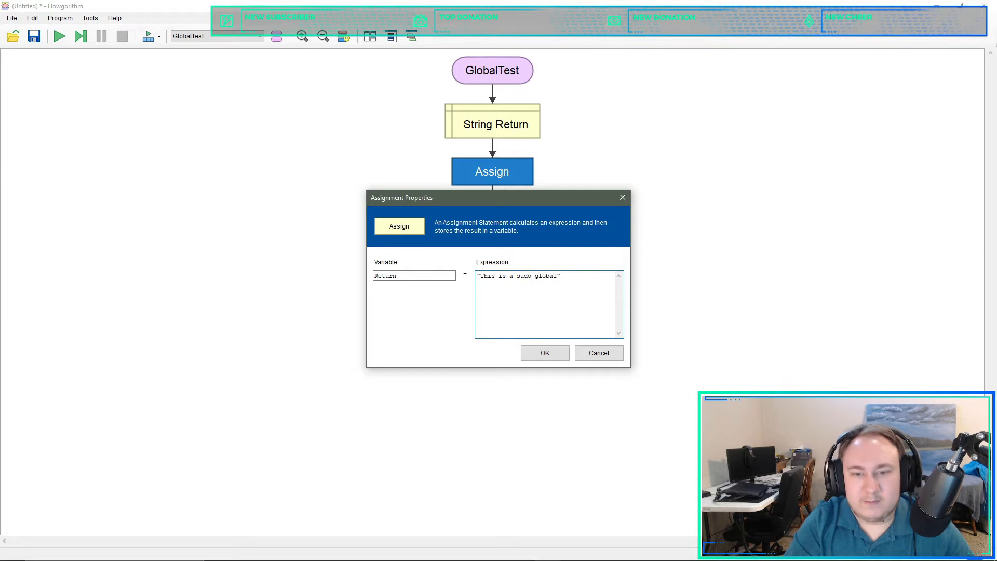
{"action": "left_click", "coordinate": [543, 353]}
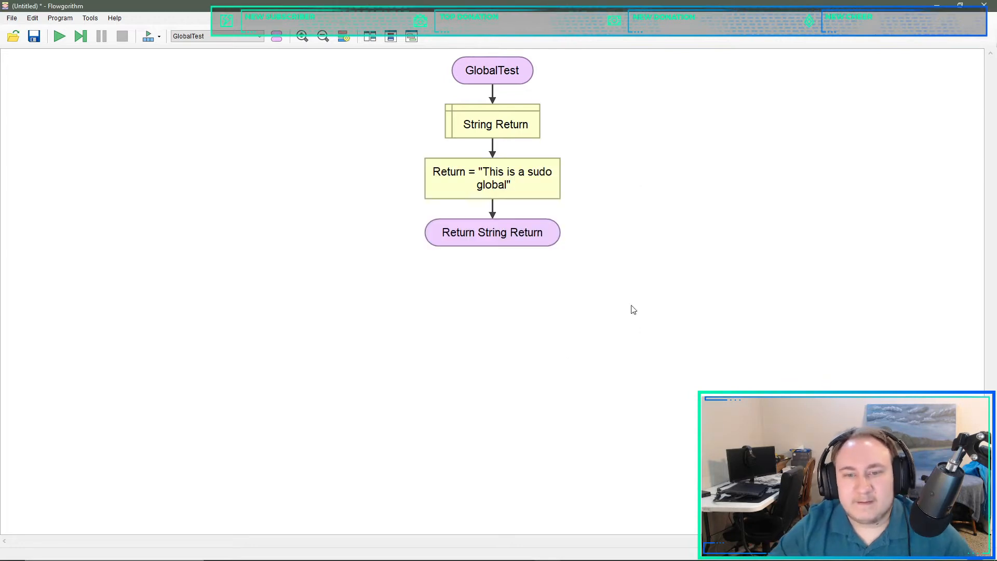
- Switch to Main and add an Assign step Test = GloablTest() after String Test
{"action": "left_click", "coordinate": [258, 36]}
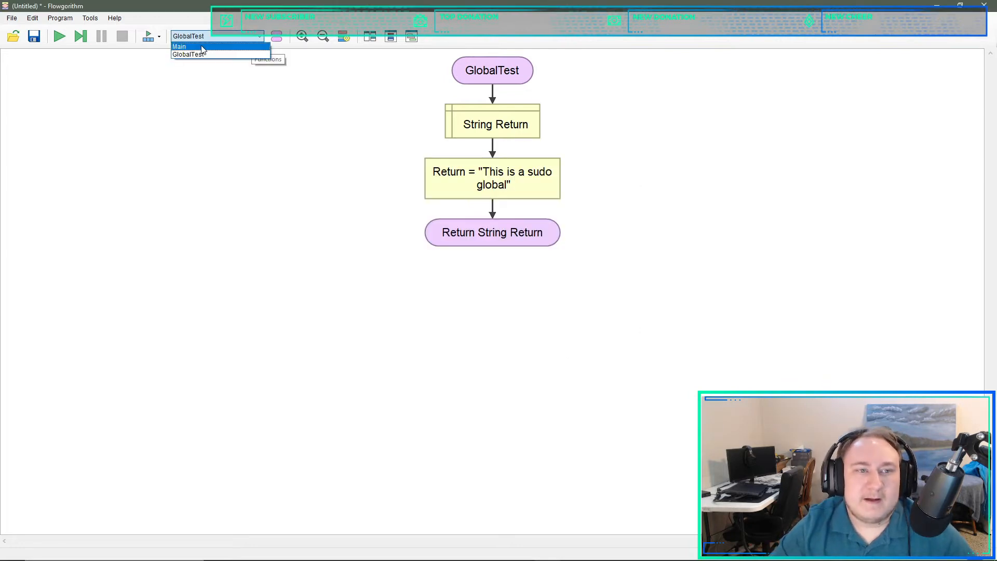
{"action": "left_click", "coordinate": [180, 46]}
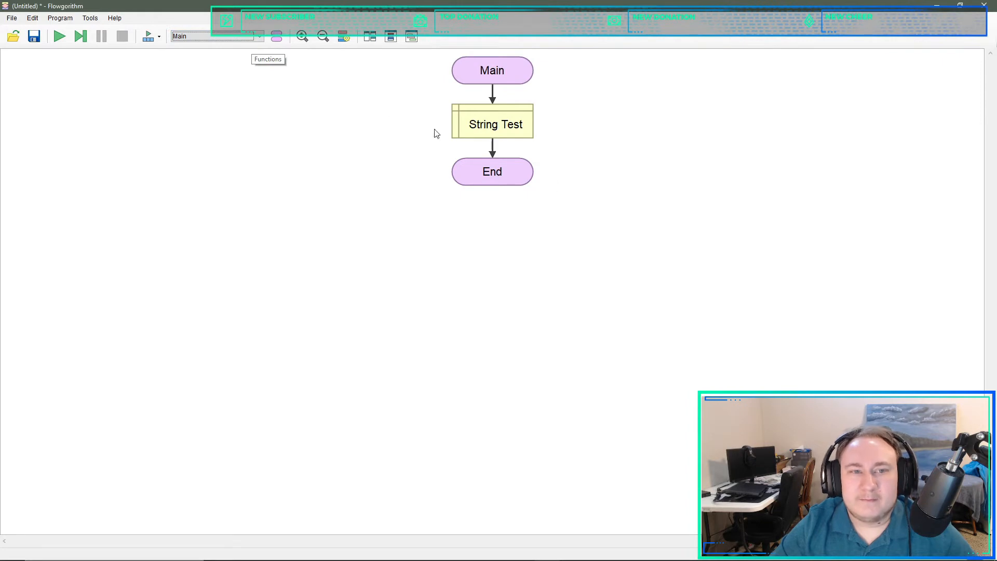
{"action": "mouse_move", "coordinate": [464, 114]}
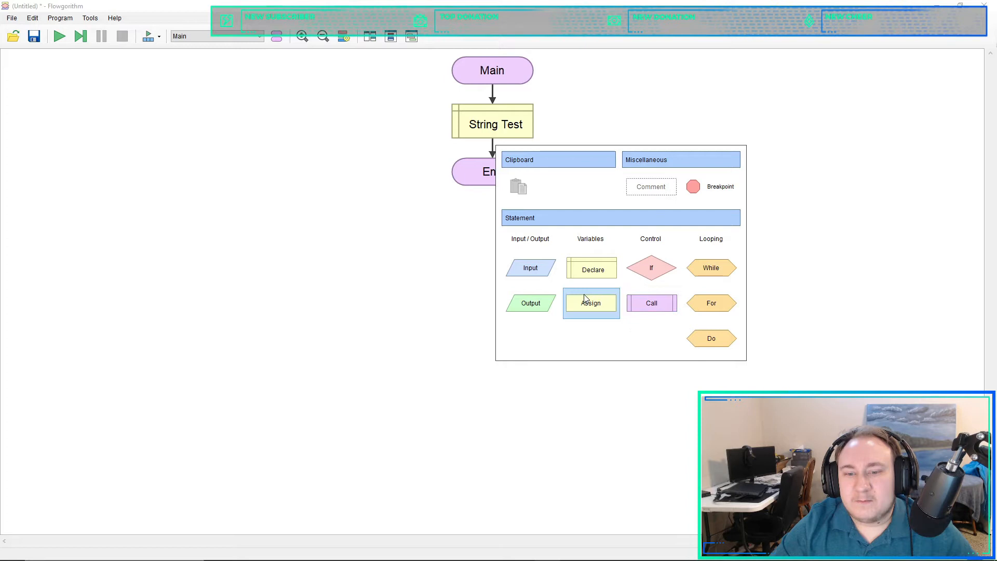
{"action": "left_click", "coordinate": [591, 302]}
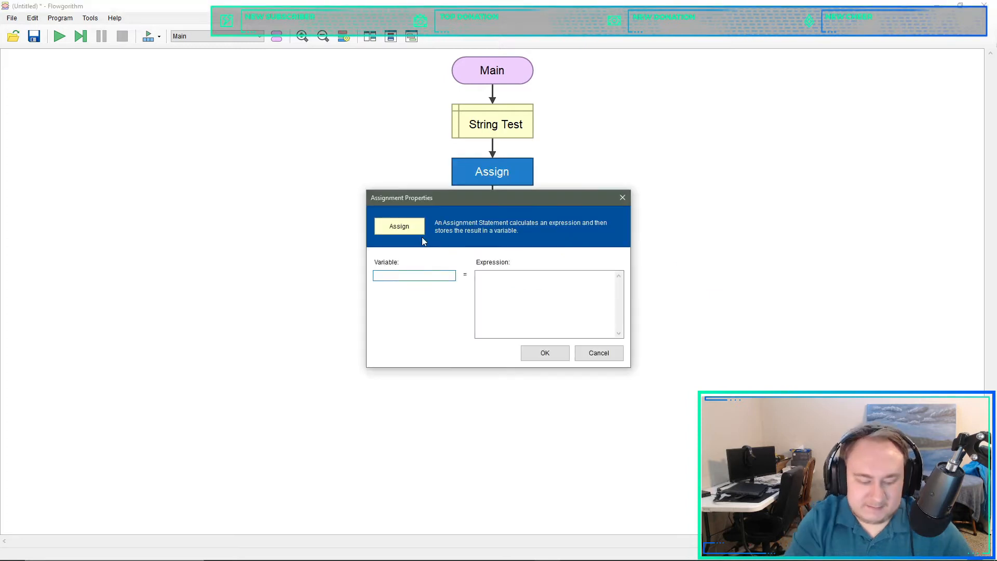
{"action": "type", "text": "Test"}
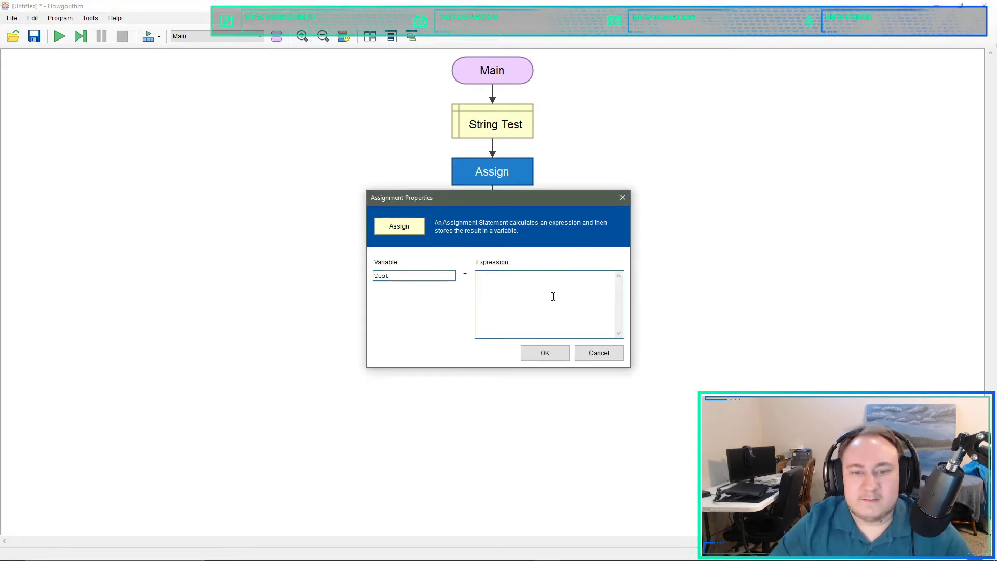
{"action": "type", "text": "GloablTe"}
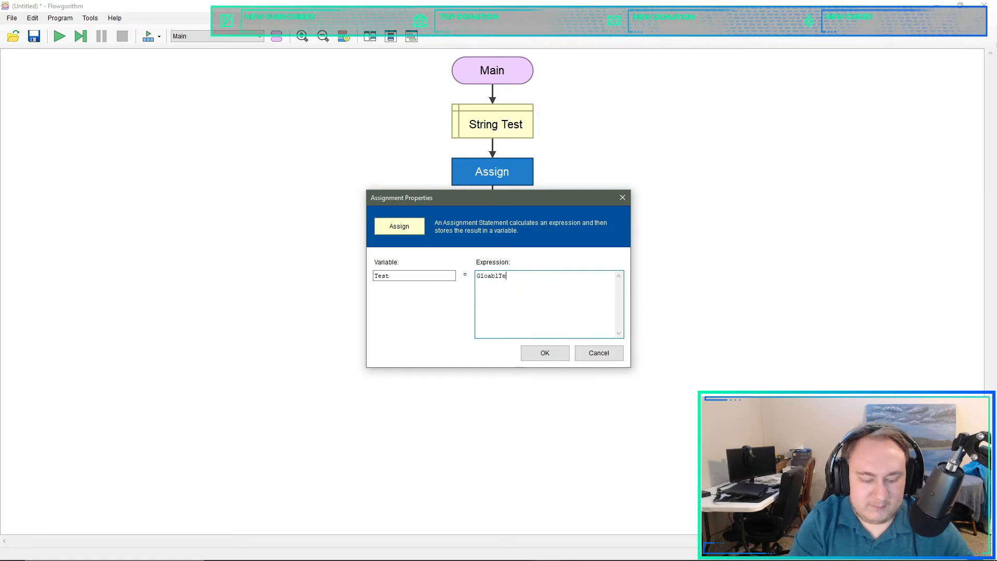
{"action": "type", "text": "st()"}
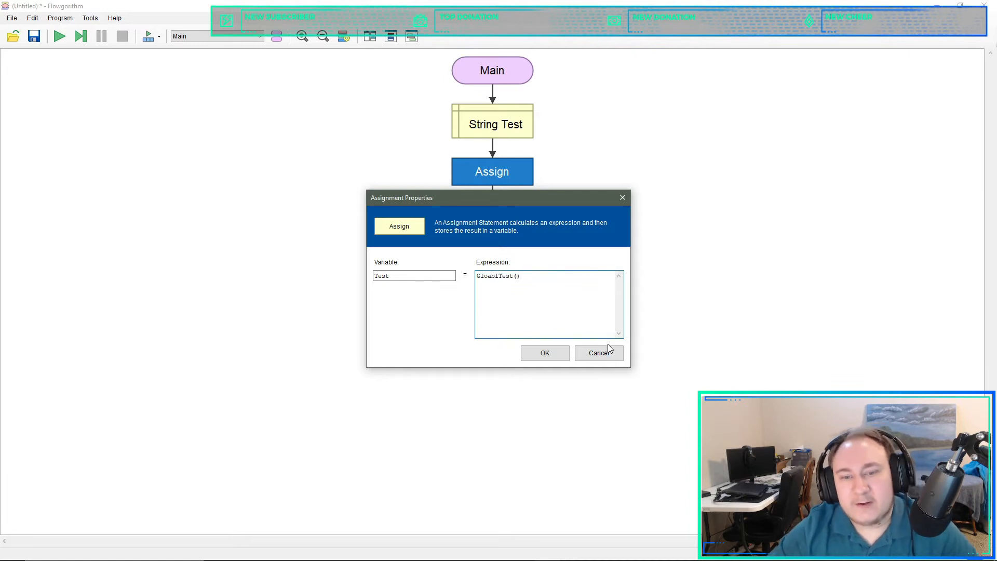
{"action": "left_click", "coordinate": [543, 353]}
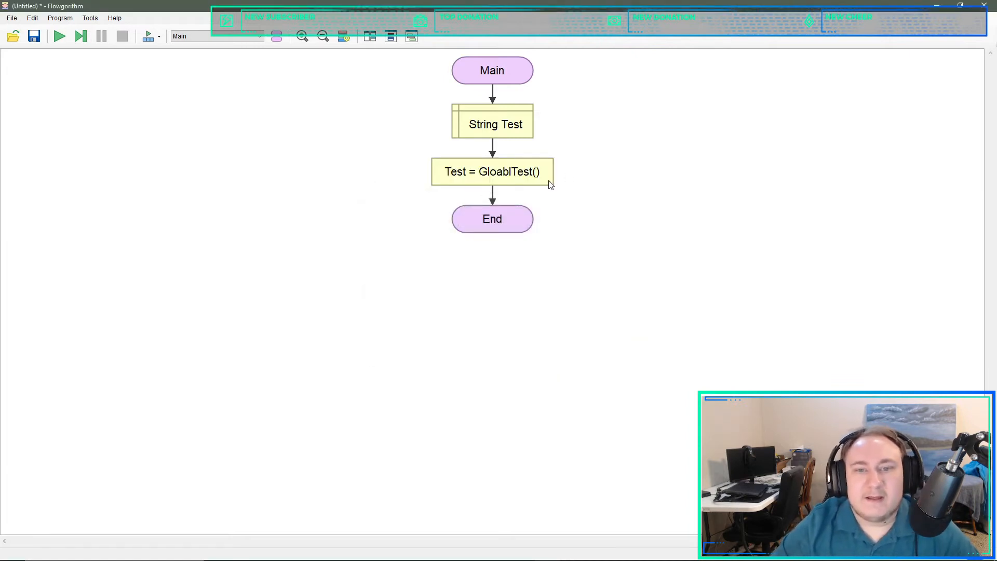
{"action": "mouse_move", "coordinate": [761, 197]}
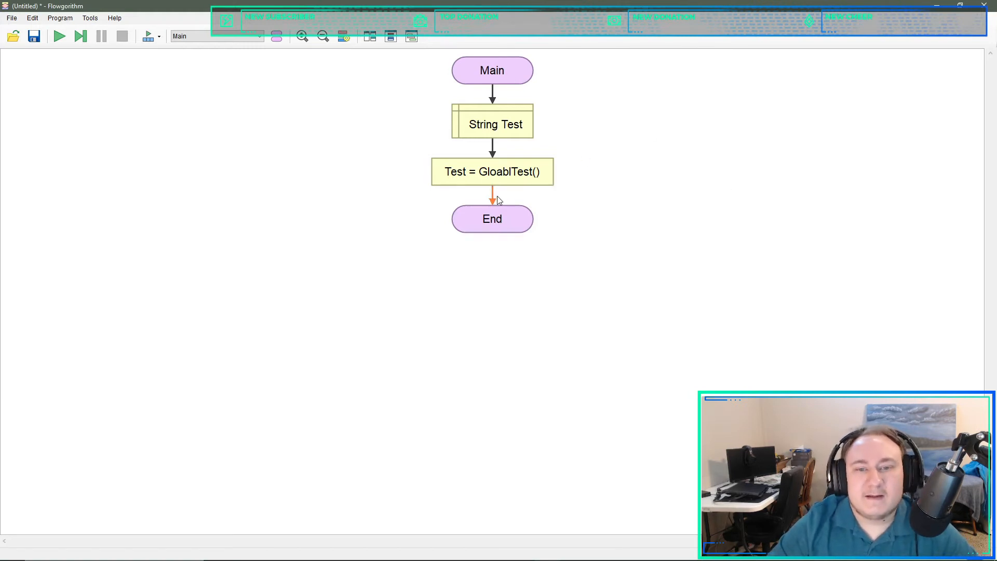
- Add an Output step in Main that prints Test before End
{"action": "left_click", "coordinate": [496, 199]}
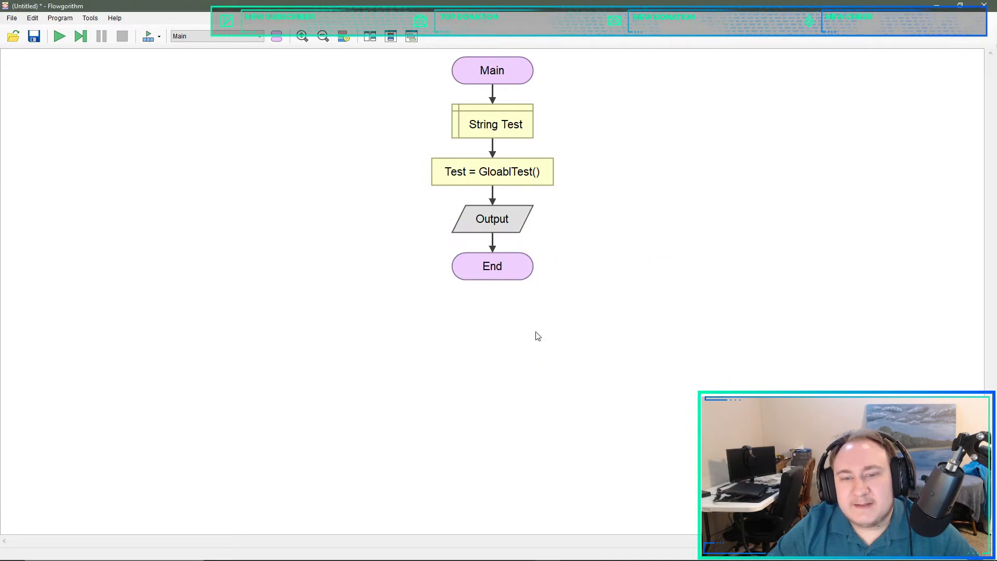
{"action": "double_click", "coordinate": [491, 219]}
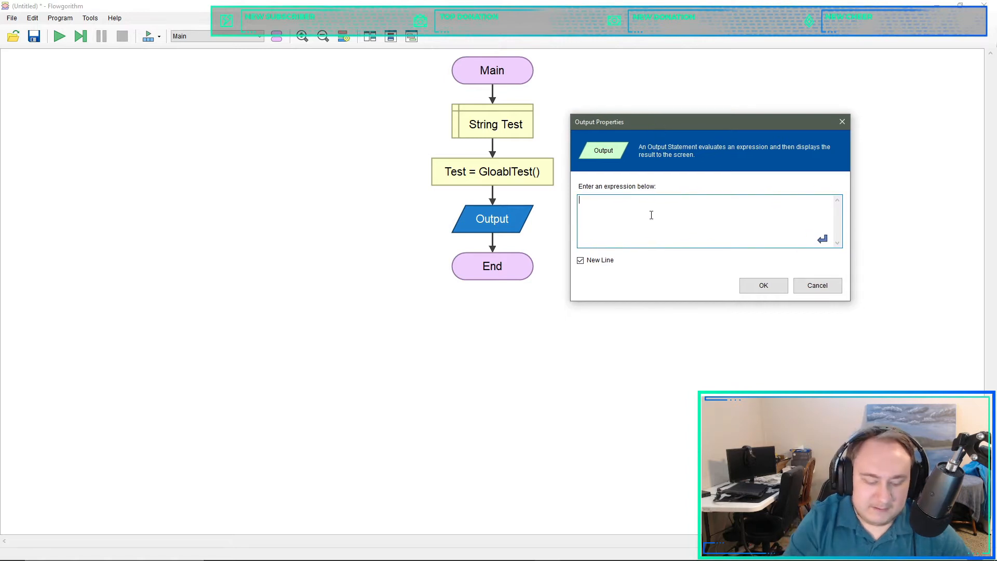
{"action": "type", "text": "Test"}
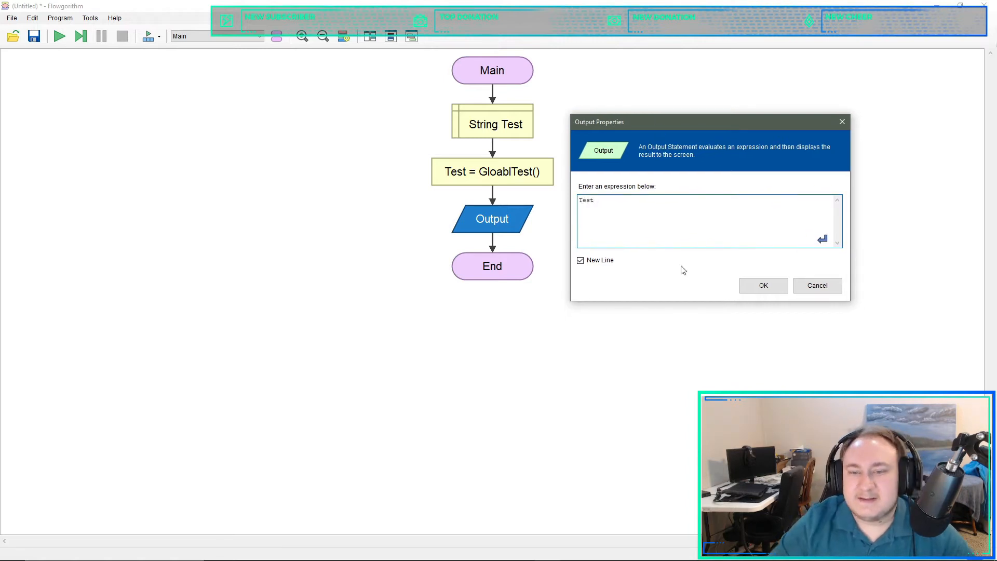
{"action": "left_click", "coordinate": [763, 285]}
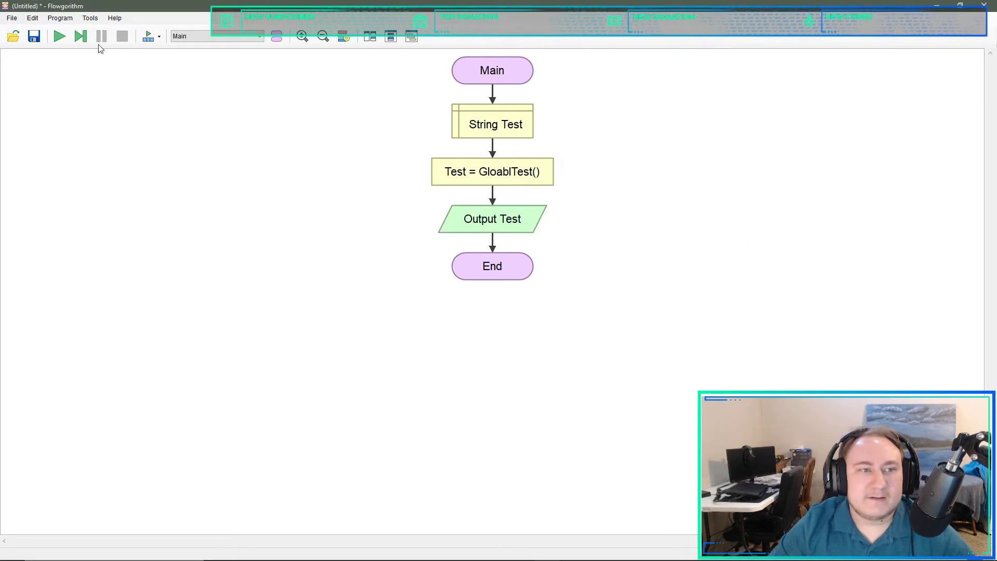
- Run, dismiss the Function is Not Defined error, and correct the call to GlobalTest()
{"action": "left_click", "coordinate": [59, 35]}
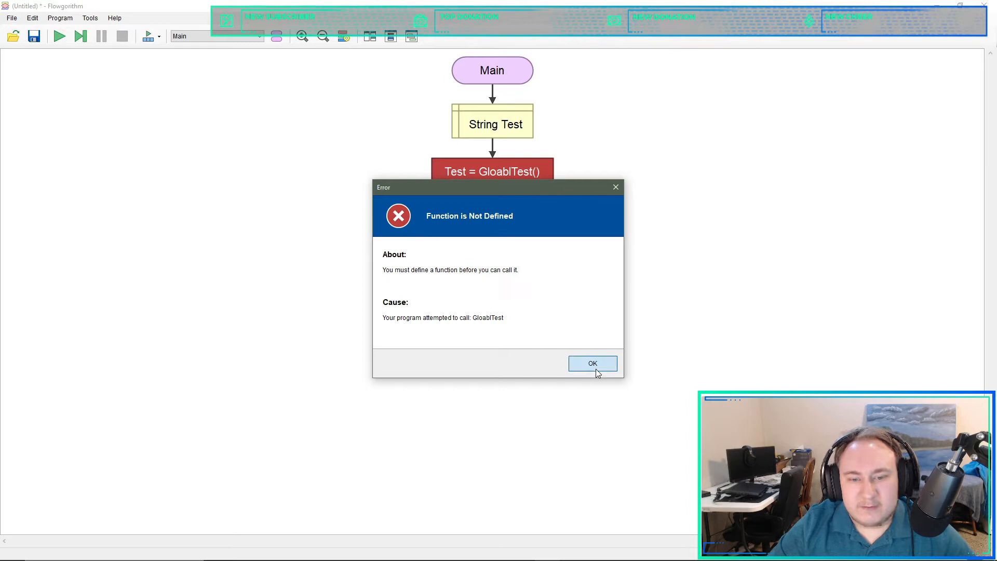
{"action": "left_click", "coordinate": [591, 363]}
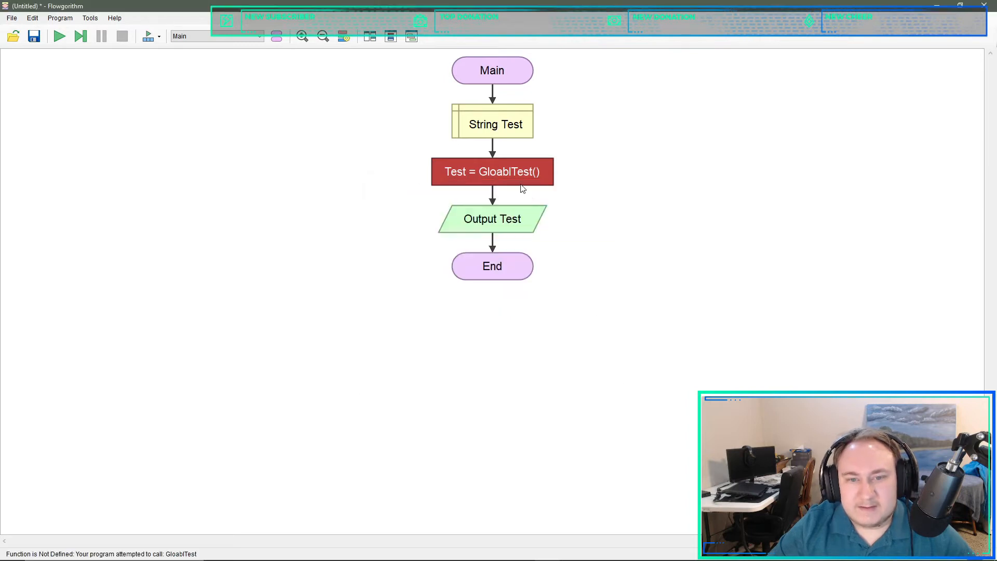
{"action": "double_click", "coordinate": [491, 171]}
{"action": "type", "text": "GlobalTest()"}
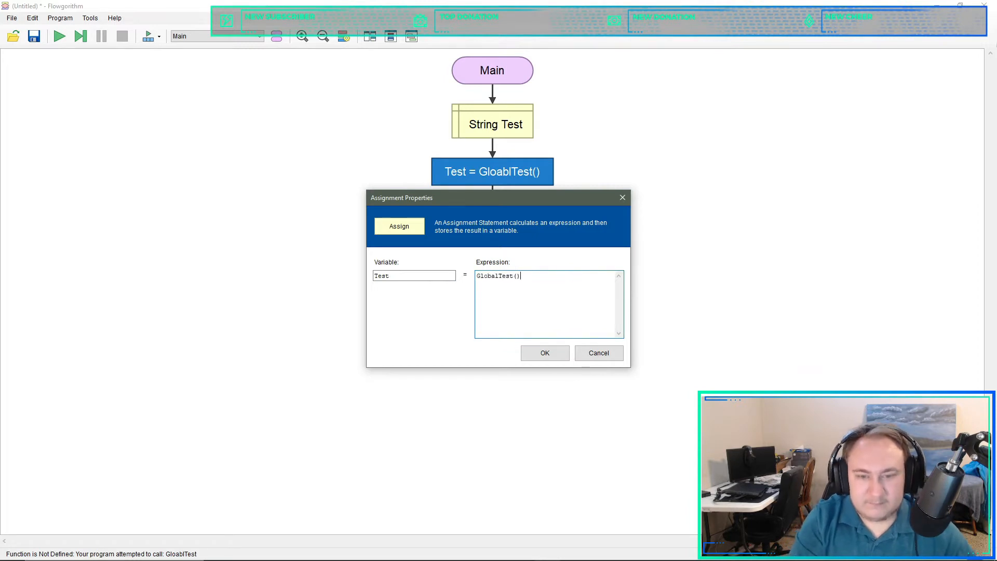
{"action": "left_click", "coordinate": [543, 353]}
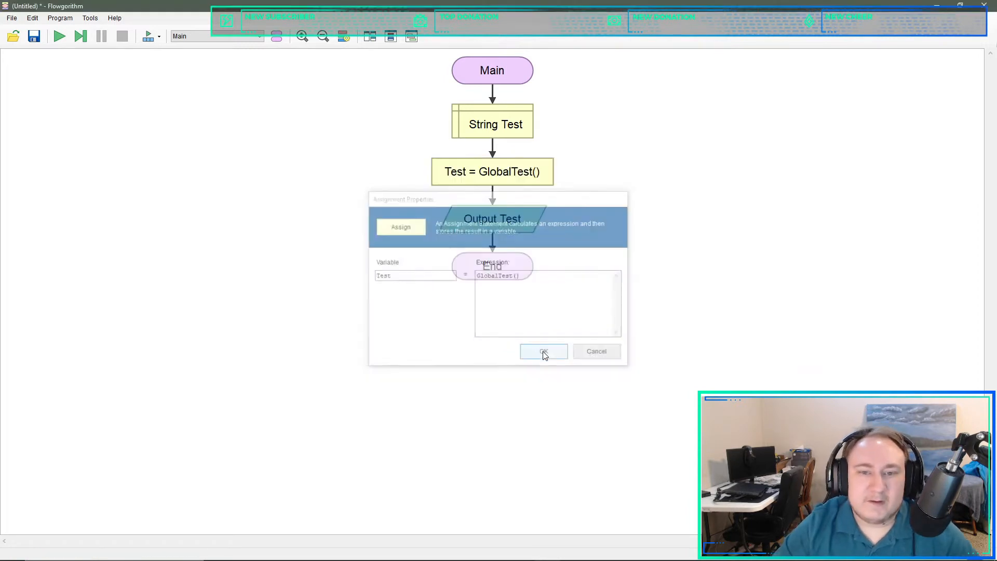
{"action": "left_click", "coordinate": [543, 352]}
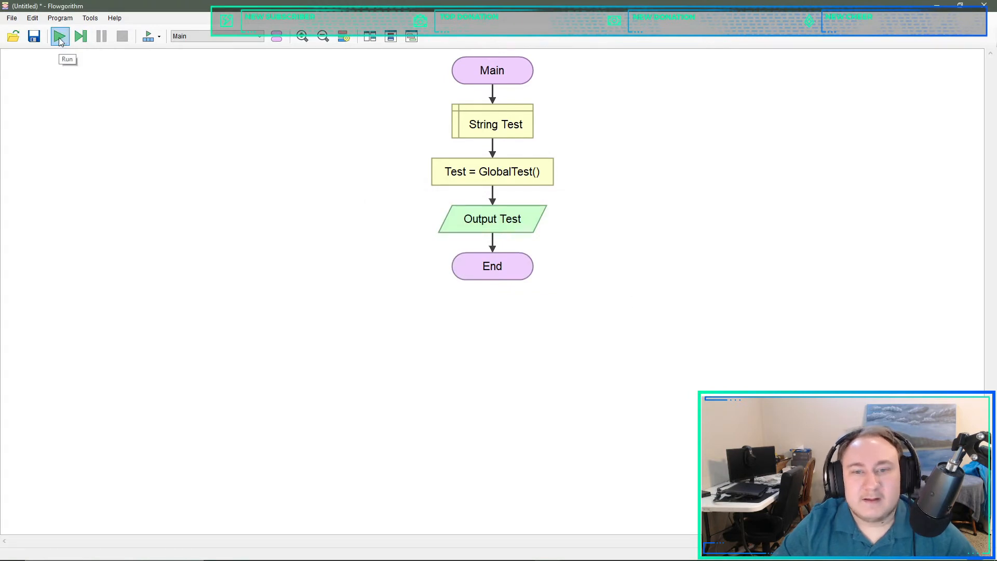
- Run Main, view the console printing "This is a sudo global", then close it
{"action": "left_click", "coordinate": [60, 35]}
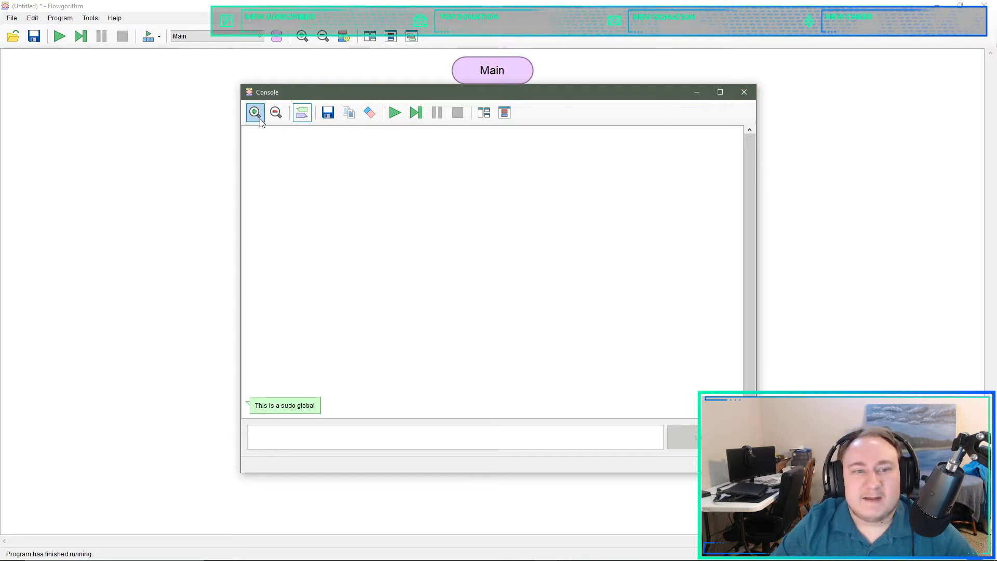
{"action": "left_click", "coordinate": [253, 112]}
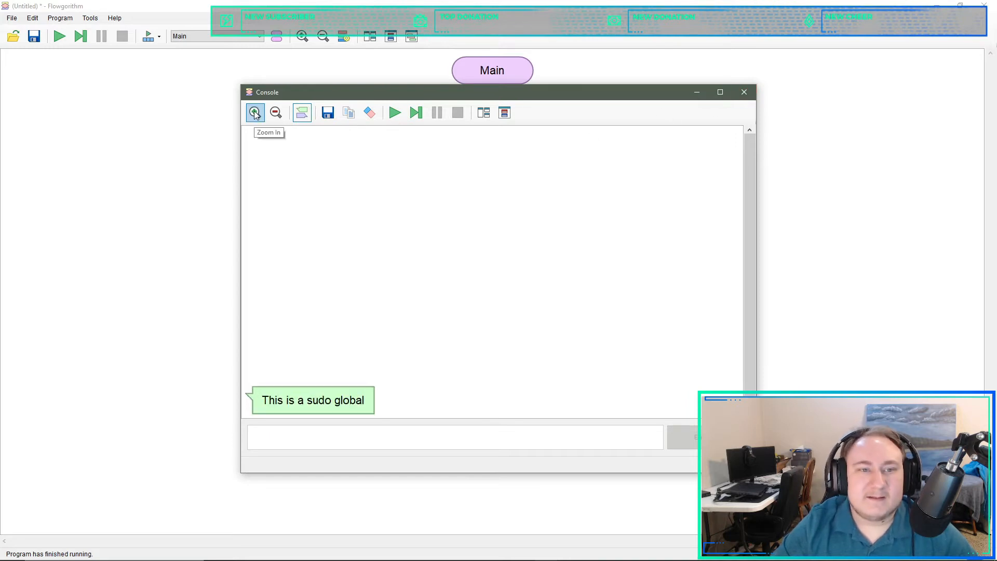
{"action": "left_click", "coordinate": [743, 91]}
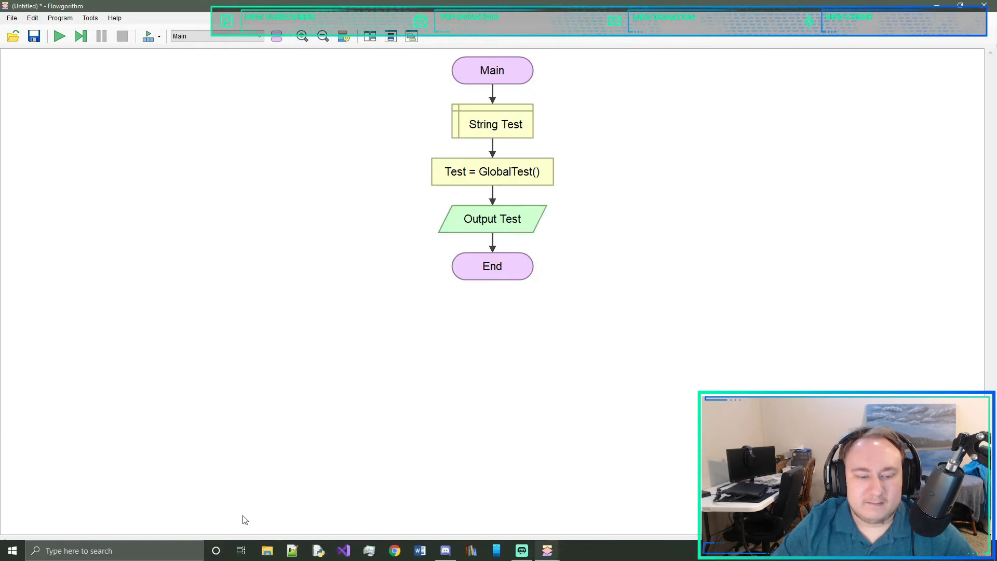
{"action": "left_click", "coordinate": [58, 36]}
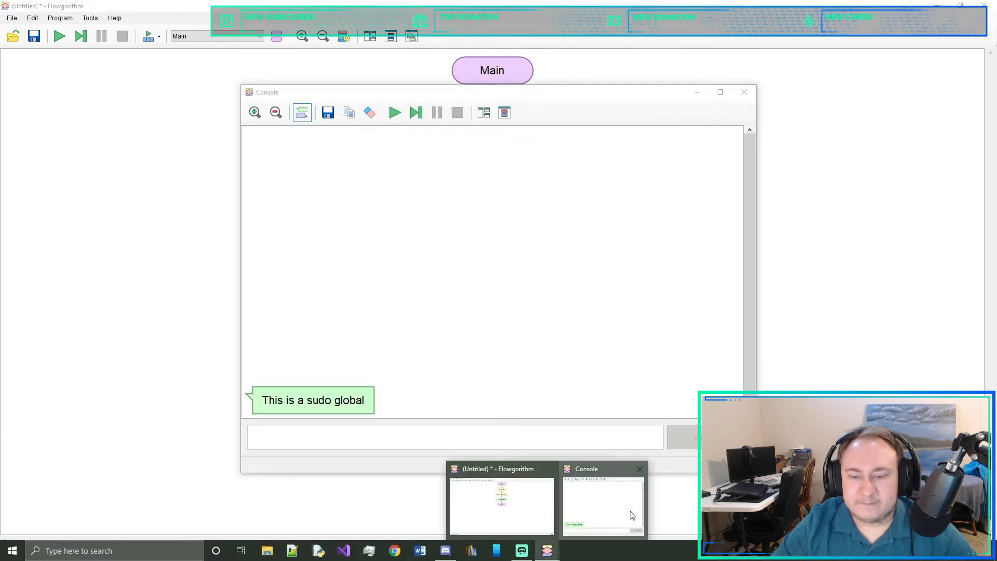
{"action": "left_click", "coordinate": [602, 502]}
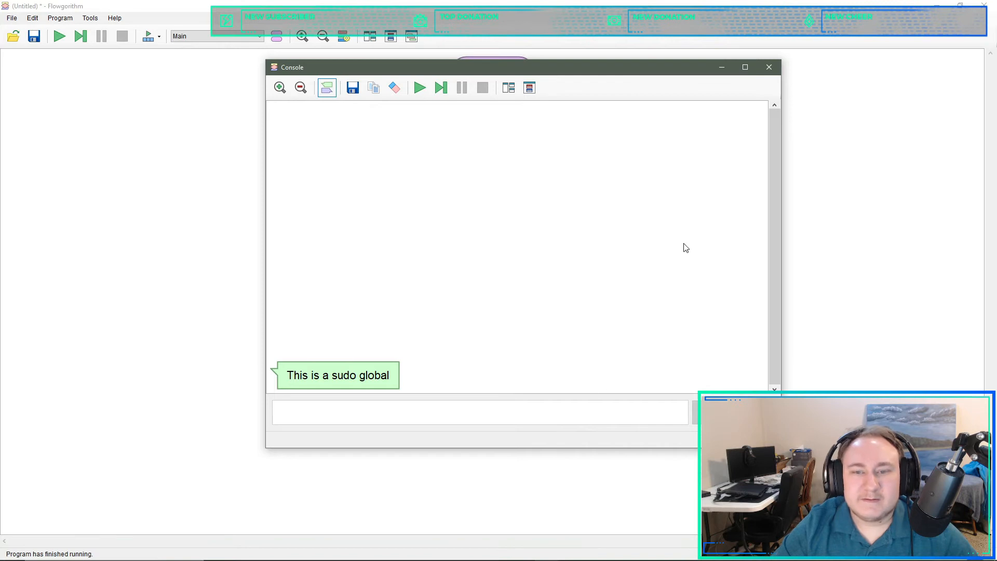
{"action": "mouse_move", "coordinate": [750, 58]}
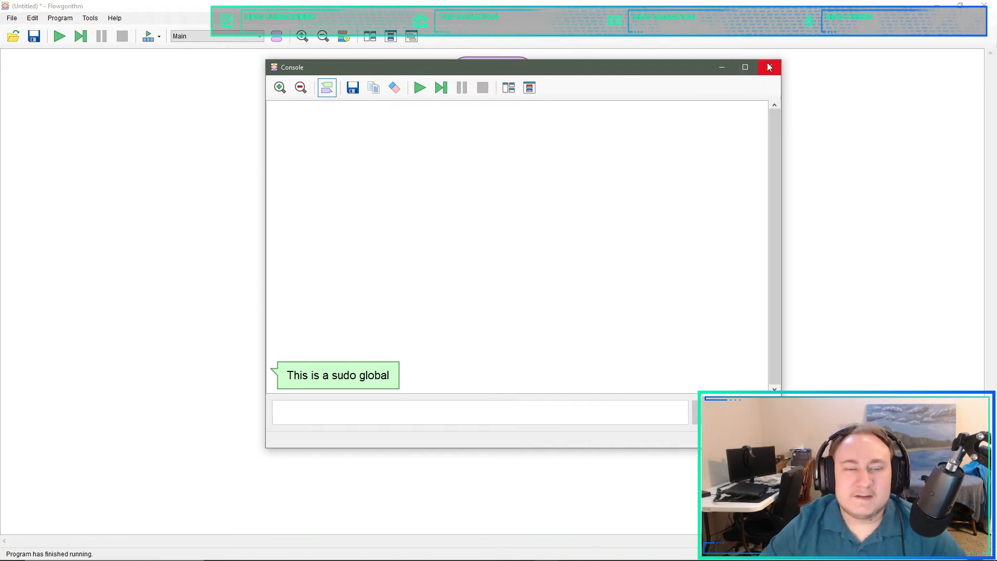
{"action": "mouse_move", "coordinate": [768, 67]}
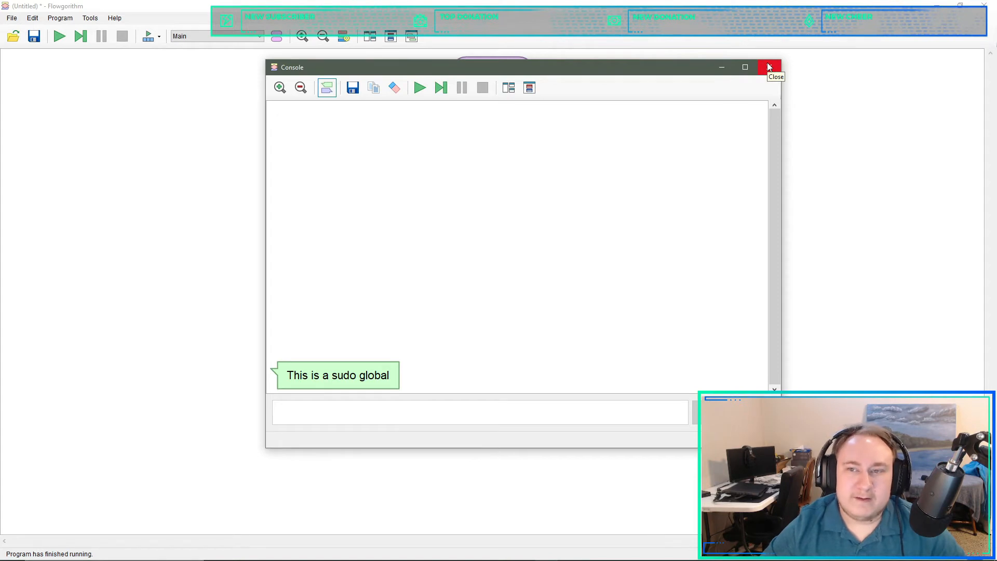
{"action": "left_click", "coordinate": [769, 66]}
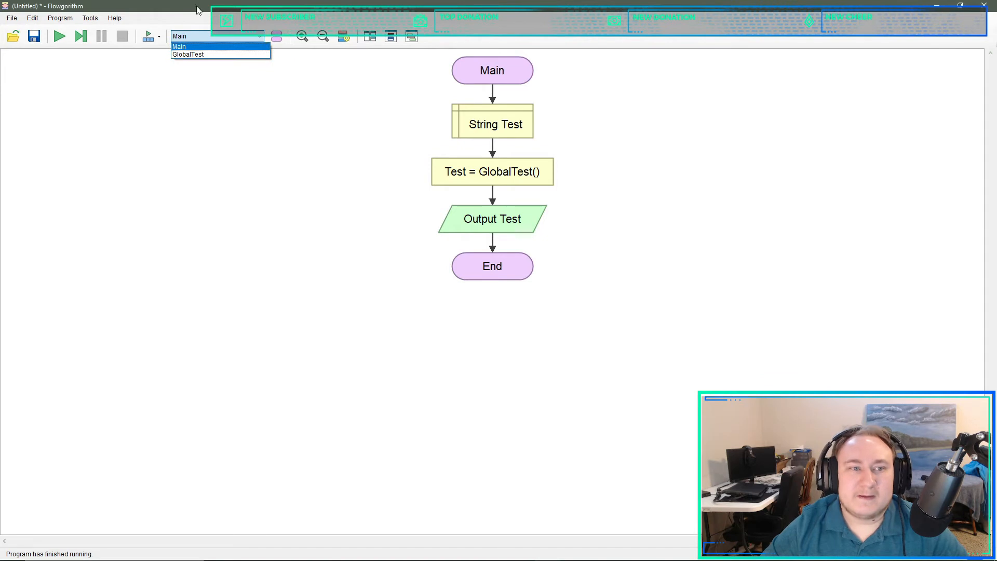
{"action": "mouse_move", "coordinate": [188, 54]}
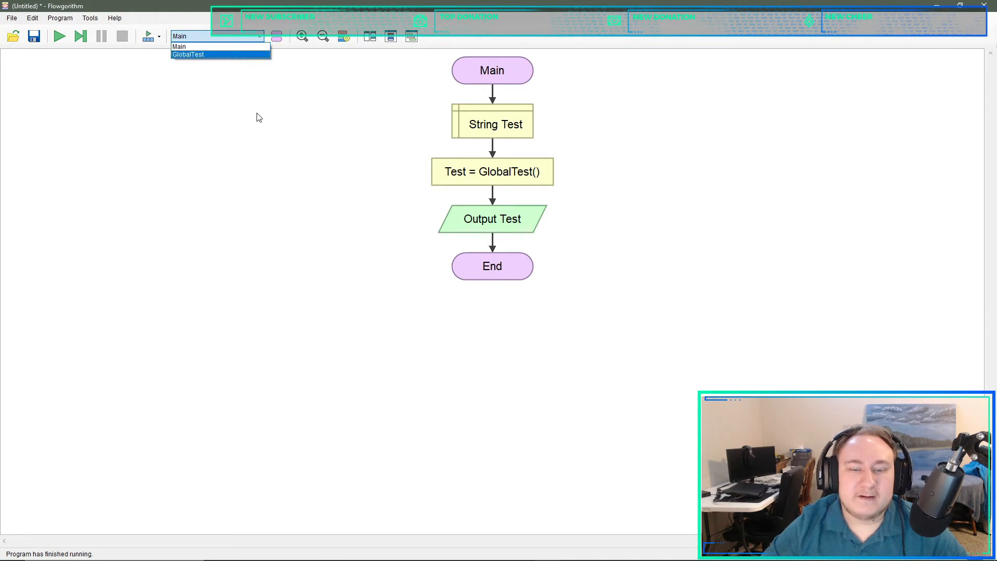
- Start a new blank program via File > New, discarding the unsaved flowchart
{"action": "left_click", "coordinate": [178, 46]}
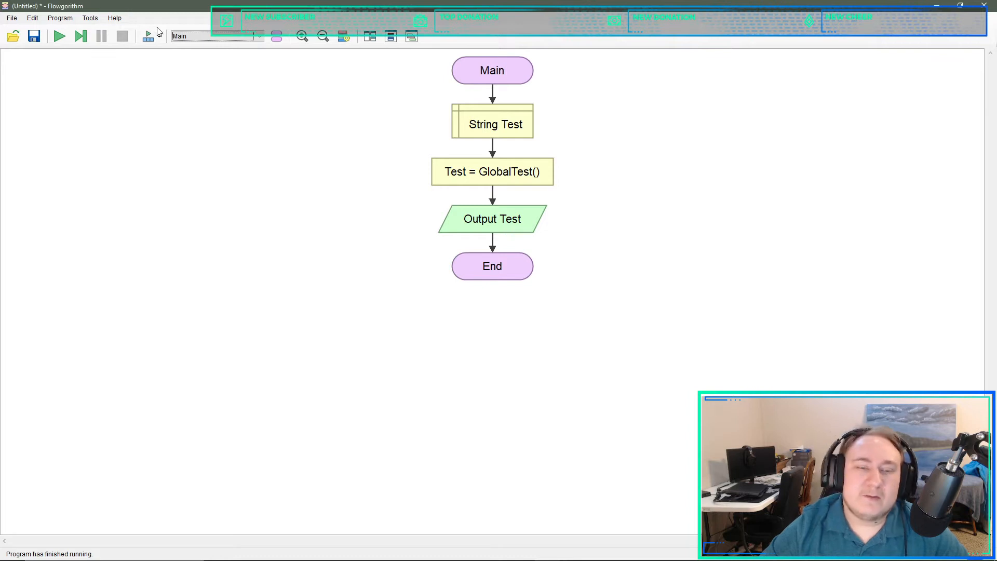
{"action": "left_click", "coordinate": [260, 35]}
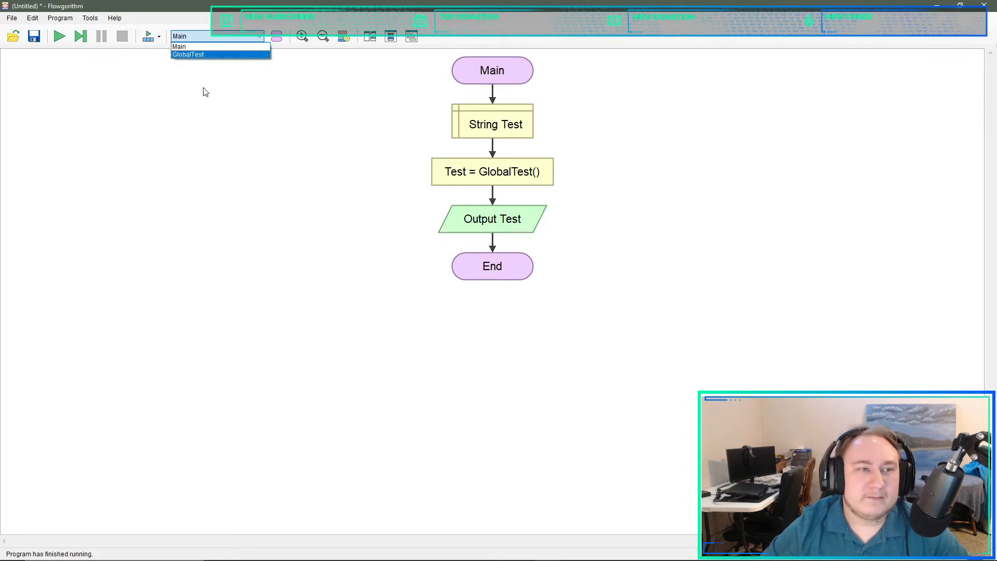
{"action": "left_click", "coordinate": [10, 17]}
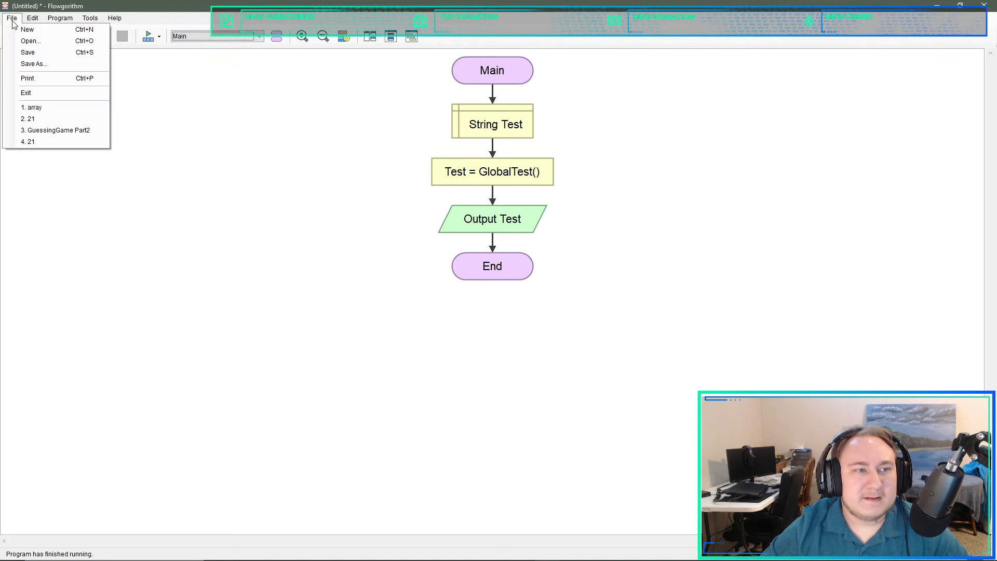
{"action": "left_click", "coordinate": [27, 29]}
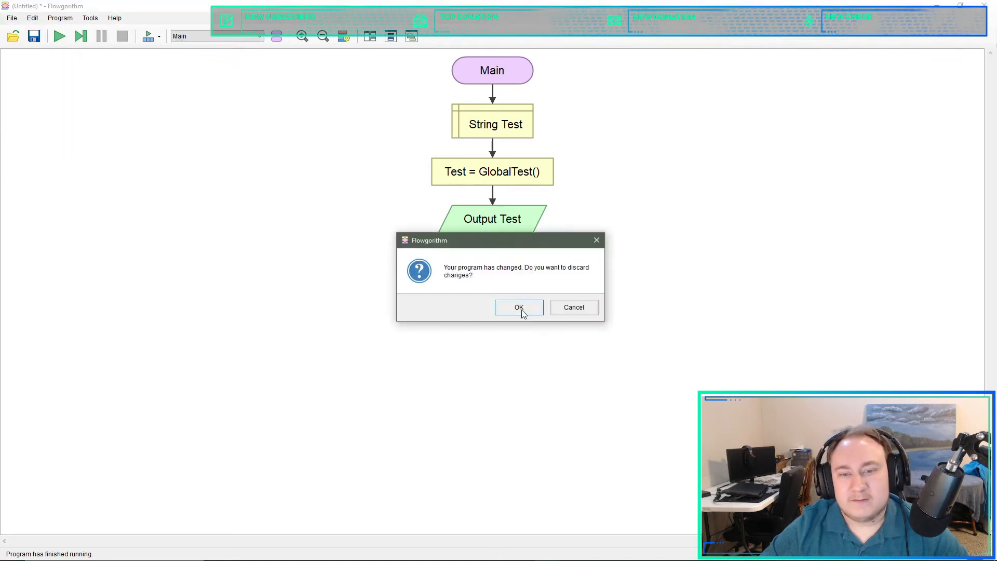
{"action": "left_click", "coordinate": [519, 308]}
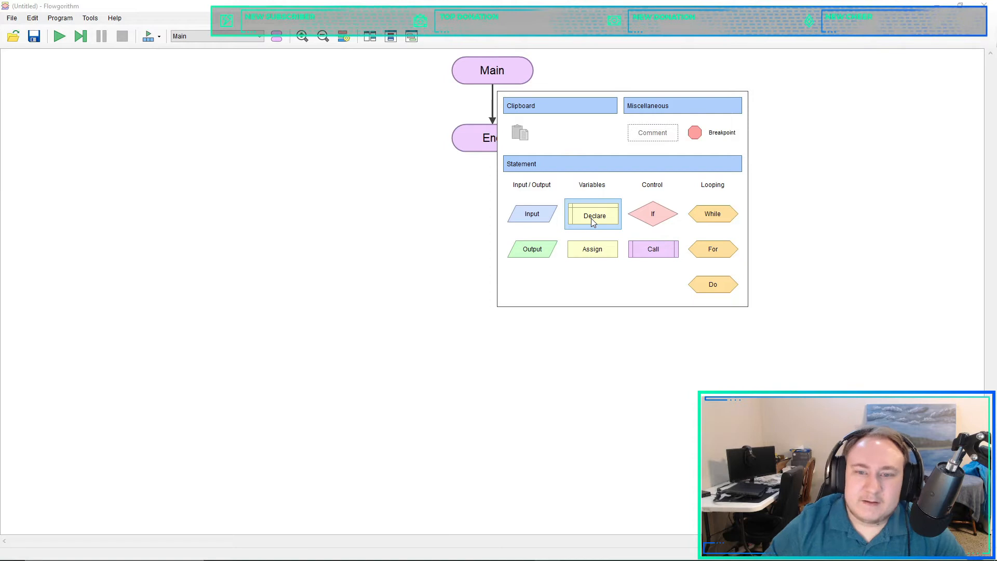
- Declare a String named "Please enter a number" and dismiss the invalid identifier error
{"action": "left_click", "coordinate": [591, 214]}
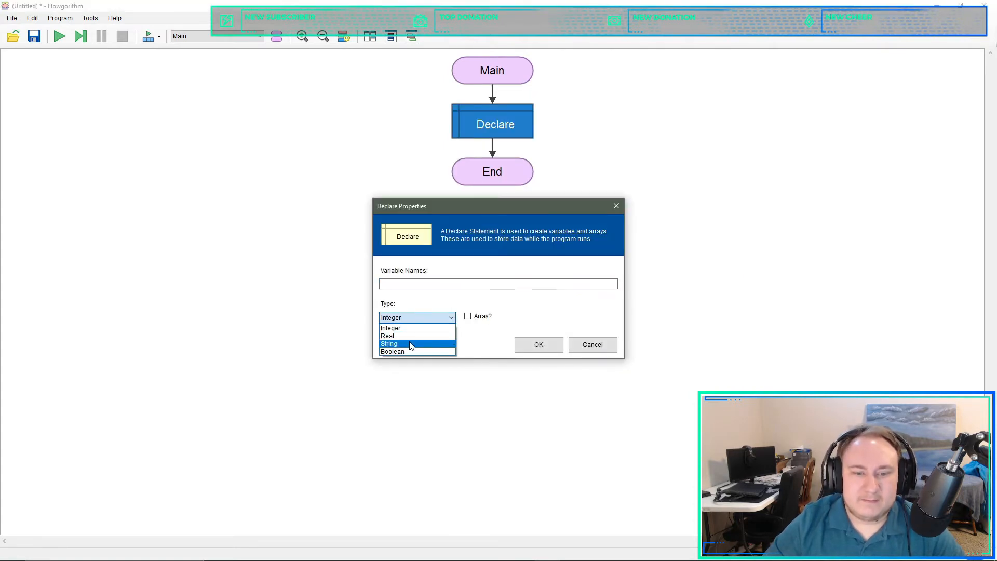
{"action": "left_click", "coordinate": [389, 344]}
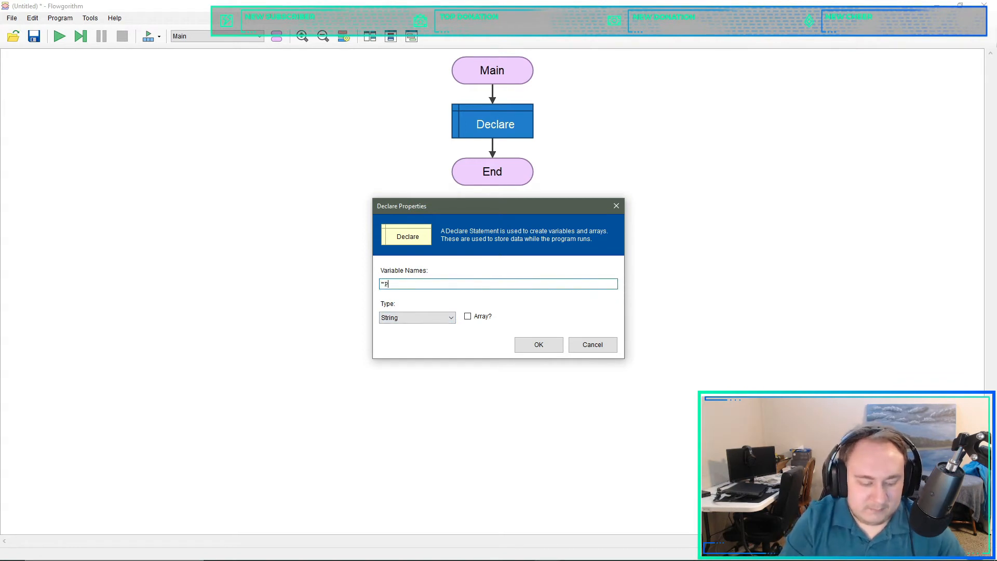
{"action": "type", "text": "Please enter a"}
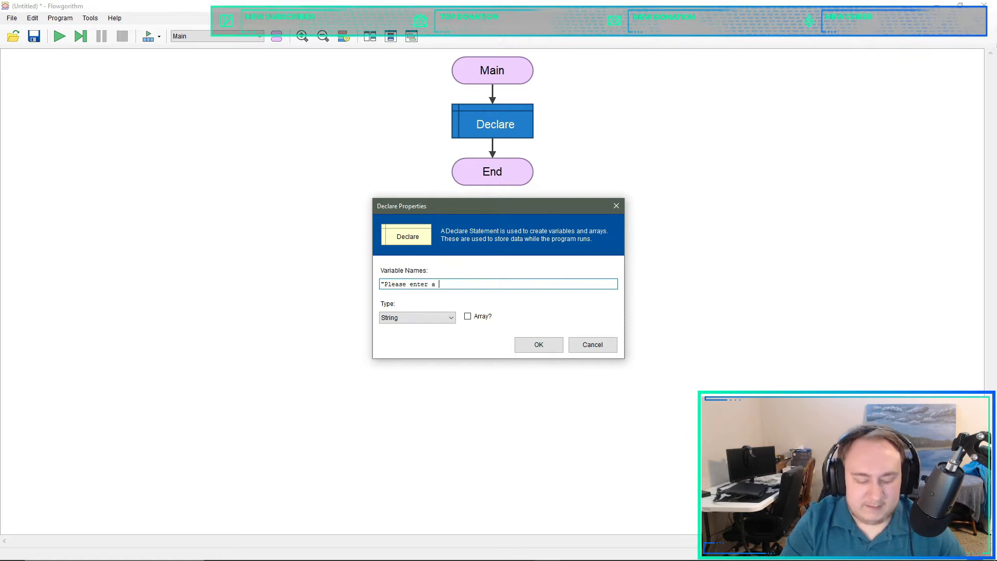
{"action": "type", "text": "number\""}
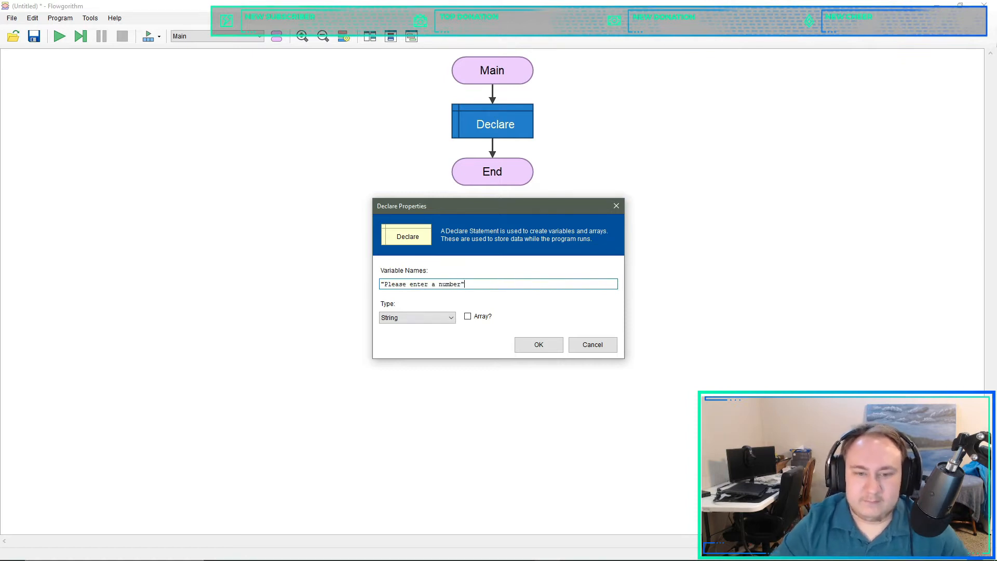
{"action": "left_click", "coordinate": [537, 344]}
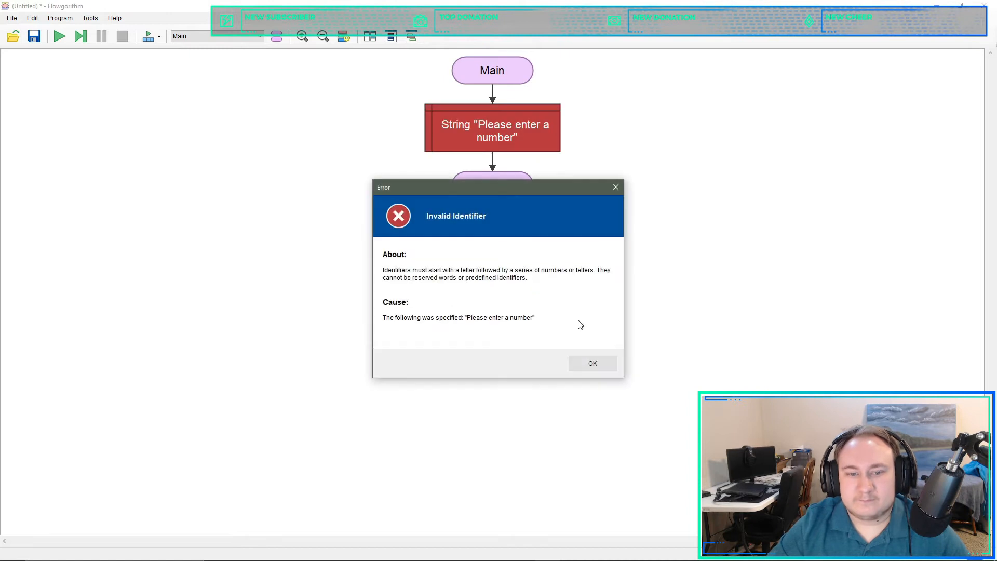
{"action": "left_click", "coordinate": [591, 364]}
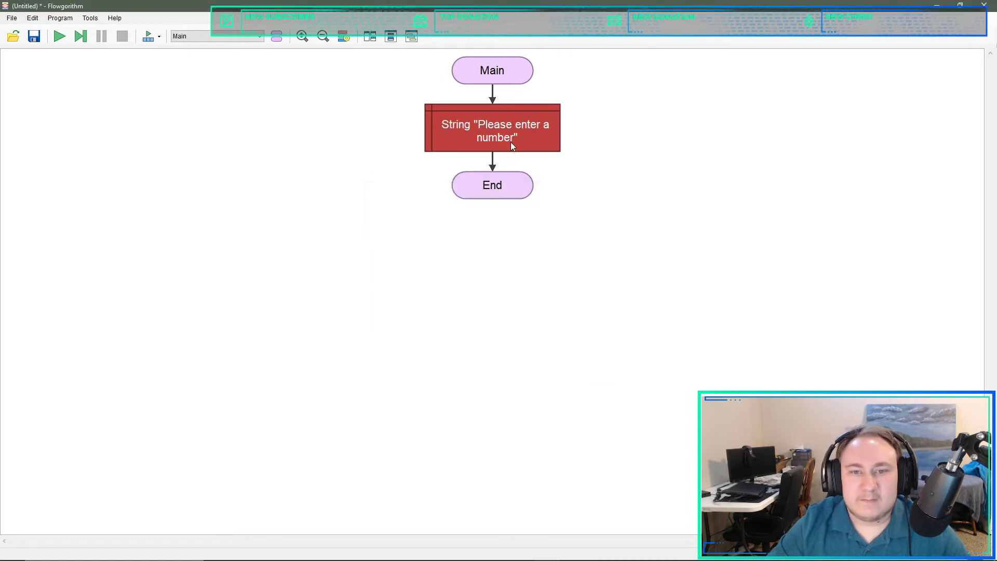
- Change the Declare block to an Integer variable named UserNumber and confirm it
{"action": "double_click", "coordinate": [491, 127]}
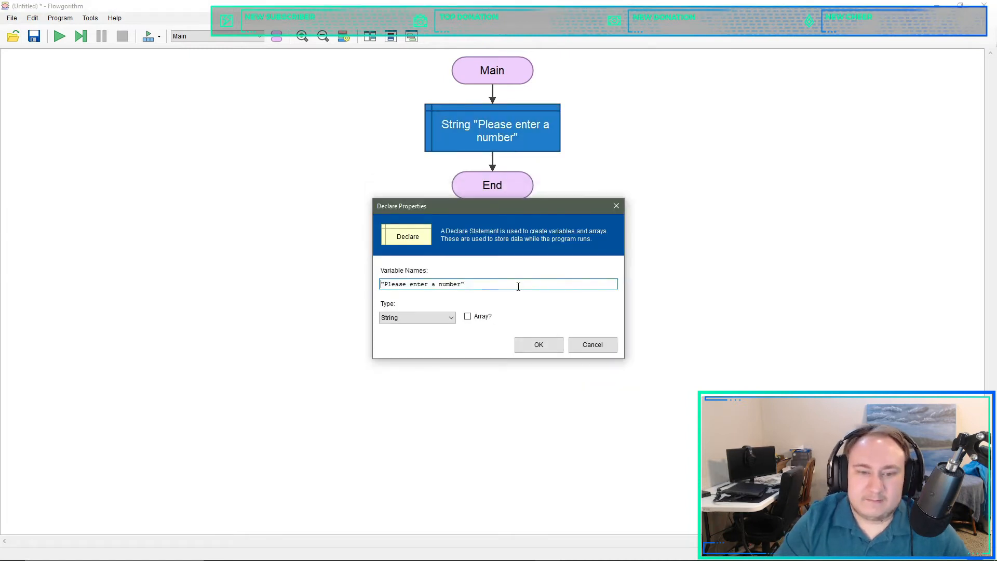
{"action": "type", "text": "P="}
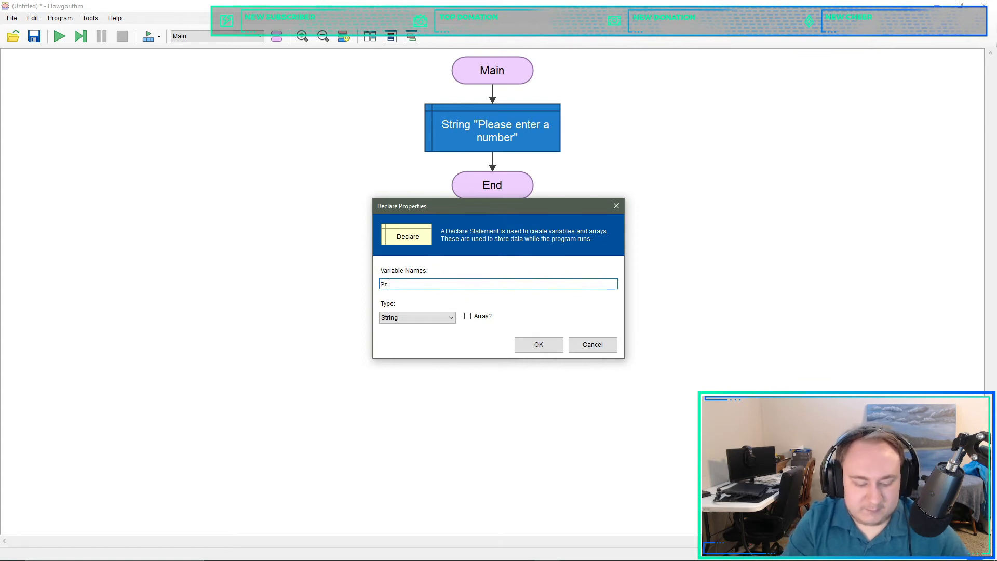
{"action": "type", "text": "rom"}
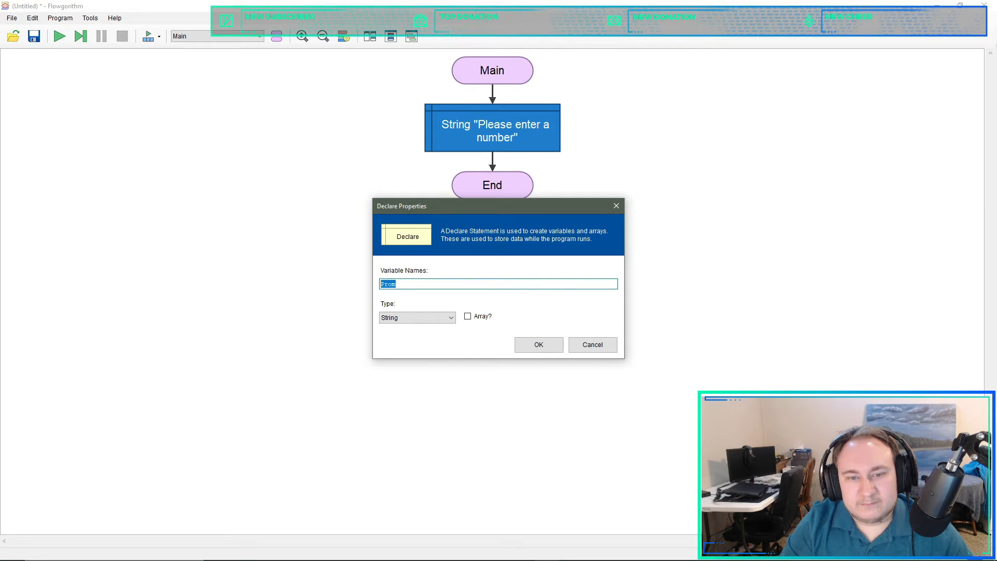
{"action": "left_click", "coordinate": [415, 317]}
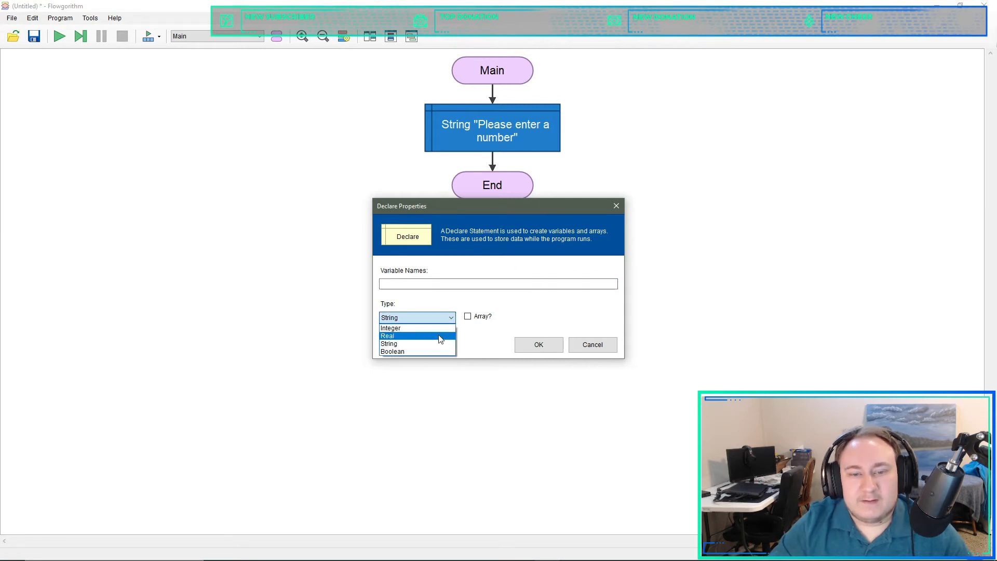
{"action": "left_click", "coordinate": [390, 327]}
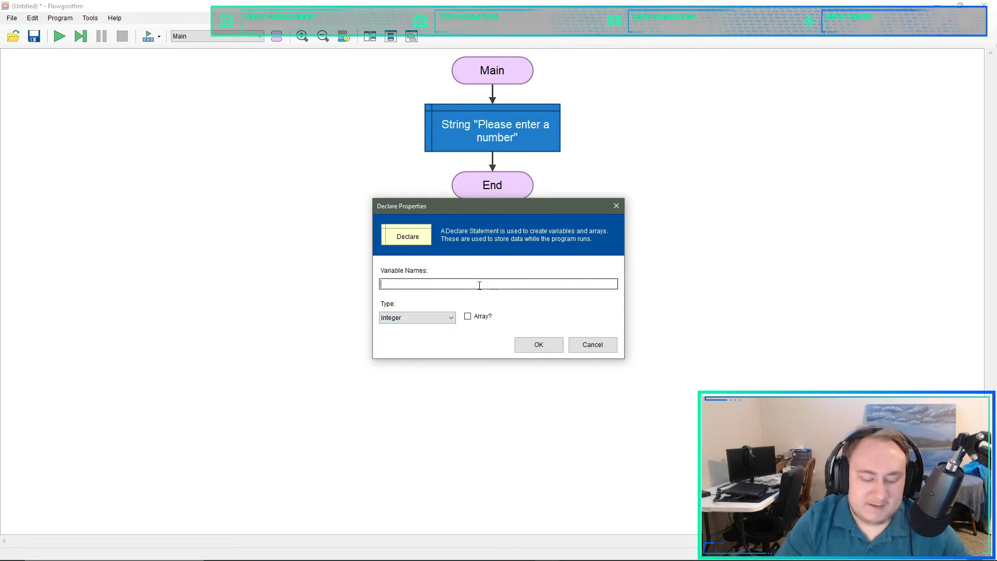
{"action": "type", "text": "UserNum"}
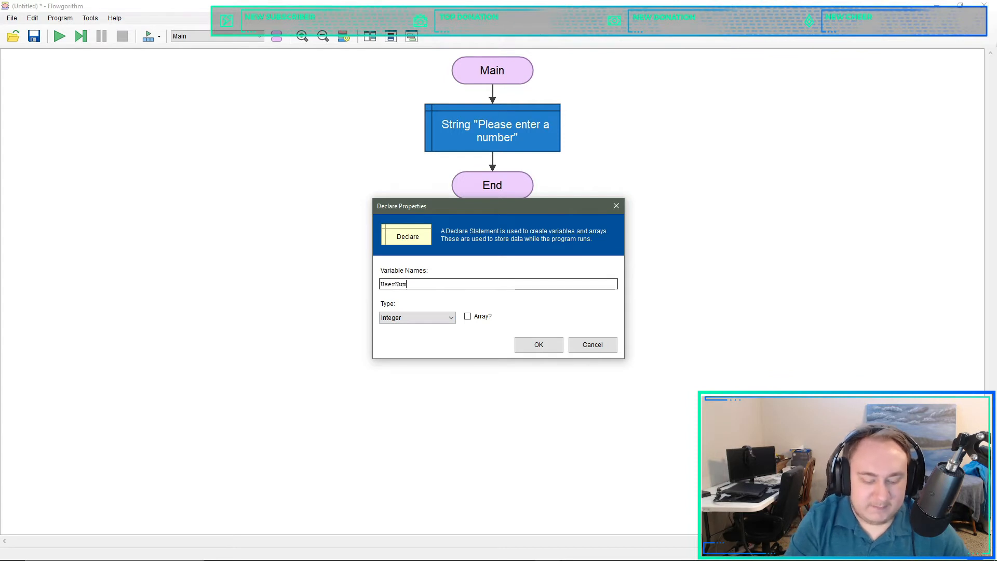
{"action": "type", "text": "ber"}
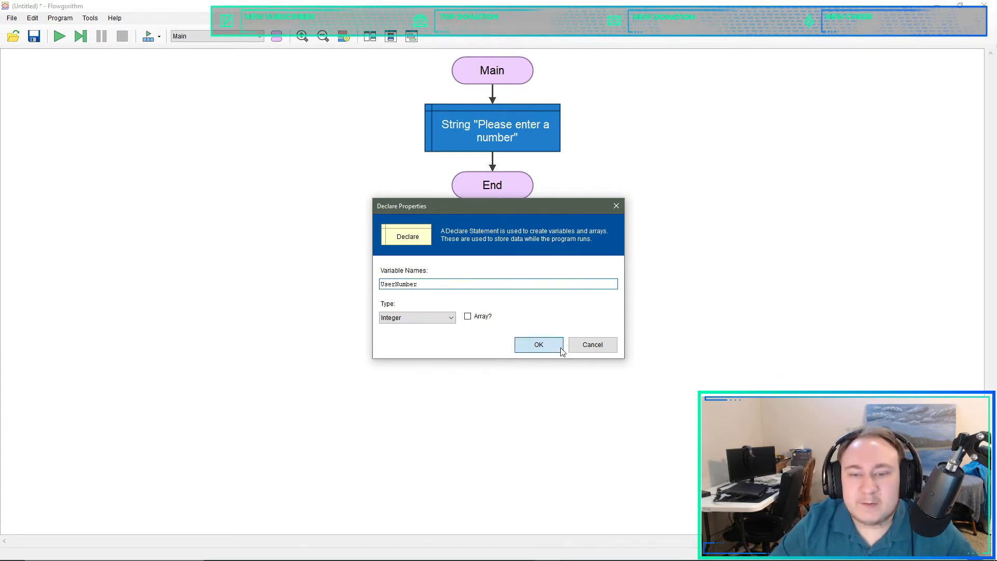
{"action": "left_click", "coordinate": [538, 344]}
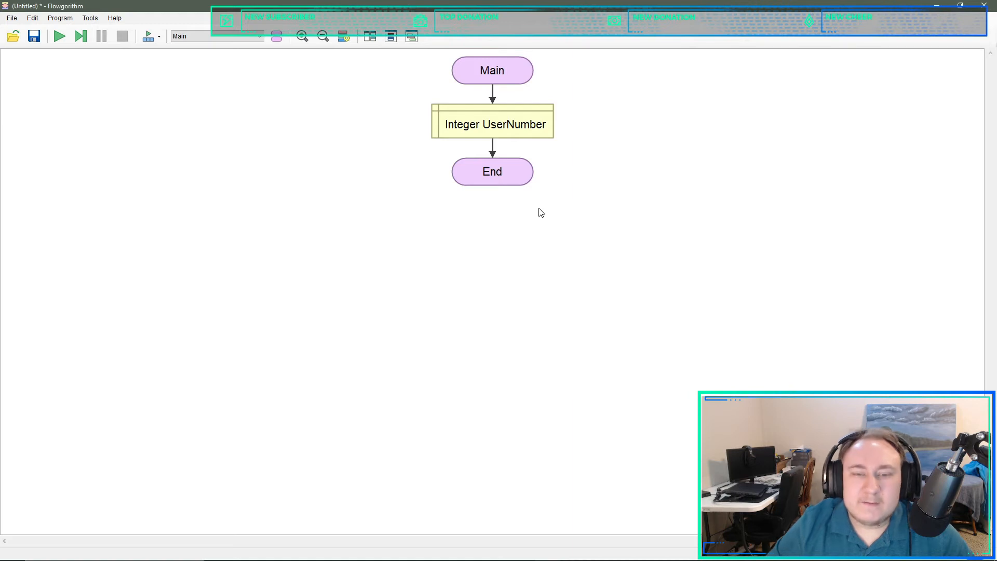
{"action": "mouse_move", "coordinate": [501, 191]}
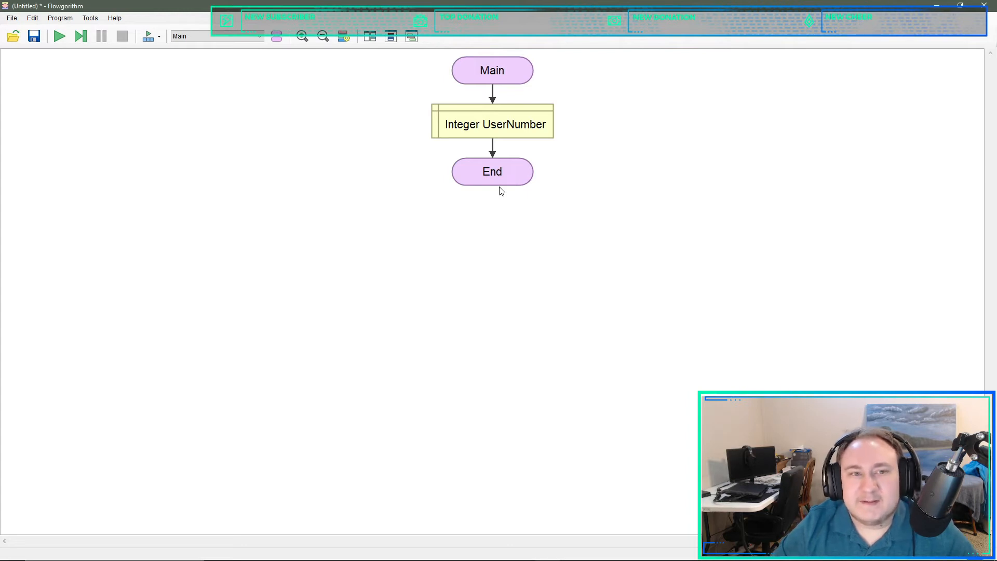
{"action": "mouse_move", "coordinate": [575, 132]}
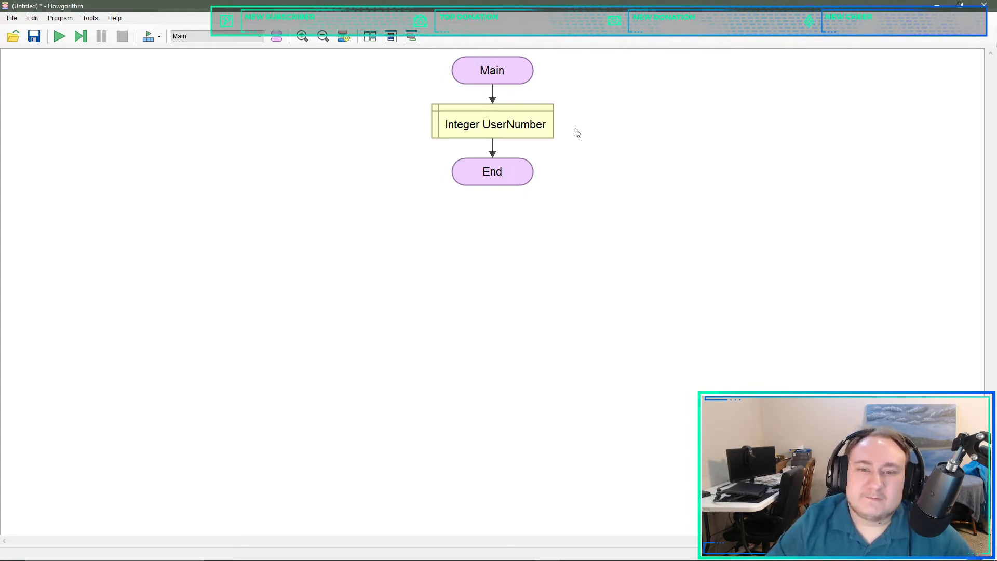
{"action": "left_click", "coordinate": [492, 146]}
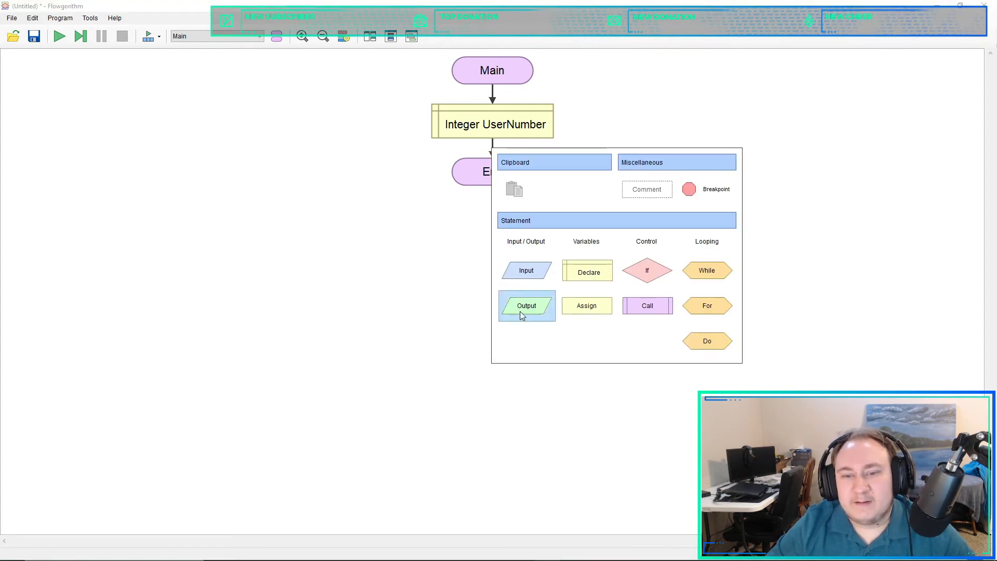
- Add an Output of "Please enter the radius of the circle." after the UserNumber declaration
{"action": "left_click", "coordinate": [526, 305]}
{"action": "type", "text": "\""}
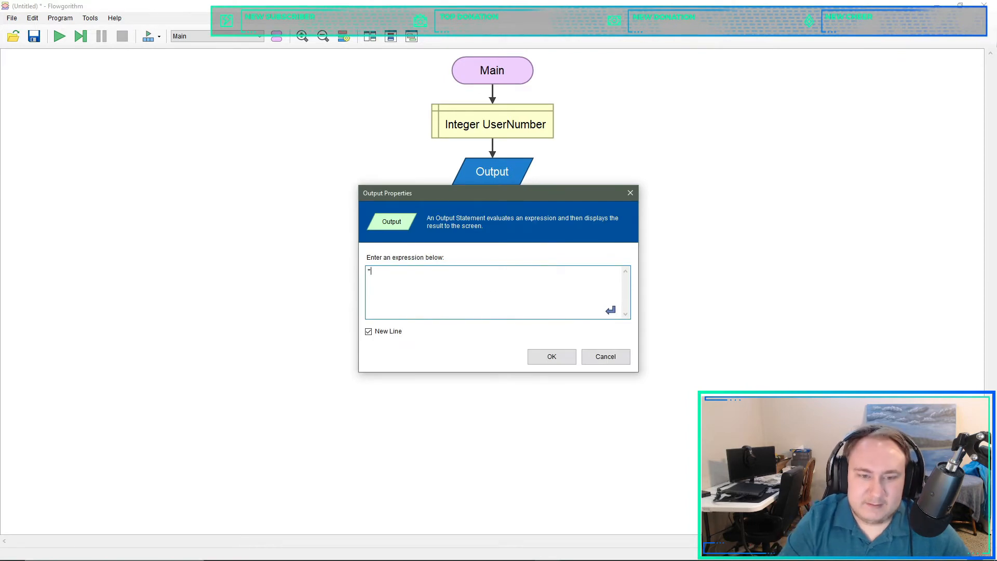
{"action": "type", "text": "Please enter"}
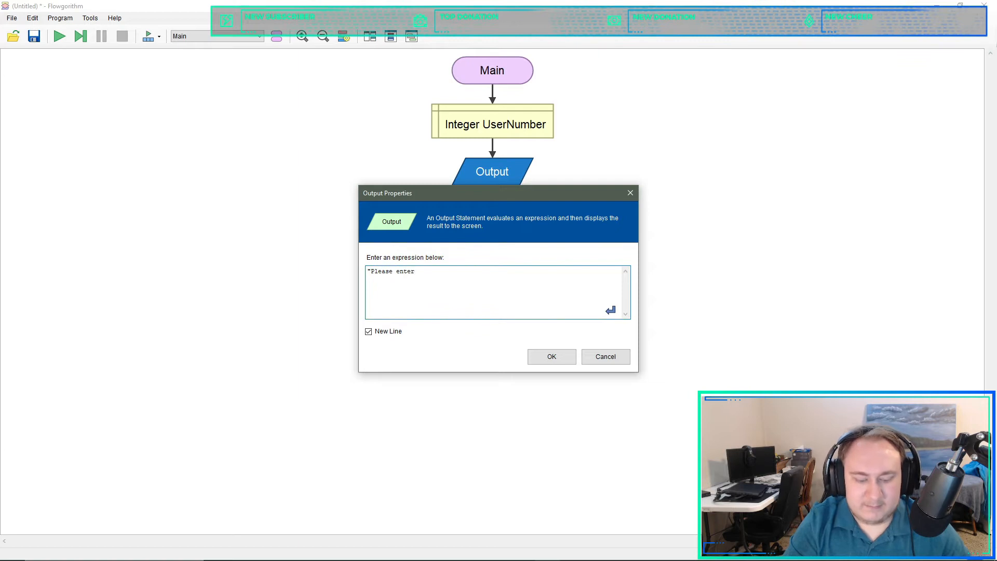
{"action": "type", "text": "the ra"}
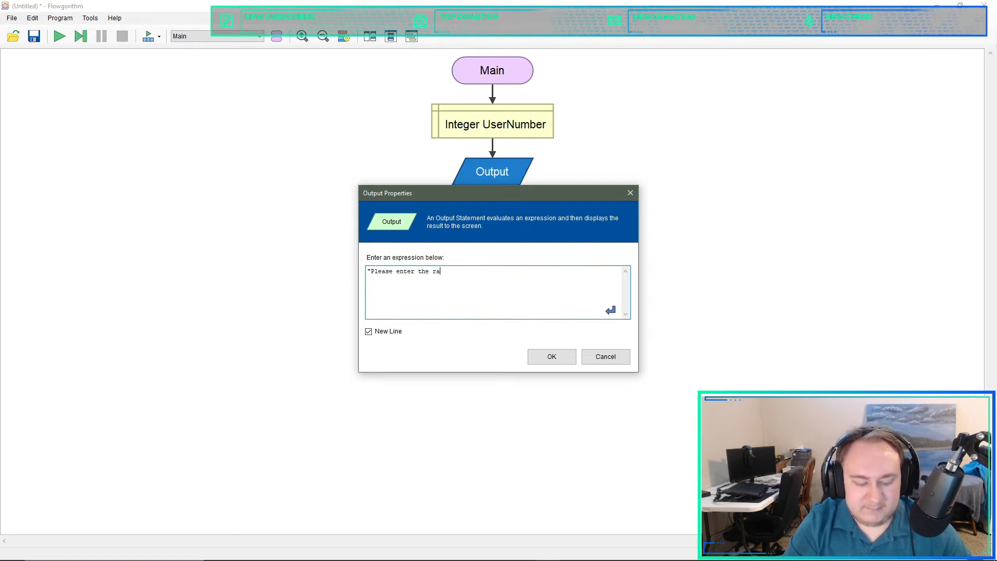
{"action": "type", "text": "dius of the circle.\""}
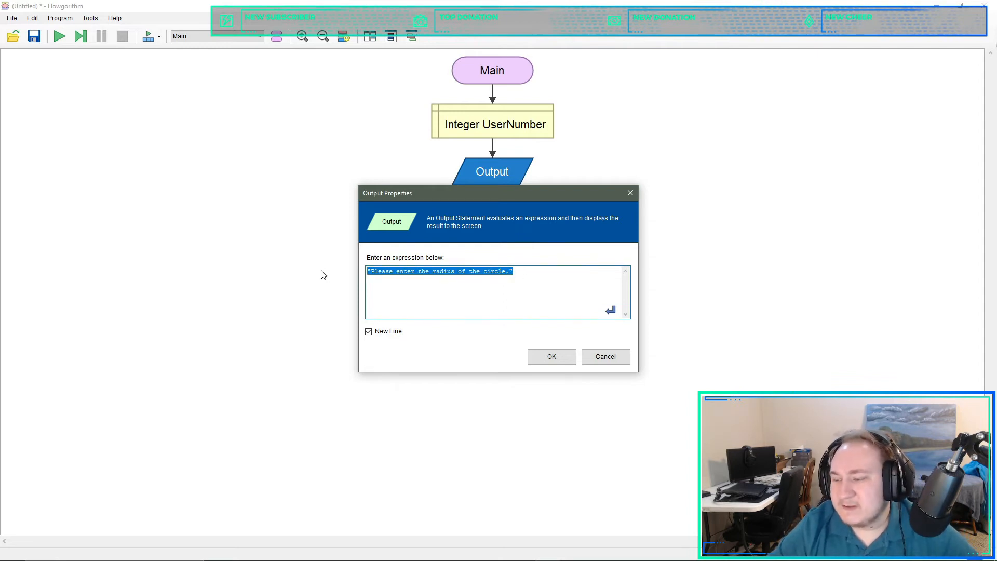
{"action": "mouse_move", "coordinate": [365, 374]}
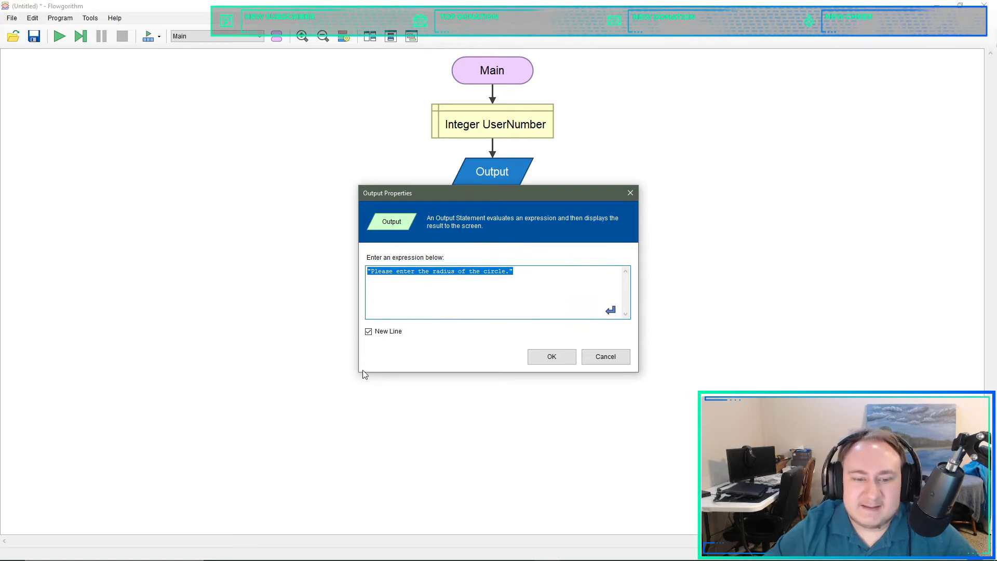
{"action": "left_click_drag", "start_coordinate": [445, 193], "coordinate": [401, 166]}
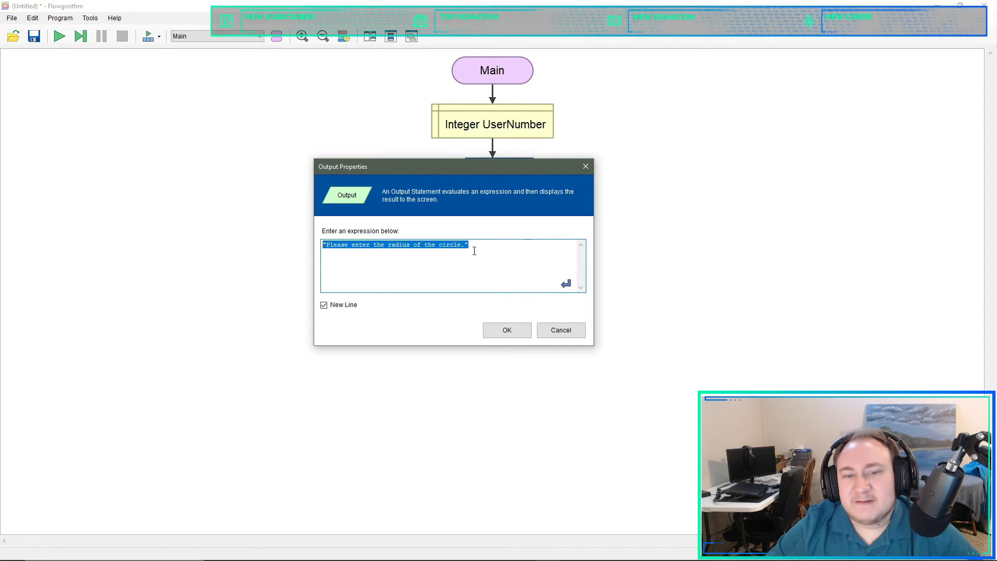
{"action": "left_click", "coordinate": [506, 331]}
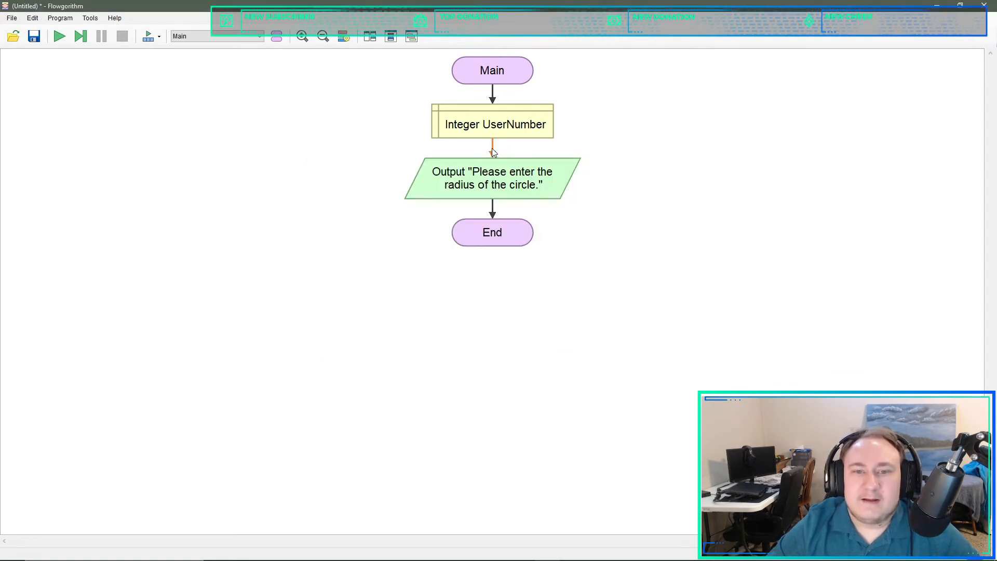
- Declare Integer RadiusSqr directly after the UserNumber declaration
{"action": "left_click", "coordinate": [491, 150]}
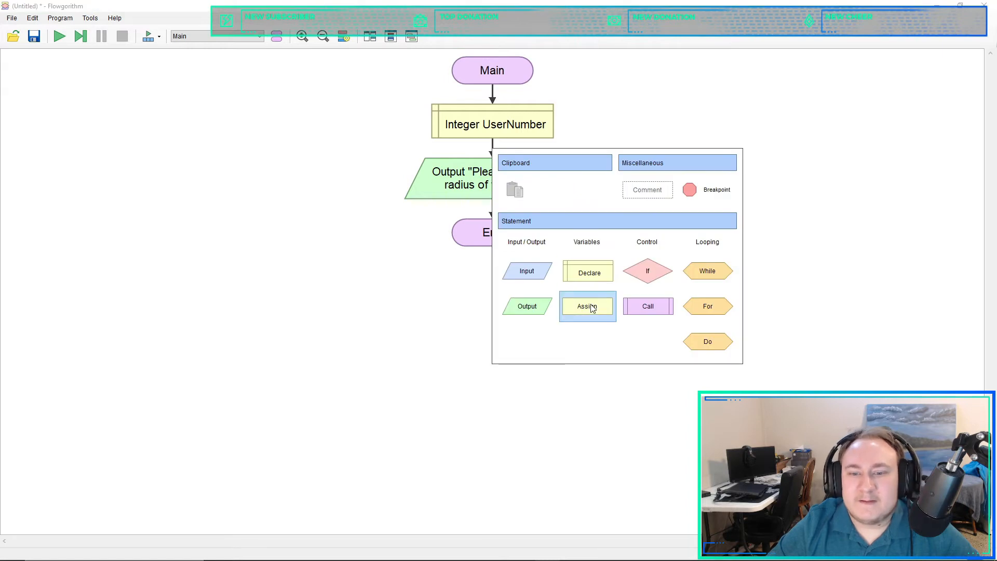
{"action": "left_click", "coordinate": [587, 272]}
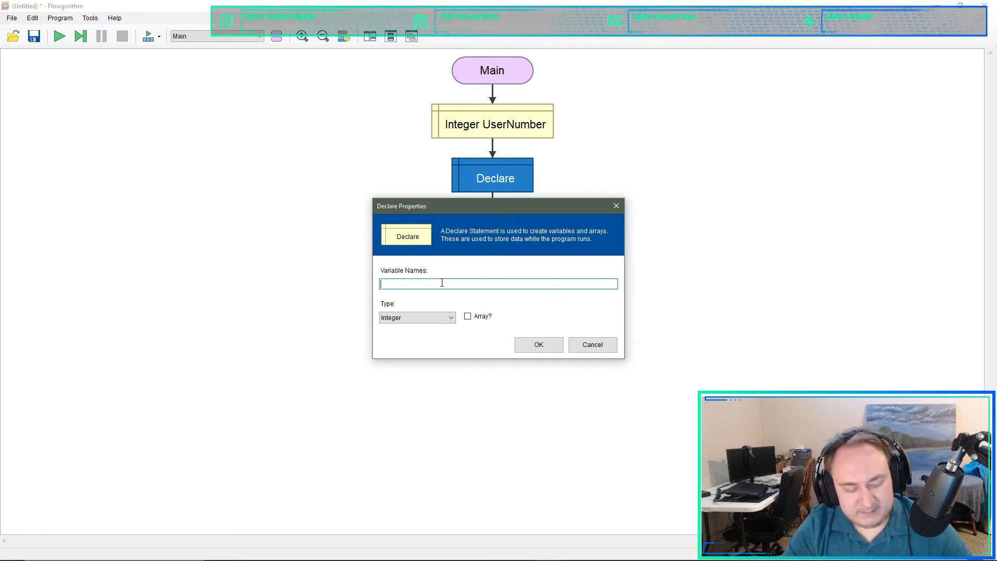
{"action": "type", "text": "Radius"}
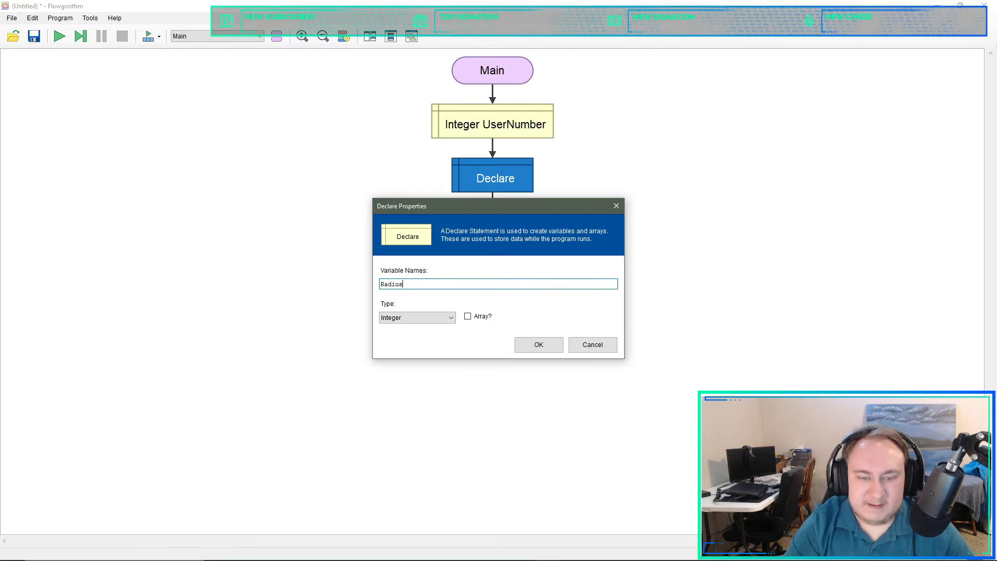
{"action": "type", "text": "Sqr"}
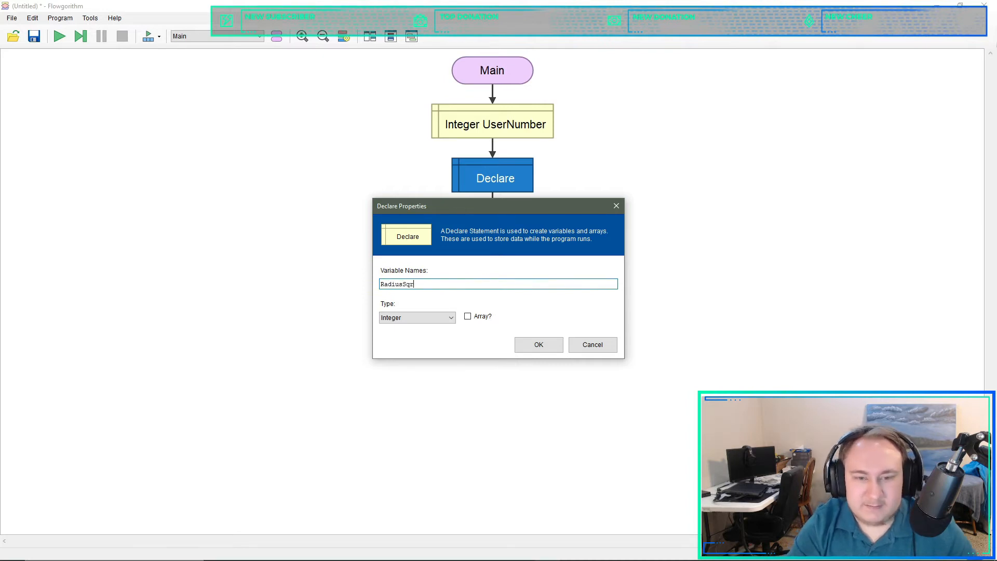
{"action": "mouse_move", "coordinate": [521, 368]}
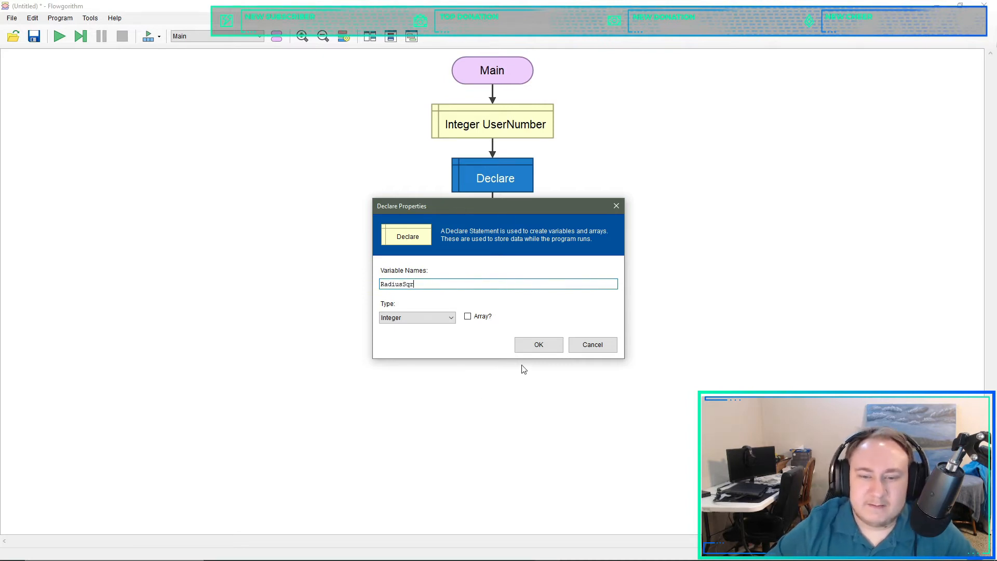
{"action": "left_click", "coordinate": [537, 344]}
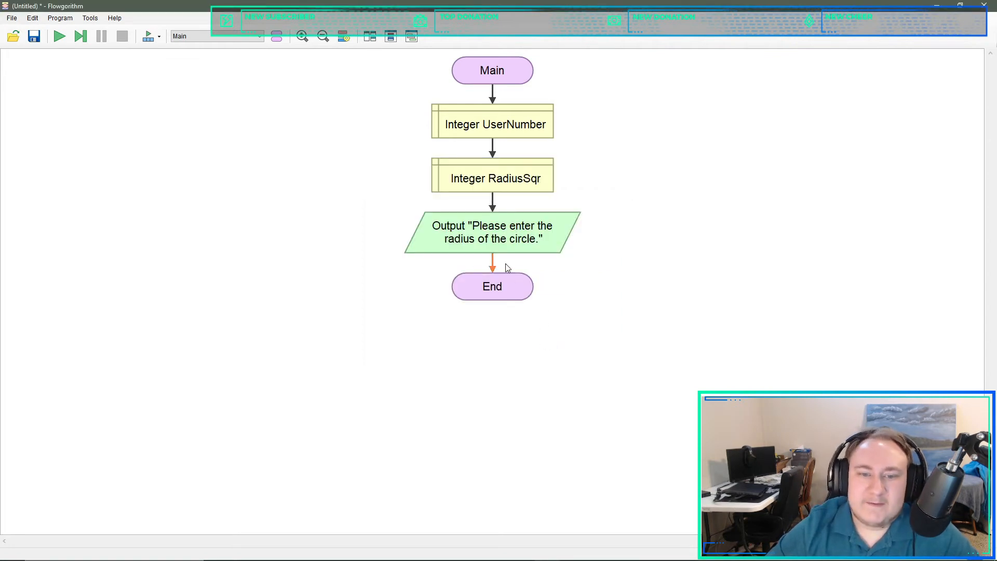
- Insert an assignment below the declarations and start entering Pi
{"action": "left_click", "coordinate": [491, 267]}
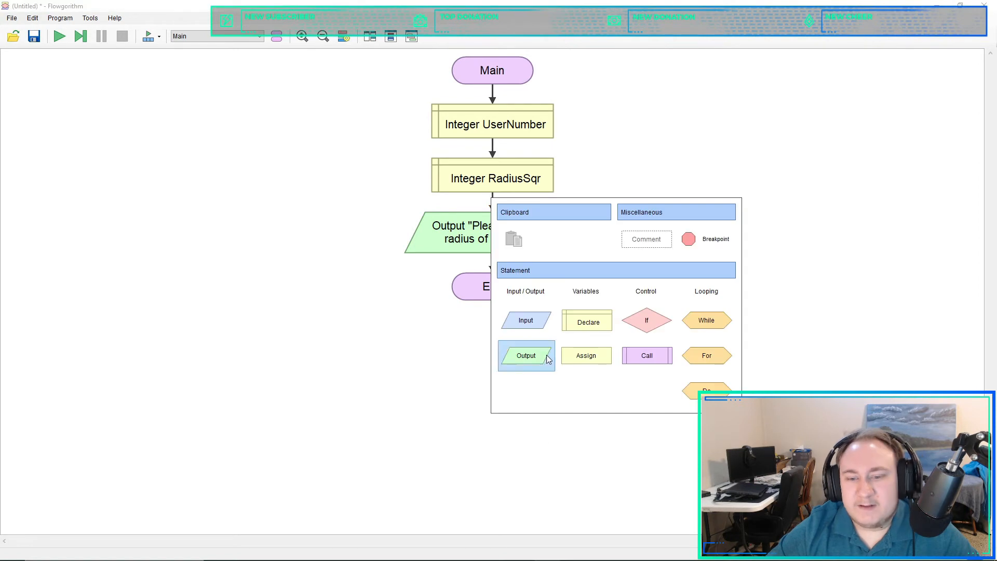
{"action": "left_click", "coordinate": [586, 355]}
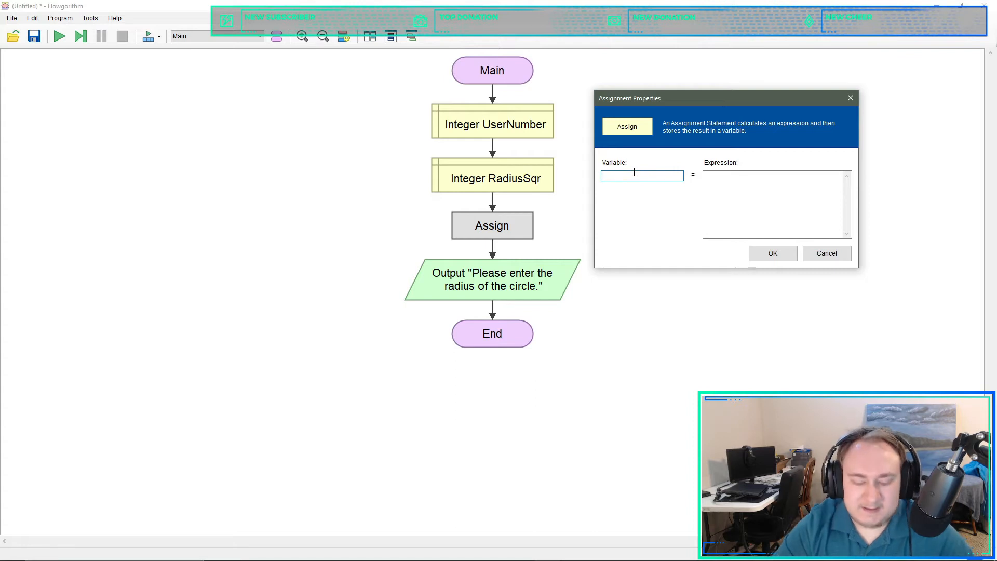
{"action": "type", "text": "Pi"}
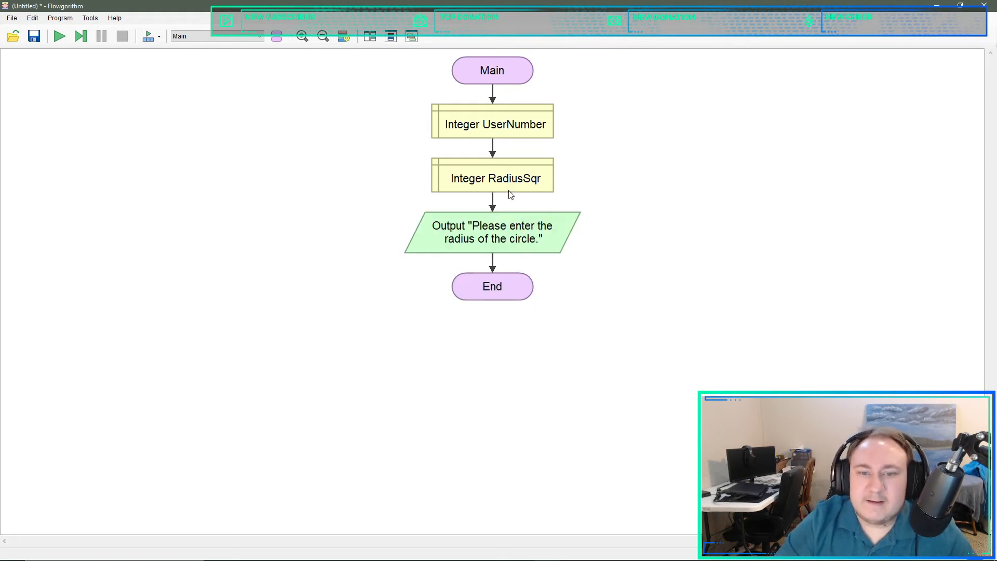
- Declare a Real variable below RadiusSqr, renaming rejected Pi to Pie
{"action": "left_click", "coordinate": [491, 204]}
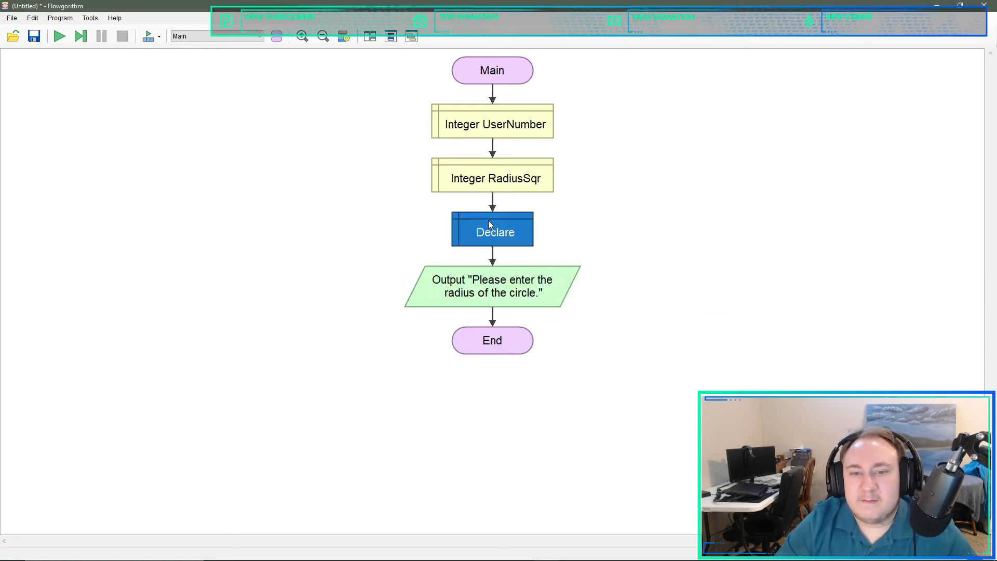
{"action": "double_click", "coordinate": [491, 232]}
{"action": "type", "text": "Pi"}
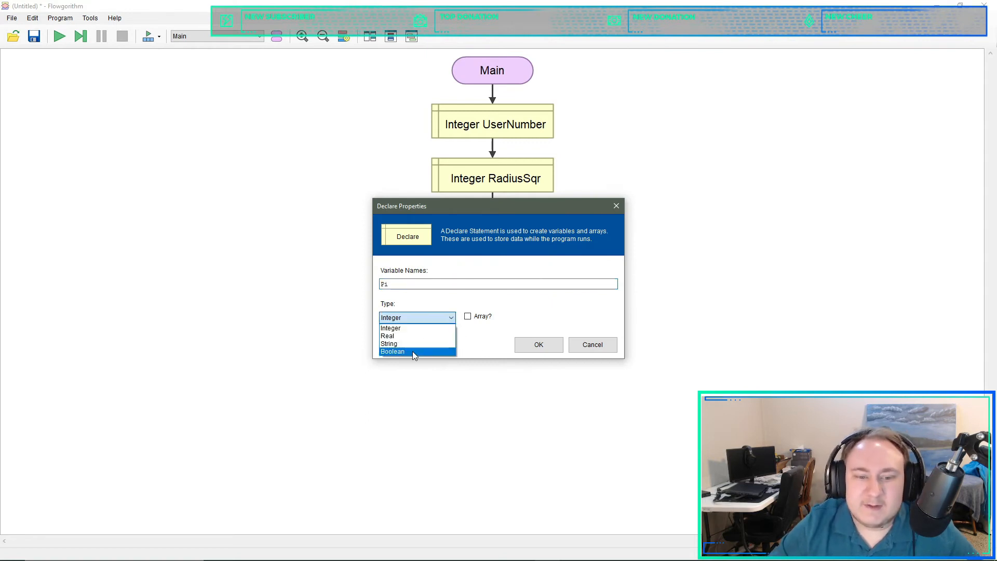
{"action": "left_click", "coordinate": [387, 335]}
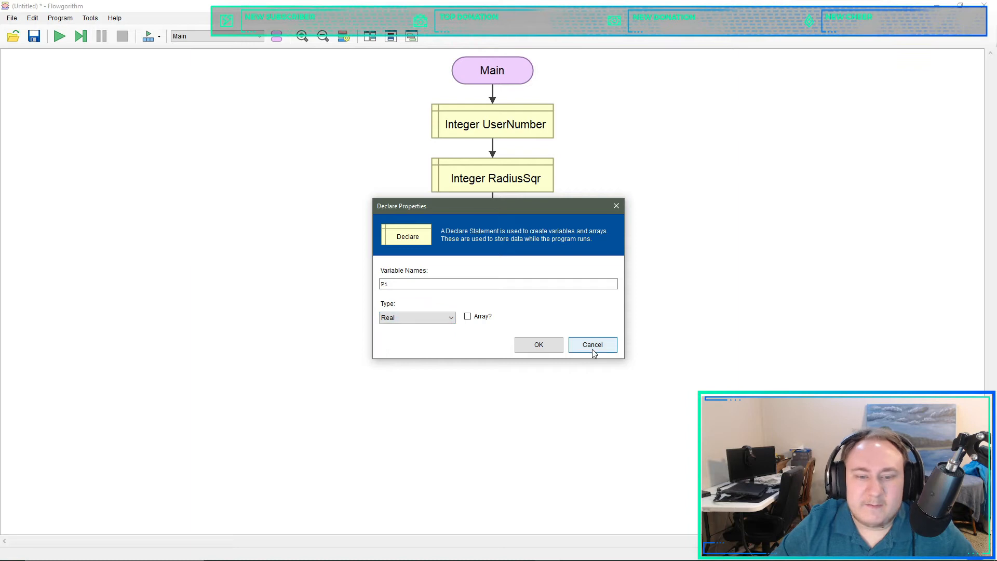
{"action": "left_click", "coordinate": [538, 344]}
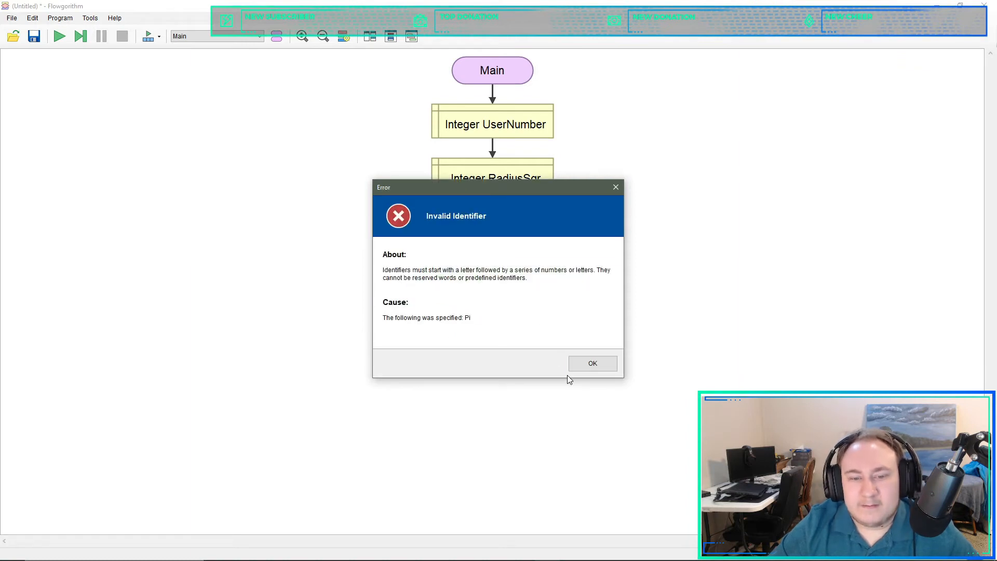
{"action": "left_click", "coordinate": [591, 364]}
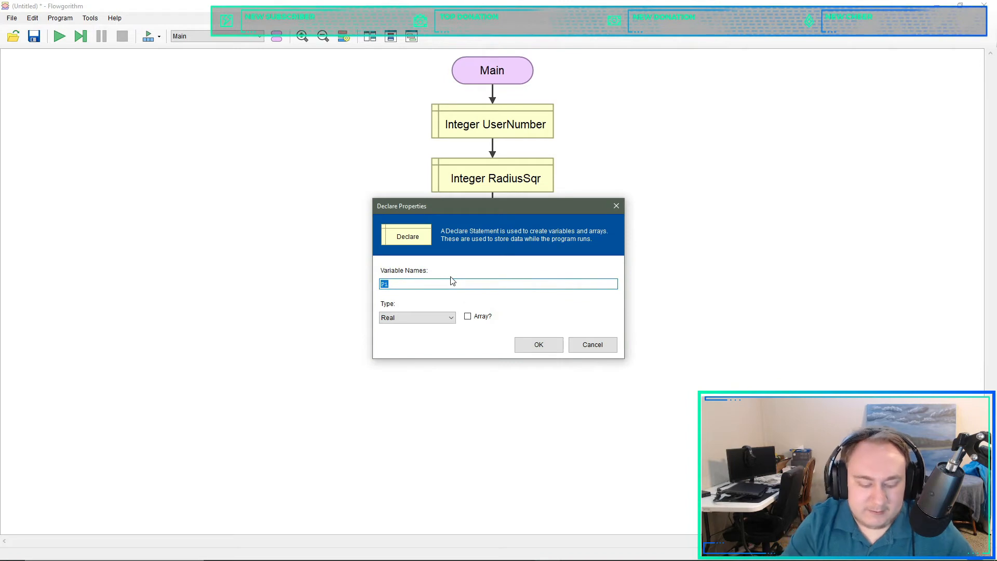
{"action": "left_click", "coordinate": [446, 284]}
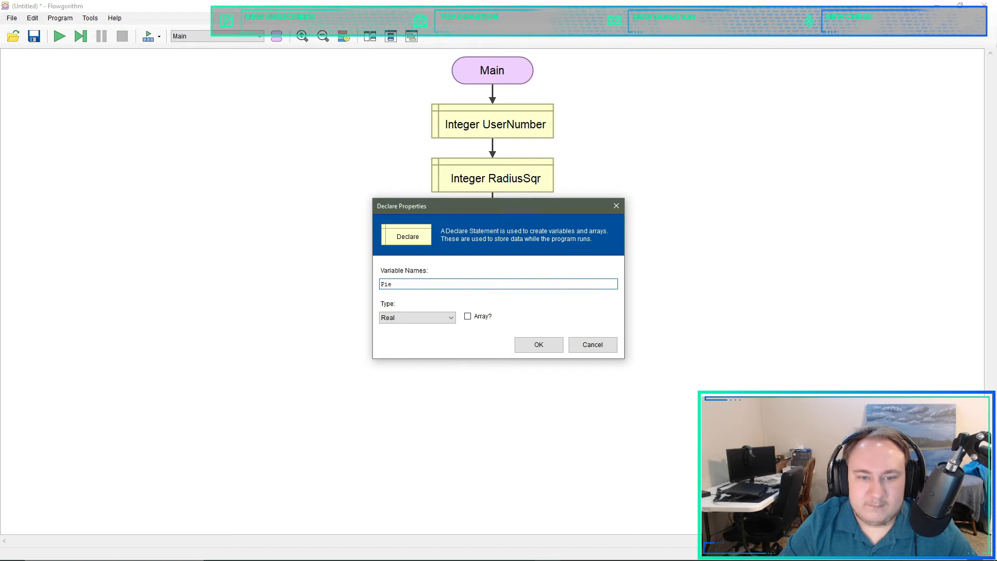
{"action": "left_click", "coordinate": [537, 344]}
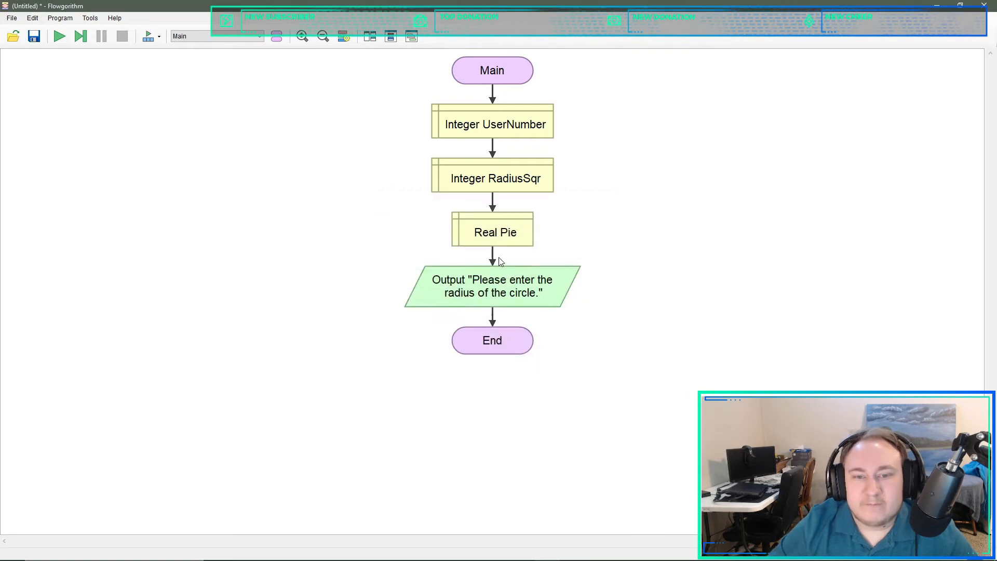
- Declare a Real variable named Result below Pie
{"action": "left_click", "coordinate": [492, 261]}
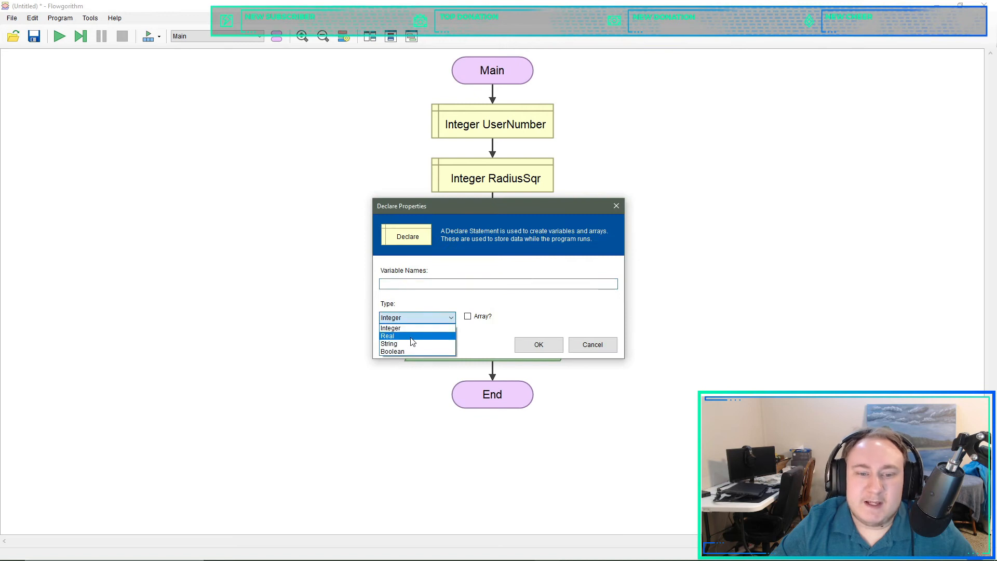
{"action": "left_click", "coordinate": [387, 336]}
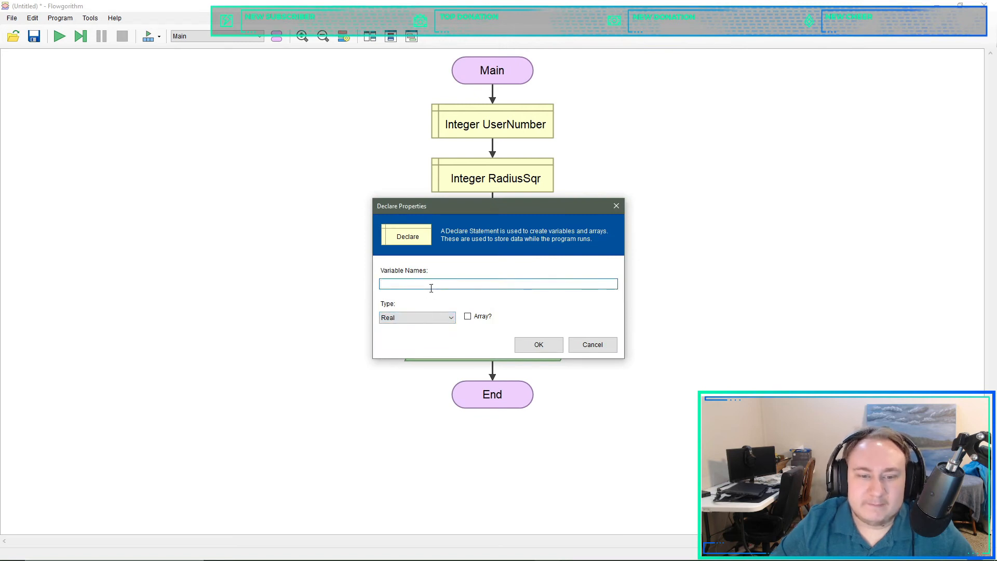
{"action": "type", "text": "Re"}
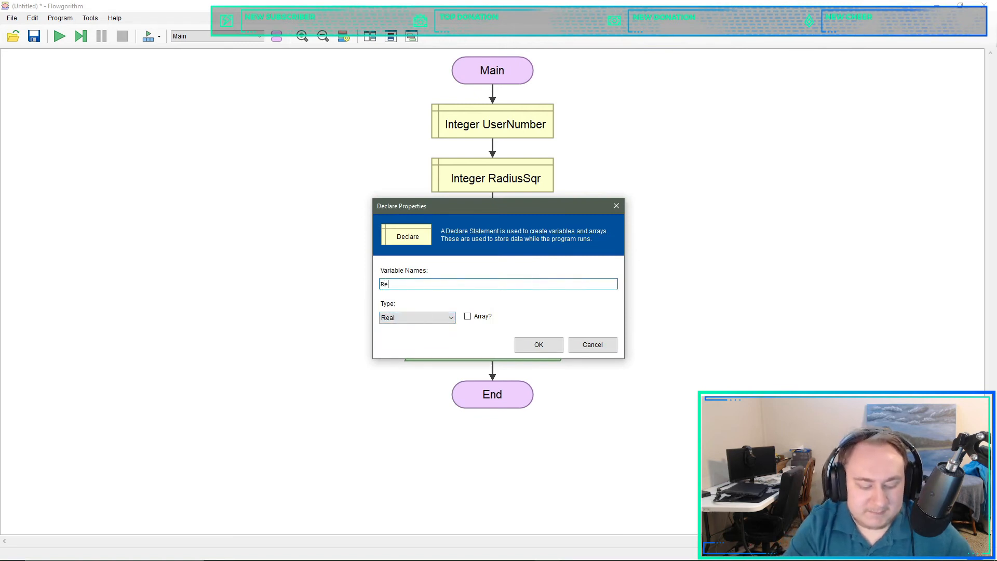
{"action": "type", "text": "sult"}
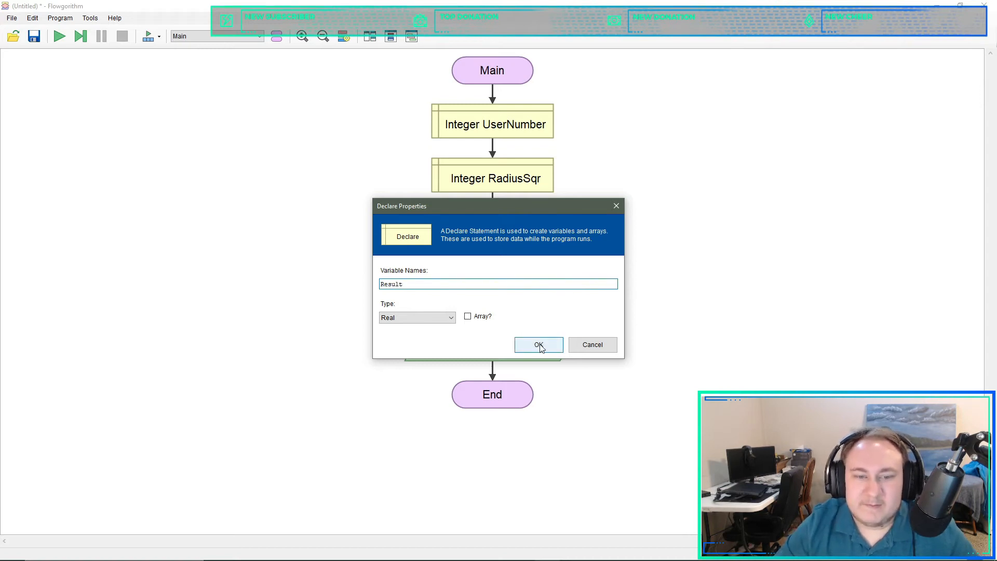
{"action": "left_click", "coordinate": [538, 343]}
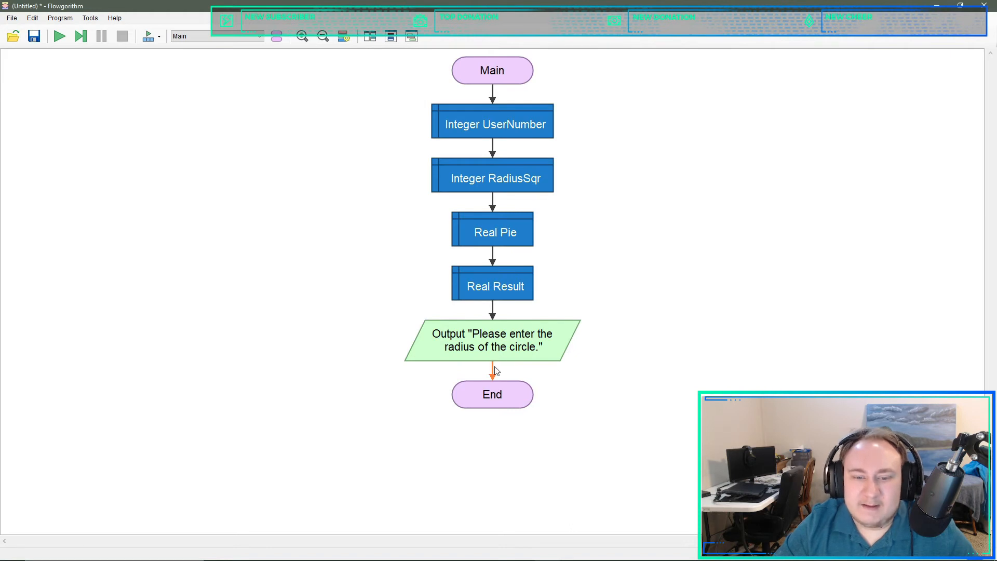
- Add an Input step reading into UserNumber right after the radius prompt
{"action": "left_click", "coordinate": [491, 340]}
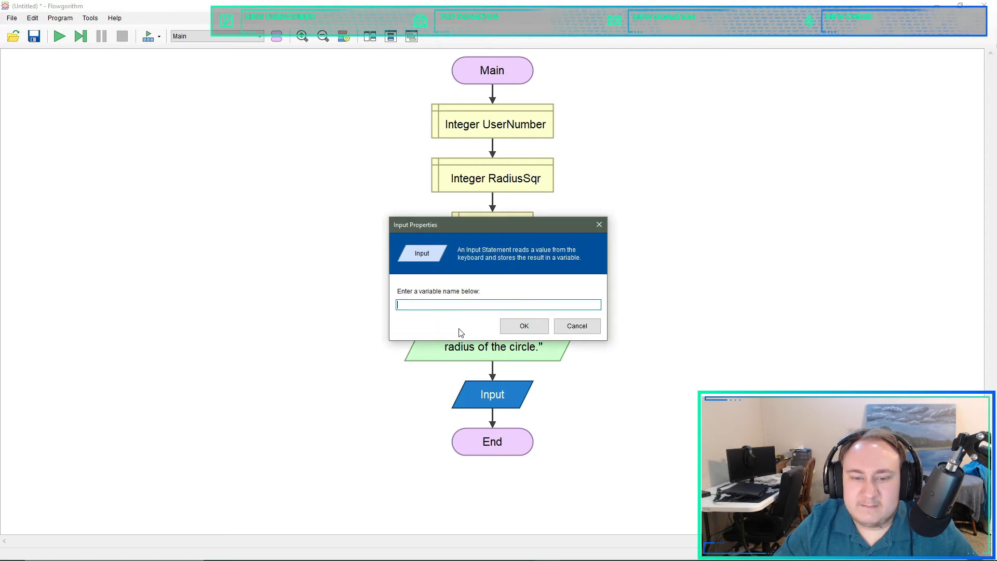
{"action": "type", "text": "UserNumber"}
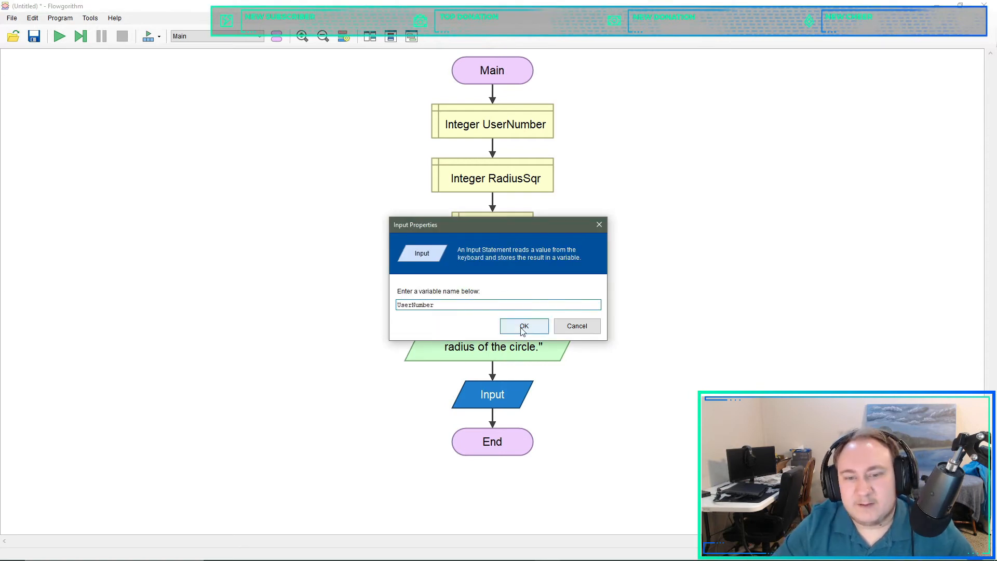
{"action": "left_click", "coordinate": [524, 325]}
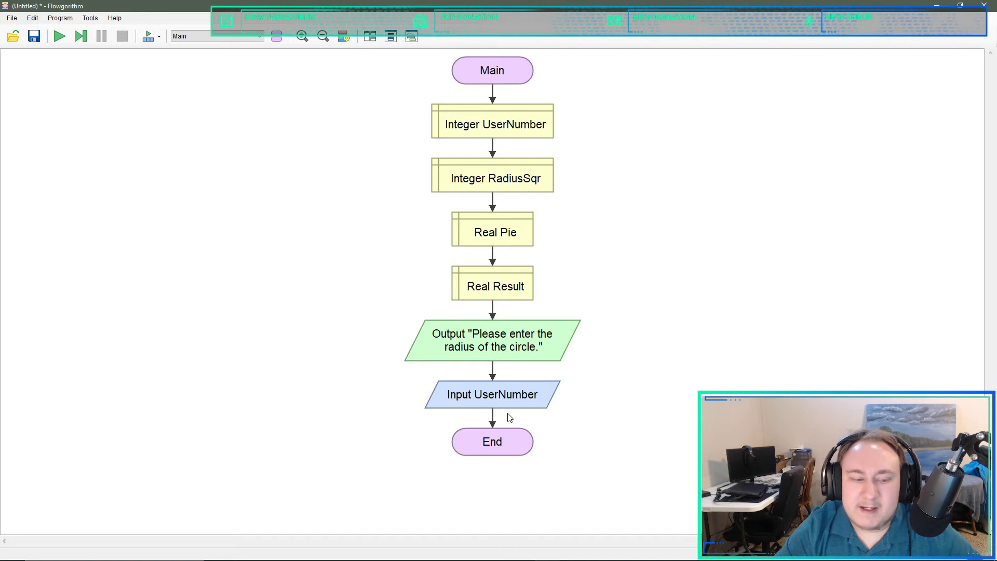
{"action": "mouse_move", "coordinate": [492, 420]}
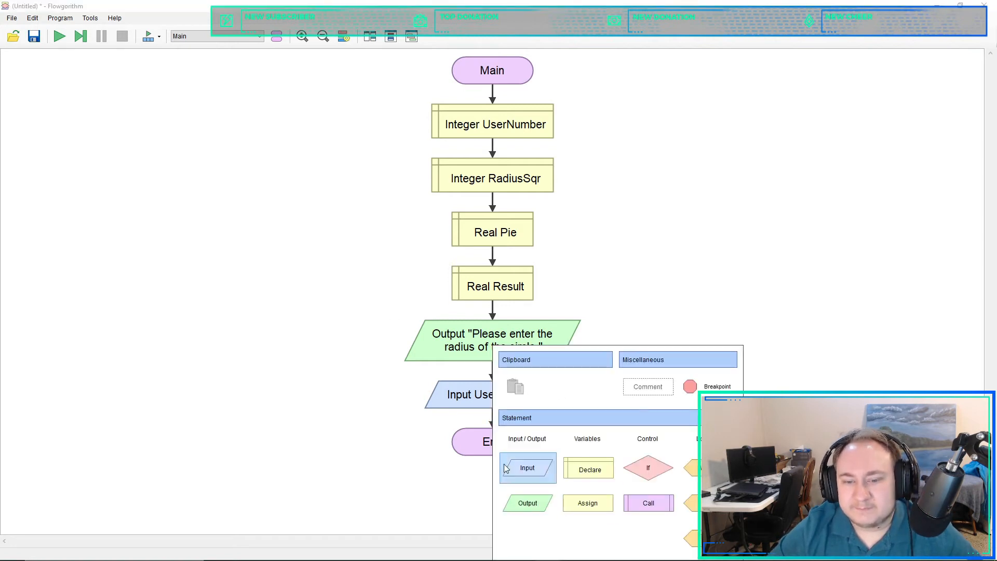
- Add the assignment RadiusSqr = UserNumber * UserNumber below the Input step
{"action": "left_click", "coordinate": [588, 503]}
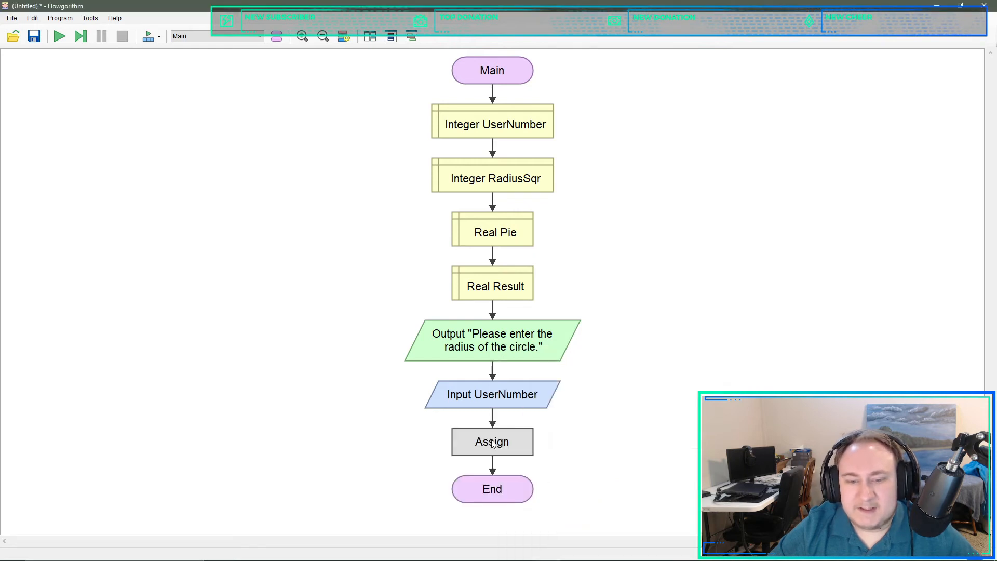
{"action": "double_click", "coordinate": [491, 441]}
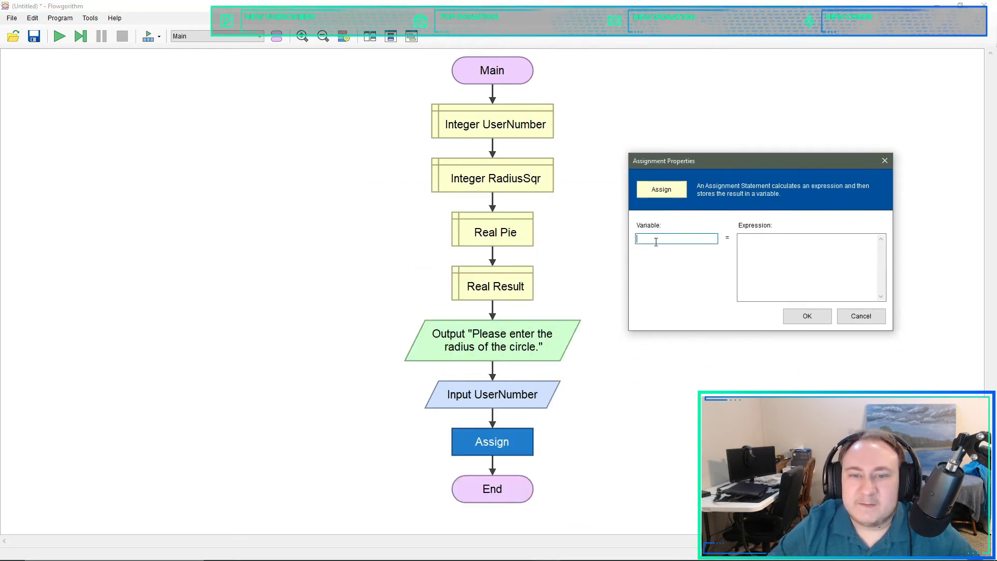
{"action": "type", "text": "RadiusSq"}
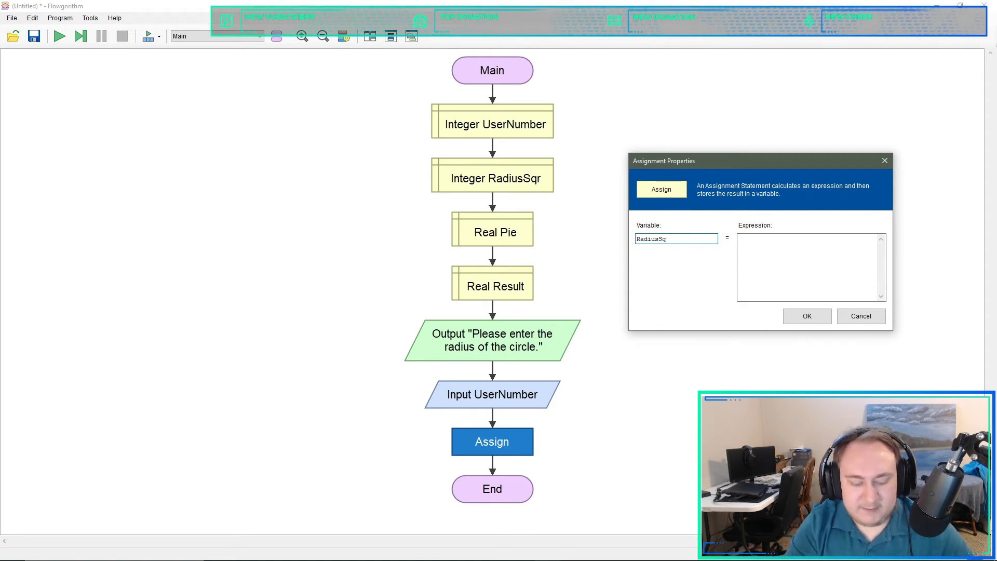
{"action": "left_click", "coordinate": [810, 267]}
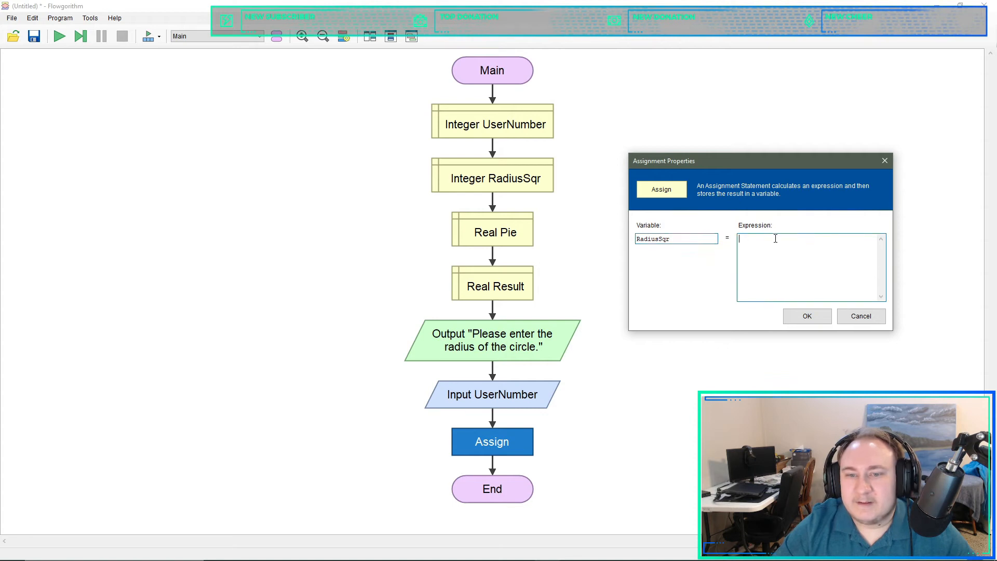
{"action": "type", "text": "U"}
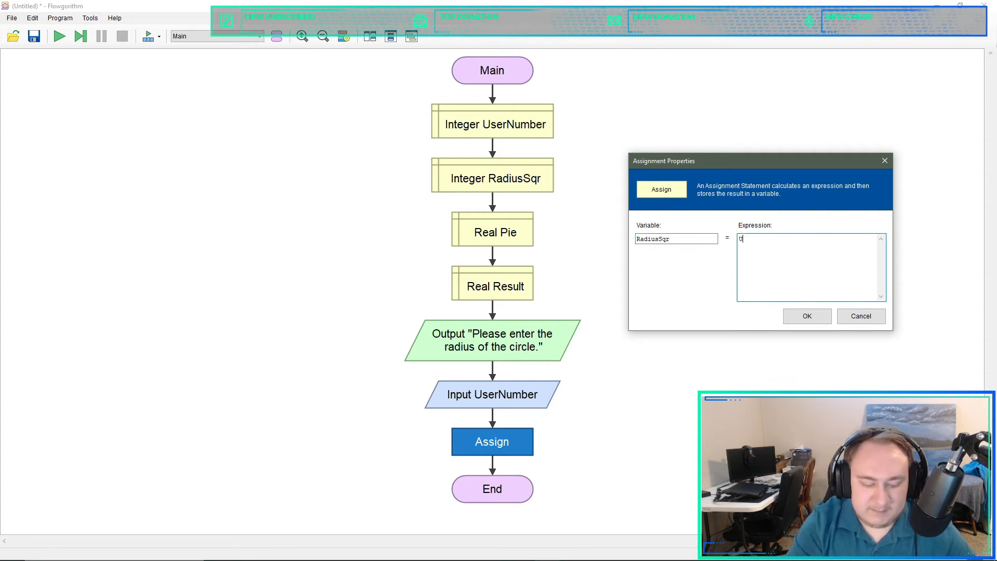
{"action": "type", "text": "UserNumber"}
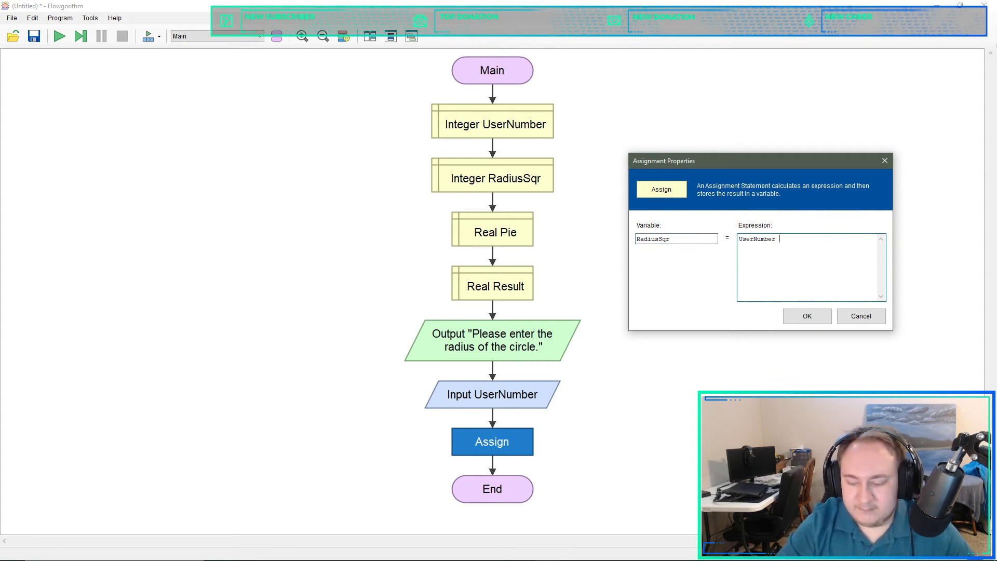
{"action": "type", "text": "* User"}
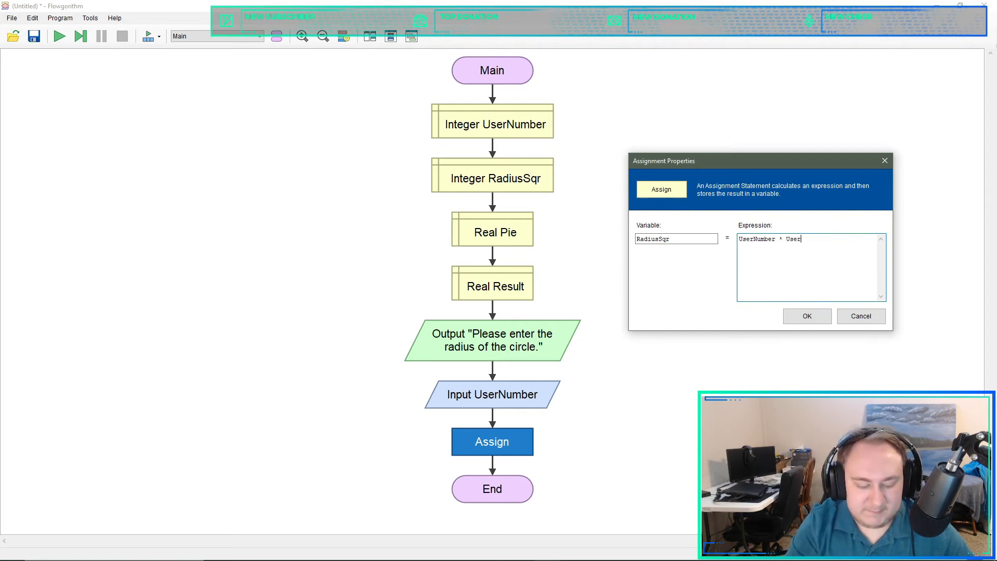
{"action": "type", "text": "Number"}
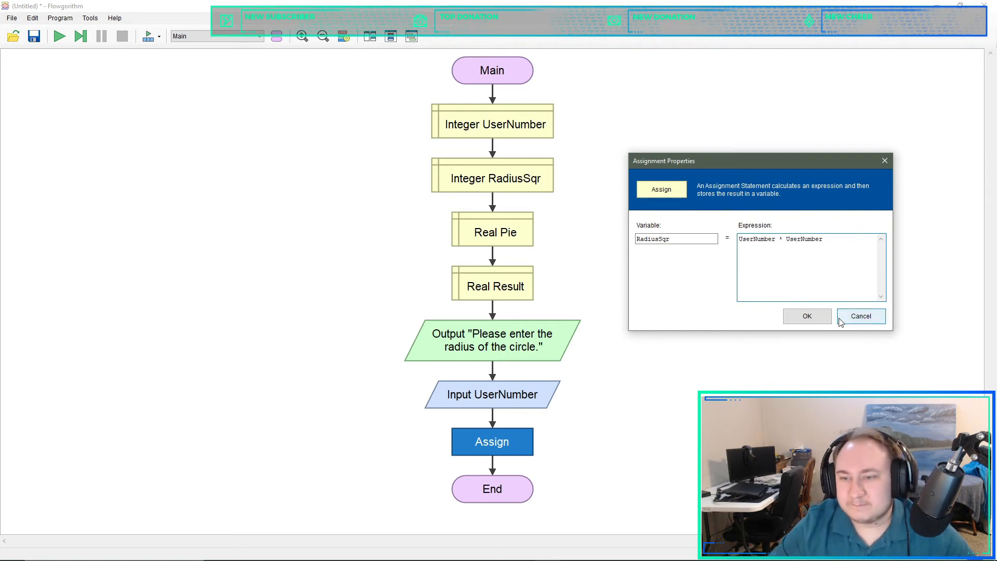
{"action": "left_click", "coordinate": [806, 316]}
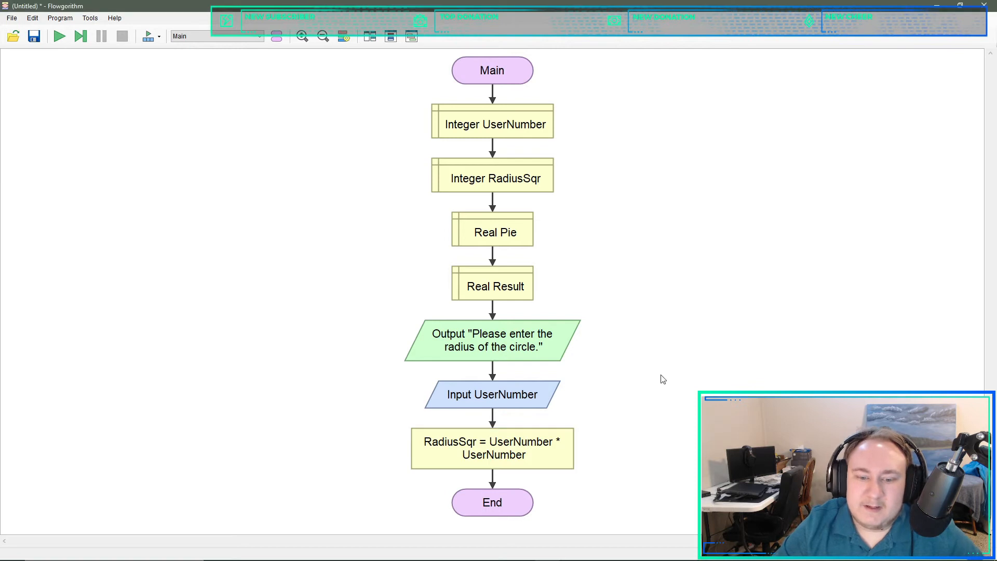
{"action": "mouse_move", "coordinate": [811, 251]}
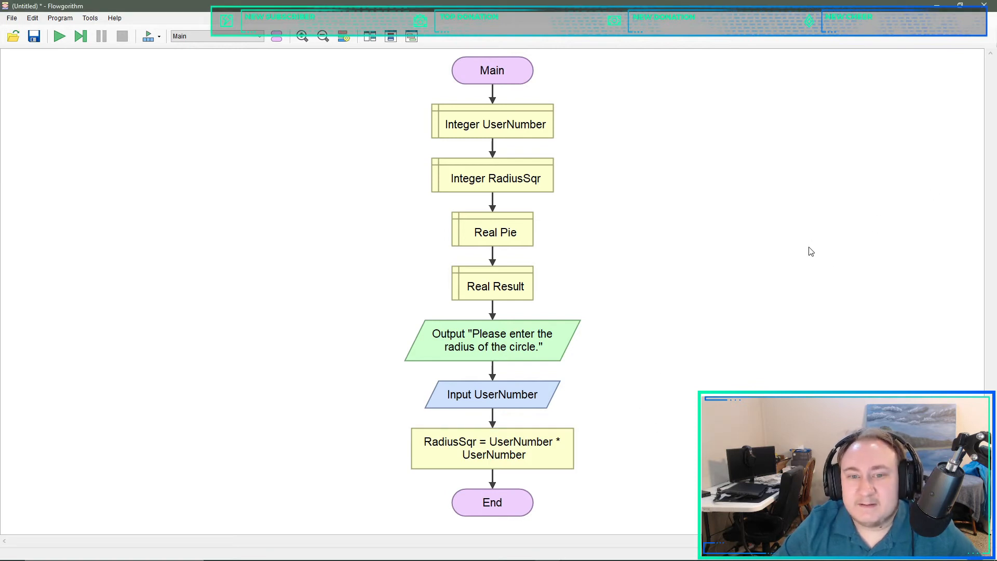
{"action": "mouse_move", "coordinate": [515, 310]}
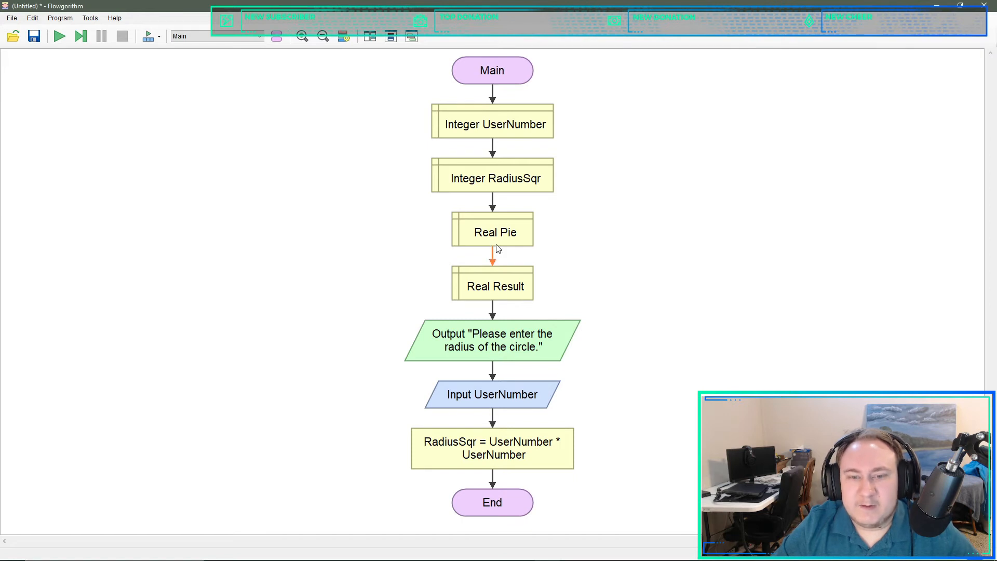
- Create function PieValueSet with Real return type and return variable Return
{"action": "left_click", "coordinate": [493, 231]}
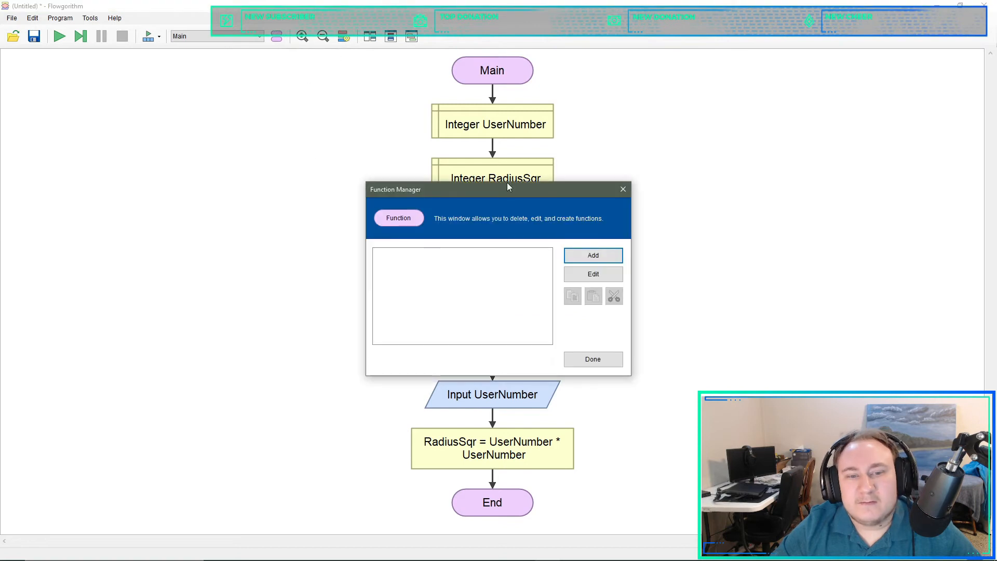
{"action": "mouse_move", "coordinate": [583, 246]}
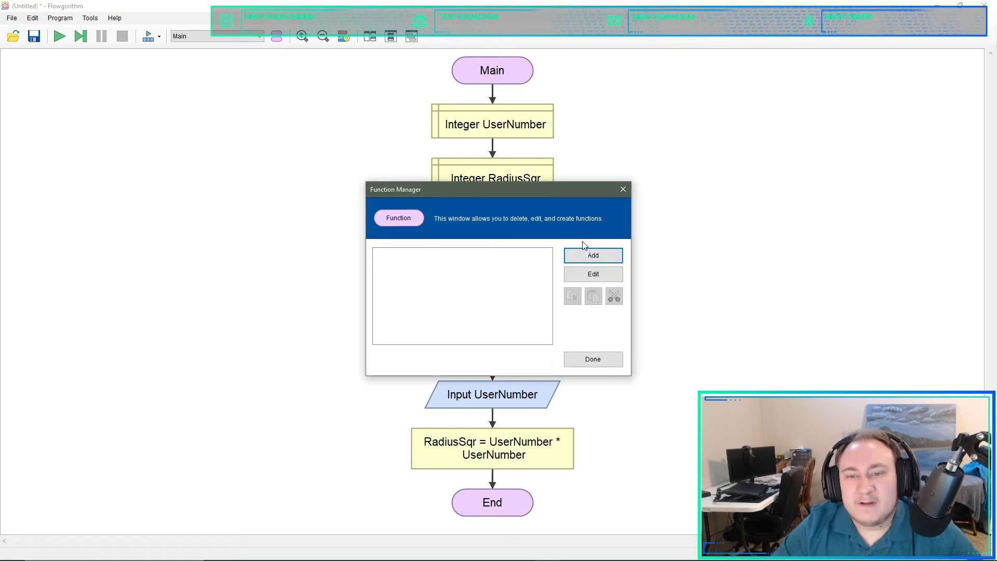
{"action": "left_click", "coordinate": [592, 256]}
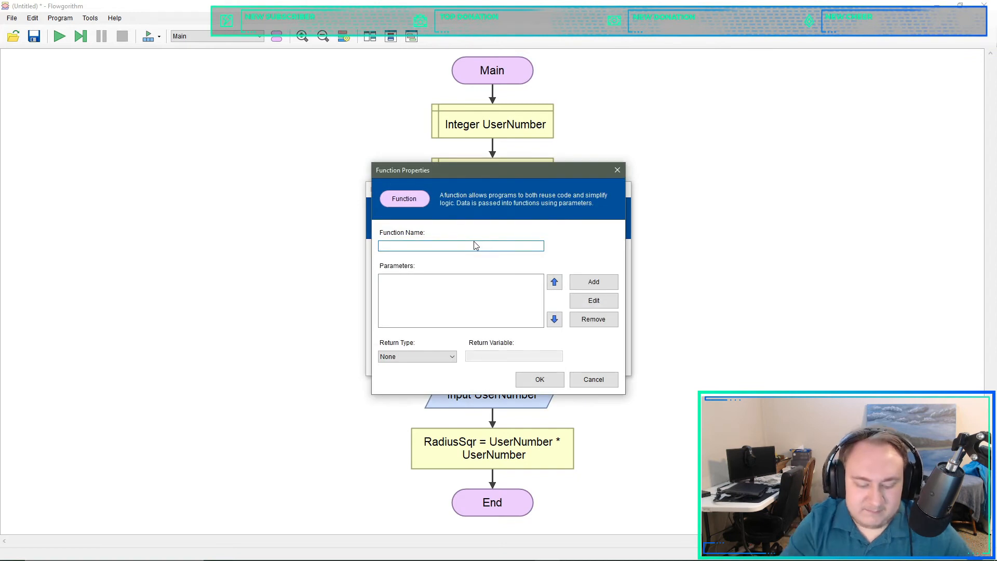
{"action": "type", "text": "PieVal"}
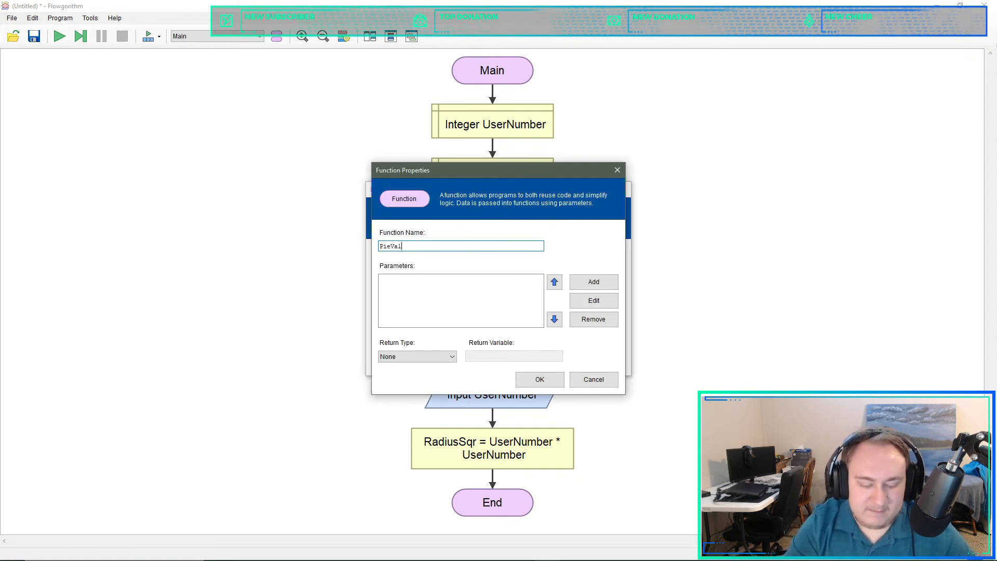
{"action": "type", "text": "ue"}
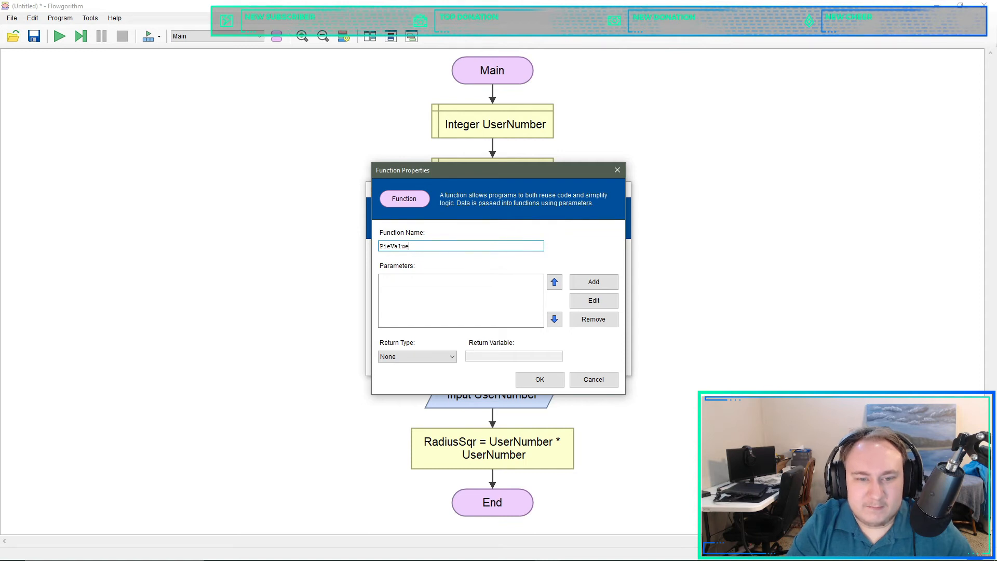
{"action": "type", "text": "Se"}
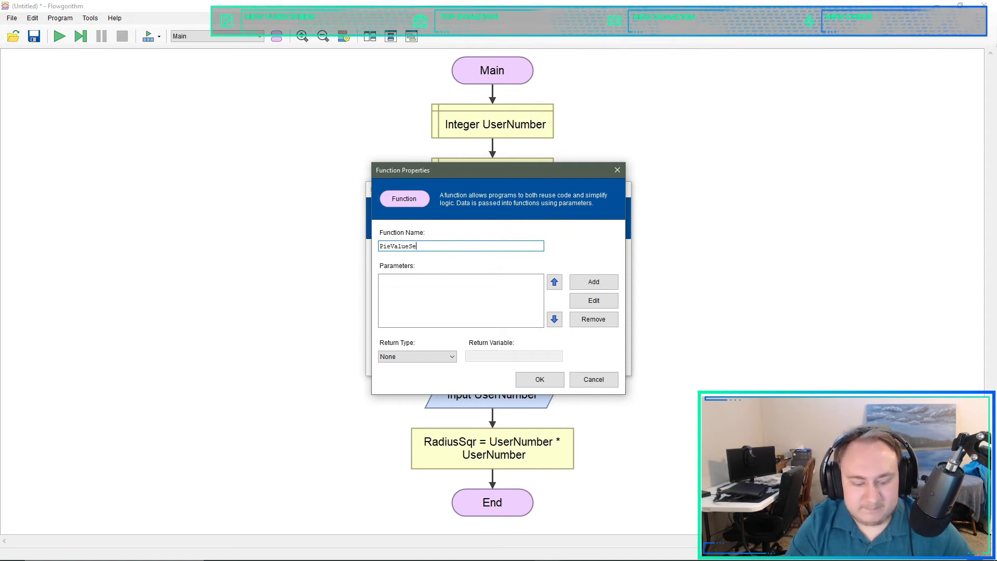
{"action": "left_click", "coordinate": [416, 357]}
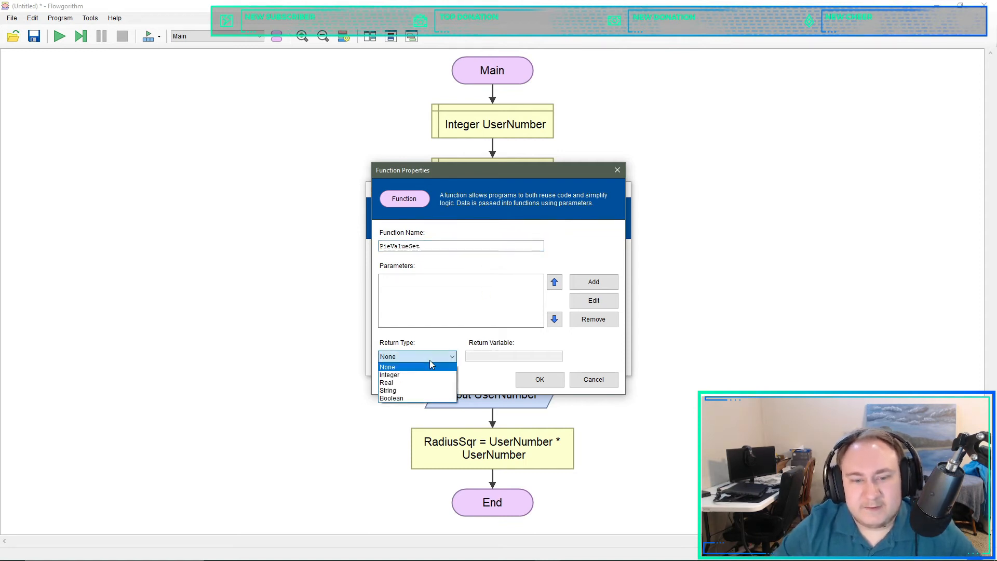
{"action": "mouse_move", "coordinate": [416, 382]}
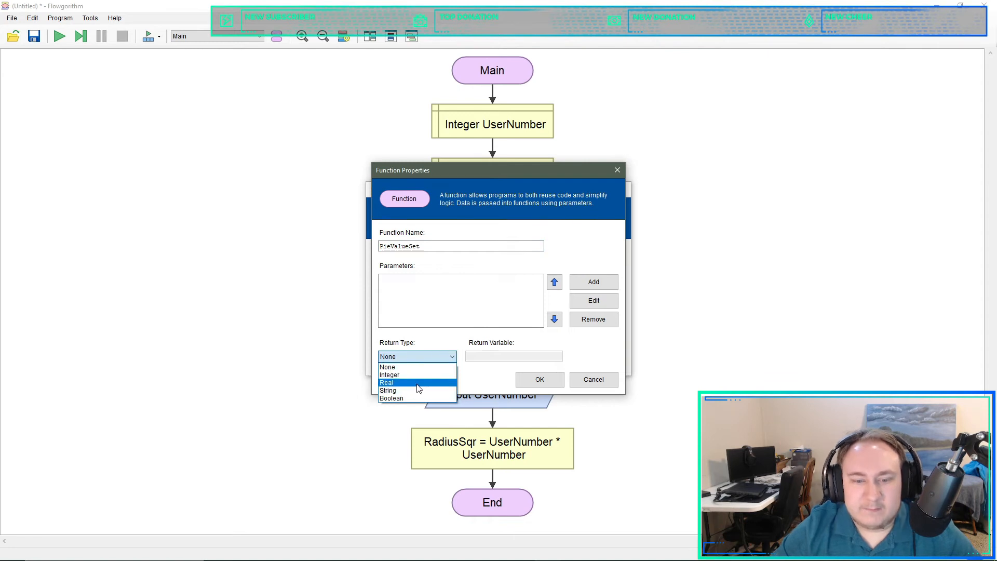
{"action": "left_click", "coordinate": [386, 382]}
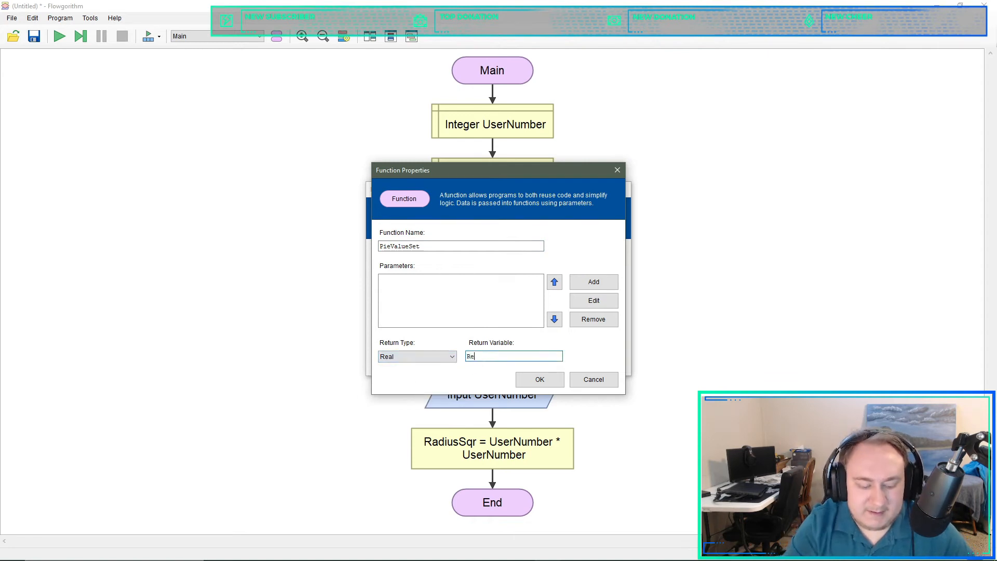
{"action": "type", "text": "turn"}
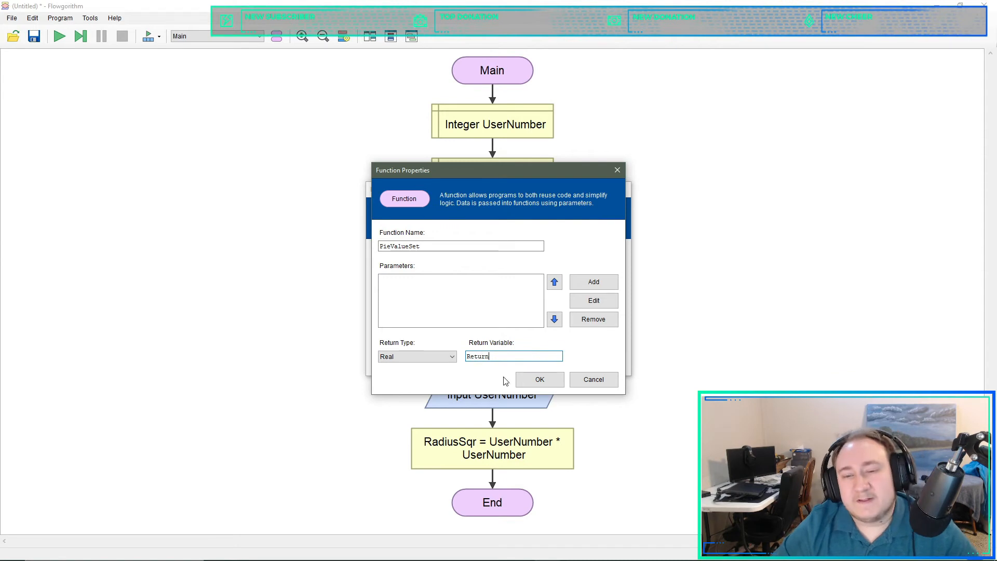
{"action": "left_click", "coordinate": [539, 379]}
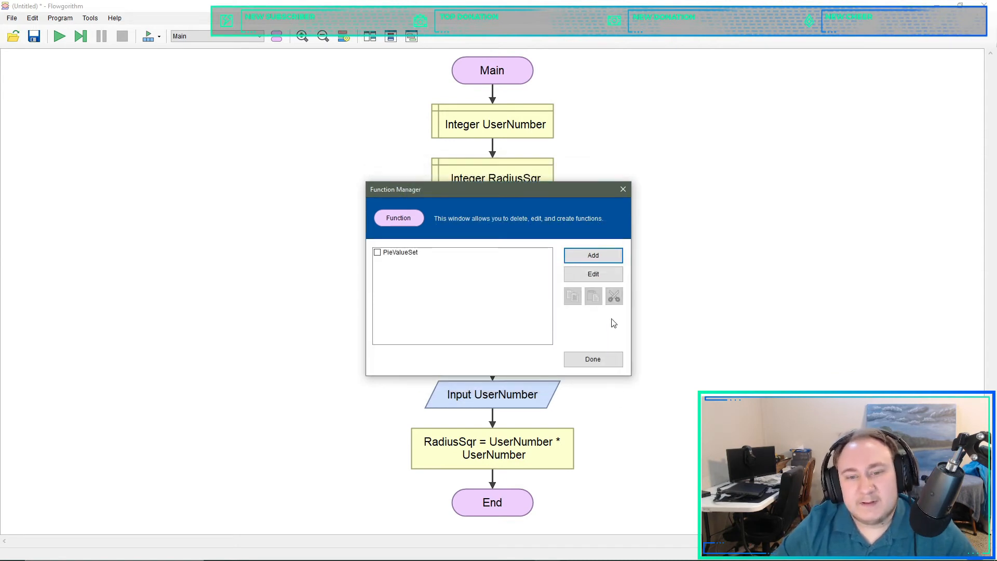
- Edit PieValueSet so its assignment sets Return = 3.14
{"action": "left_click", "coordinate": [592, 359]}
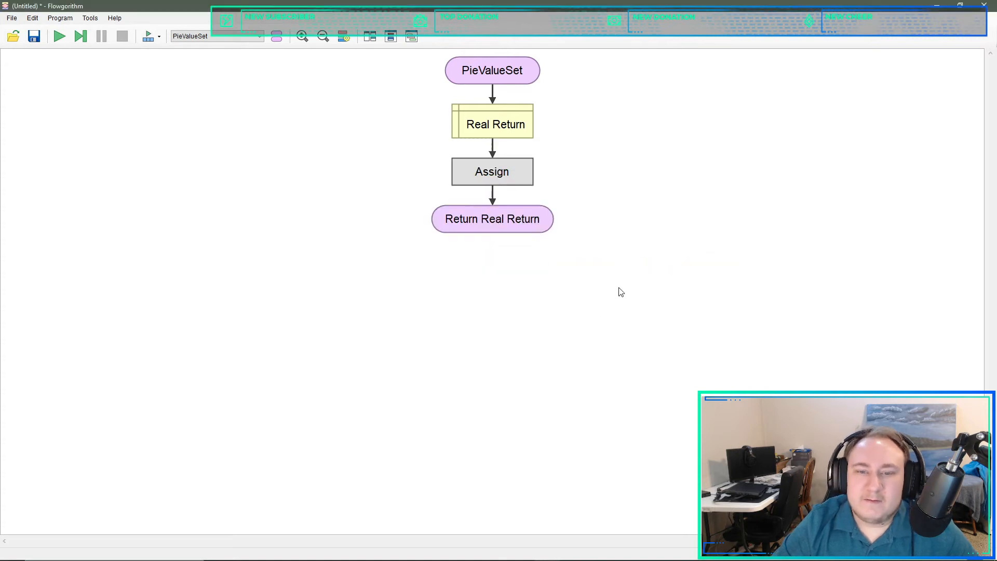
{"action": "double_click", "coordinate": [491, 172]}
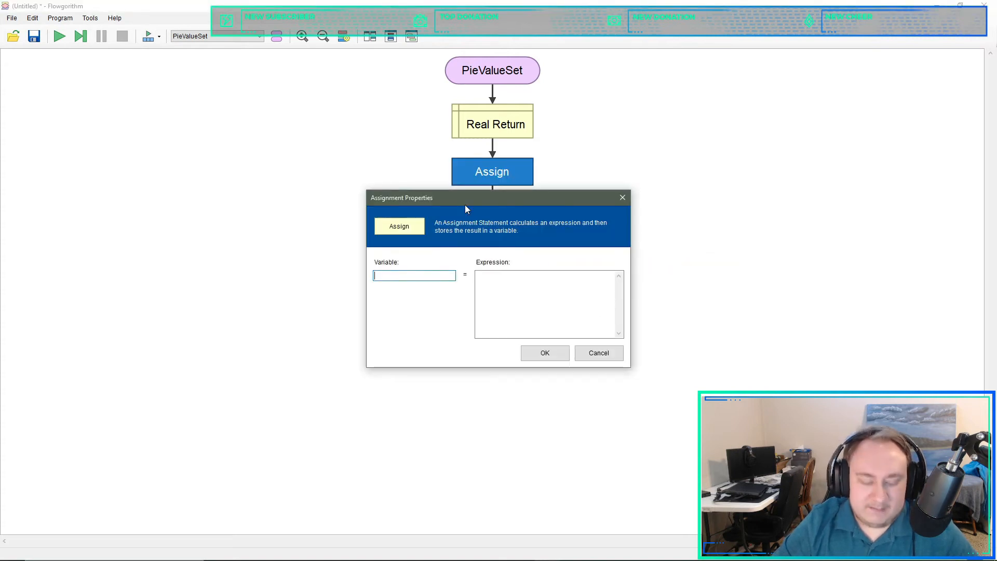
{"action": "type", "text": "Return"}
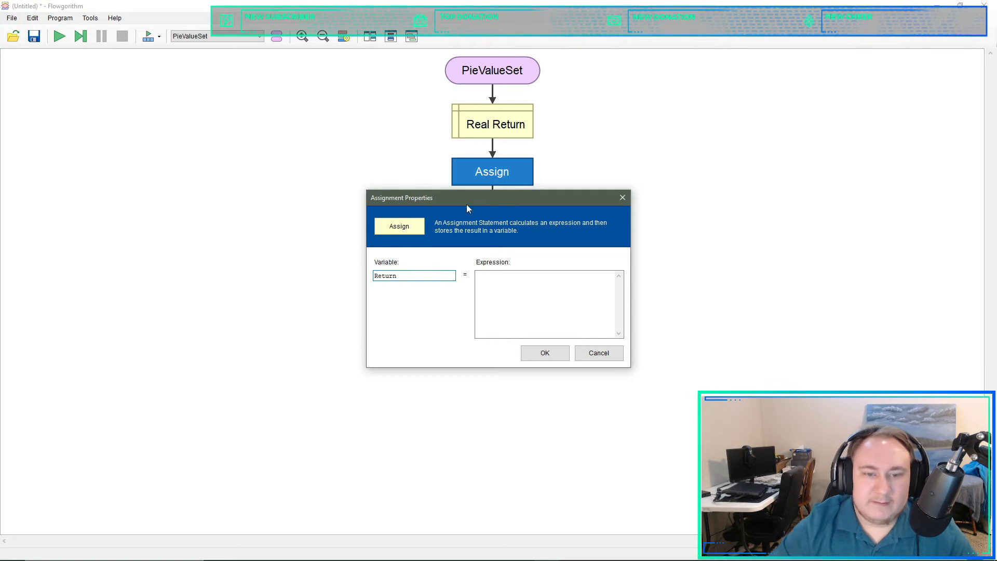
{"action": "type", "text": "3.1"}
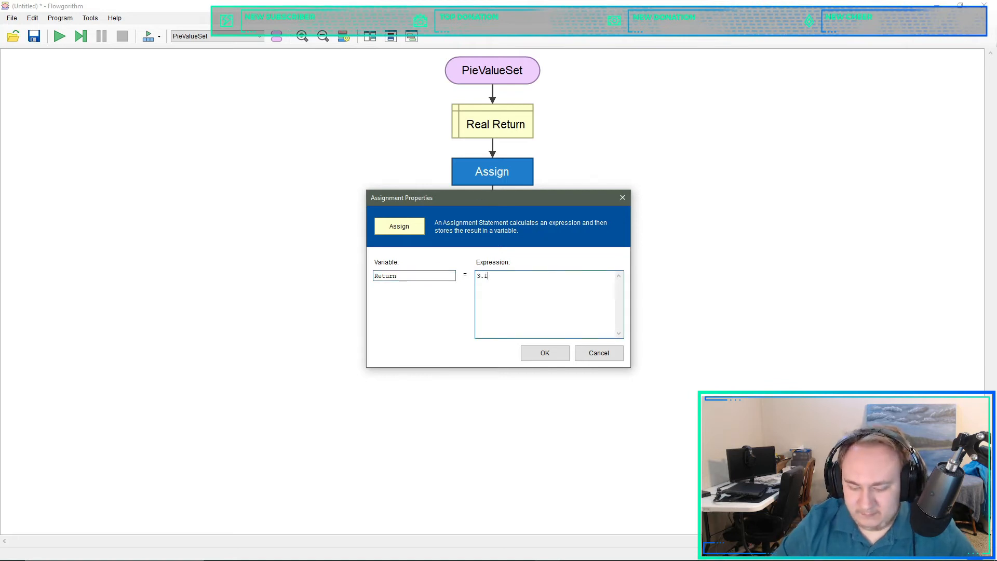
{"action": "type", "text": "4"}
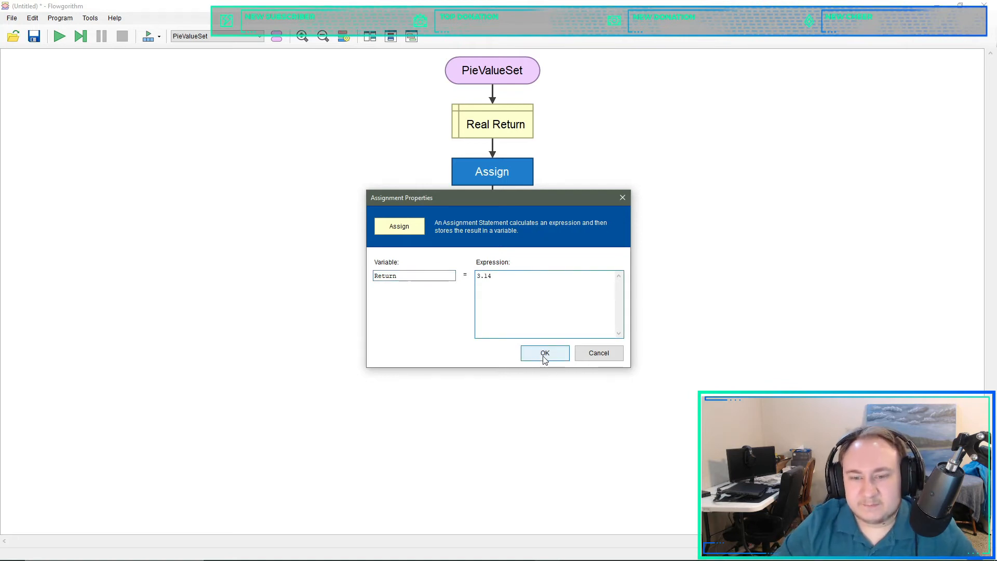
{"action": "left_click", "coordinate": [545, 353]}
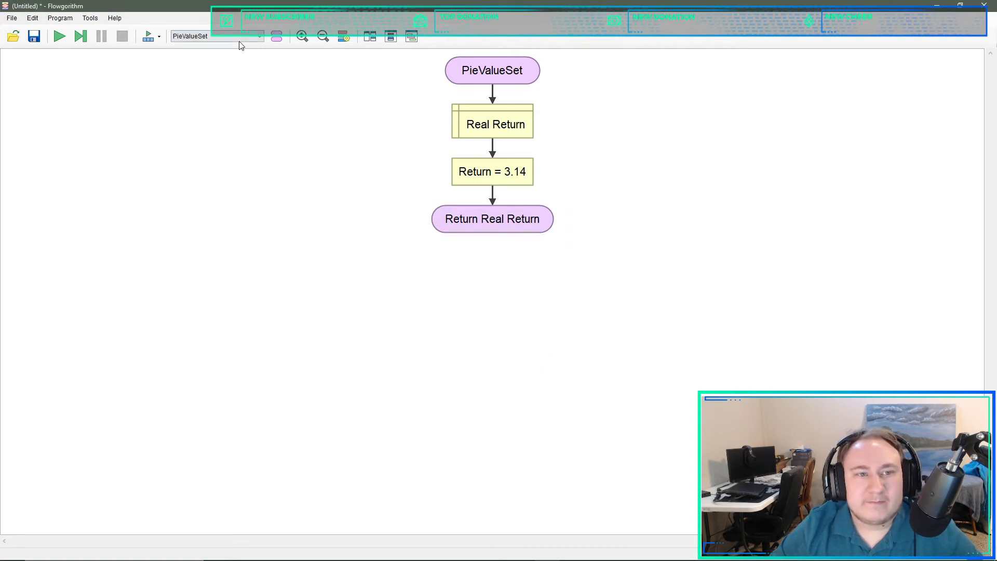
- Switch back to Main and insert an assignment after the RadiusSqr calculation
{"action": "left_click", "coordinate": [258, 36]}
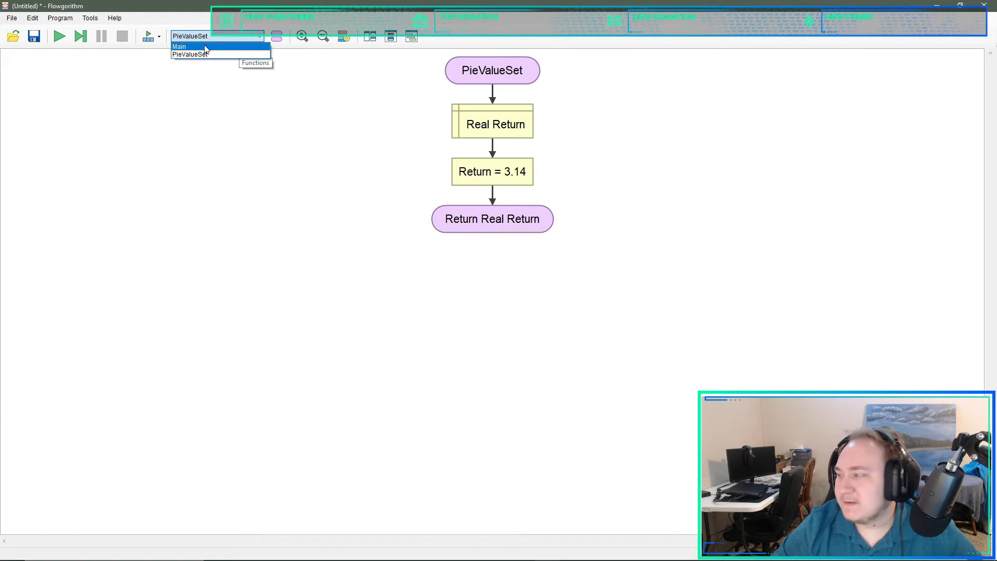
{"action": "left_click", "coordinate": [180, 47]}
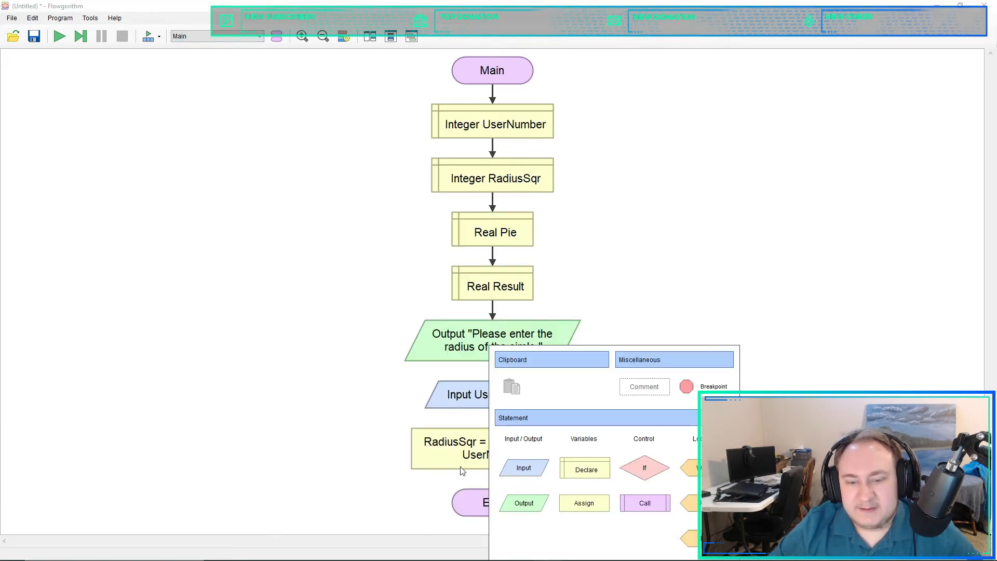
{"action": "left_click", "coordinate": [584, 503]}
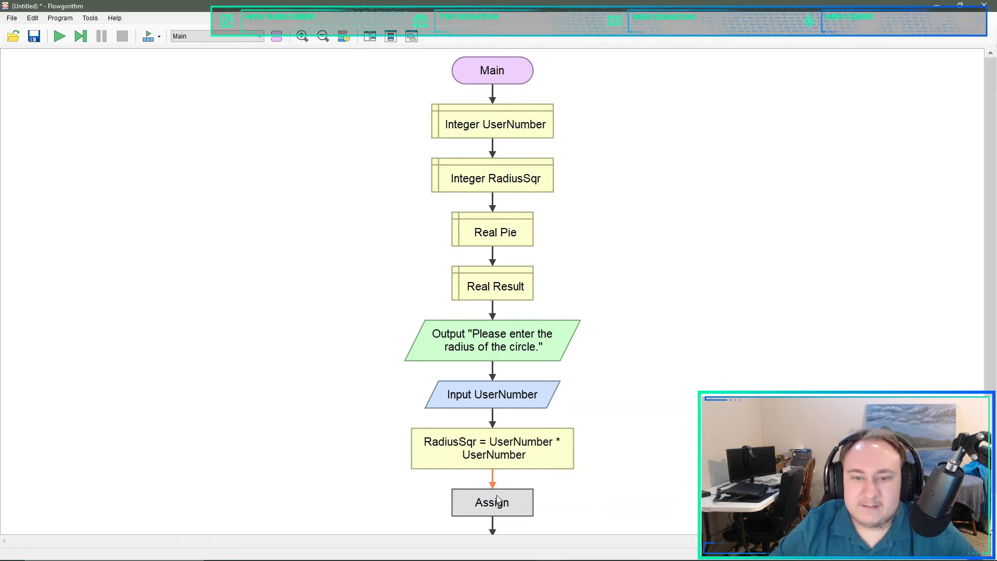
{"action": "double_click", "coordinate": [491, 502]}
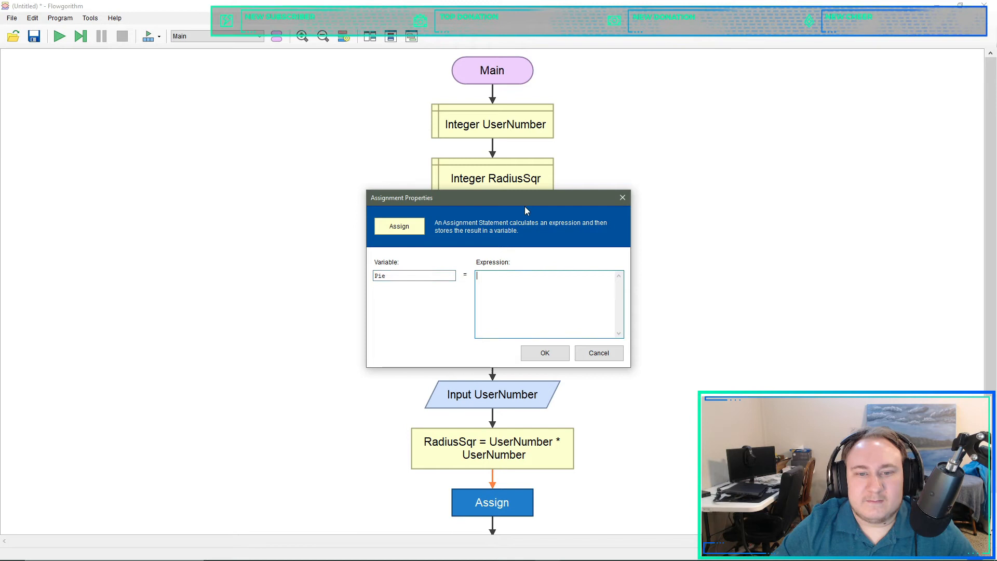
- Set the new assignment to Pie = PieValueSet() and confirm it
{"action": "type", "text": "Pi"}
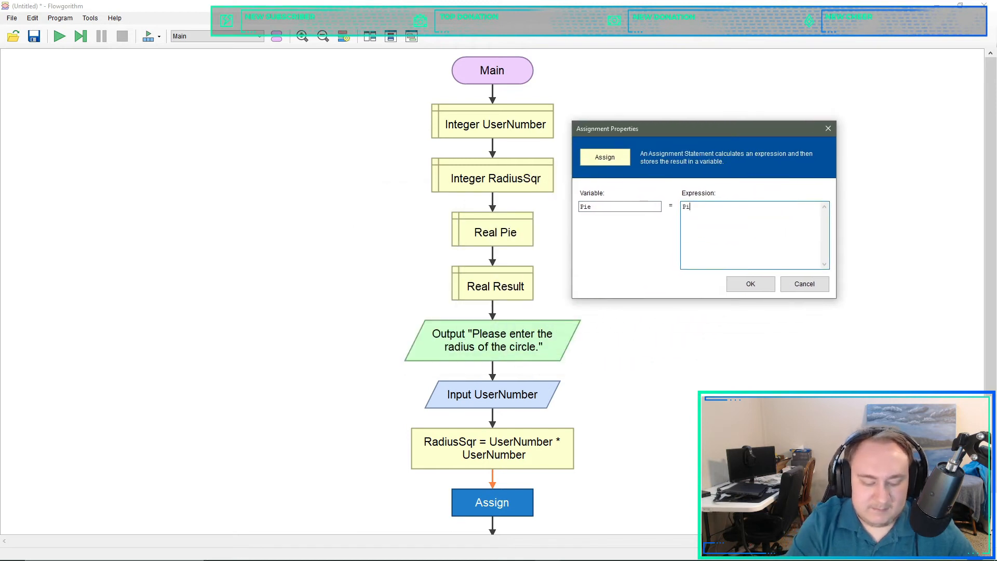
{"action": "type", "text": "eValu"}
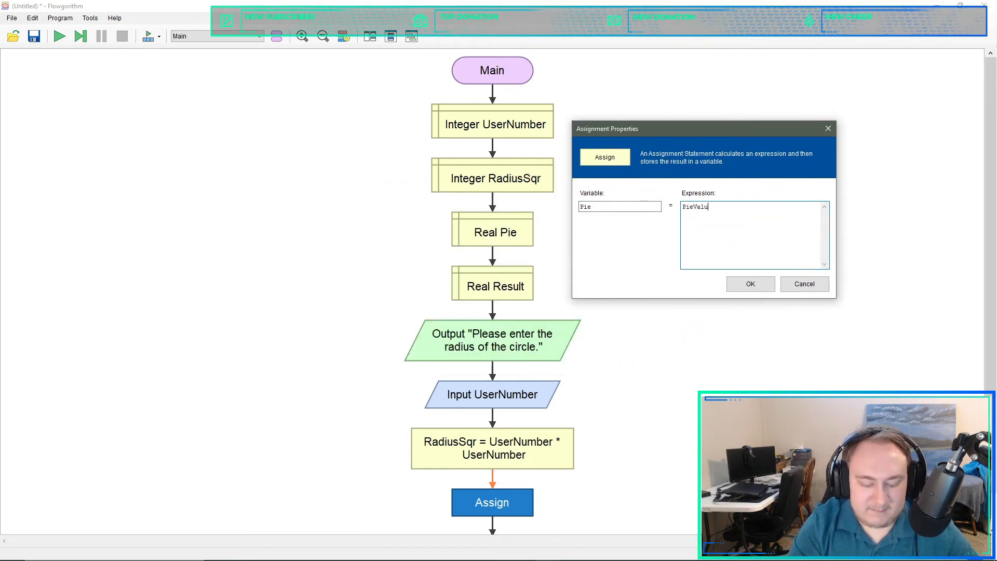
{"action": "key", "text": "Backspace"}
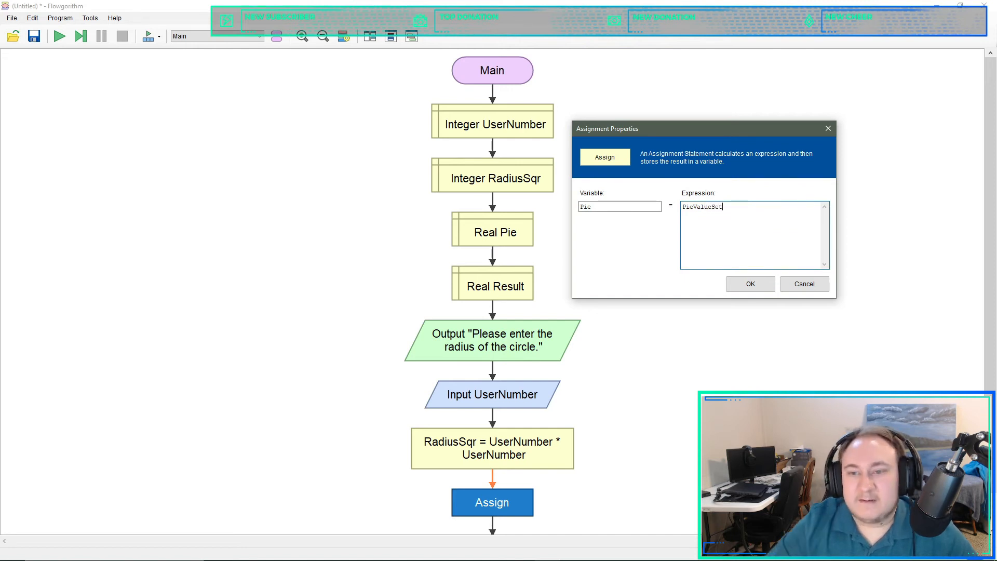
{"action": "type", "text": "()"}
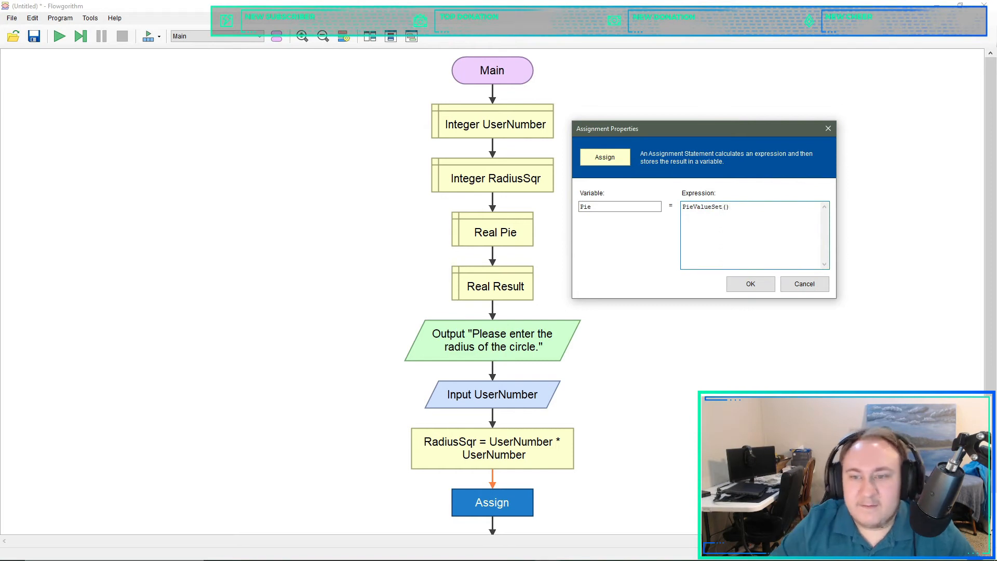
{"action": "left_click", "coordinate": [748, 283]}
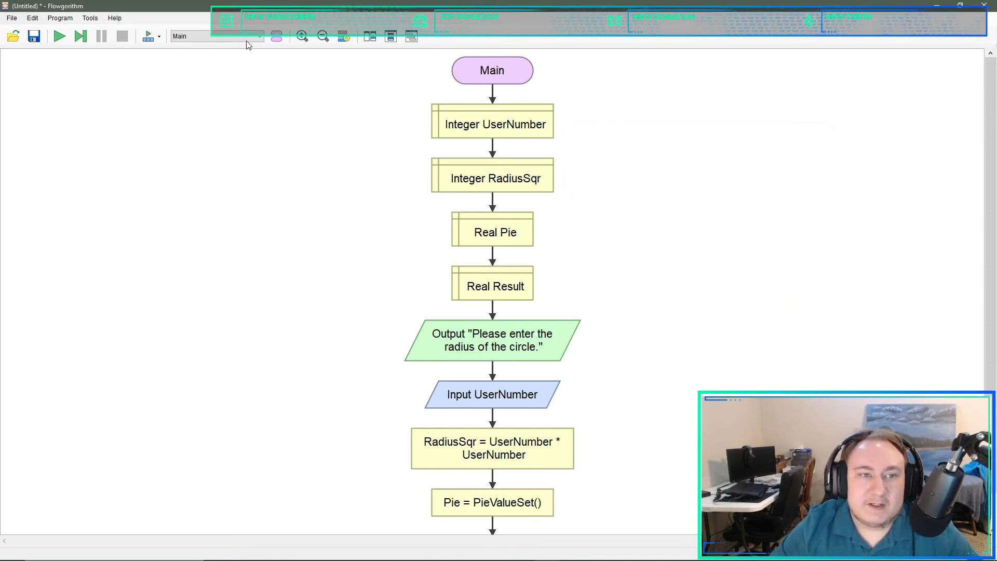
{"action": "left_click", "coordinate": [259, 36]}
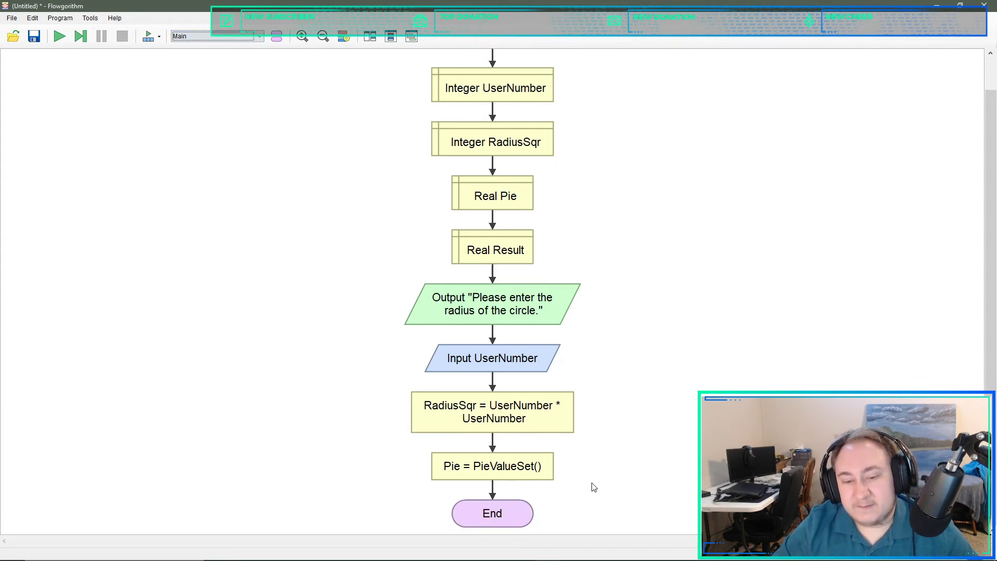
{"action": "mouse_move", "coordinate": [538, 487]}
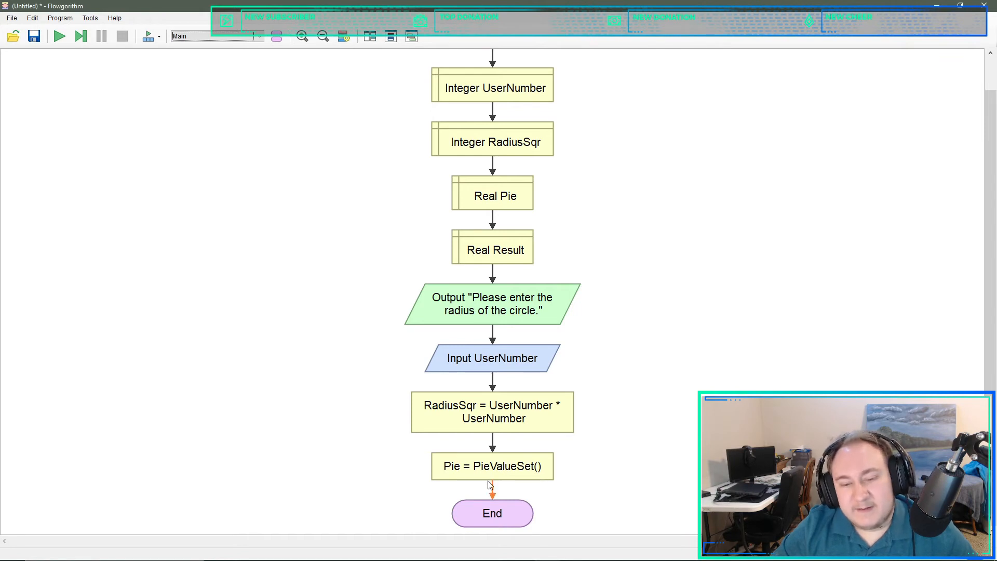
{"action": "mouse_move", "coordinate": [553, 459]}
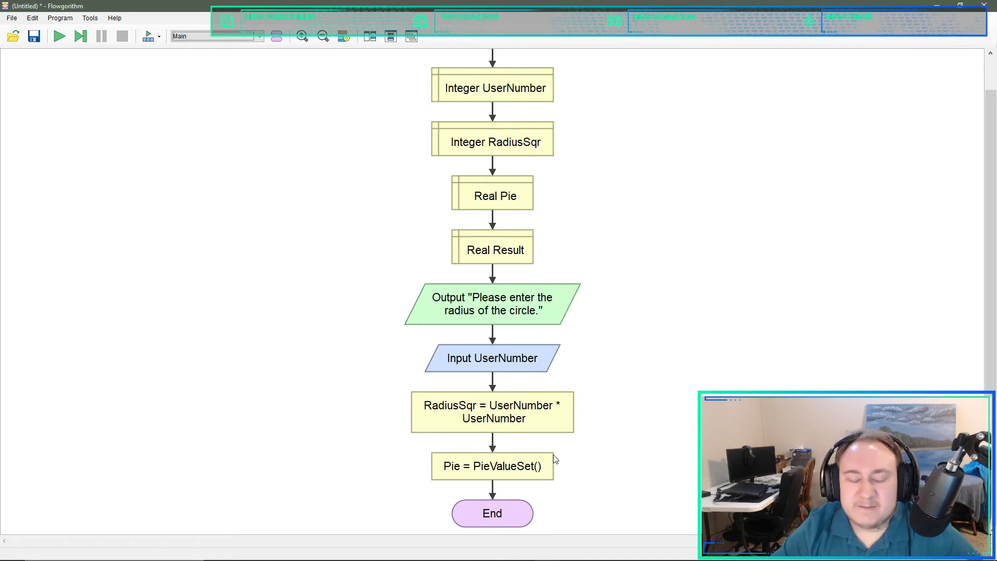
{"action": "mouse_move", "coordinate": [509, 490]}
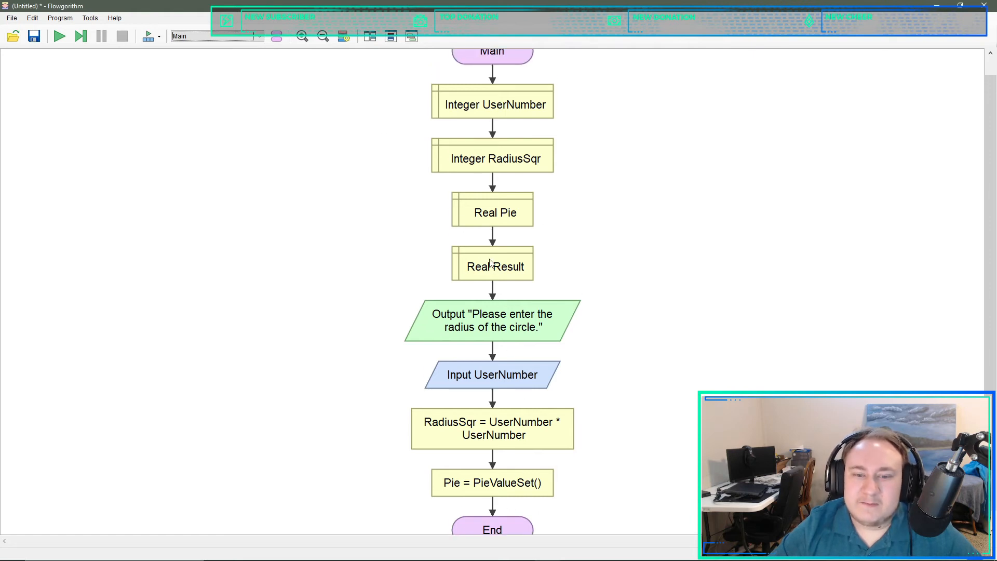
- Assign Result = Pie * RadiusSqr right after the Pie = PieValueSet() step
{"action": "left_click", "coordinate": [491, 495]}
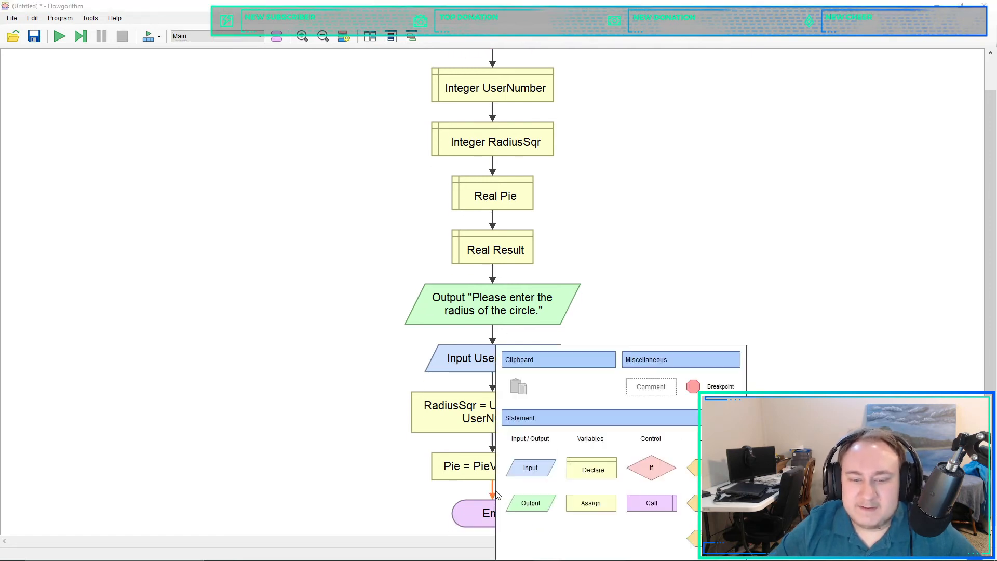
{"action": "left_click", "coordinate": [590, 502]}
{"action": "type", "text": "Result"}
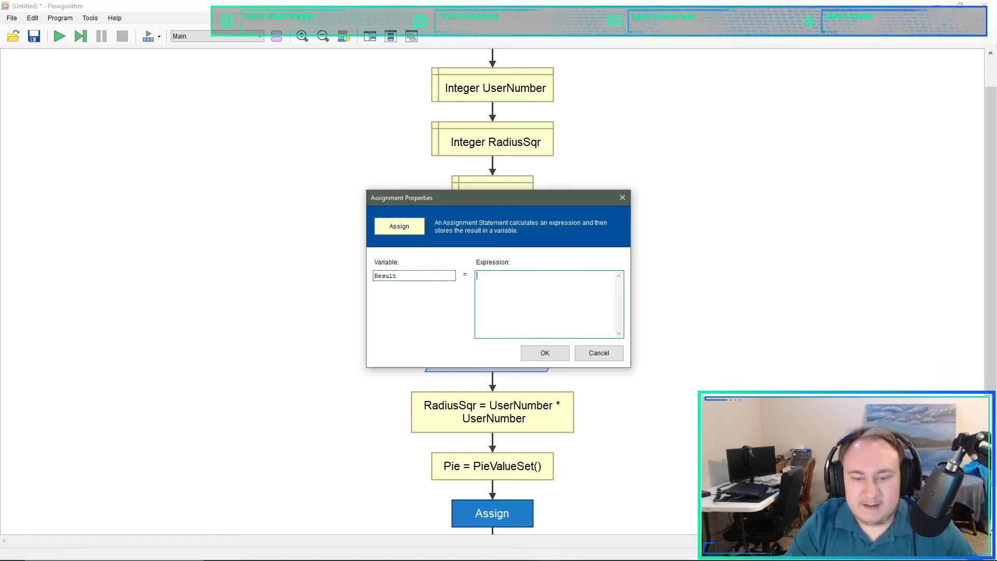
{"action": "type", "text": "Pie"}
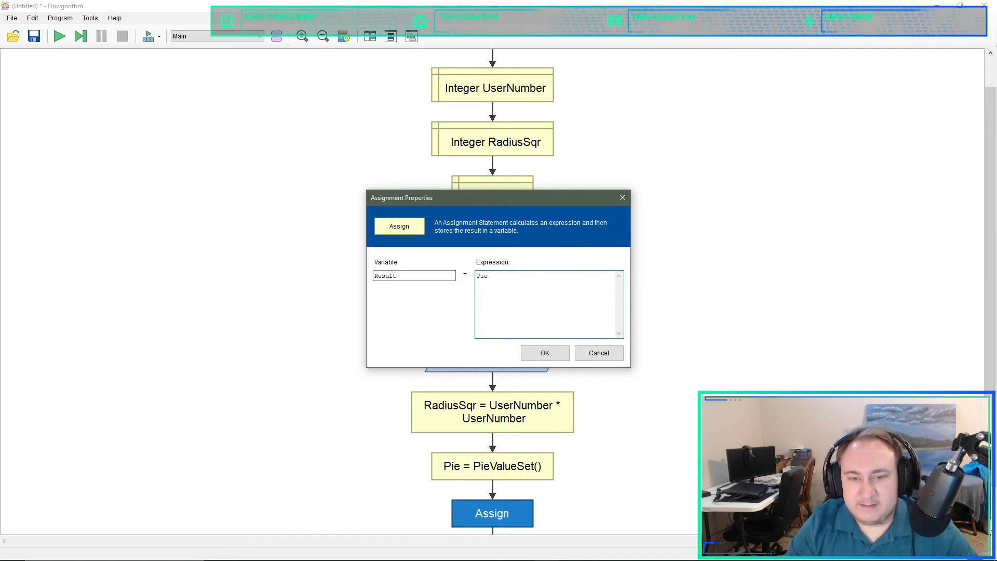
{"action": "type", "text": "* R"}
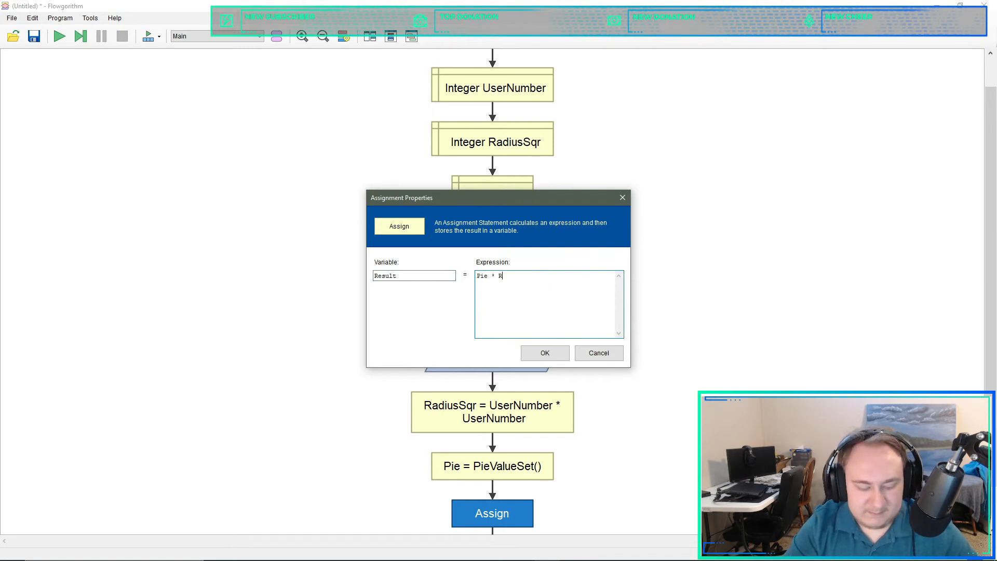
{"action": "type", "text": "adiusSqr"}
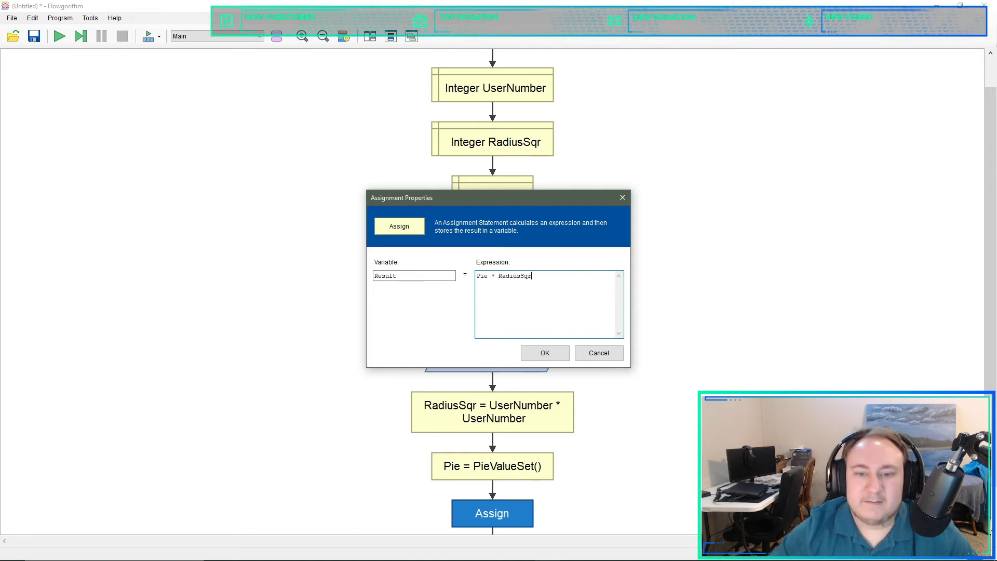
{"action": "left_click", "coordinate": [544, 353]}
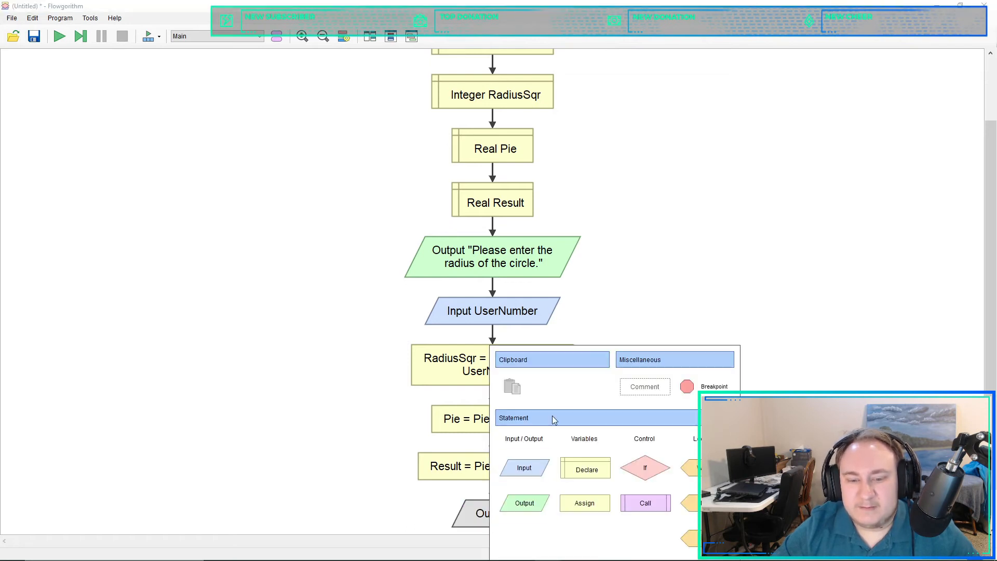
- Add a final Output statement showing "The area is " & Result
{"action": "left_click", "coordinate": [523, 502]}
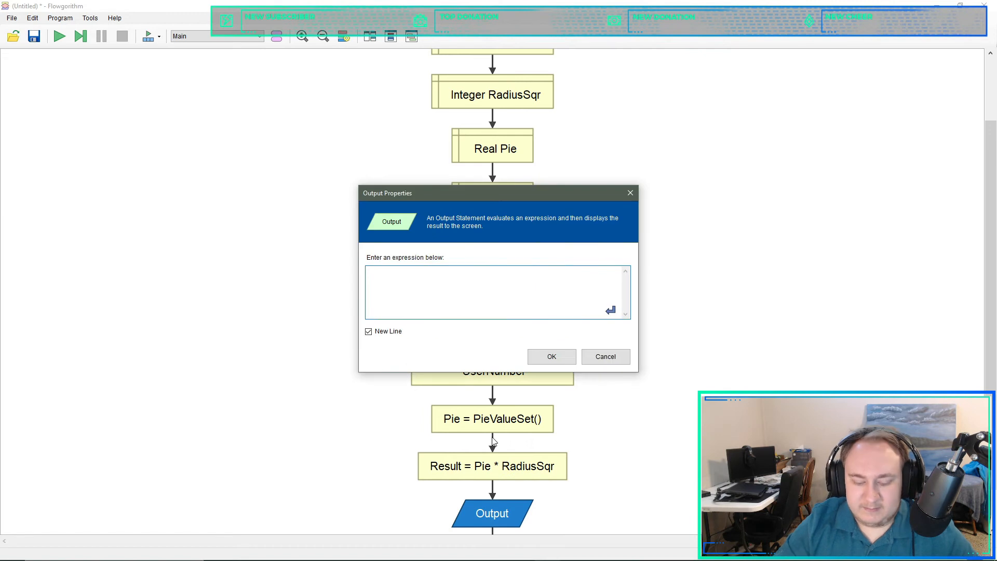
{"action": "type", "text": "\"The a"}
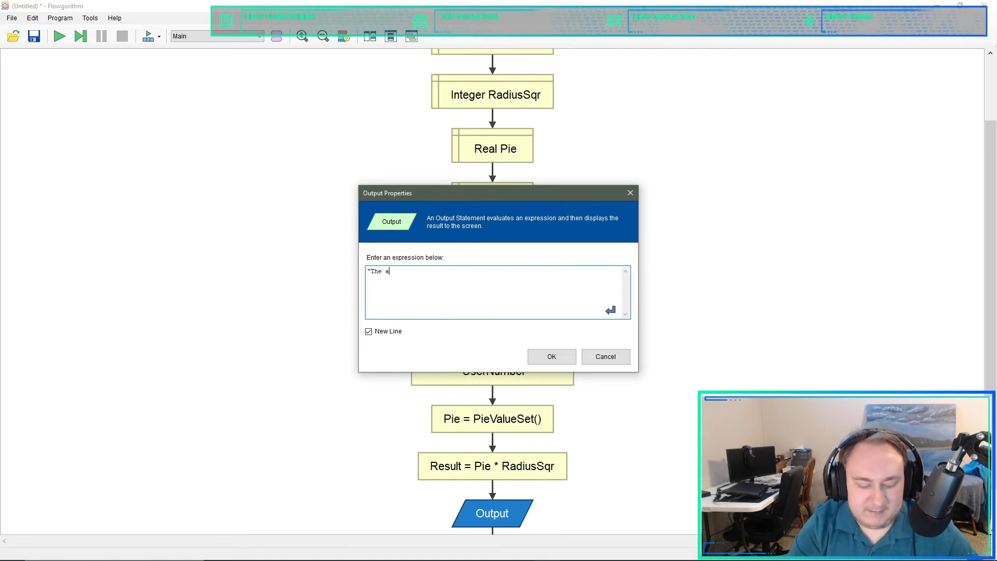
{"action": "type", "text": "rea is \" &"}
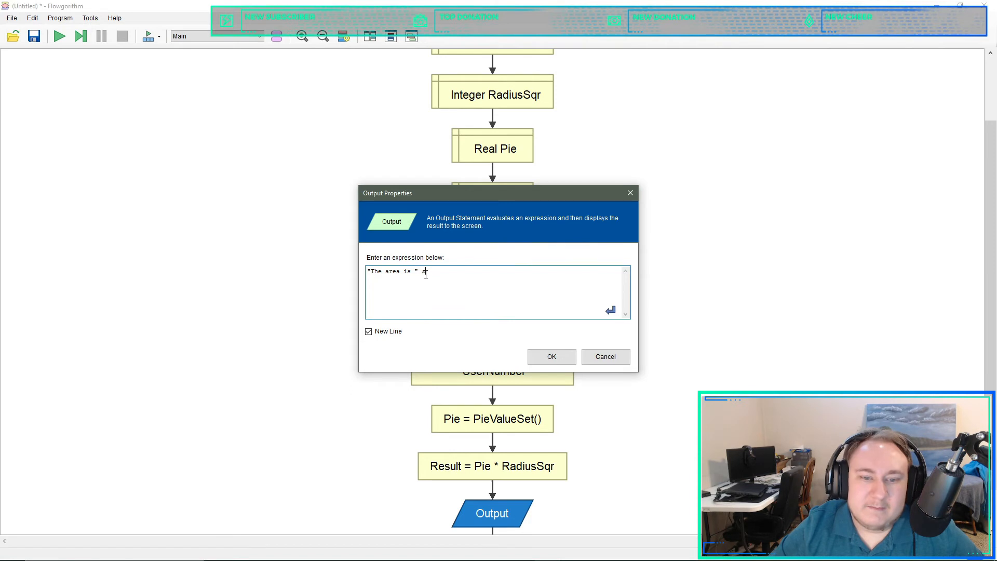
{"action": "double_click", "coordinate": [392, 271]}
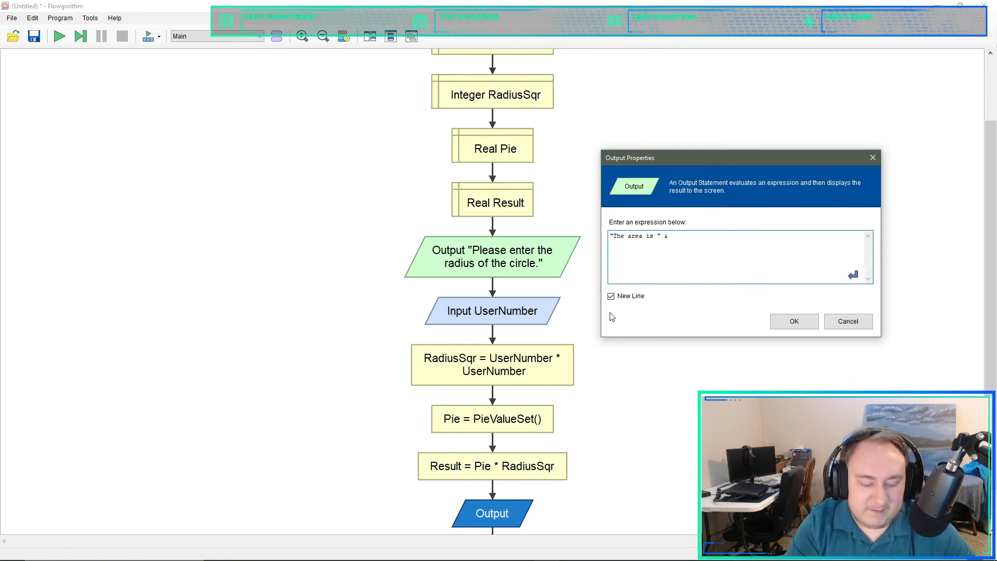
{"action": "type", "text": "Result"}
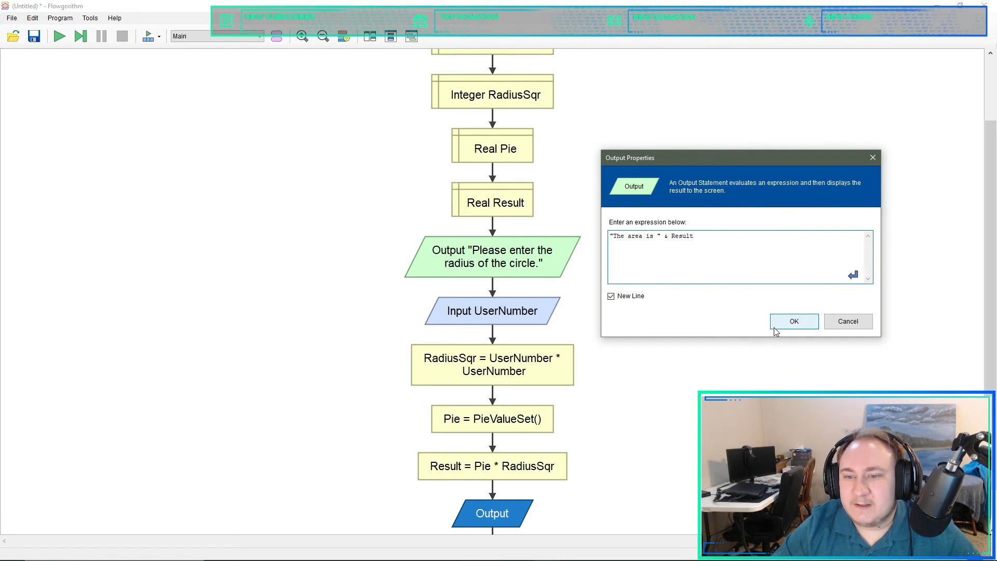
{"action": "left_click", "coordinate": [794, 321]}
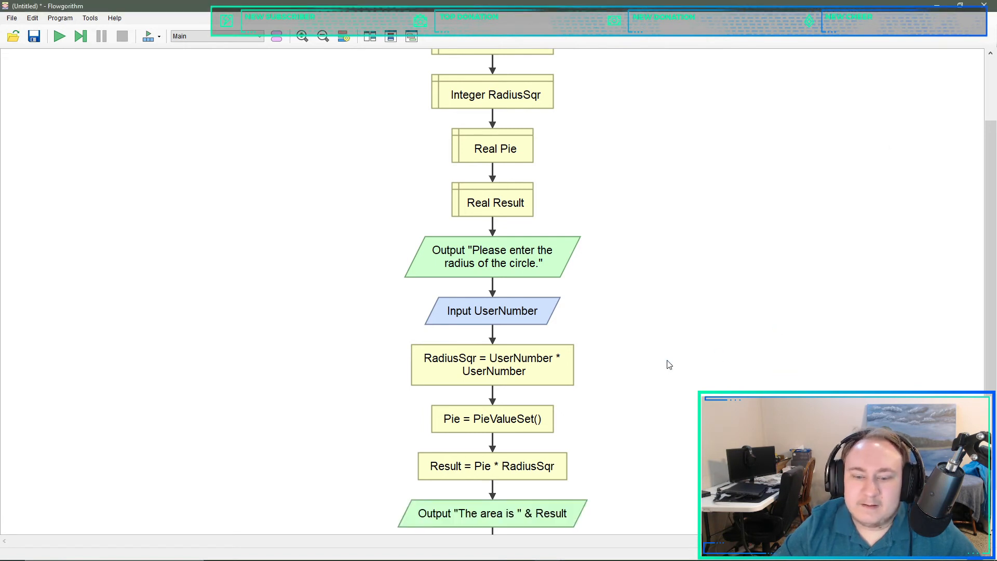
- Run the program with radius 5 so the console prints The area is 78.5
{"action": "left_click", "coordinate": [58, 36]}
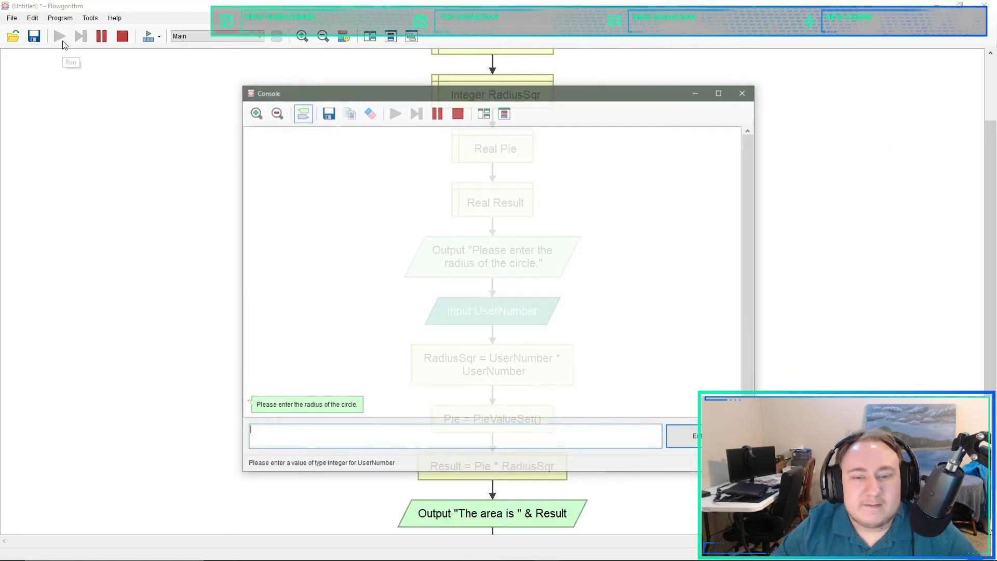
{"action": "type", "text": "5"}
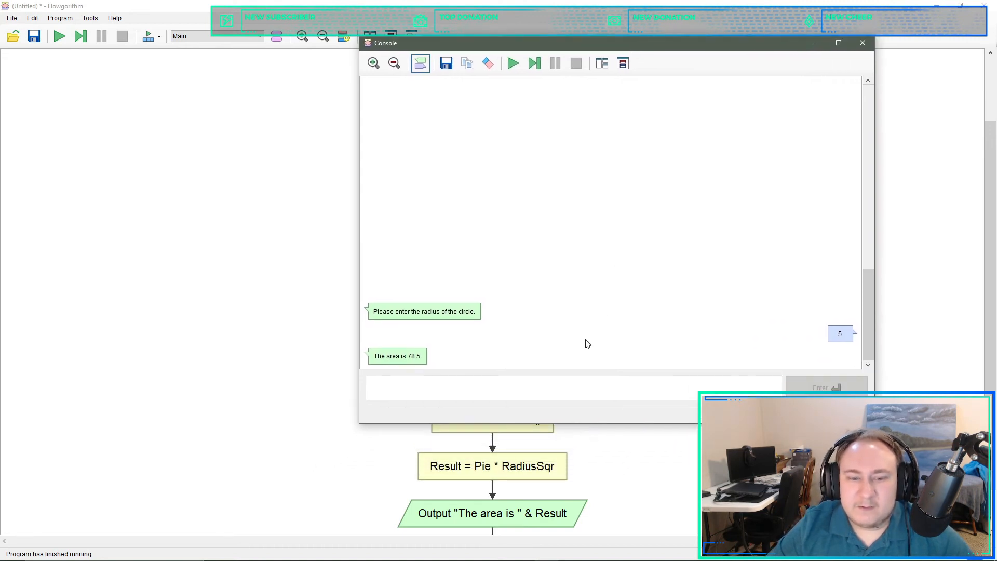
{"action": "mouse_move", "coordinate": [480, 373]}
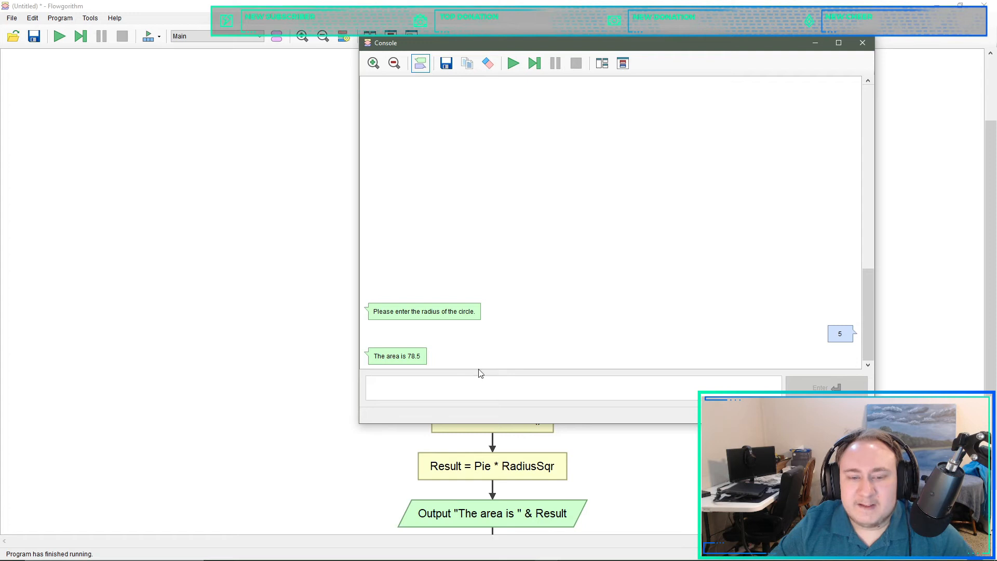
{"action": "mouse_move", "coordinate": [419, 354]}
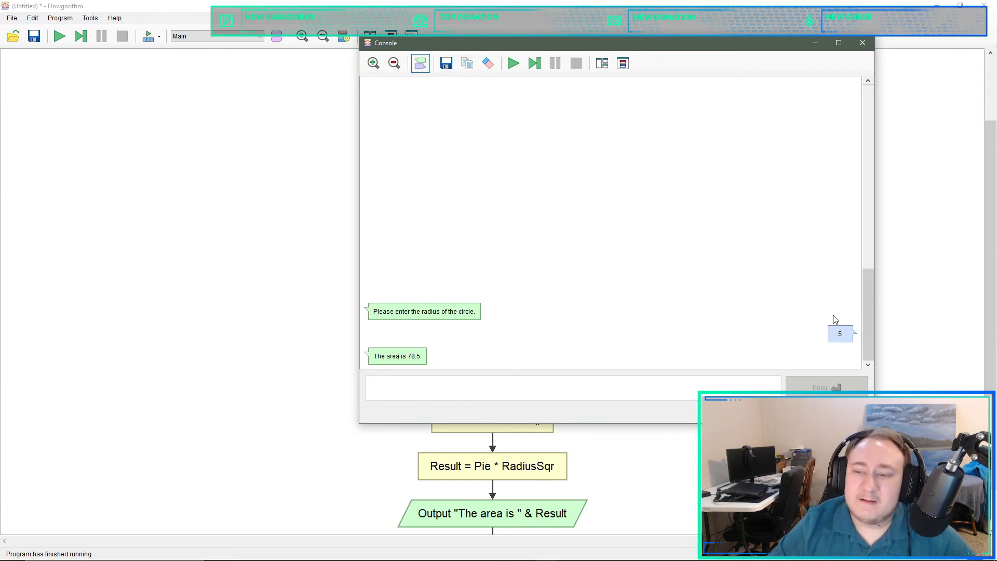
- Enlarge the console output text, then close the console to return to Main
{"action": "scroll", "scroll_direction": "up", "scroll_amount": 3}
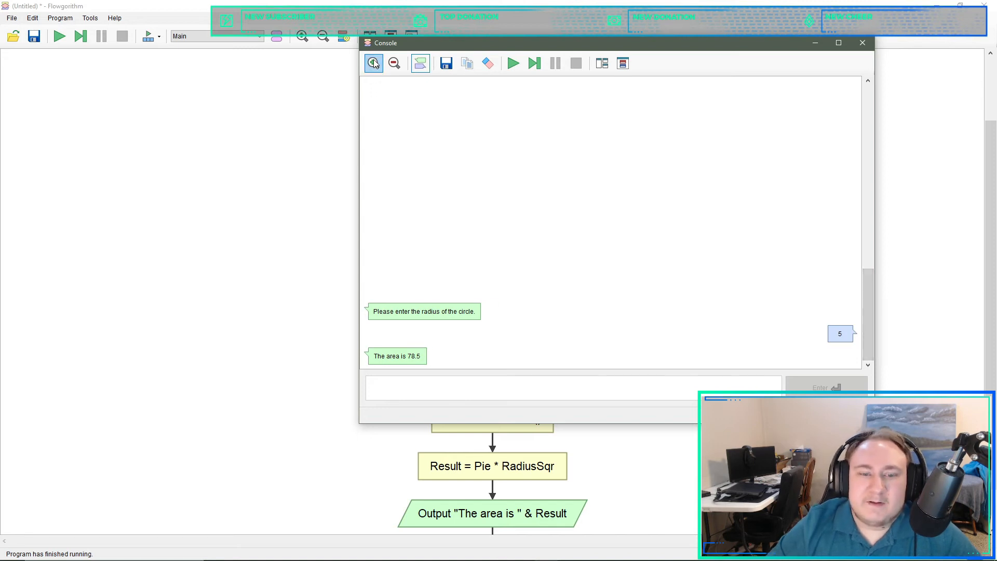
{"action": "left_click", "coordinate": [373, 64]}
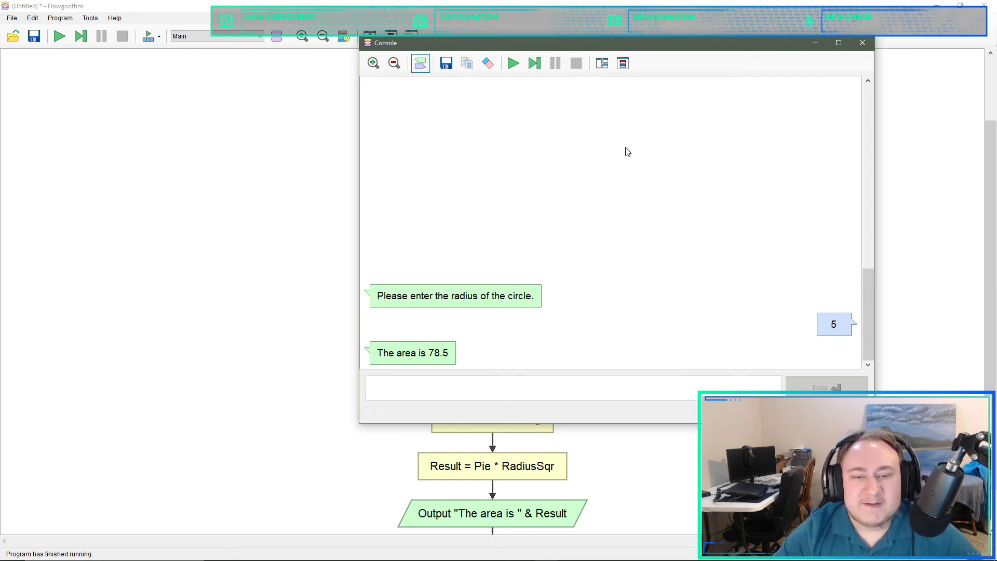
{"action": "mouse_move", "coordinate": [738, 102]}
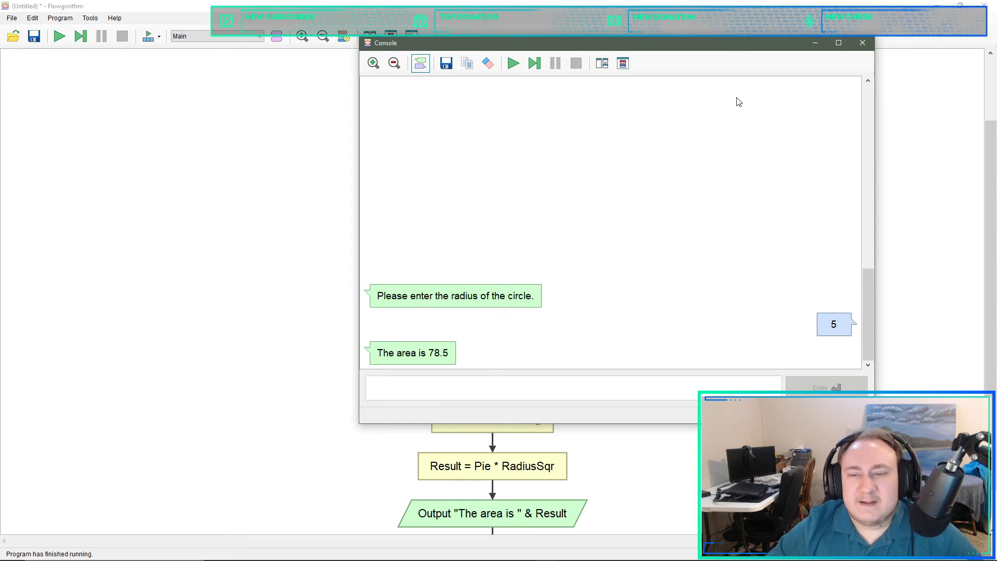
{"action": "left_click", "coordinate": [862, 43]}
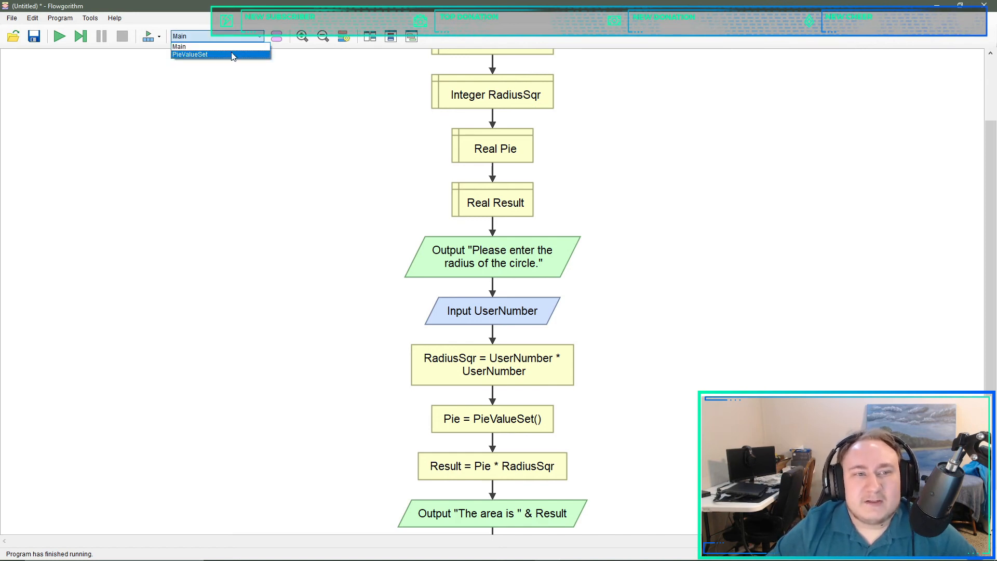
{"action": "left_click", "coordinate": [189, 54]}
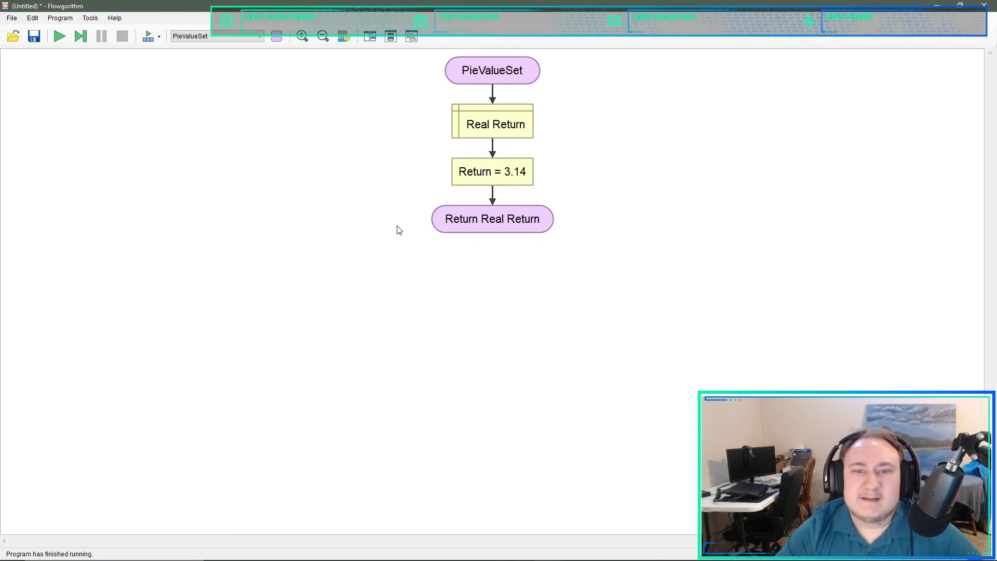
{"action": "left_click", "coordinate": [257, 35]}
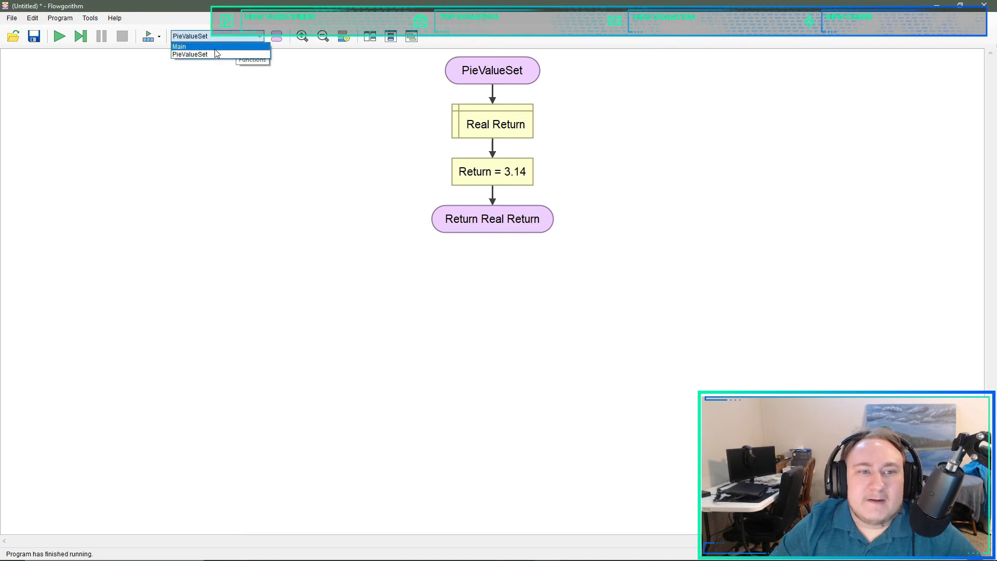
{"action": "left_click", "coordinate": [179, 46]}
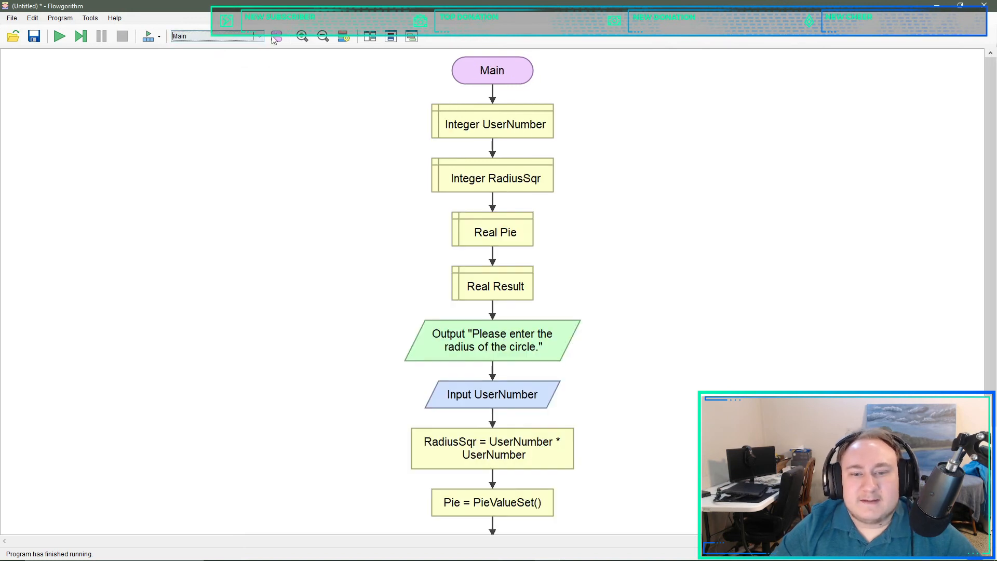
{"action": "scroll", "scroll_direction": "down", "scroll_amount": 3}
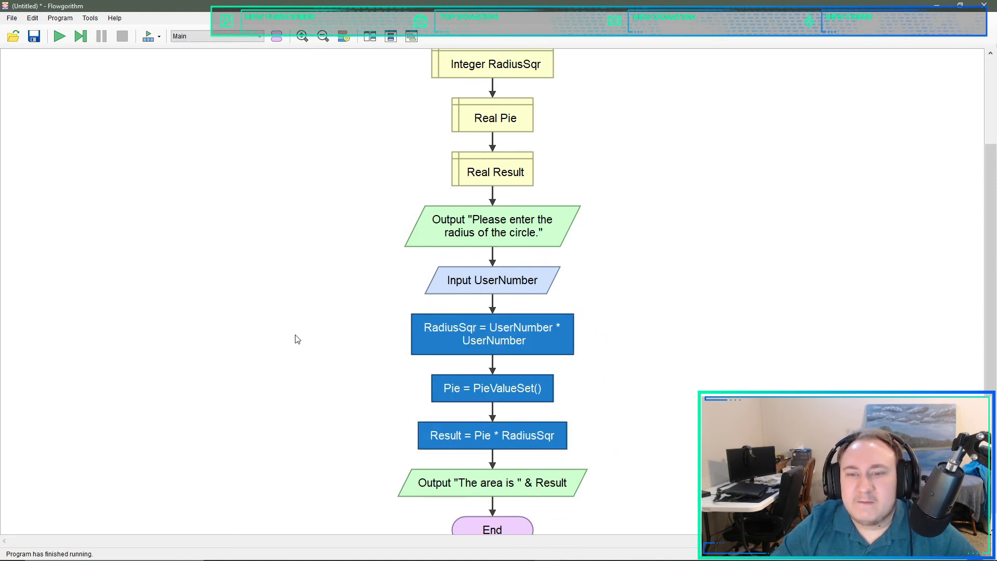
{"action": "mouse_move", "coordinate": [276, 35]}
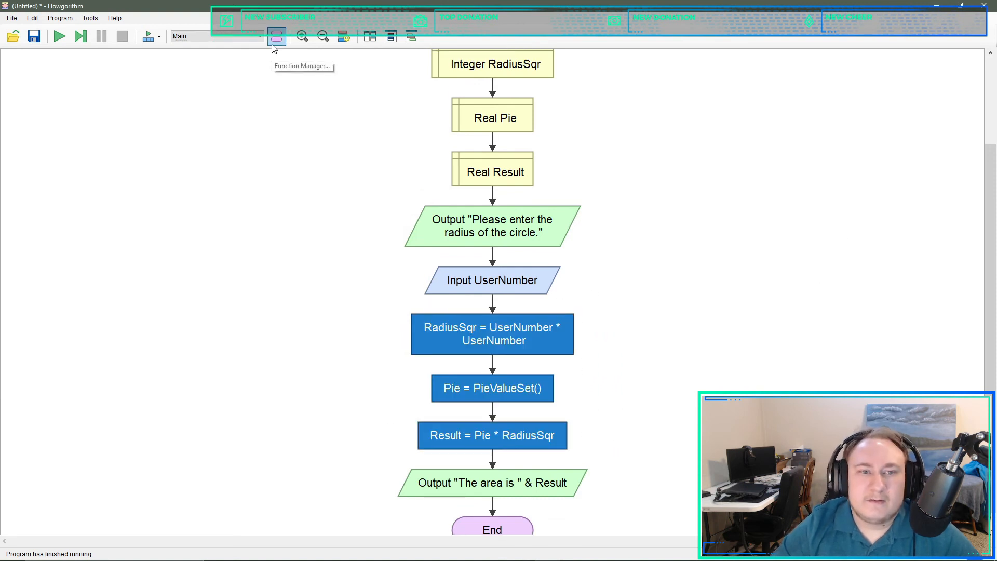
- Start a new function named Math in the Function Manager
{"action": "left_click", "coordinate": [276, 35]}
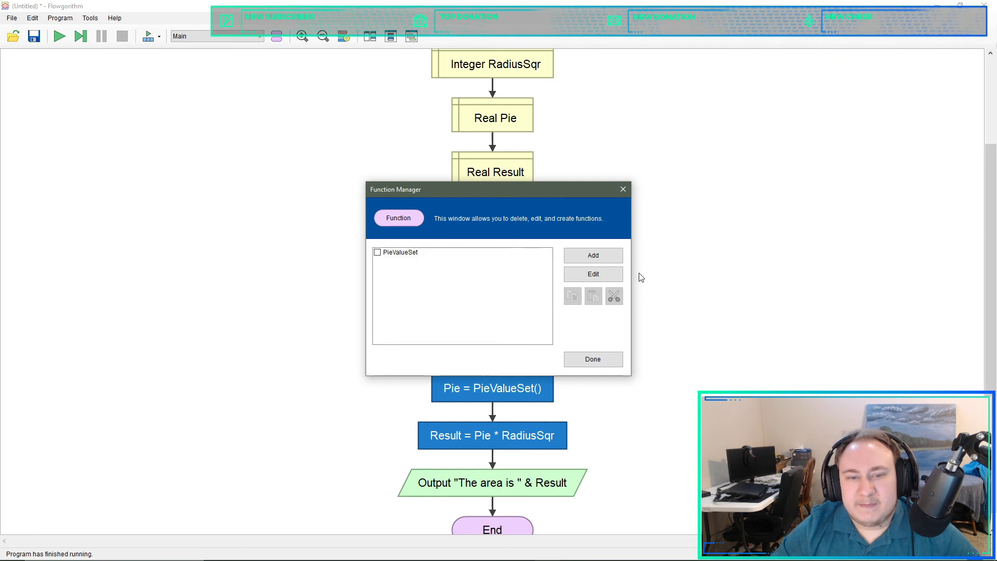
{"action": "left_click", "coordinate": [592, 256]}
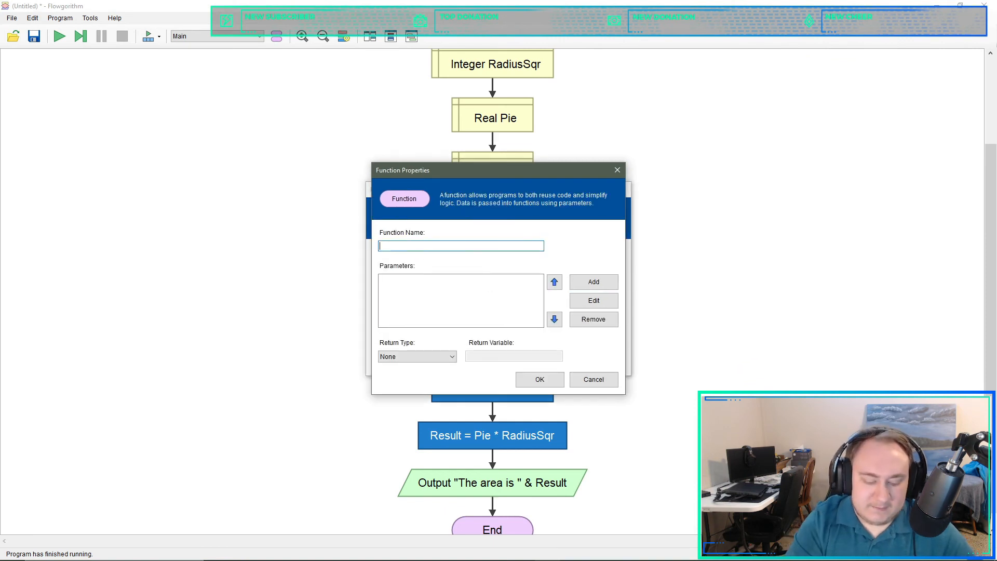
{"action": "type", "text": "Math"}
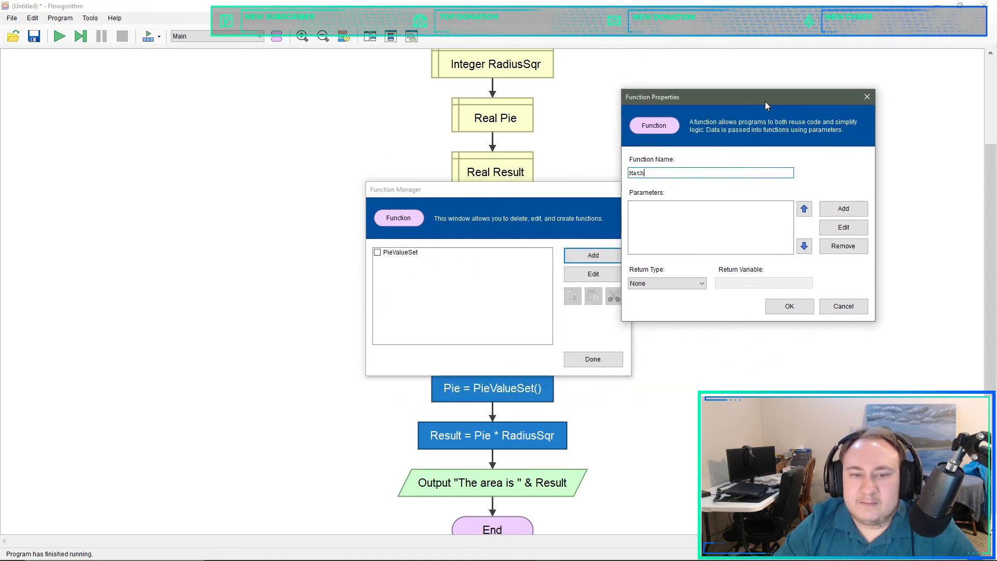
{"action": "mouse_move", "coordinate": [790, 218]}
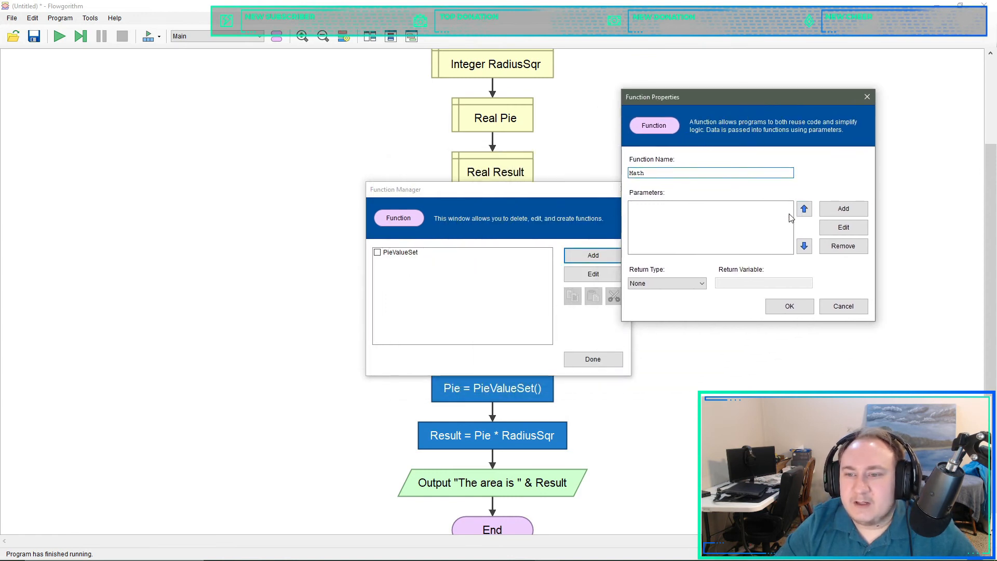
{"action": "mouse_move", "coordinate": [844, 208]}
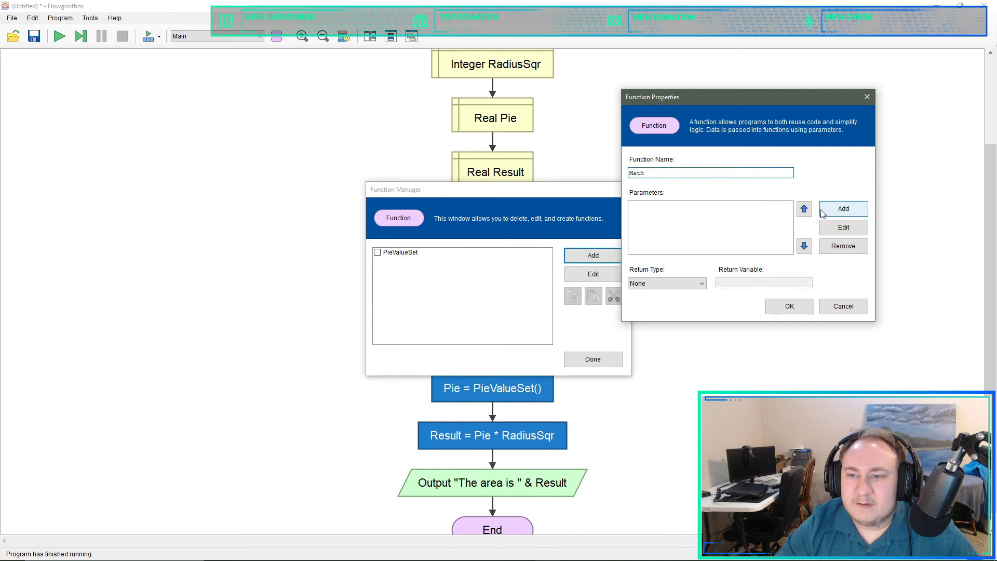
- Give Math an Integer parameter UserNumberEntered and finish creating the function
{"action": "left_click", "coordinate": [842, 209]}
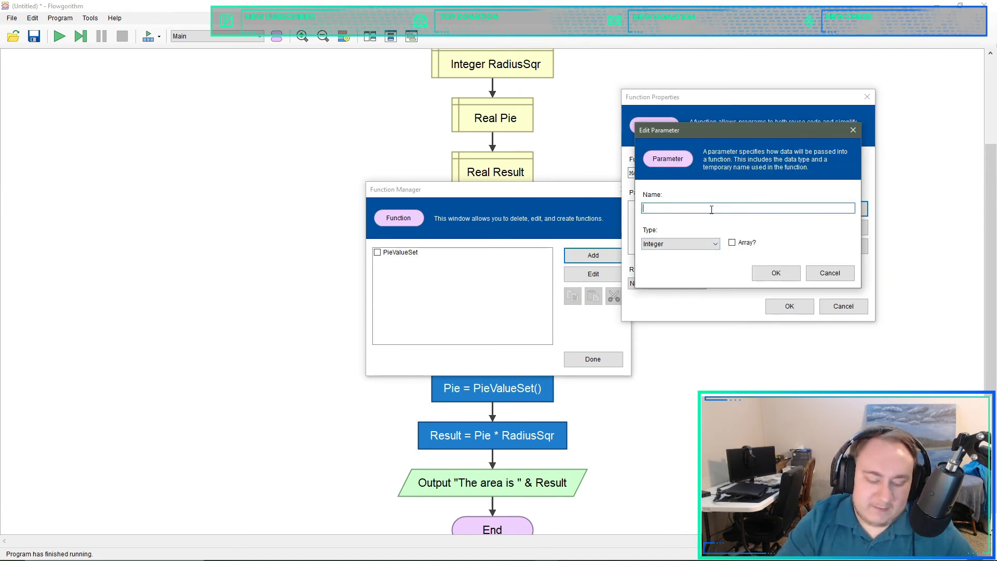
{"action": "type", "text": "UserNumberEnter"}
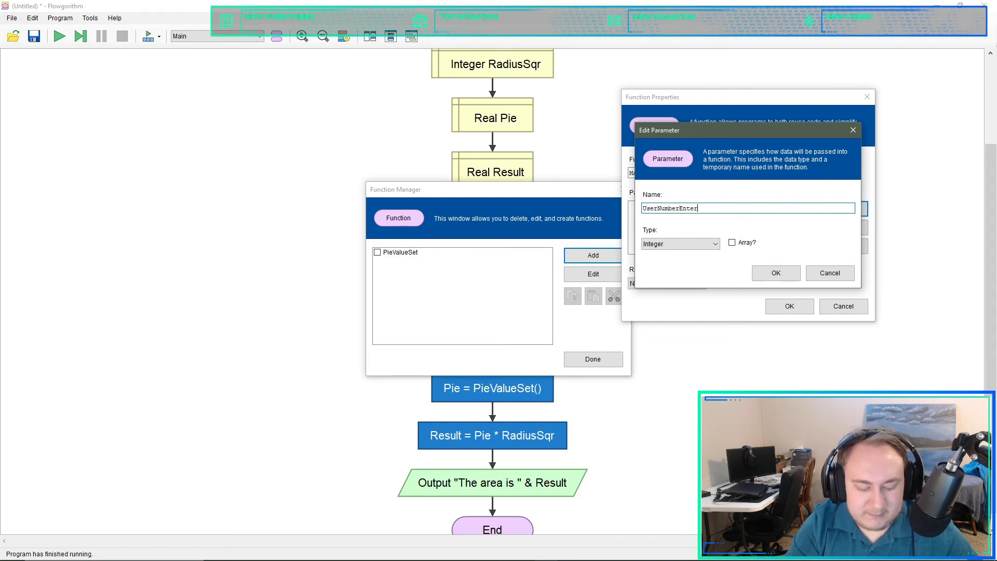
{"action": "type", "text": "ed"}
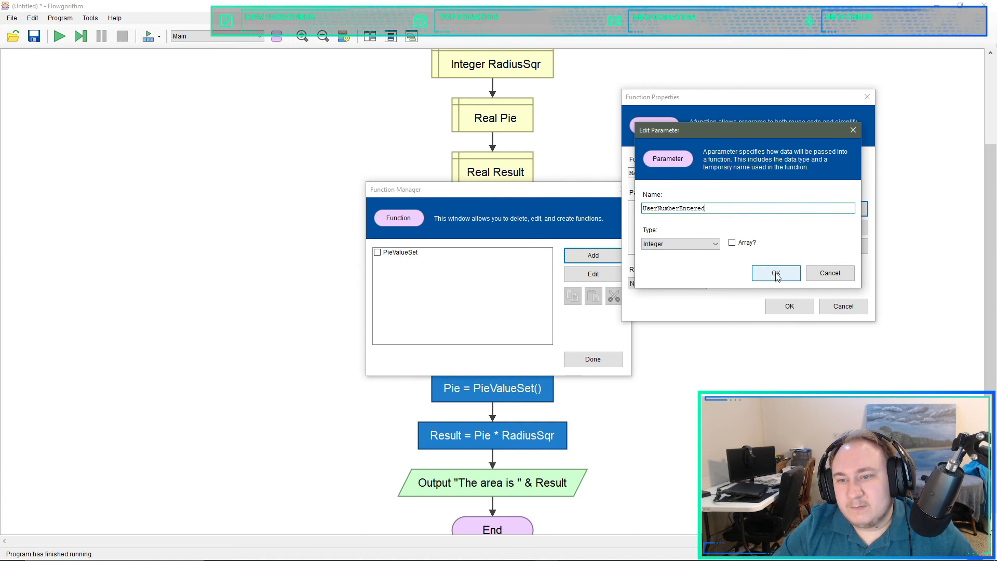
{"action": "left_click", "coordinate": [775, 273]}
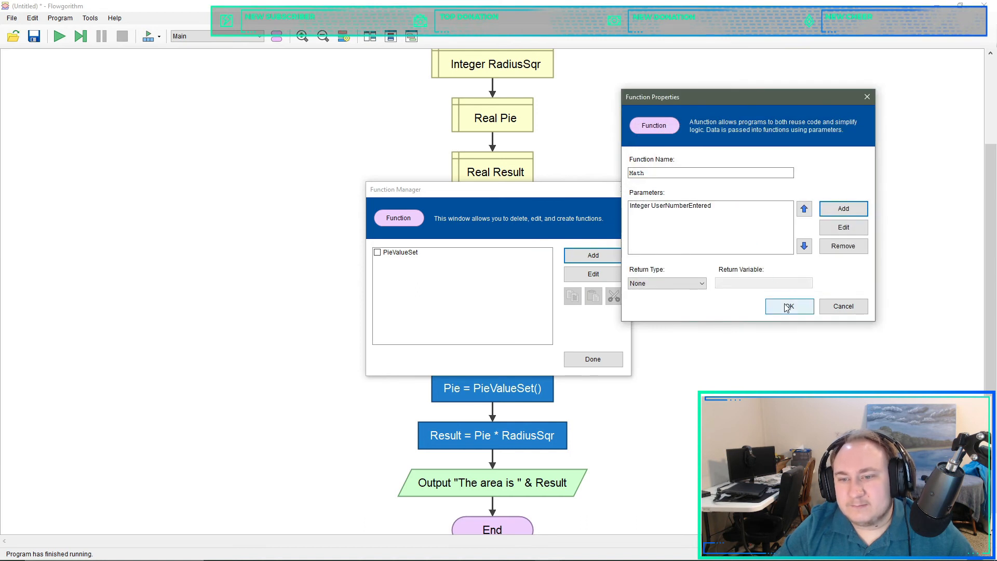
{"action": "left_click", "coordinate": [789, 306]}
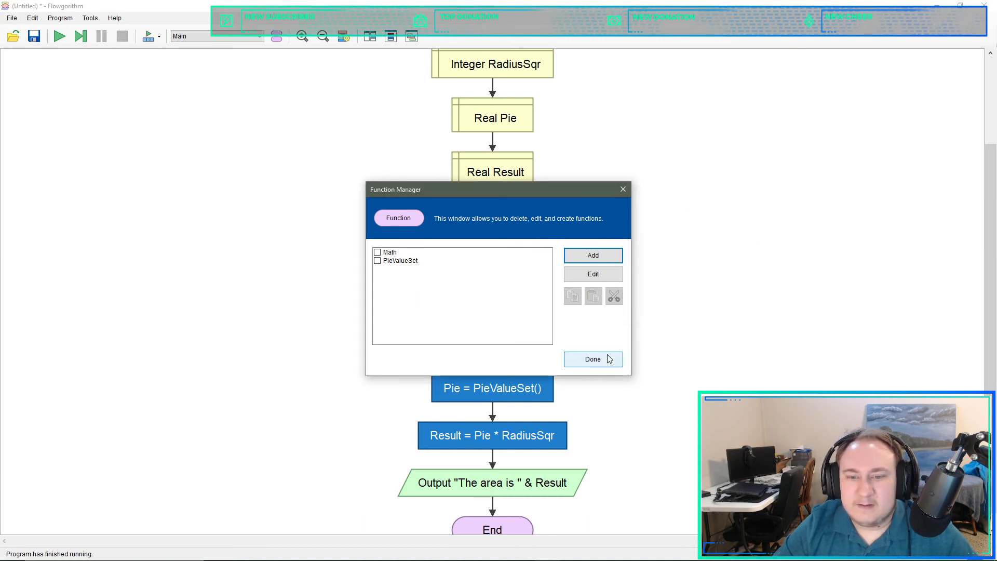
- Show Math's flowchart and declare a Real variable Result in it
{"action": "left_click", "coordinate": [592, 358]}
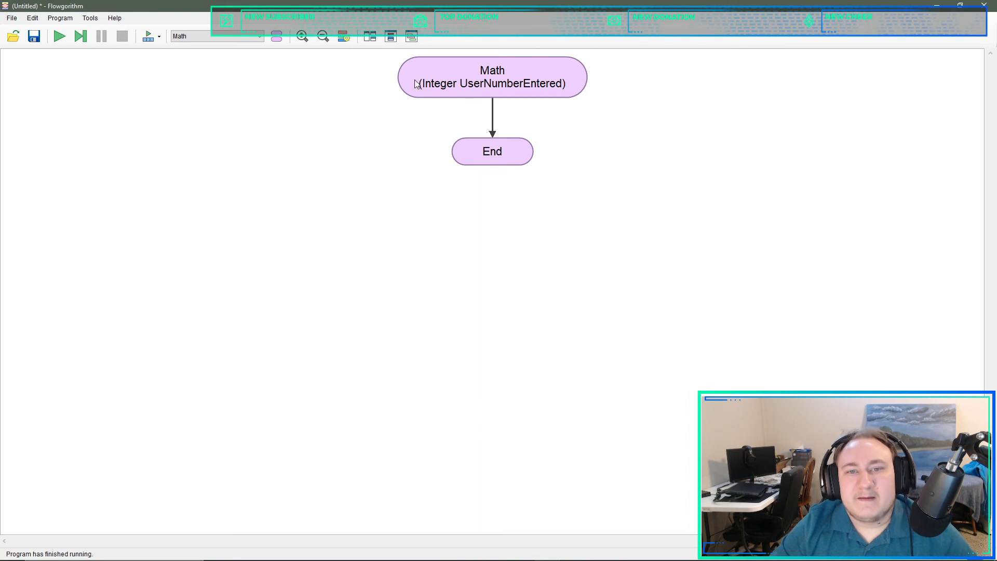
{"action": "left_click", "coordinate": [492, 83]}
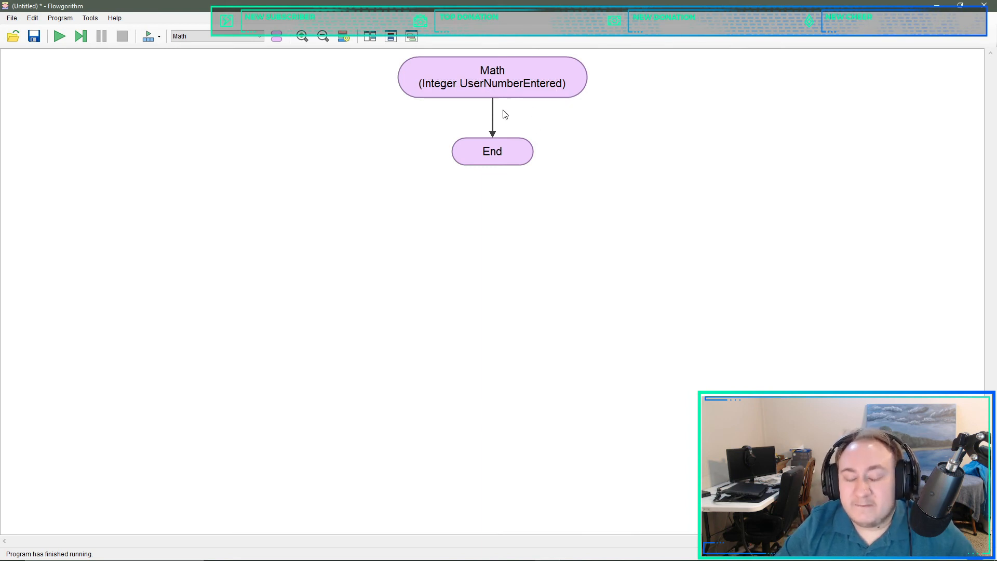
{"action": "mouse_move", "coordinate": [538, 135]}
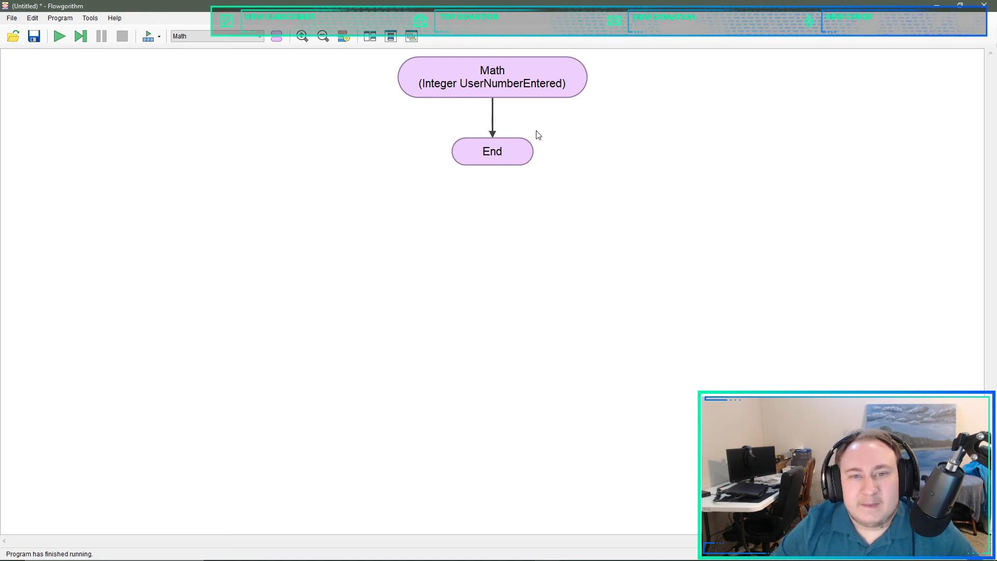
{"action": "left_click", "coordinate": [492, 120]}
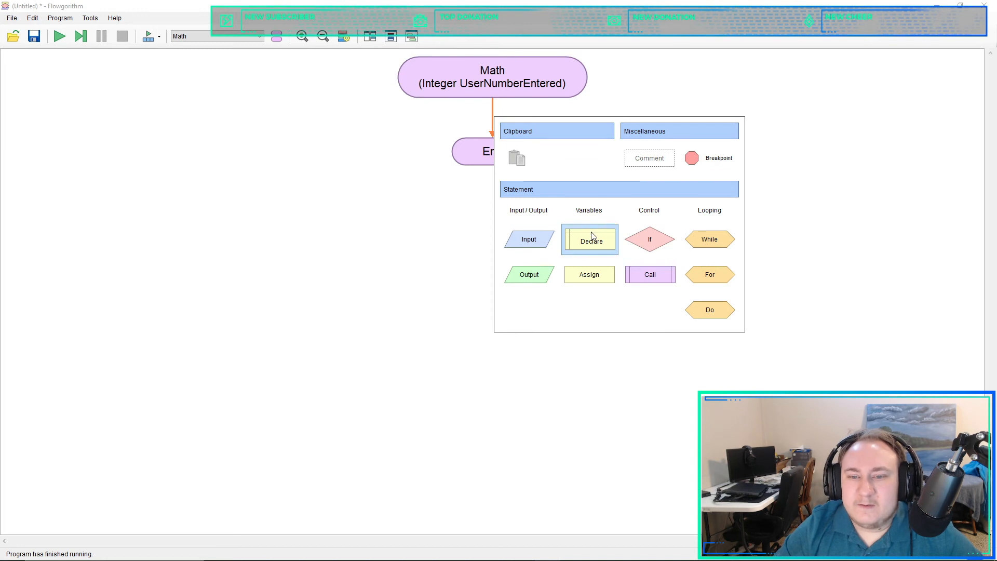
{"action": "left_click", "coordinate": [590, 239]}
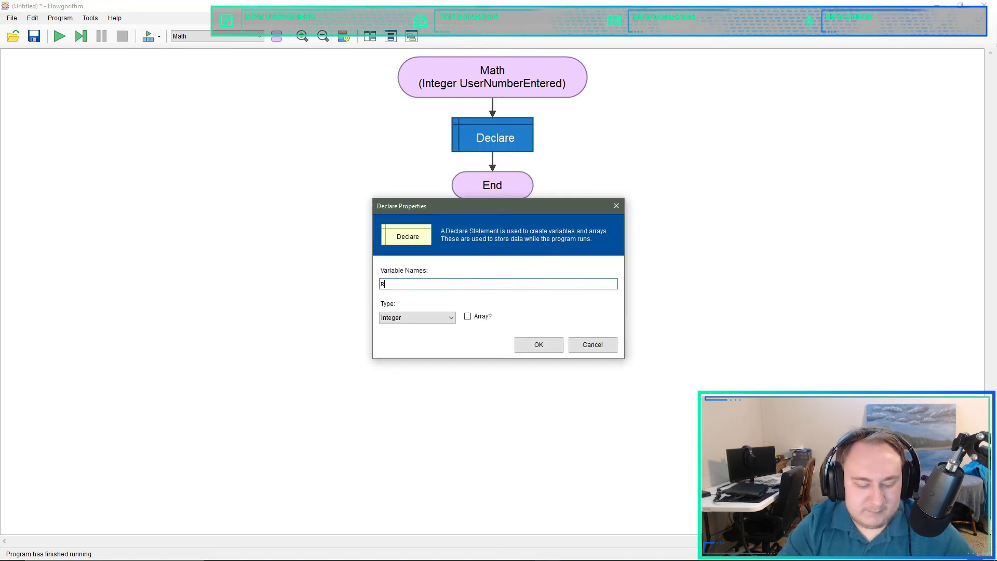
{"action": "type", "text": "esult"}
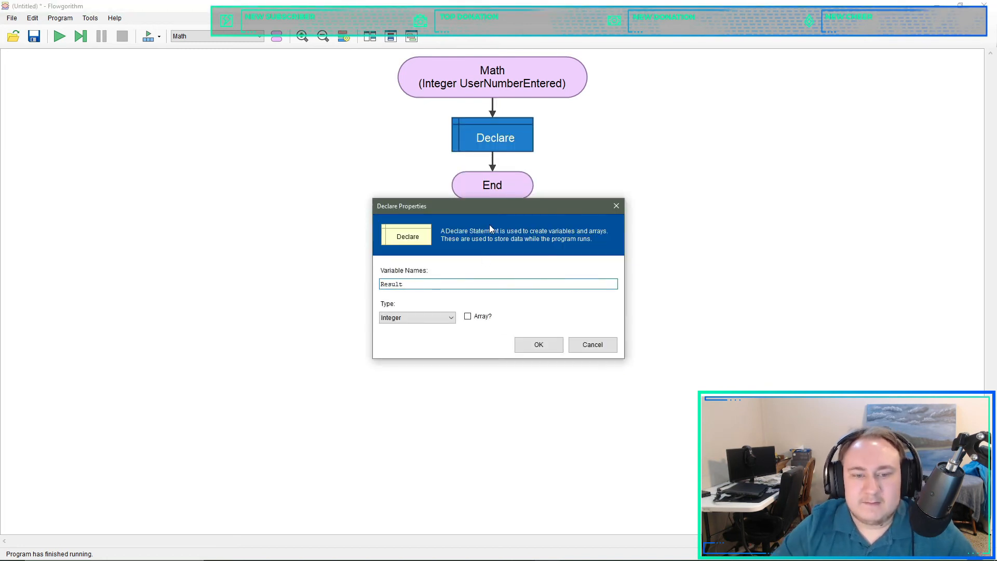
{"action": "left_click", "coordinate": [417, 316]}
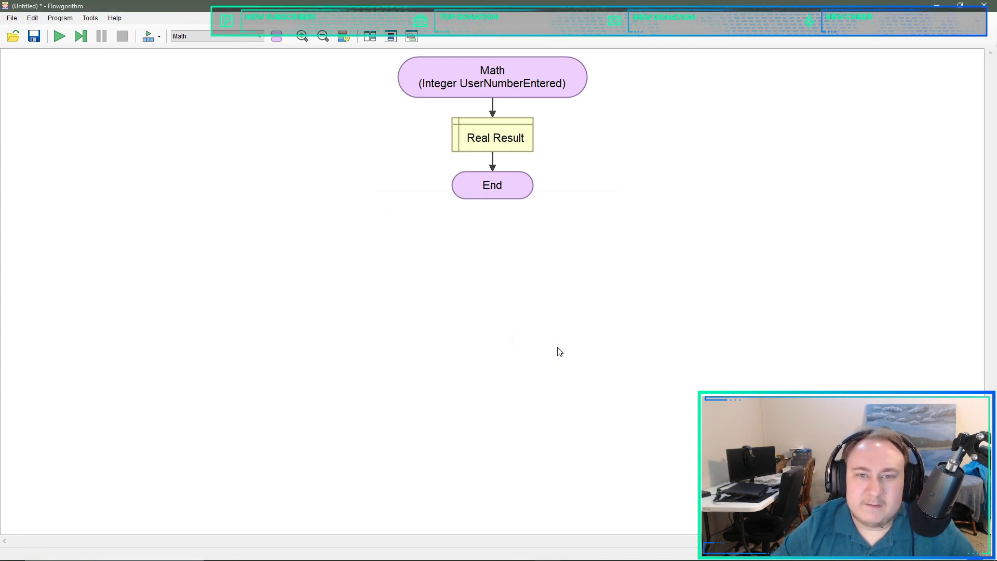
{"action": "mouse_move", "coordinate": [564, 331]}
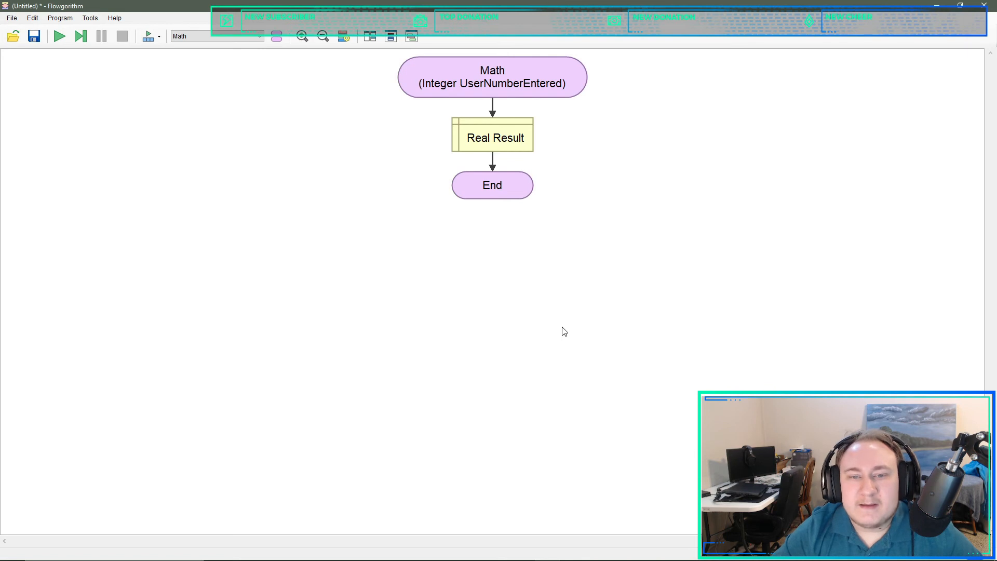
{"action": "mouse_move", "coordinate": [505, 155]}
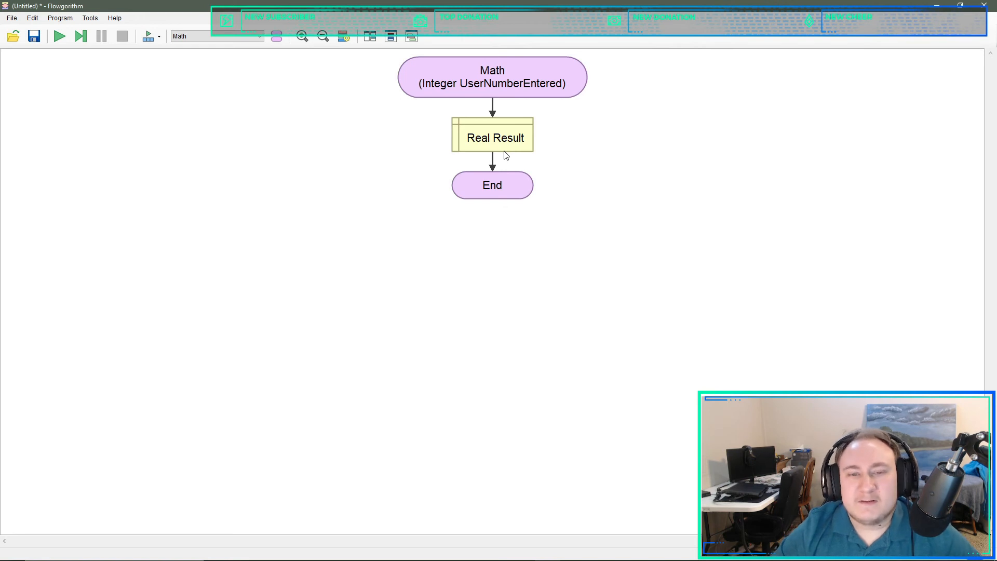
- Add an assignment to Result after its declaration, starting the expression (UserNumberEntered * UserNumberEntered)
{"action": "double_click", "coordinate": [491, 137]}
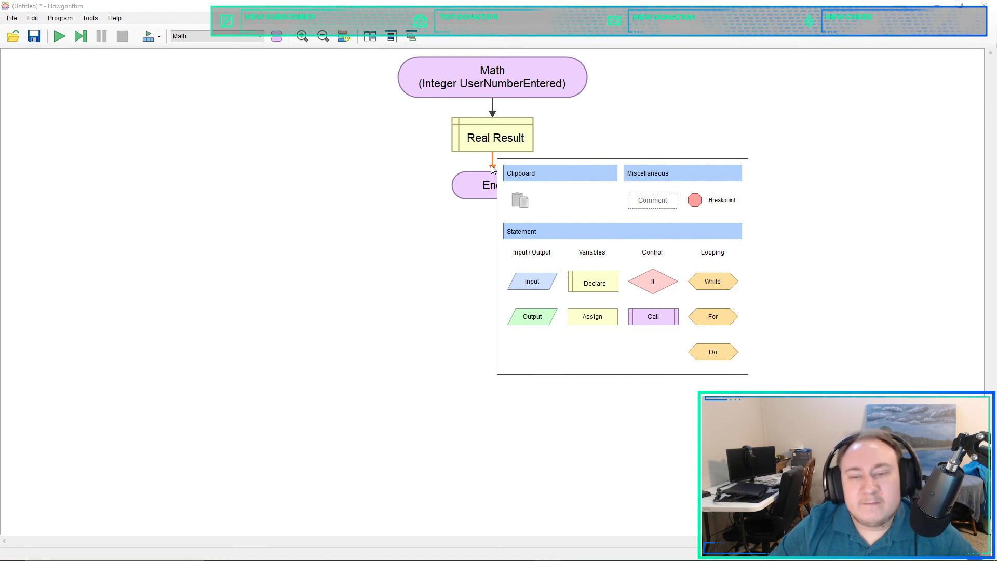
{"action": "left_click", "coordinate": [591, 316]}
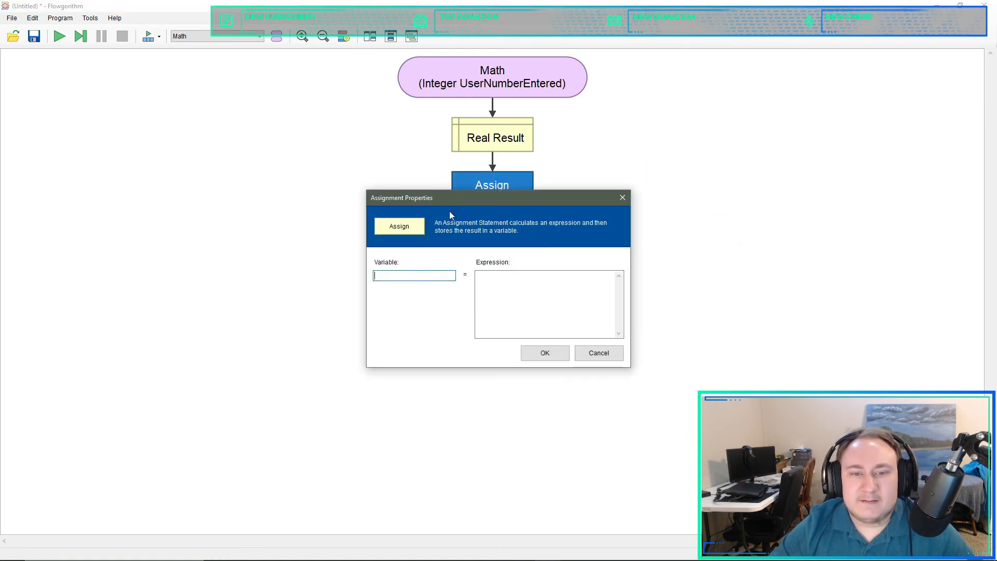
{"action": "type", "text": "Result"}
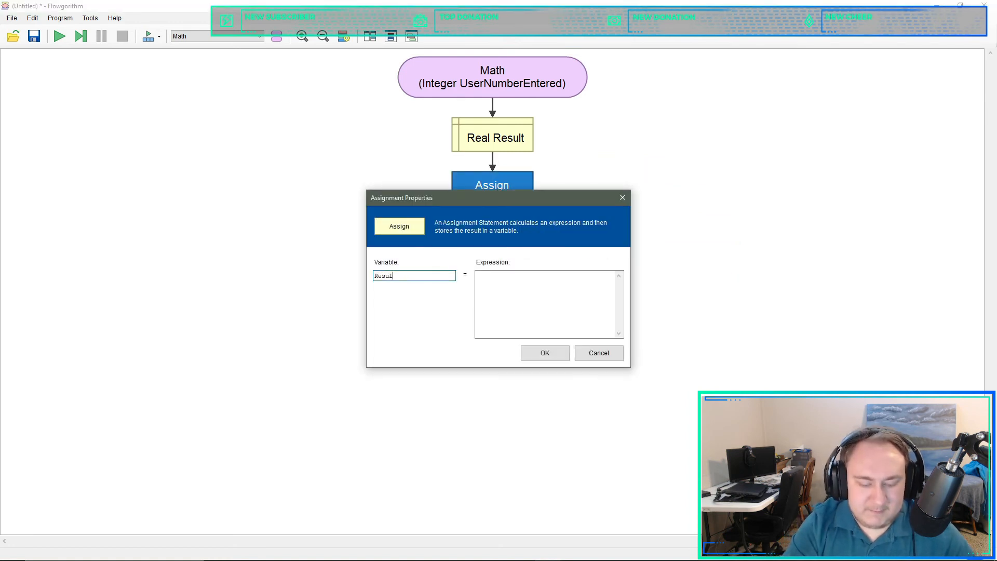
{"action": "left_click", "coordinate": [548, 305]}
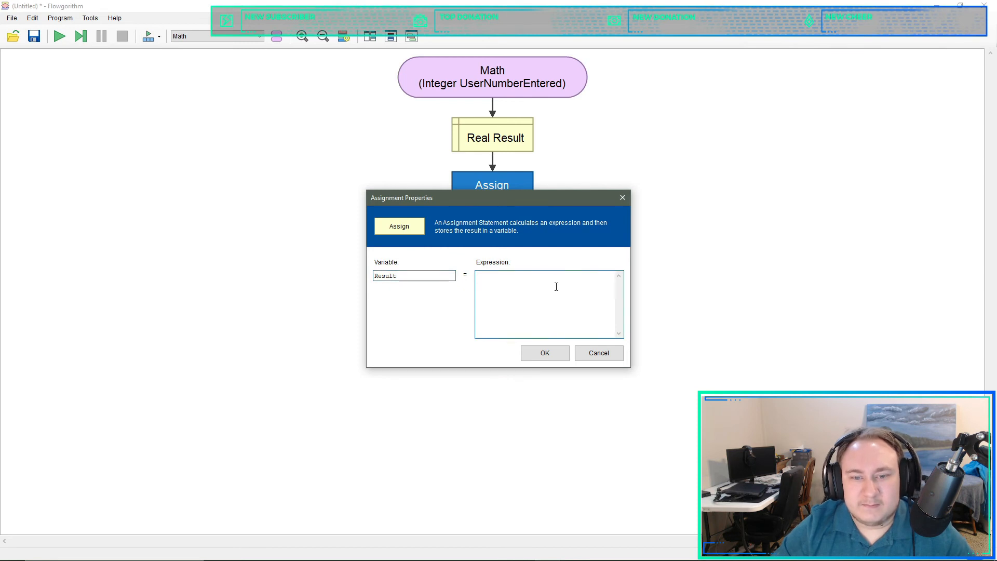
{"action": "type", "text": "("}
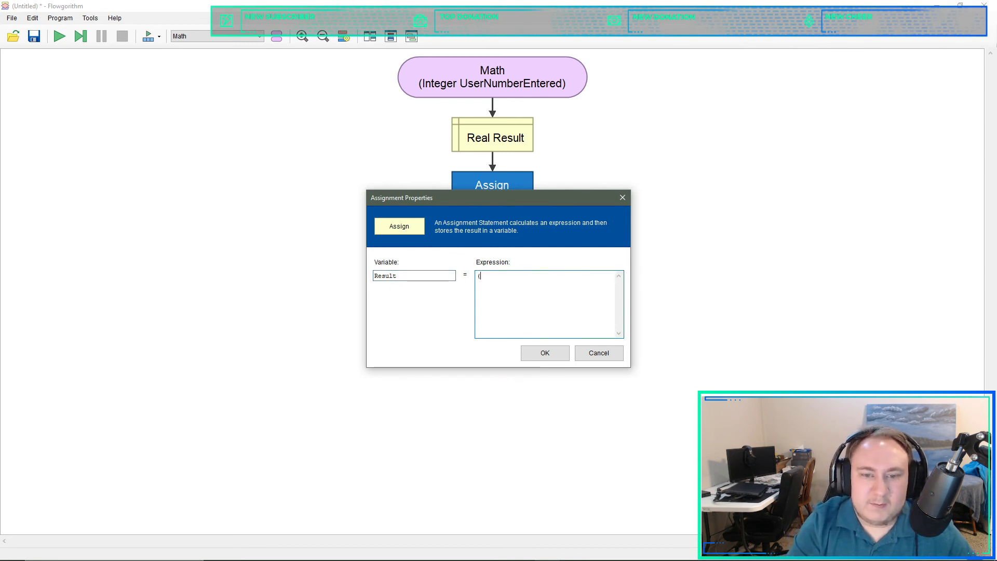
{"action": "type", "text": "User"}
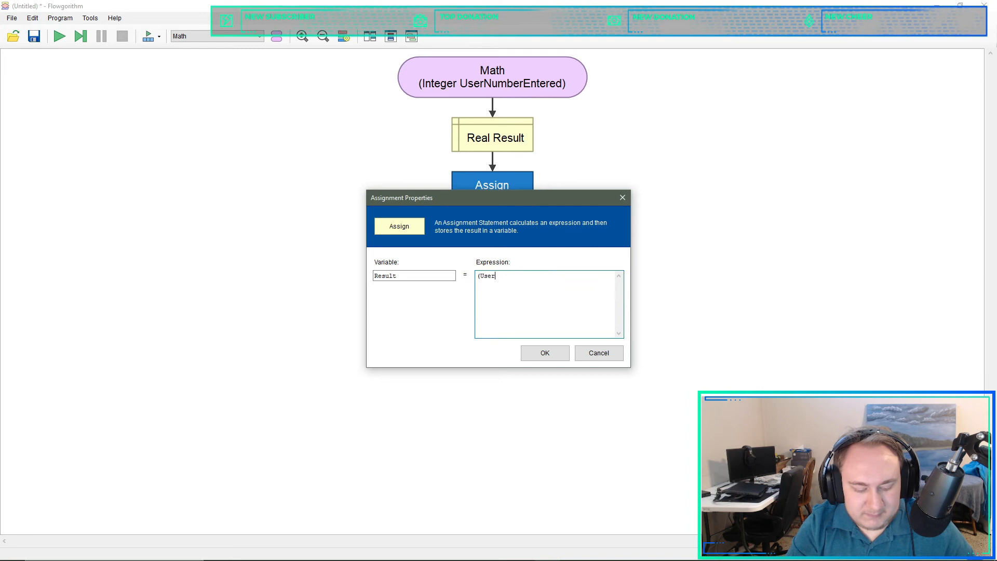
{"action": "type", "text": "NumberE"}
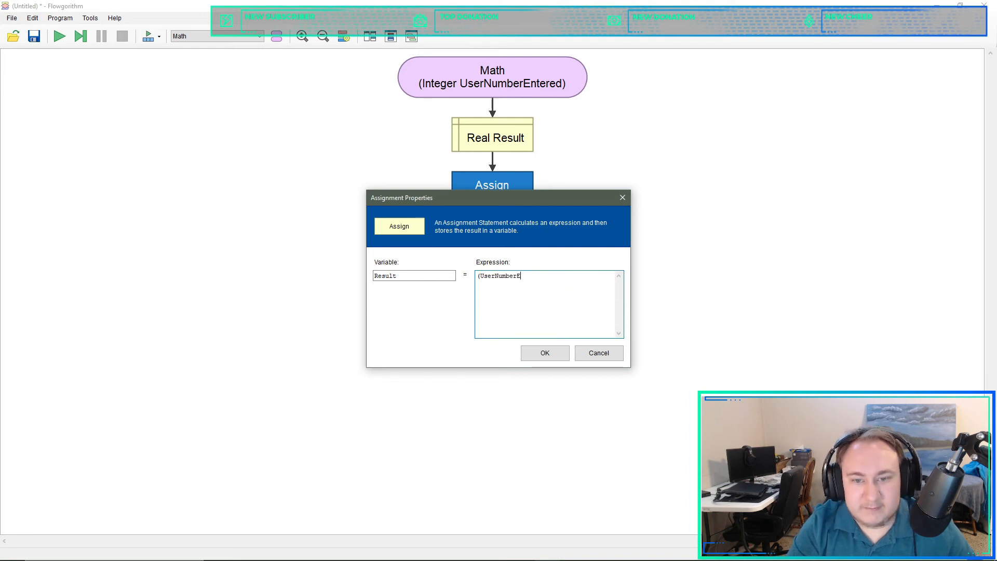
{"action": "type", "text": "ntered *"}
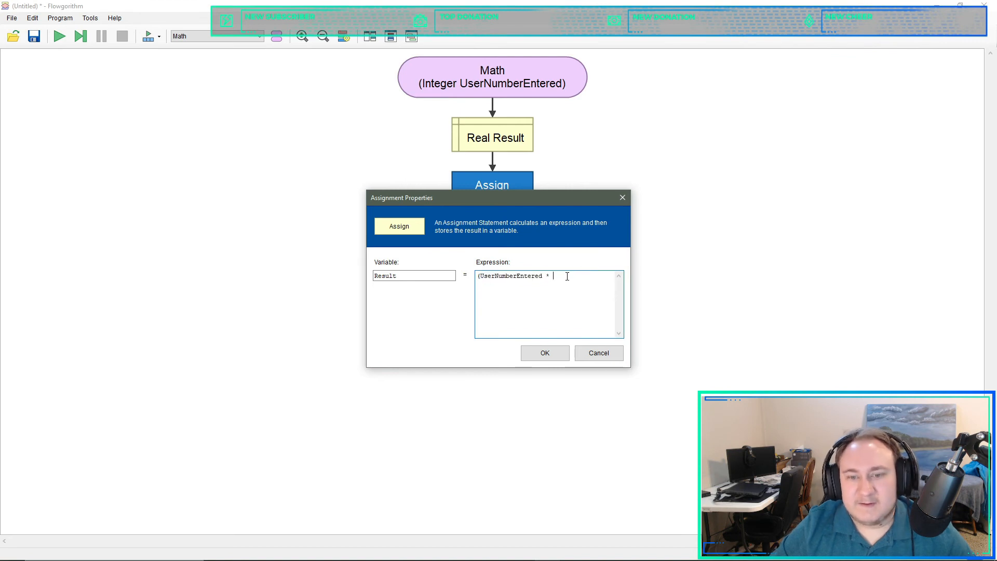
{"action": "type", "text": "UserNumberEntered)"}
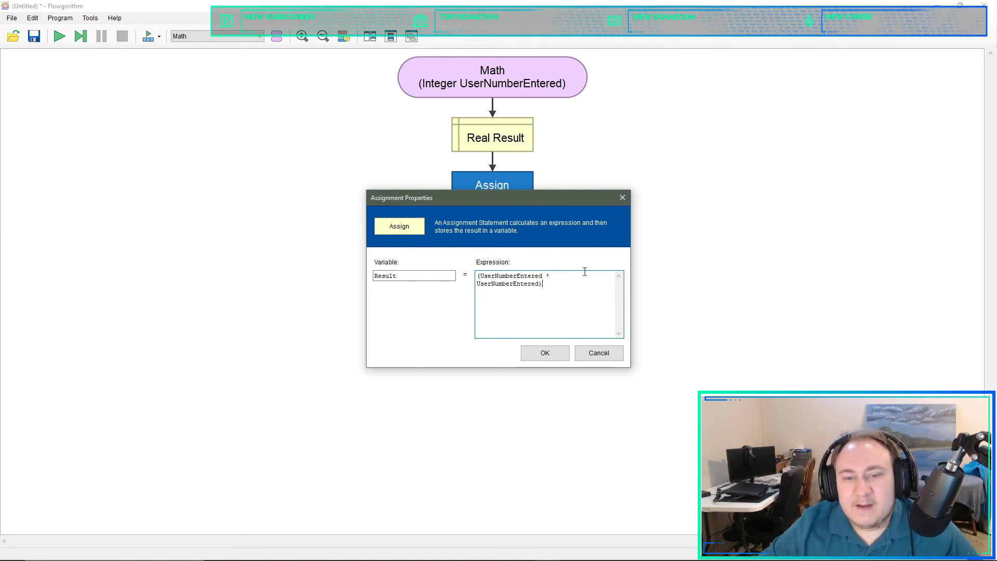
{"action": "mouse_move", "coordinate": [638, 316]}
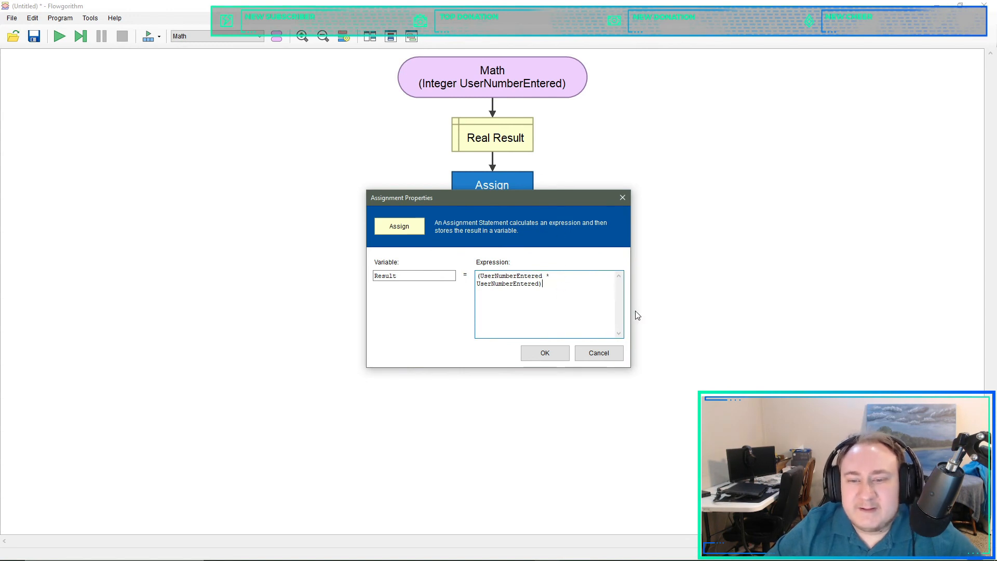
- Complete the expression as (UserNumberEntered * UserNumberEntered) * PieValueSet() and confirm it
{"action": "key", "text": "ctrl+a"}
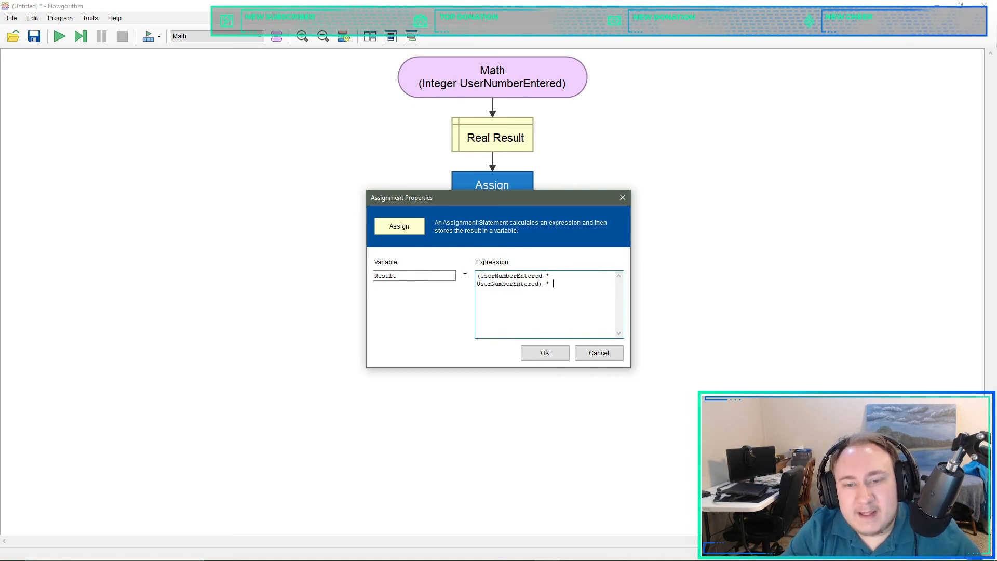
{"action": "type", "text": "P"}
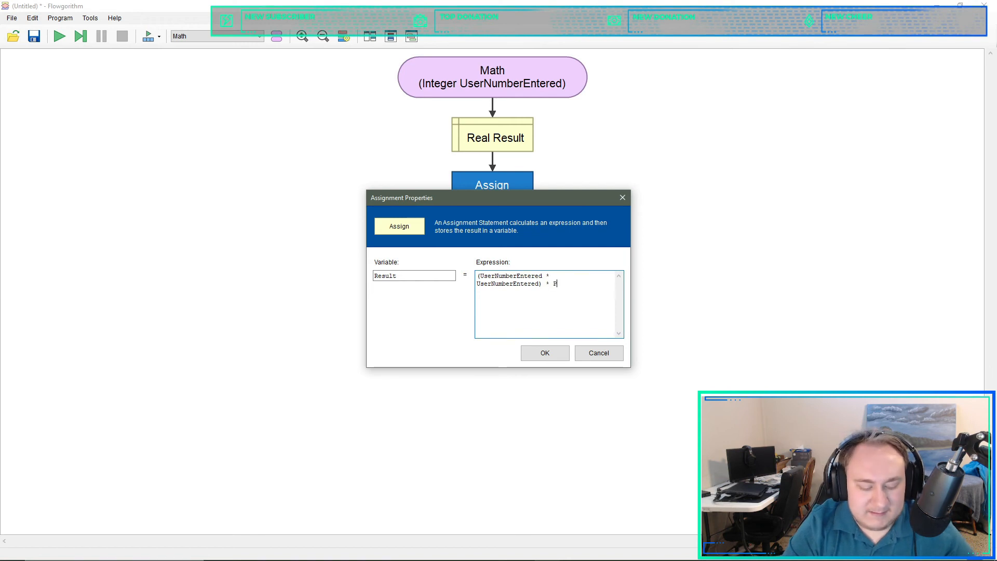
{"action": "type", "text": "ieValues"}
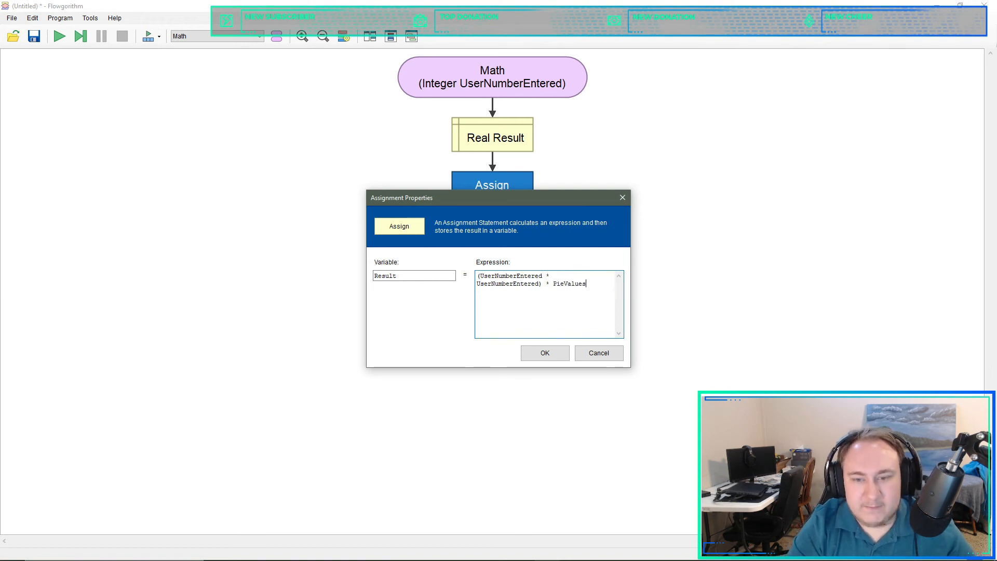
{"action": "type", "text": "Set"}
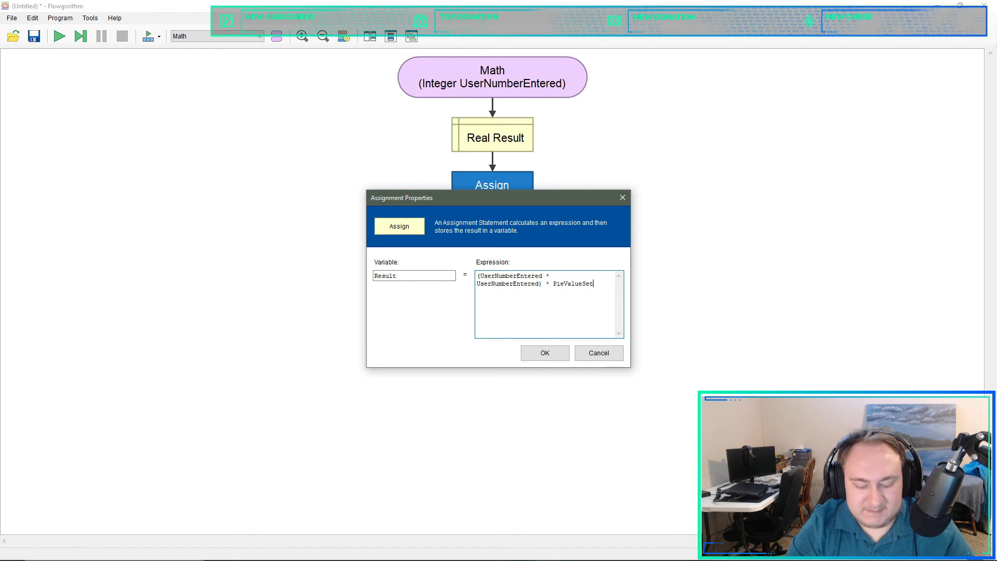
{"action": "type", "text": "()"}
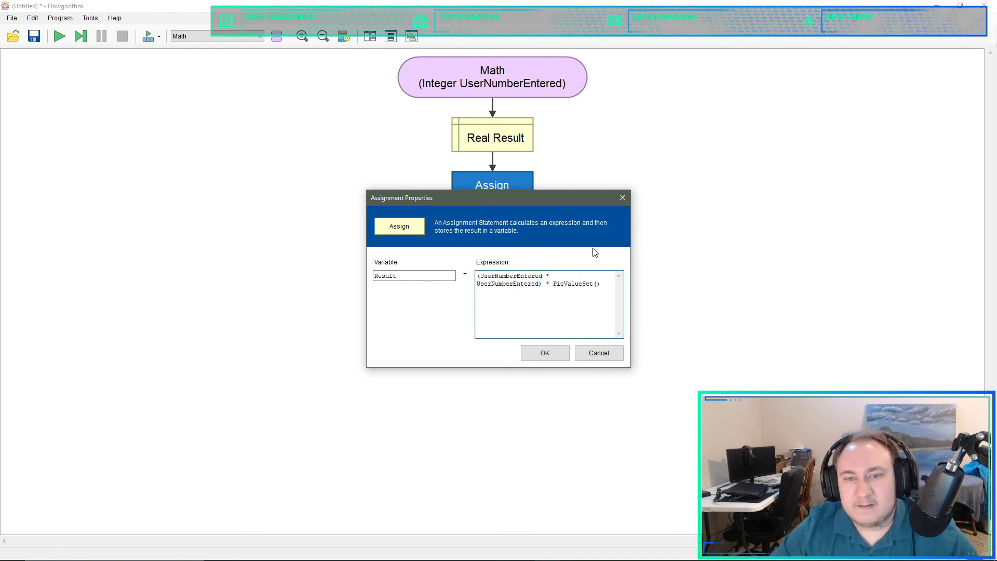
{"action": "left_click", "coordinate": [544, 353]}
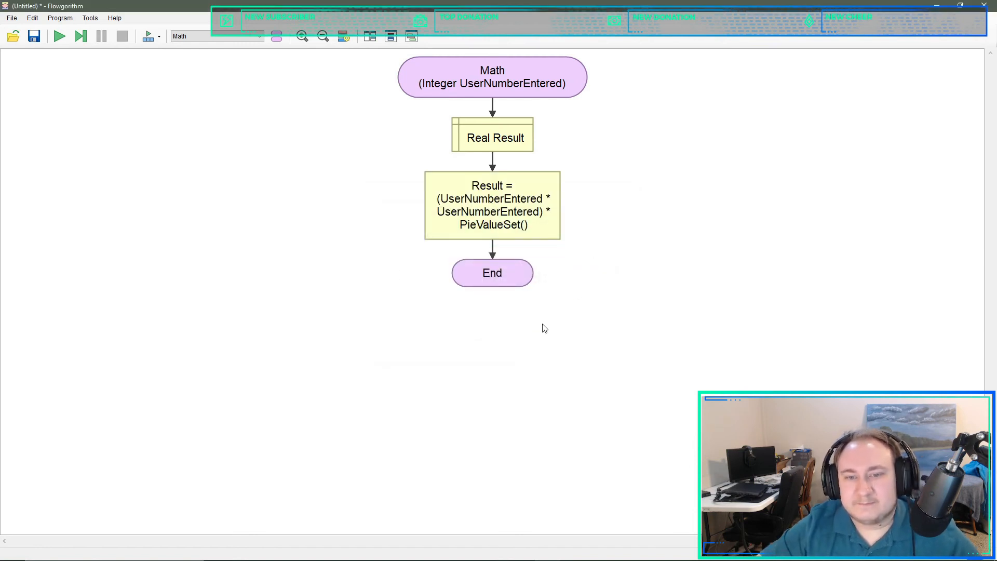
- Copy Main's final "The area is " & Result output shape
{"action": "left_click", "coordinate": [260, 35]}
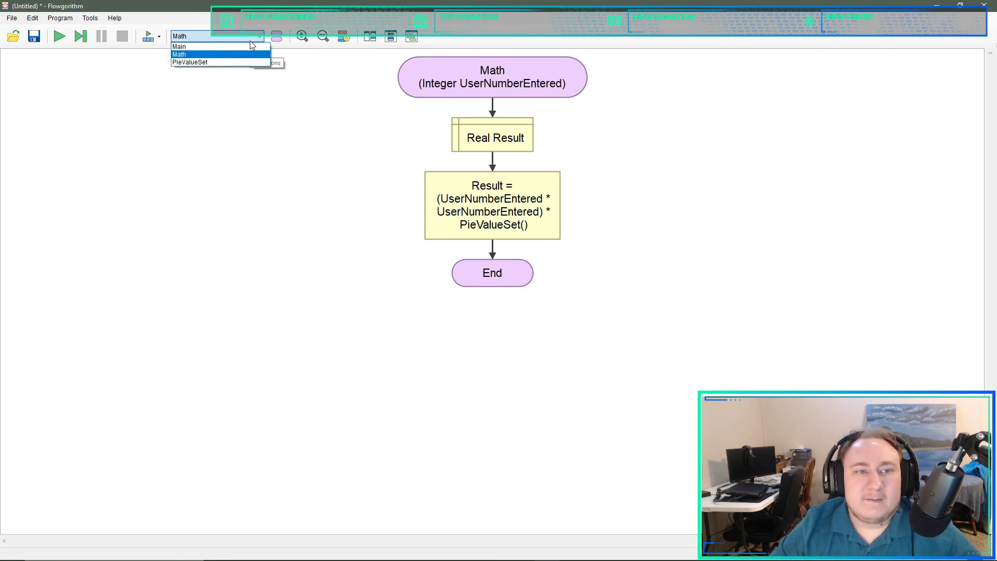
{"action": "left_click", "coordinate": [180, 46]}
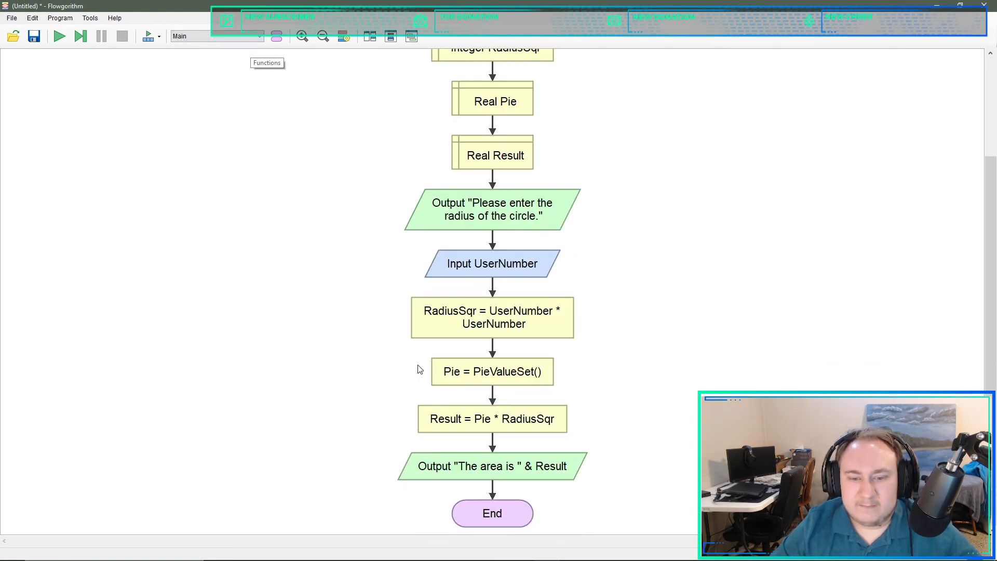
{"action": "right_click", "coordinate": [492, 466]}
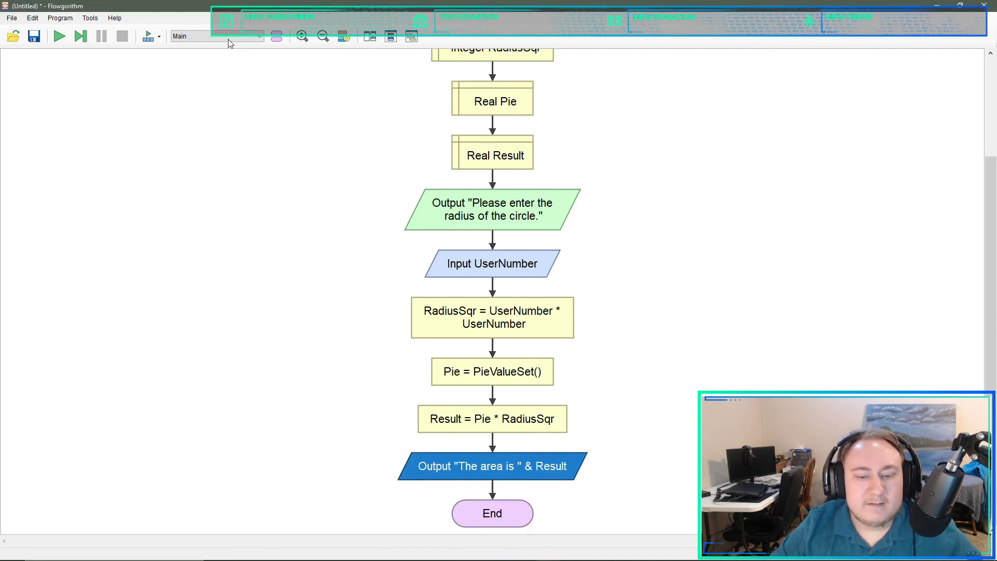
{"action": "left_click", "coordinate": [216, 36]}
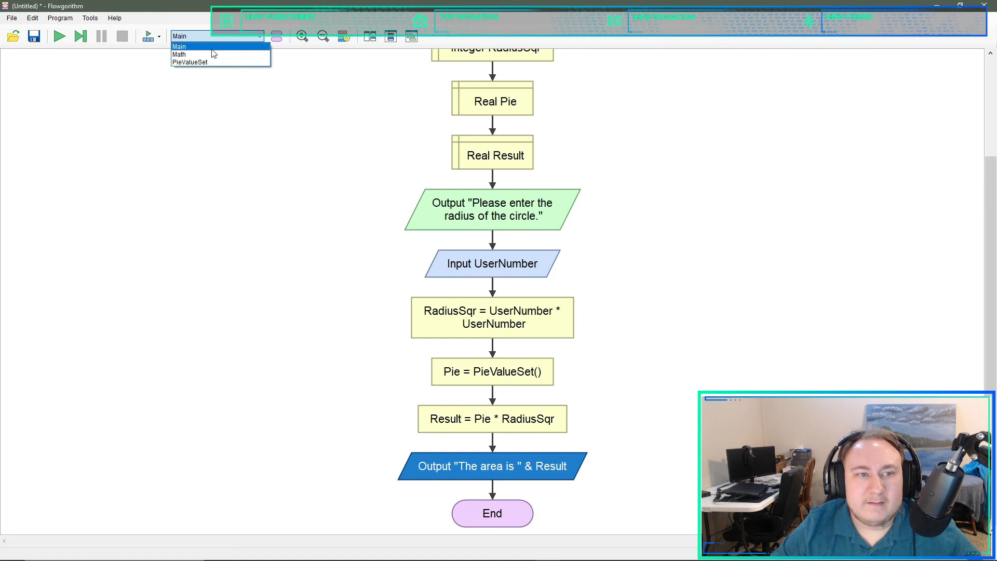
- Insert that area output into Math after the Result calculation, then return to Main
{"action": "left_click", "coordinate": [178, 54]}
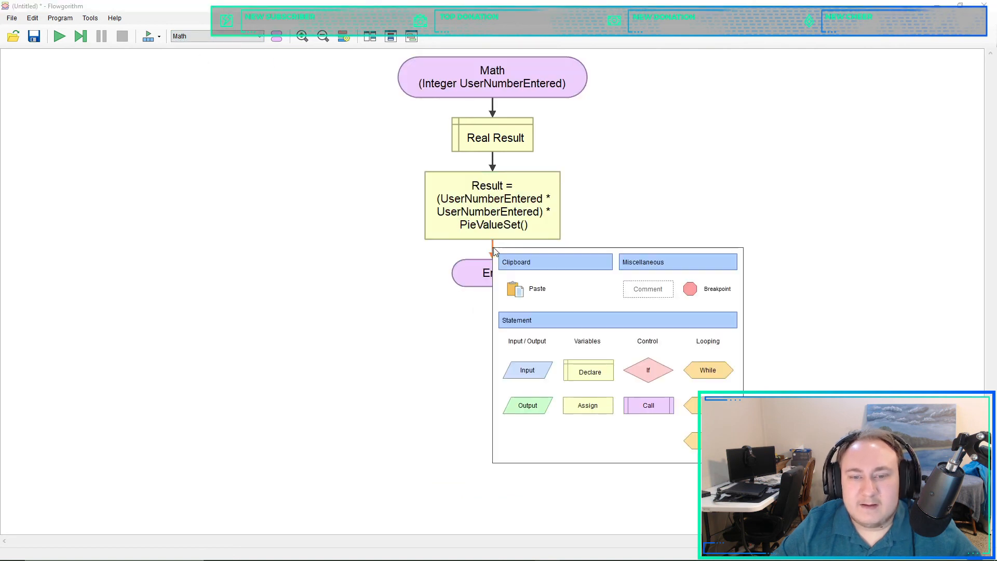
{"action": "left_click", "coordinate": [528, 405]}
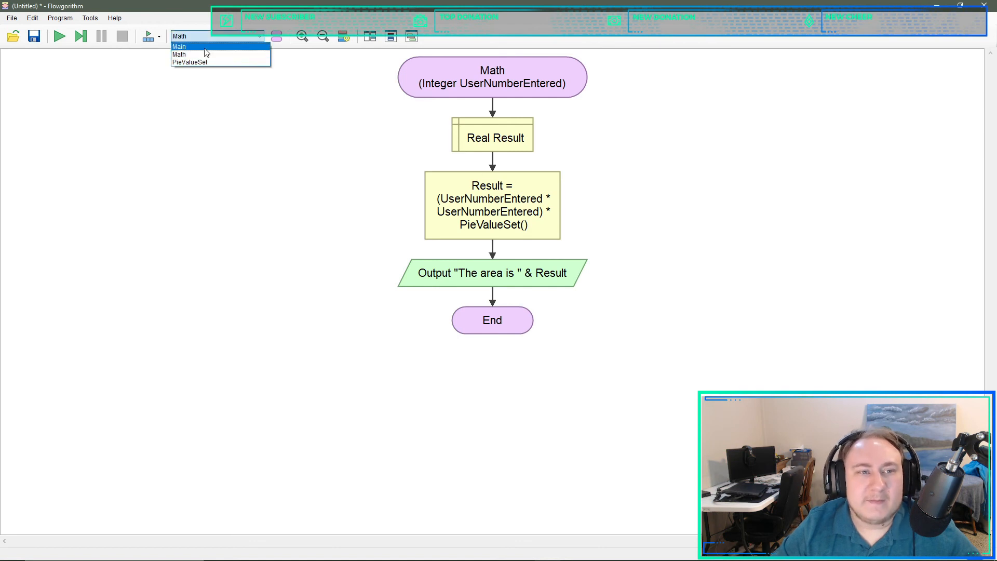
{"action": "left_click", "coordinate": [179, 46]}
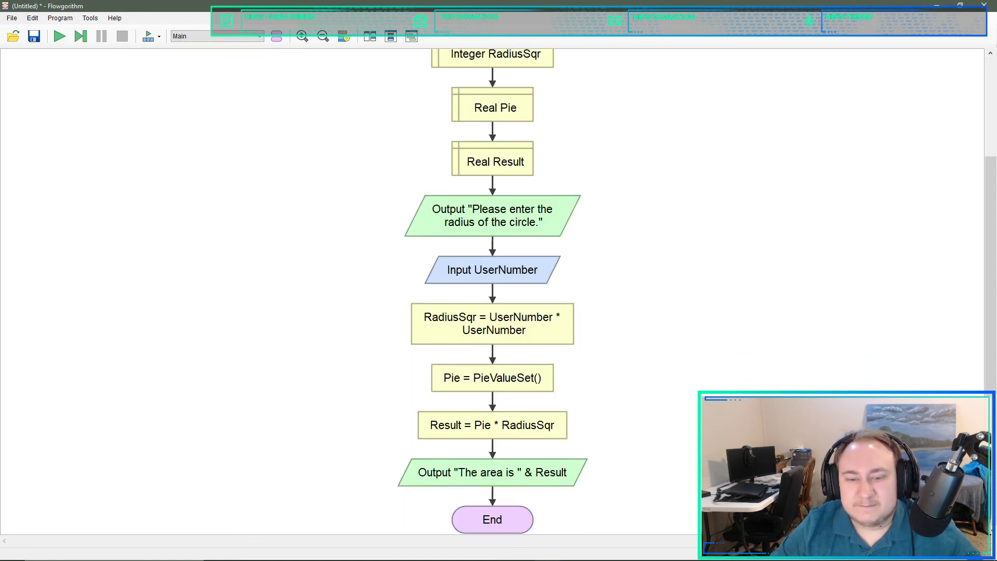
{"action": "scroll", "scroll_direction": "up", "scroll_amount": 3}
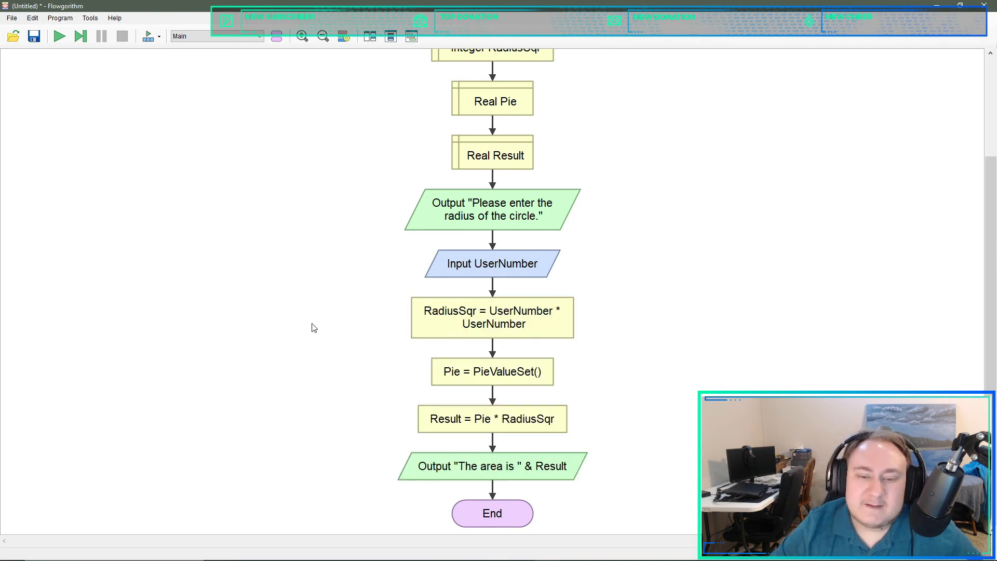
{"action": "mouse_move", "coordinate": [325, 301]}
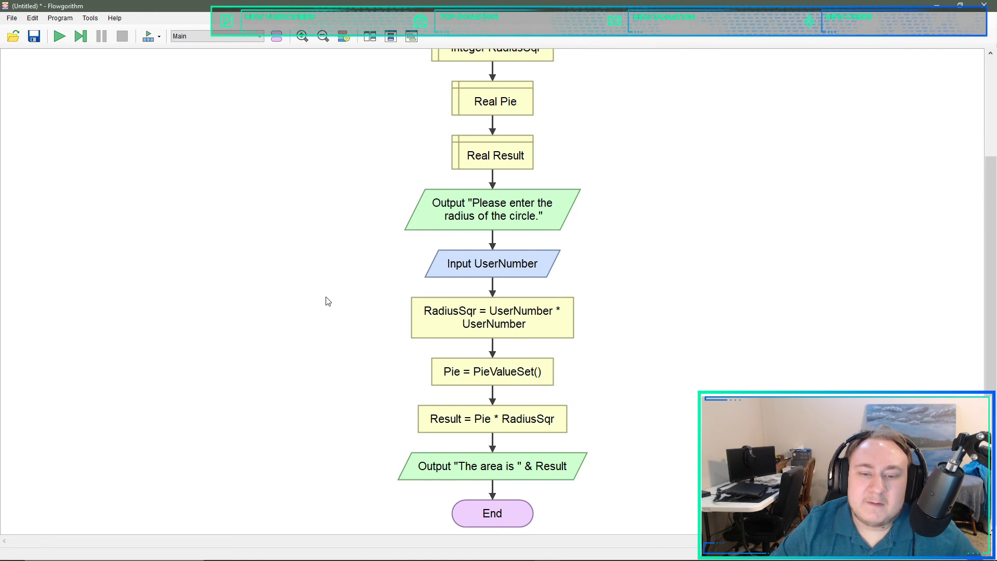
- Delete Main's RadiusSqr, Pie and Result calculations and area output, ending after Input UserNumber
{"action": "right_click", "coordinate": [492, 318]}
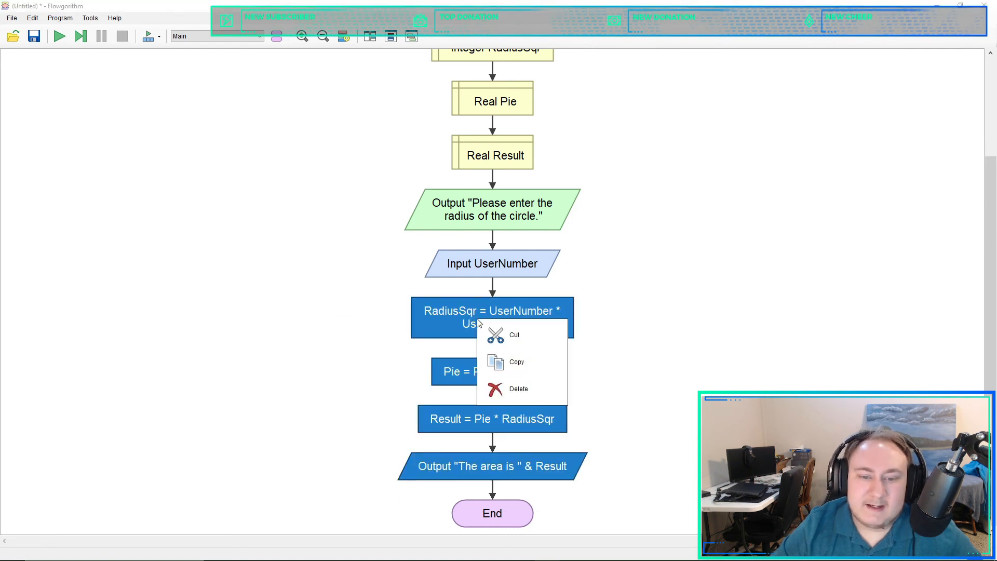
{"action": "left_click", "coordinate": [520, 388]}
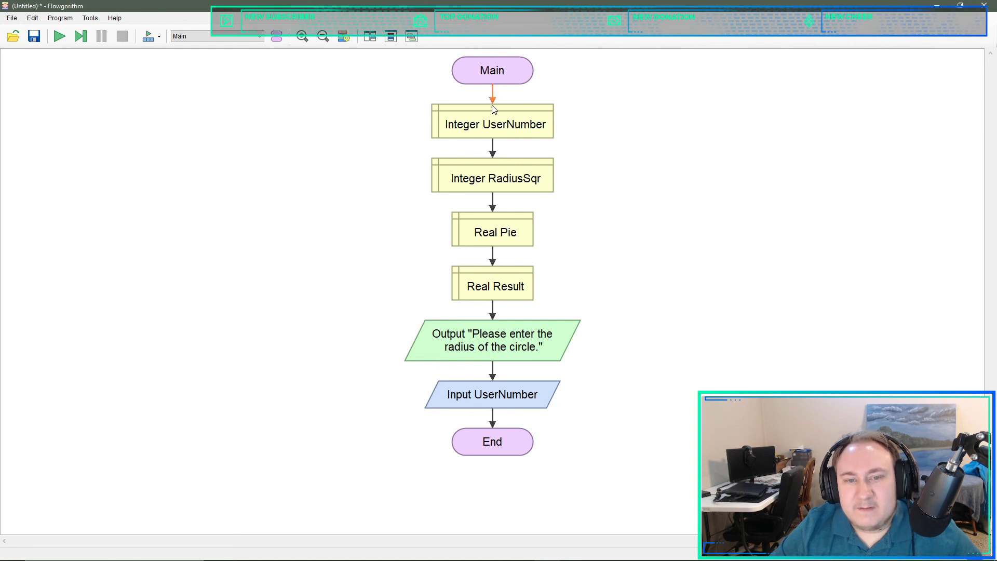
{"action": "mouse_move", "coordinate": [523, 237]}
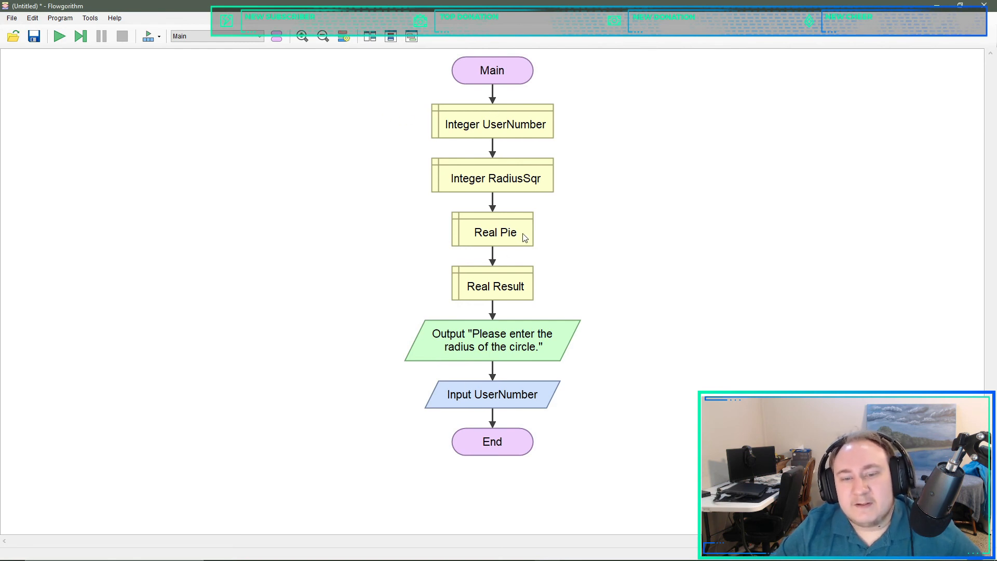
{"action": "mouse_move", "coordinate": [509, 416]}
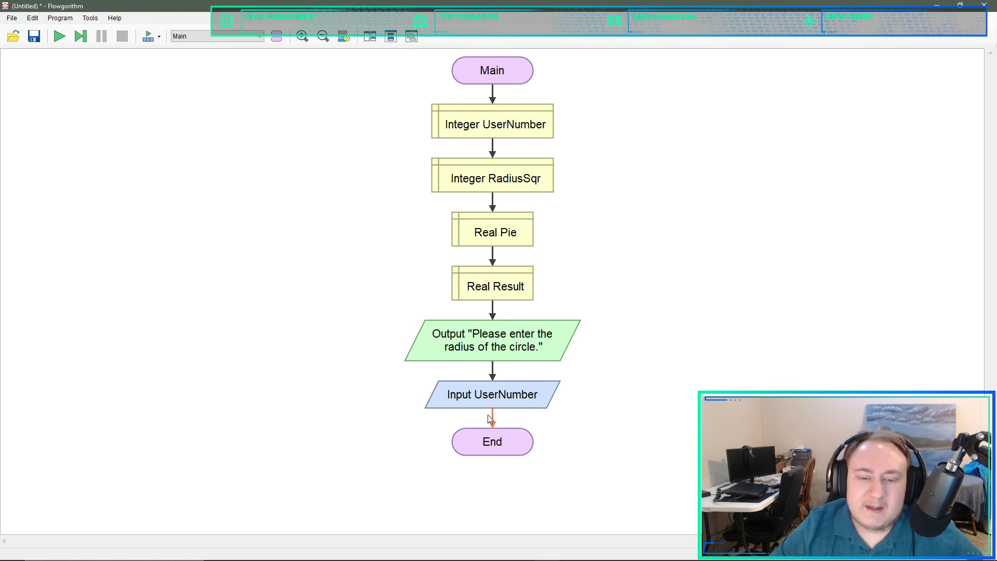
{"action": "mouse_move", "coordinate": [492, 420]}
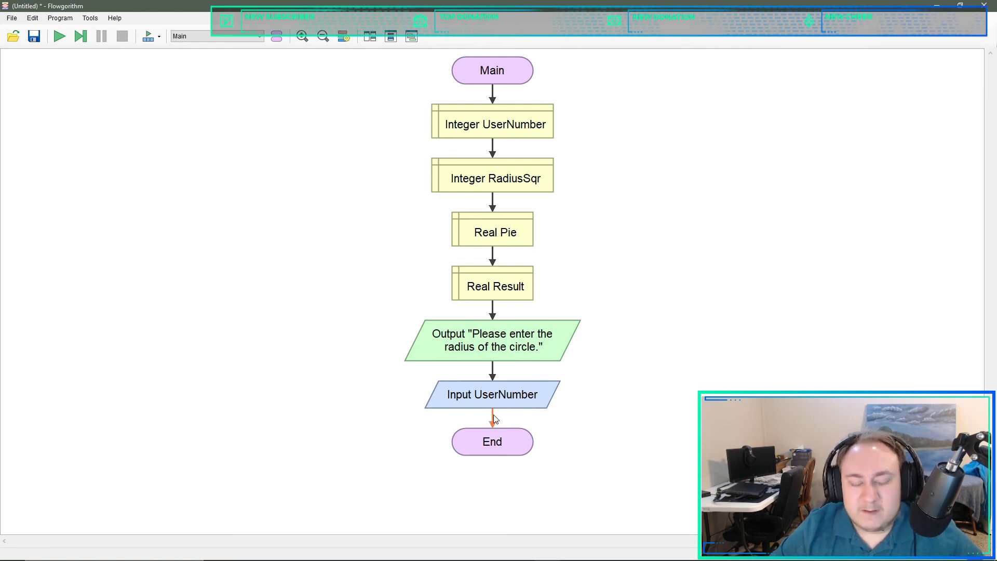
{"action": "mouse_move", "coordinate": [258, 72]}
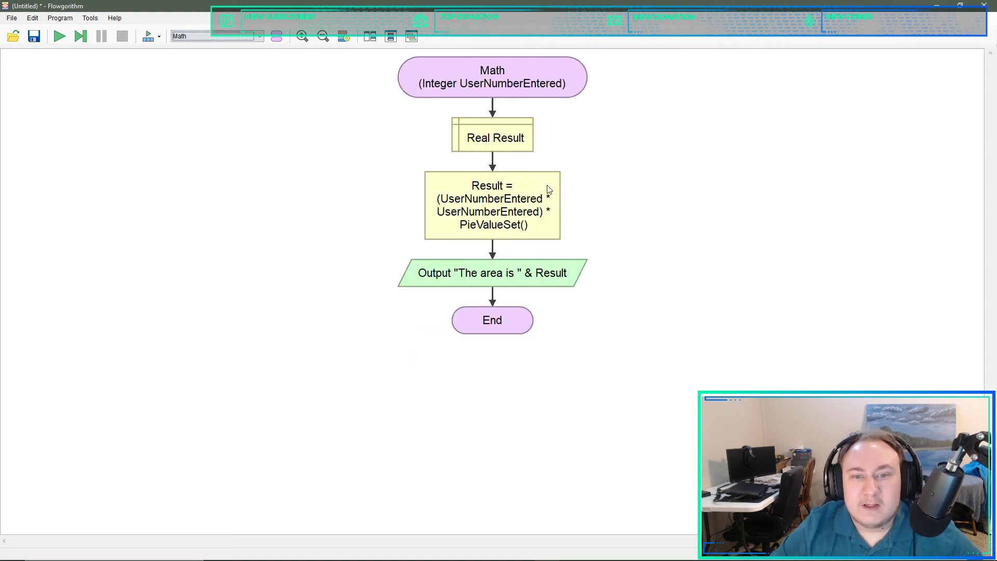
- In Main, add a Call to Math(UserNumber) right after Input UserNumber
{"action": "left_click", "coordinate": [258, 35]}
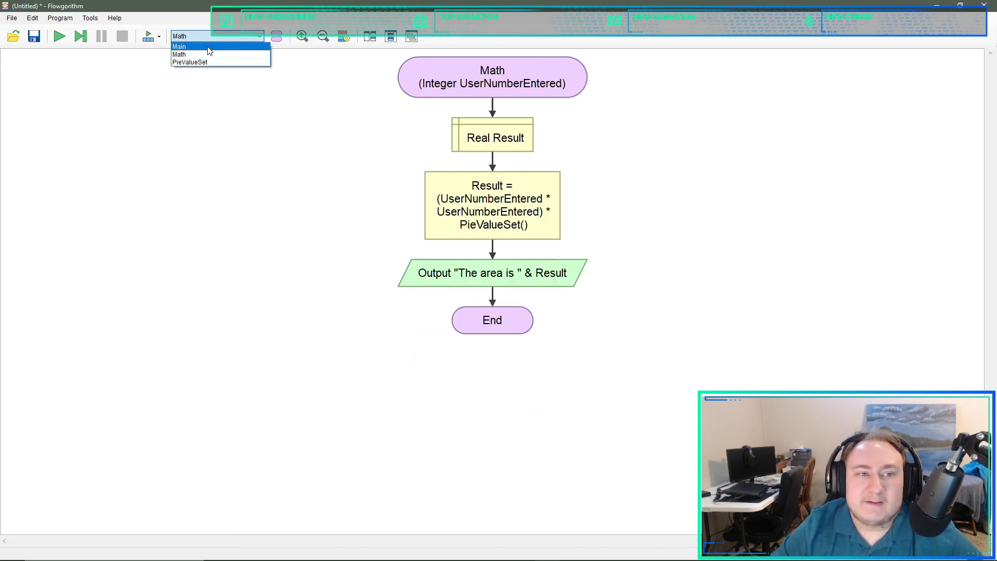
{"action": "left_click", "coordinate": [180, 46]}
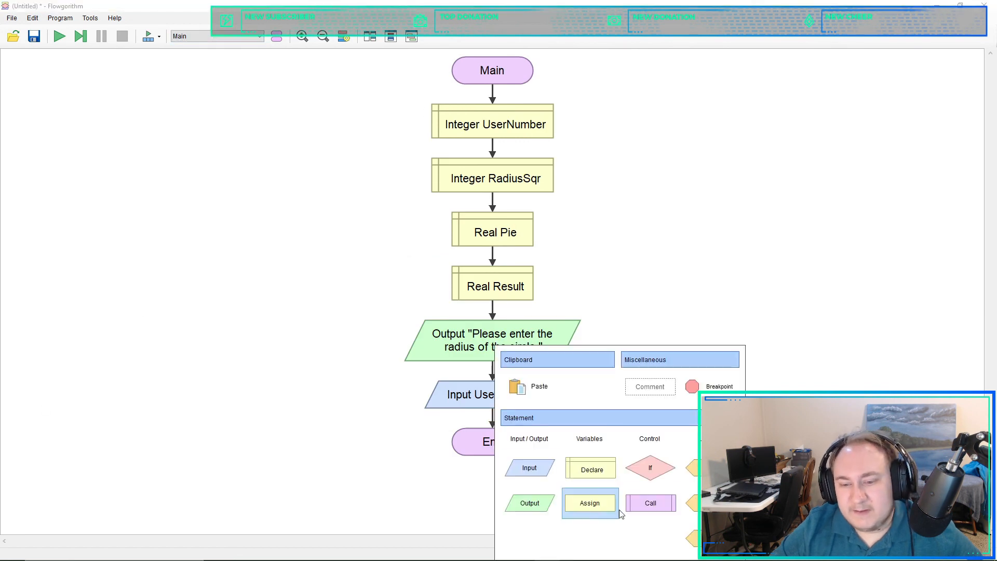
{"action": "left_click", "coordinate": [649, 502]}
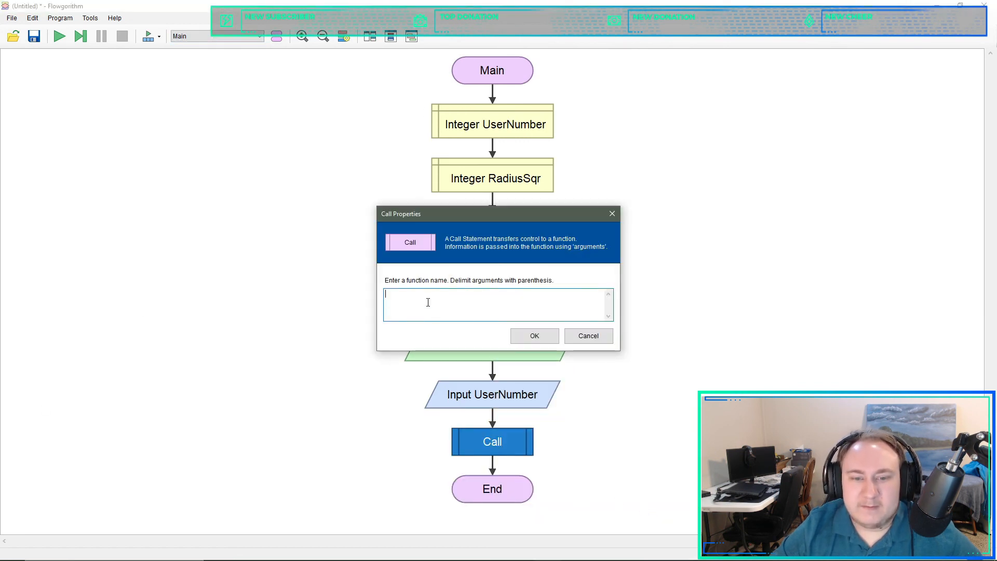
{"action": "type", "text": "Math"}
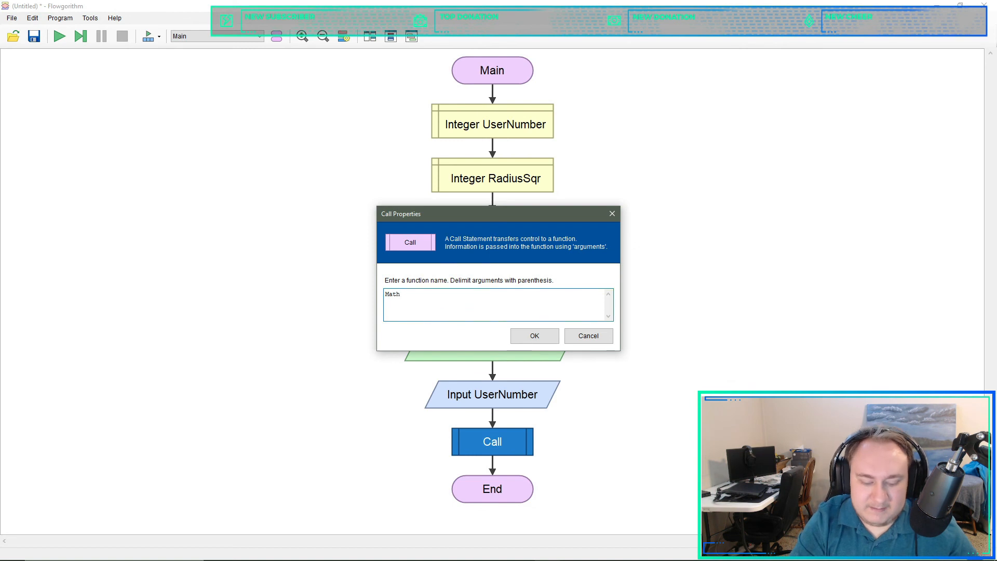
{"action": "type", "text": "()"}
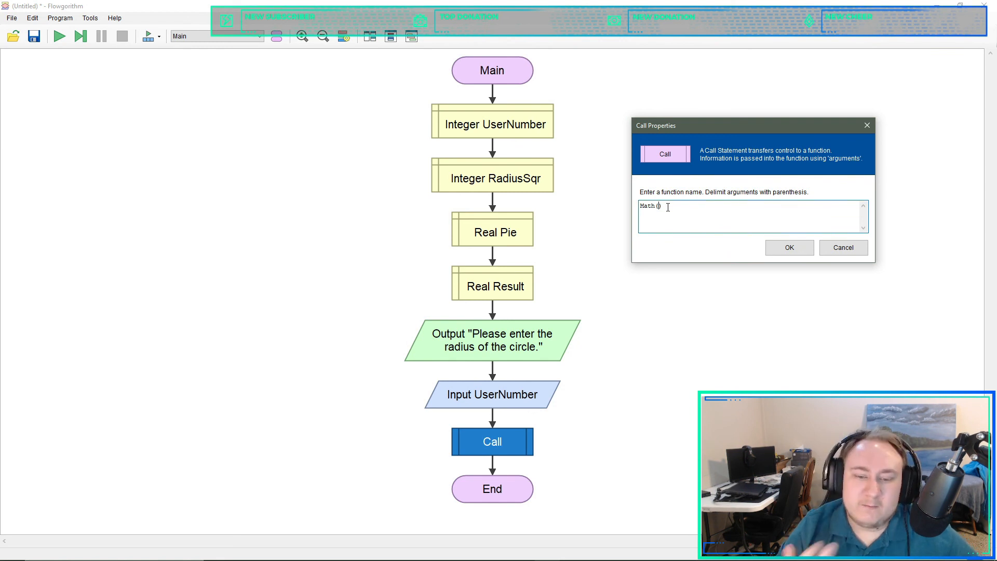
{"action": "type", "text": "UserNumber"}
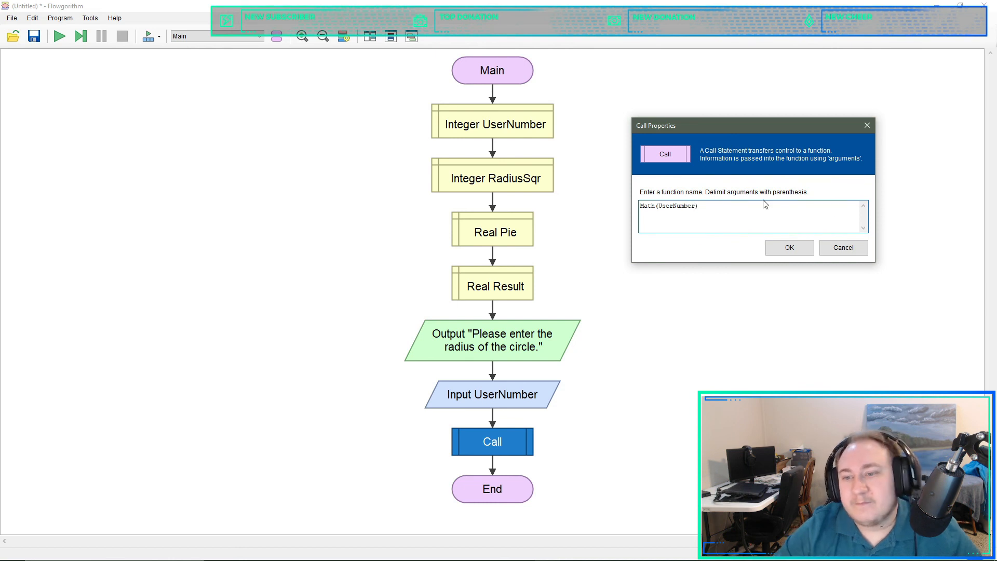
{"action": "left_click", "coordinate": [788, 247]}
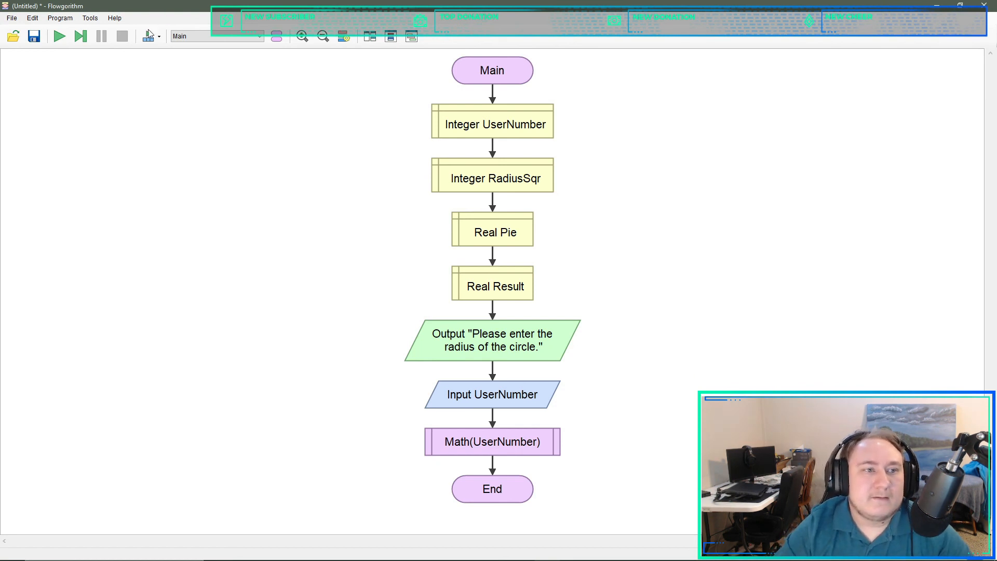
- Run the program with radius 5 so the console prints "The area is 78.5"
{"action": "left_click", "coordinate": [58, 37]}
{"action": "type", "text": "5"}
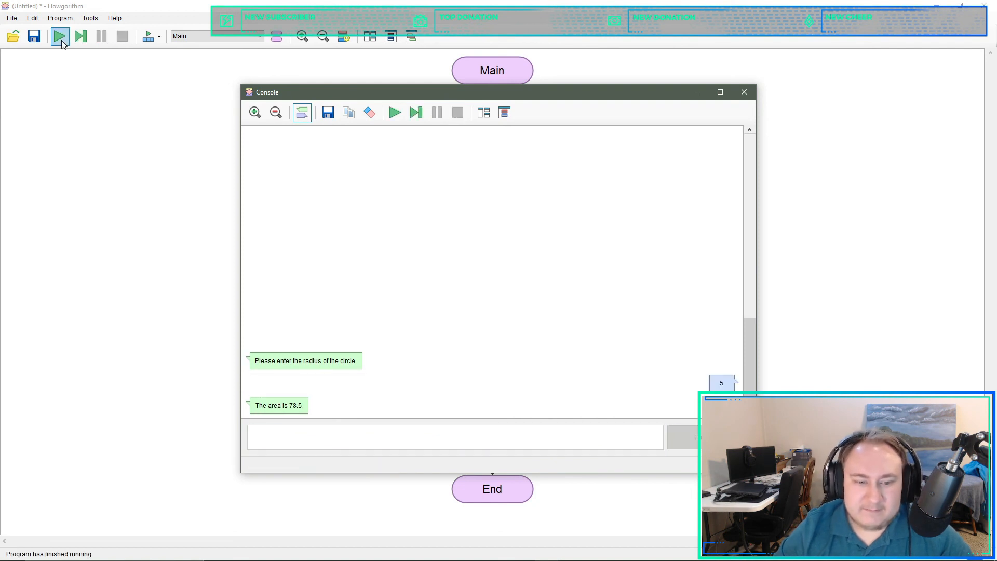
{"action": "mouse_move", "coordinate": [131, 57]}
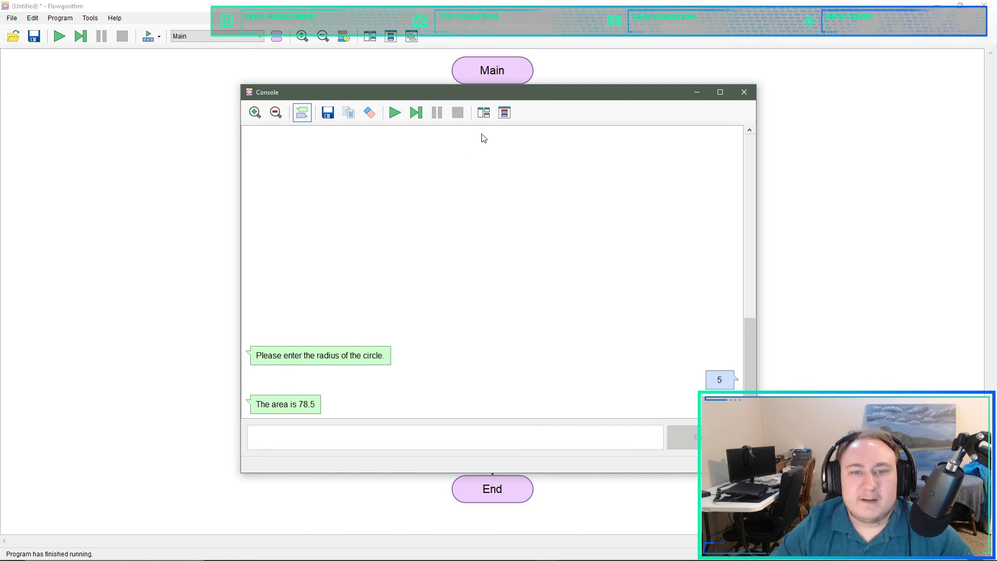
{"action": "mouse_move", "coordinate": [714, 121]}
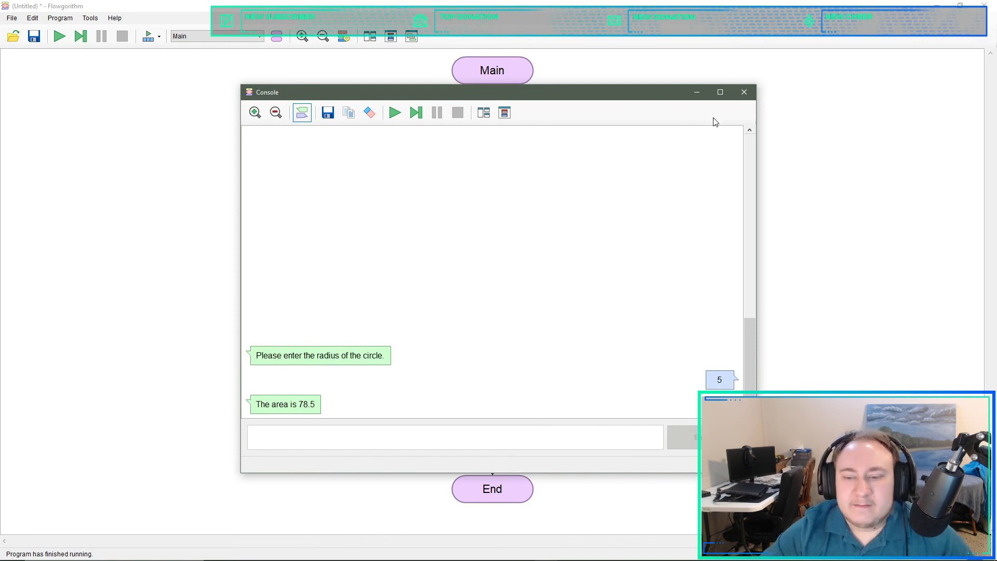
{"action": "mouse_move", "coordinate": [255, 108]}
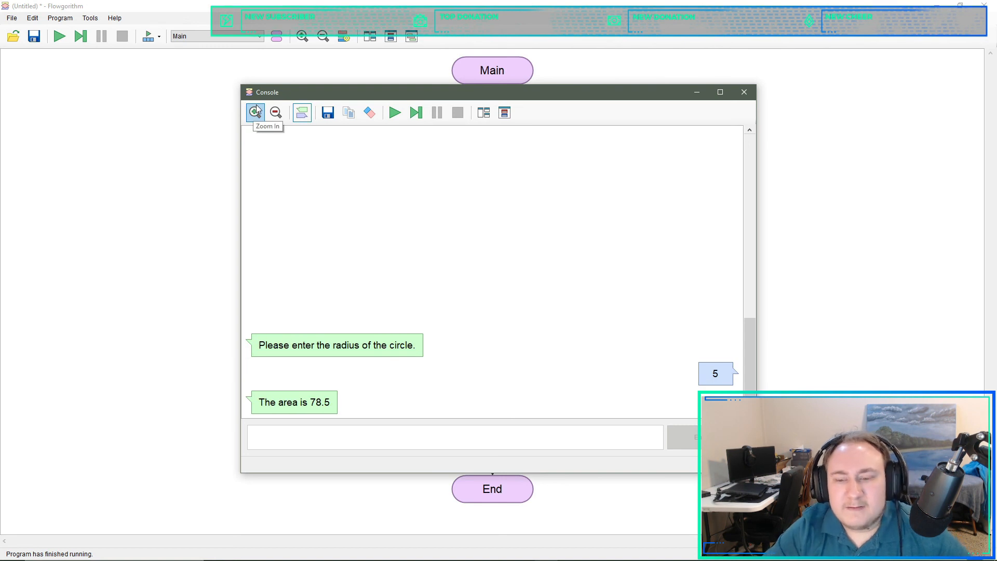
{"action": "mouse_move", "coordinate": [262, 84]}
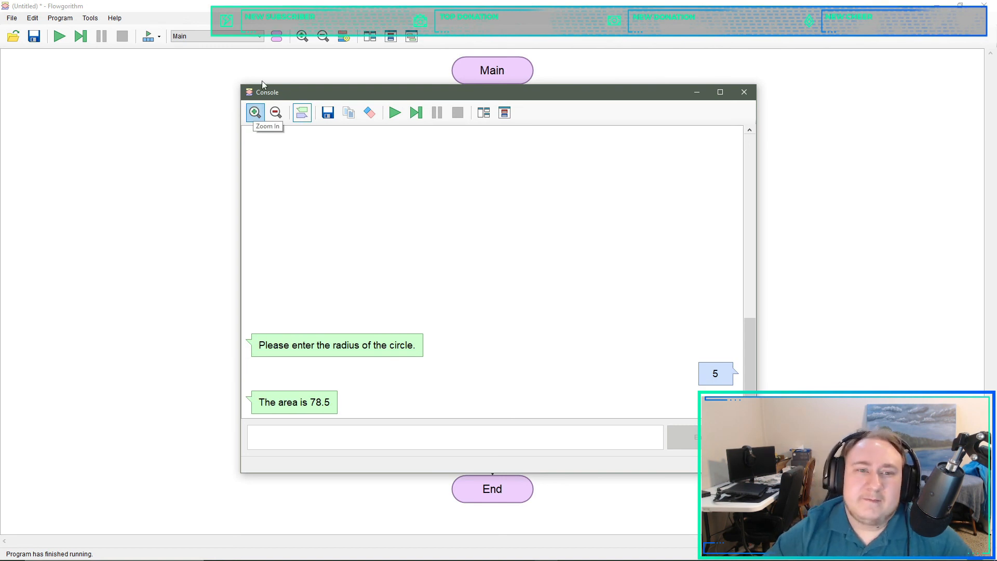
- Close the console and switch the view to the Math function's flowchart
{"action": "left_click", "coordinate": [743, 92]}
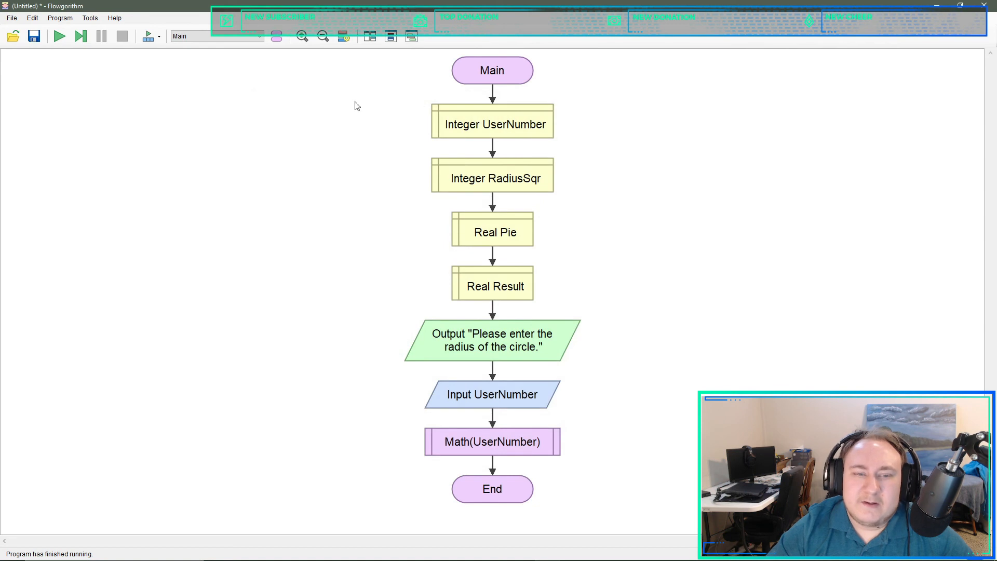
{"action": "left_click", "coordinate": [259, 35]}
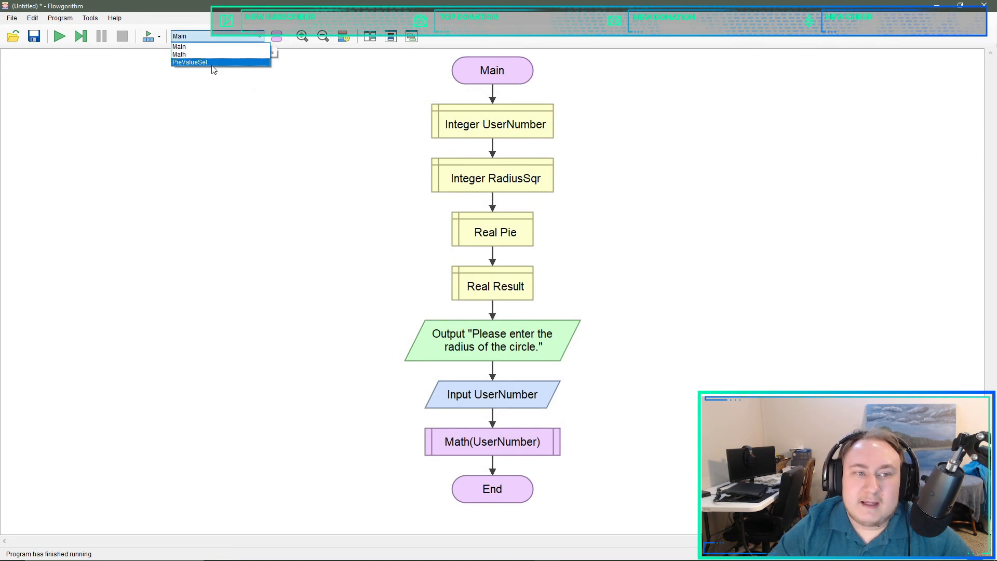
{"action": "left_click", "coordinate": [179, 54]}
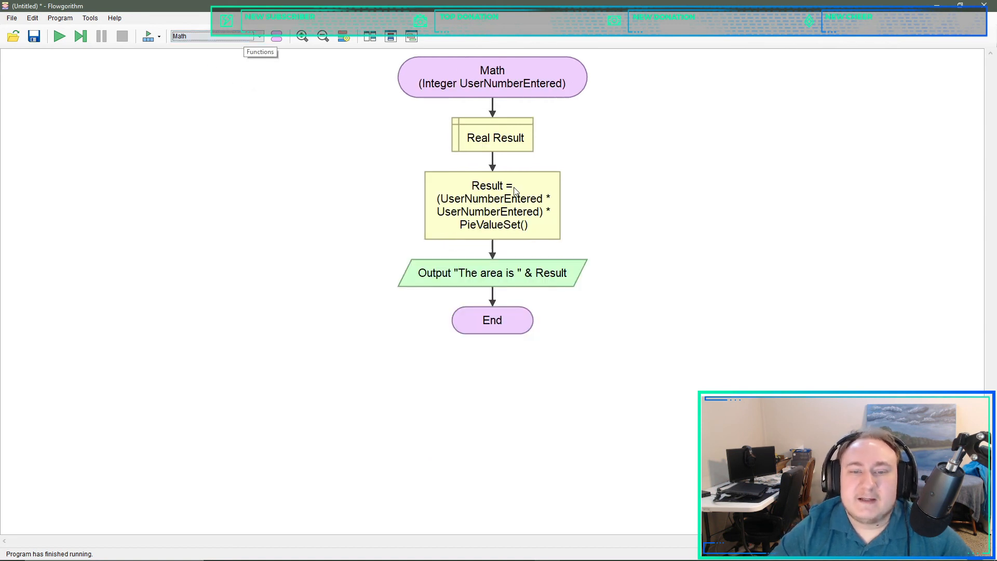
{"action": "mouse_move", "coordinate": [515, 134]}
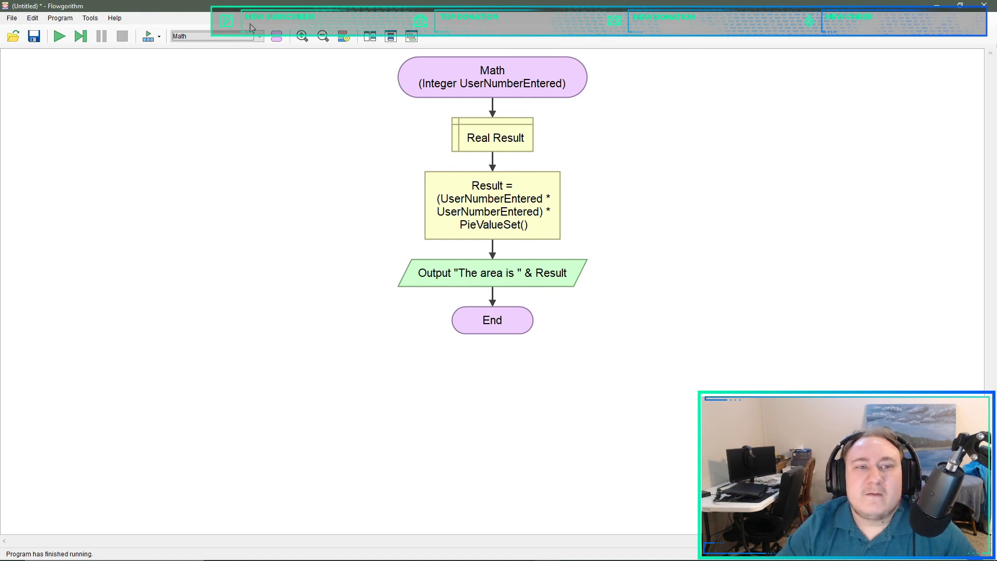
{"action": "left_click", "coordinate": [258, 35]}
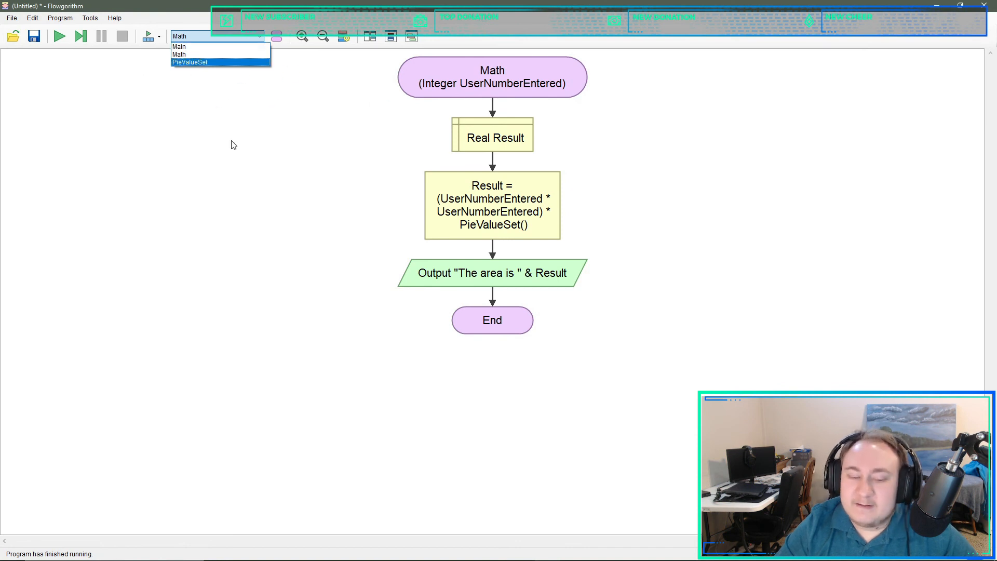
{"action": "mouse_move", "coordinate": [247, 218]}
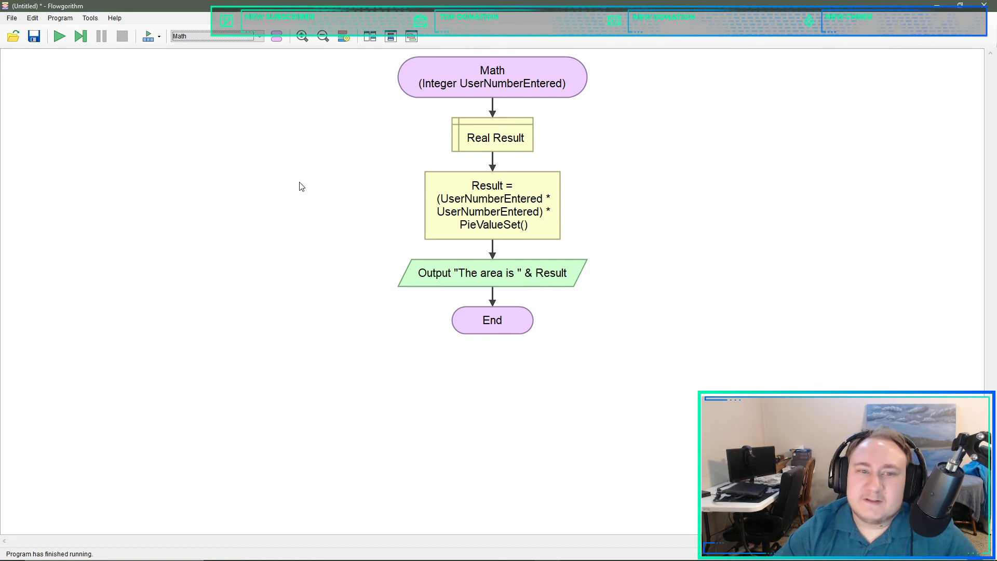
{"action": "mouse_move", "coordinate": [477, 141]}
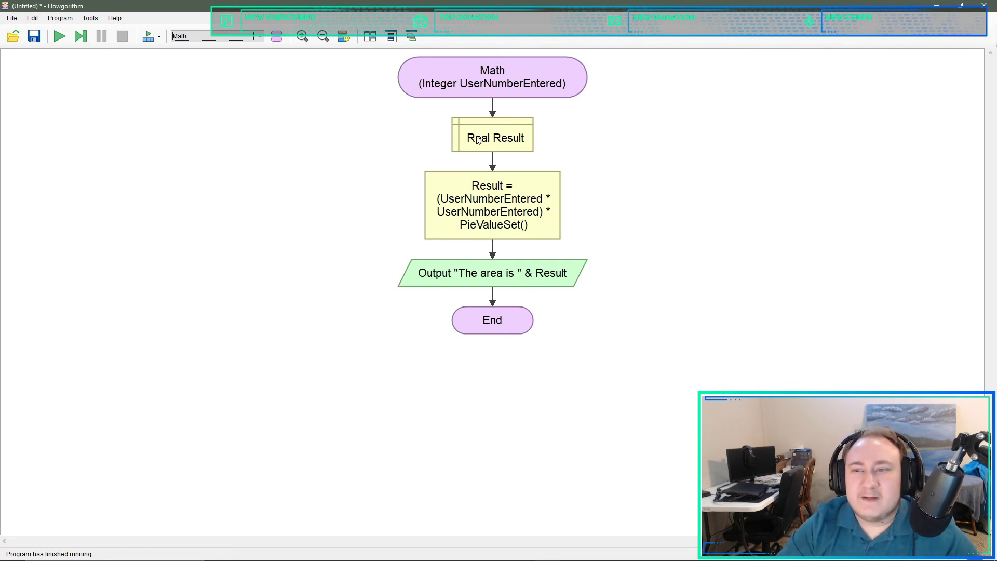
{"action": "mouse_move", "coordinate": [464, 303]}
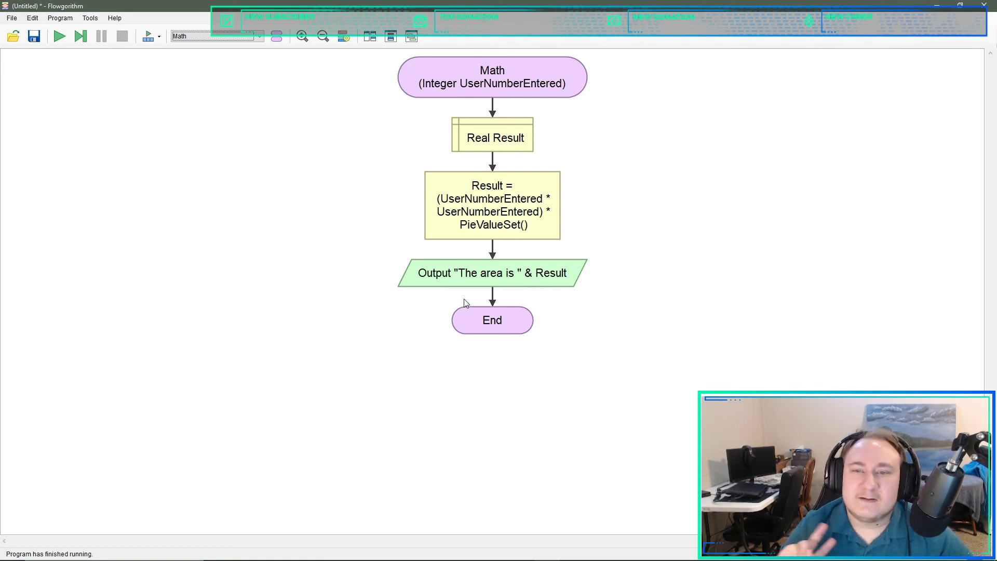